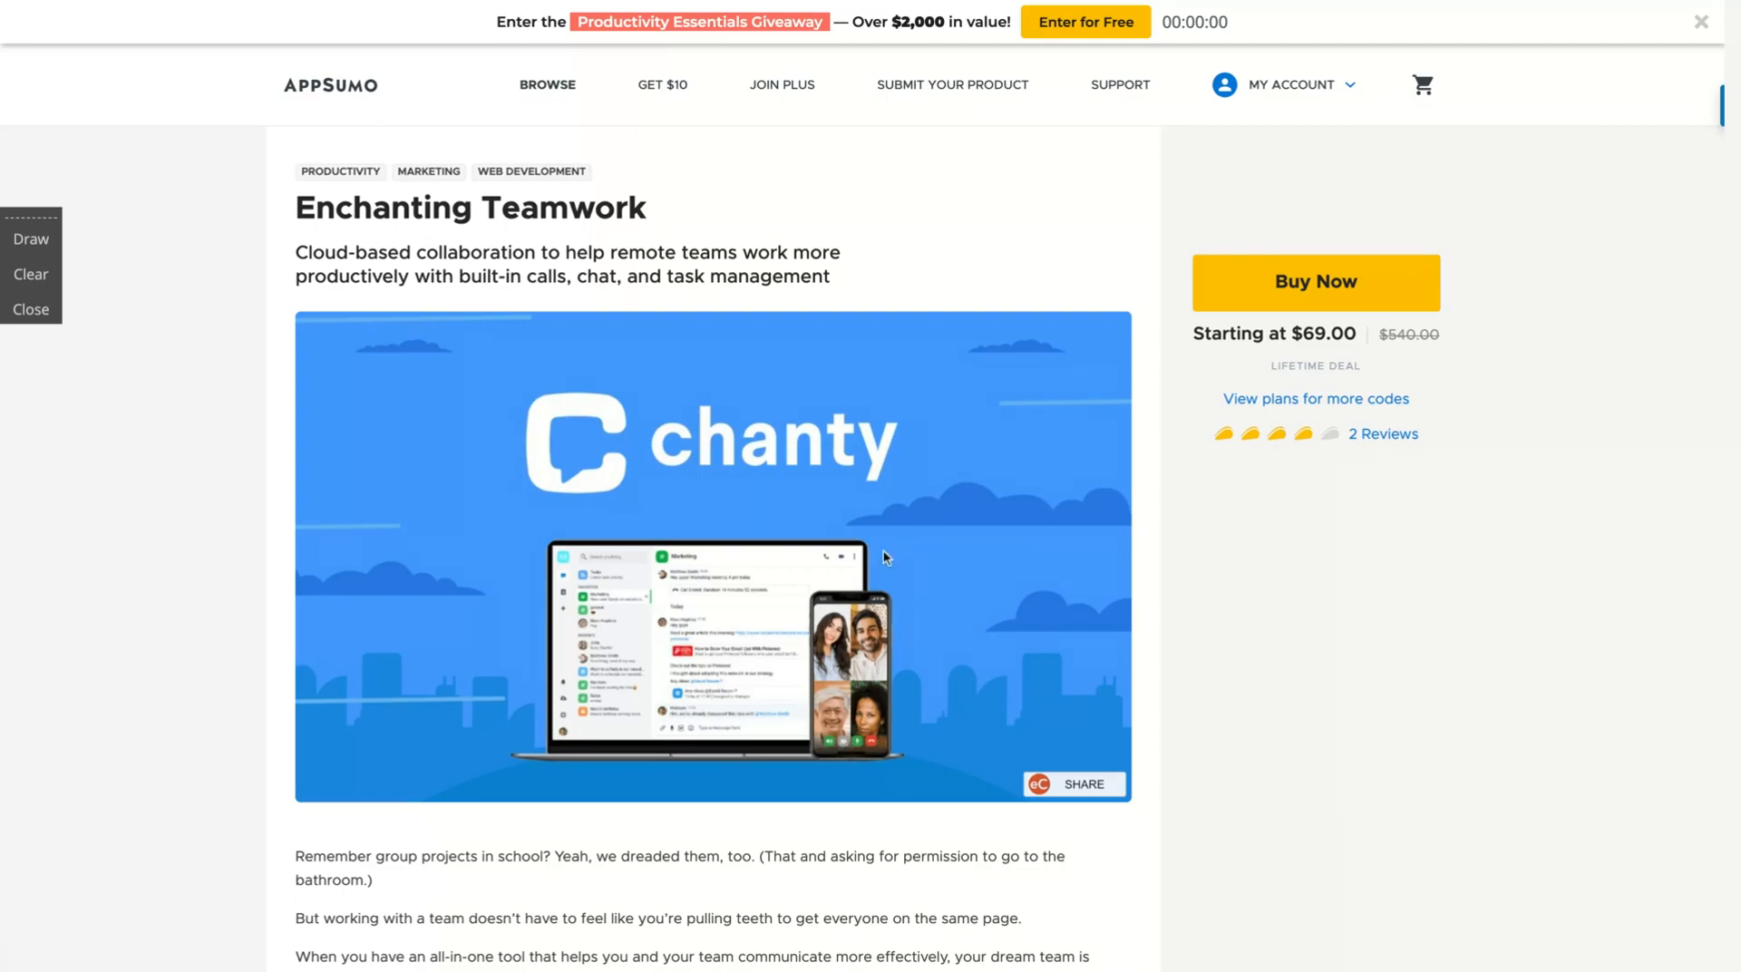
- Scroll the AppSumo Chanty deal down to Plans and Features with $69, $138 and $207 tiers
{"action": "scroll", "scroll_direction": "down", "scroll_amount": 3}
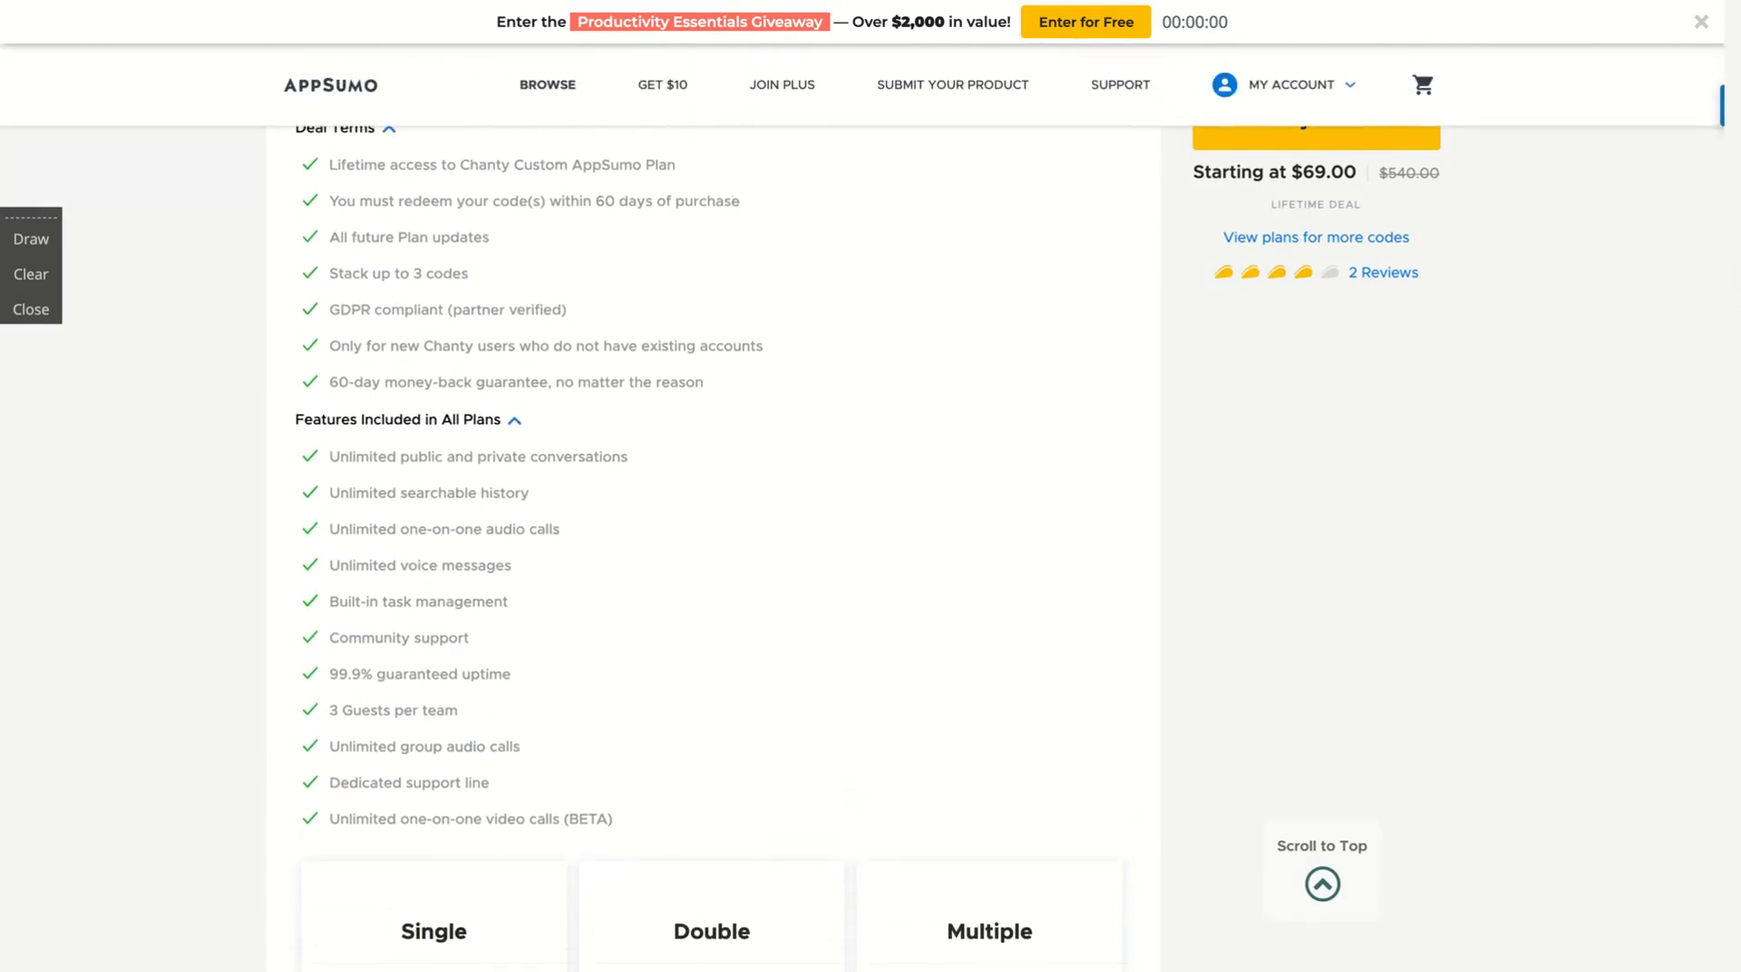
{"action": "scroll", "scroll_direction": "down", "scroll_amount": 3}
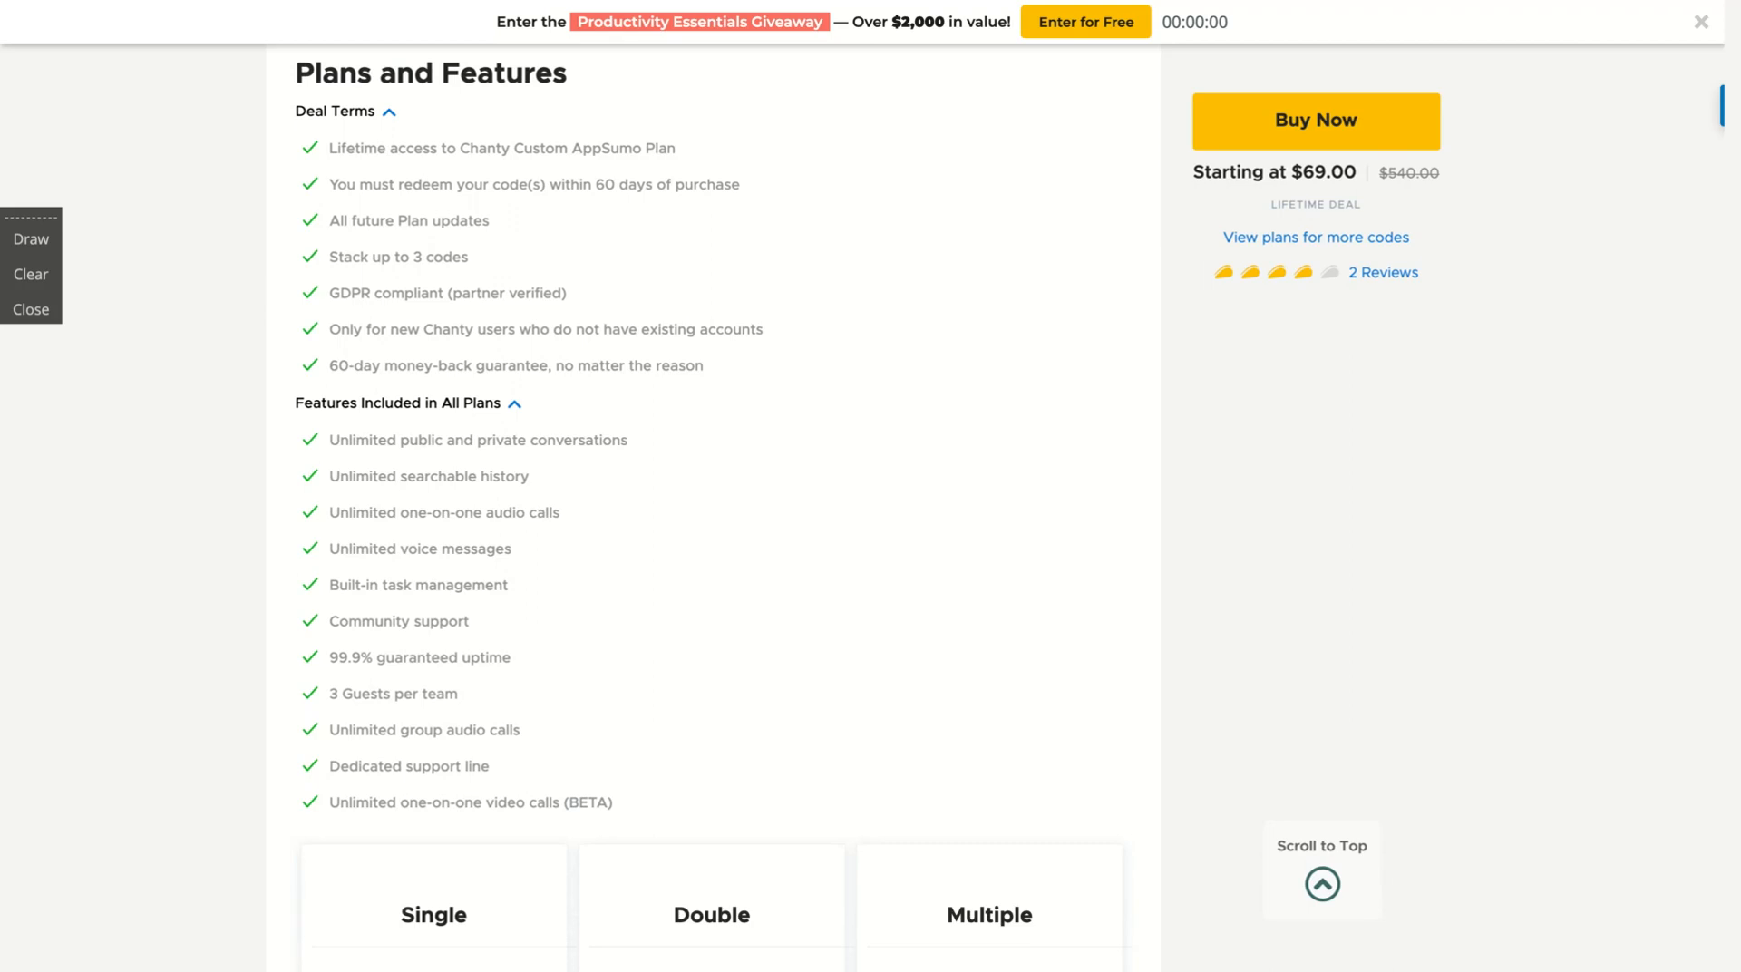
{"action": "scroll", "scroll_direction": "down", "scroll_amount": 3}
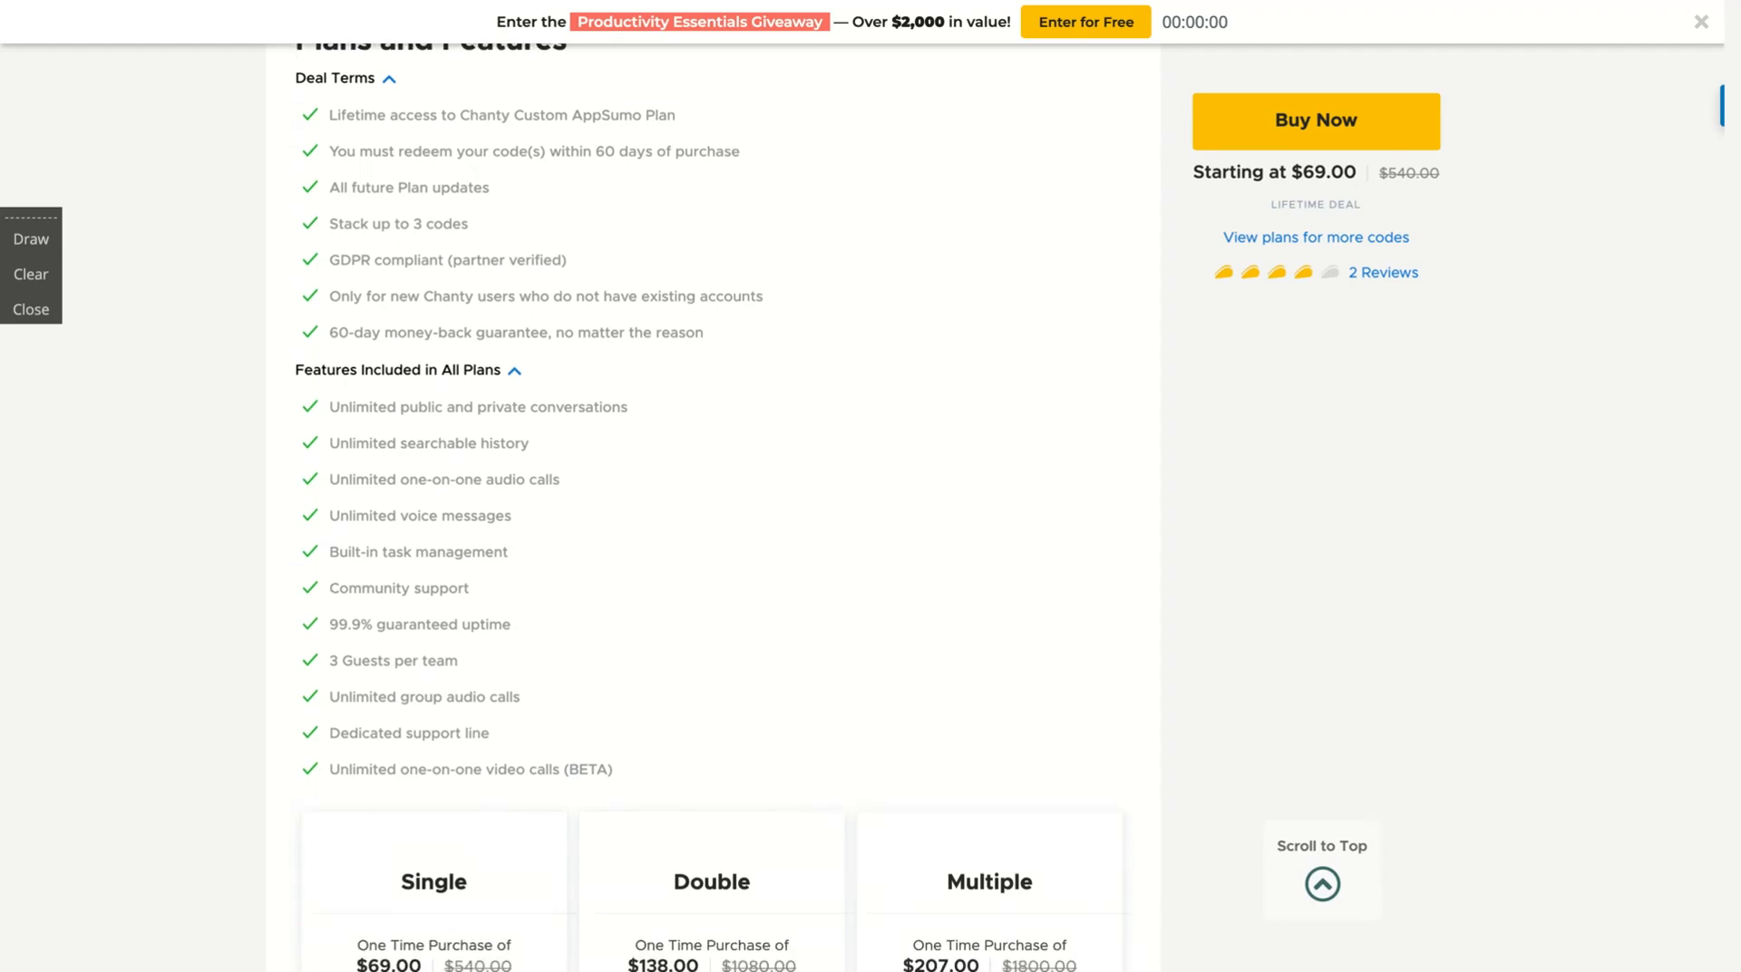
- Scroll further to the Single, Double and Multiple plan cards and their member and storage limits
{"action": "scroll", "scroll_direction": "down", "scroll_amount": 3}
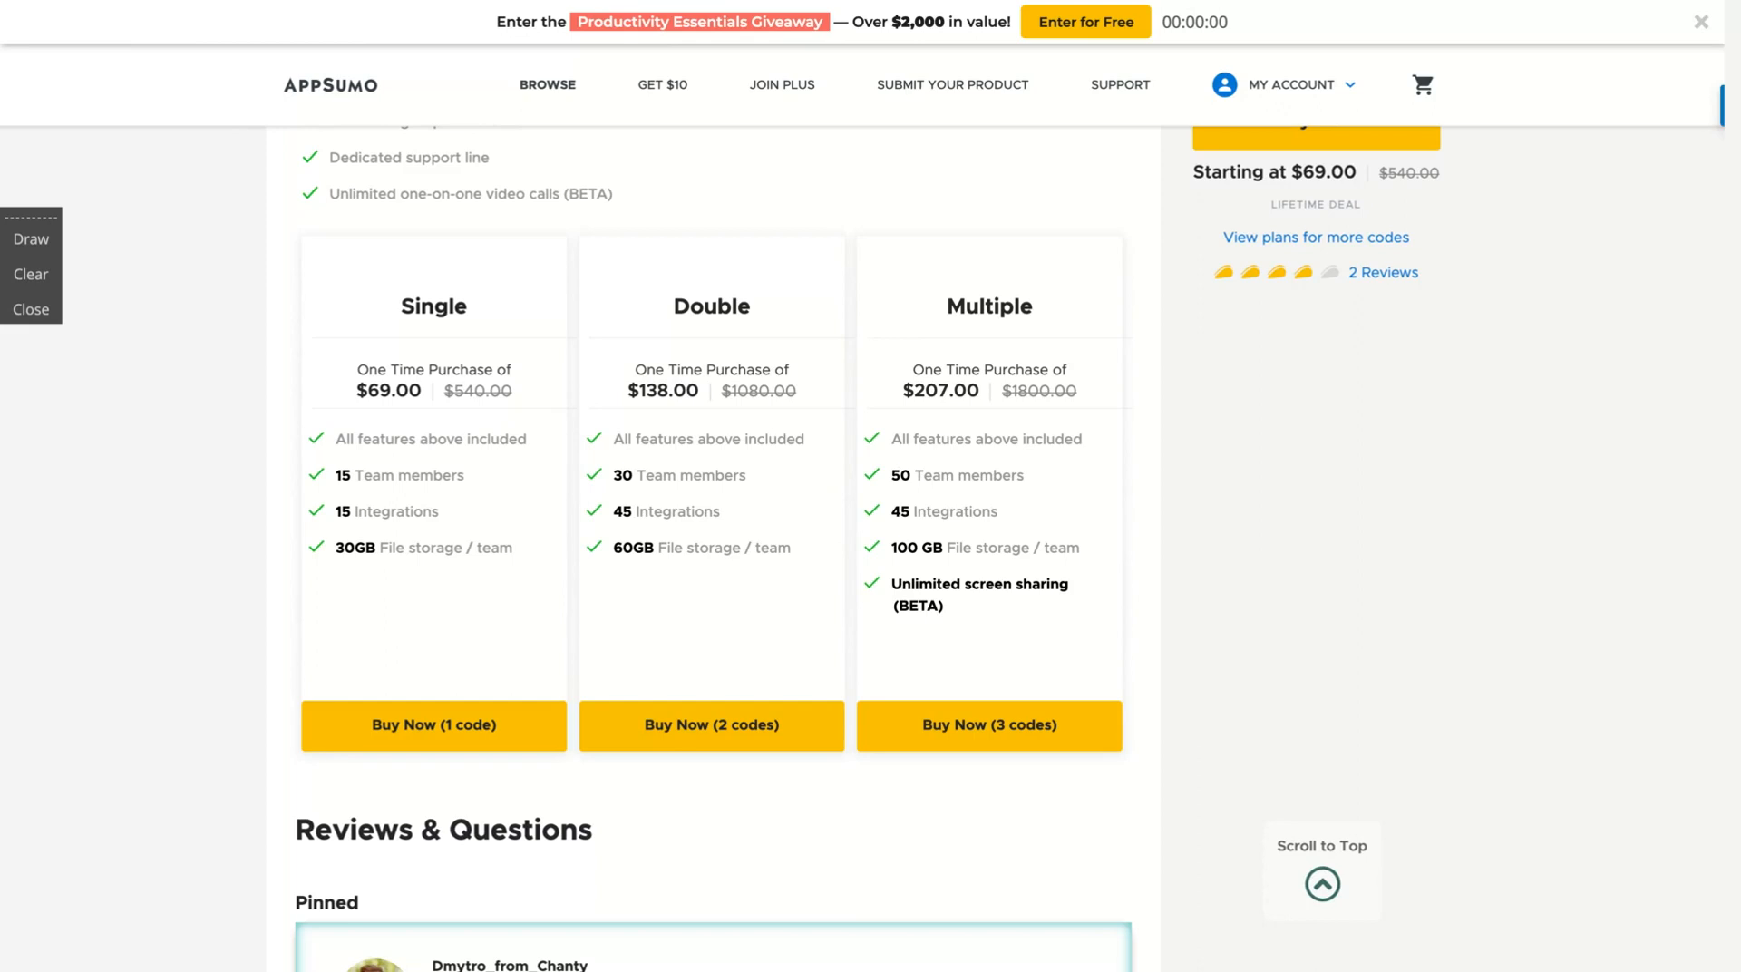
{"action": "mouse_move", "coordinate": [644, 475]}
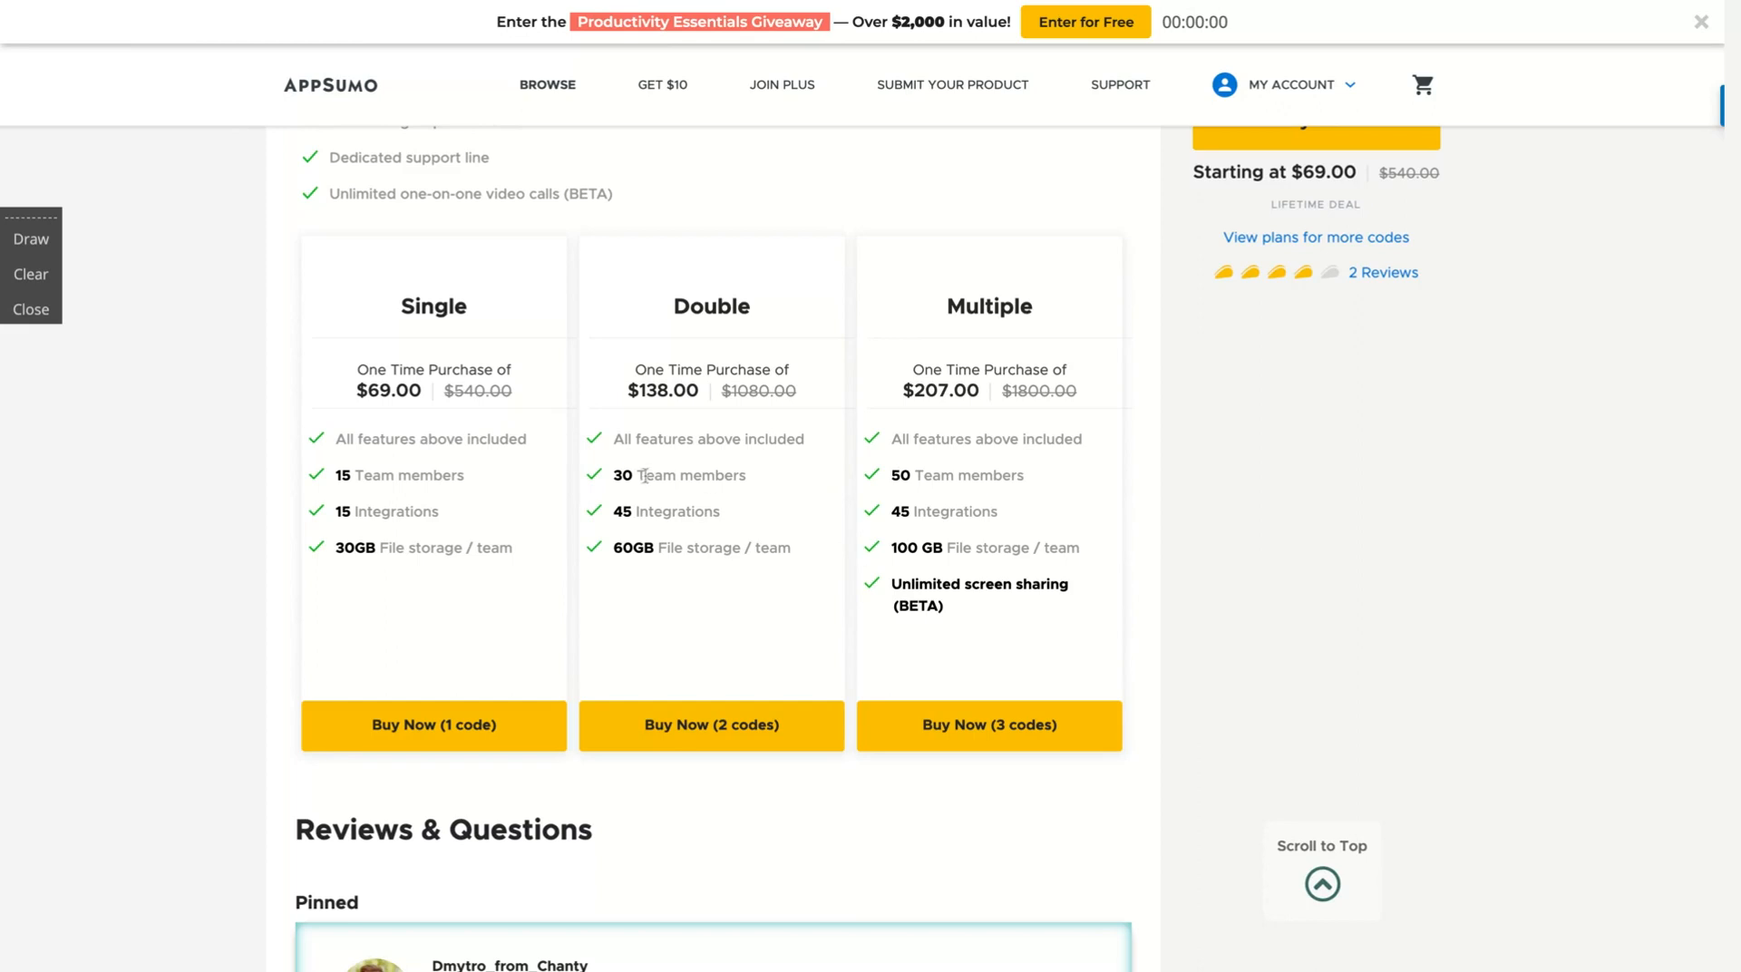
{"action": "mouse_move", "coordinate": [645, 475]}
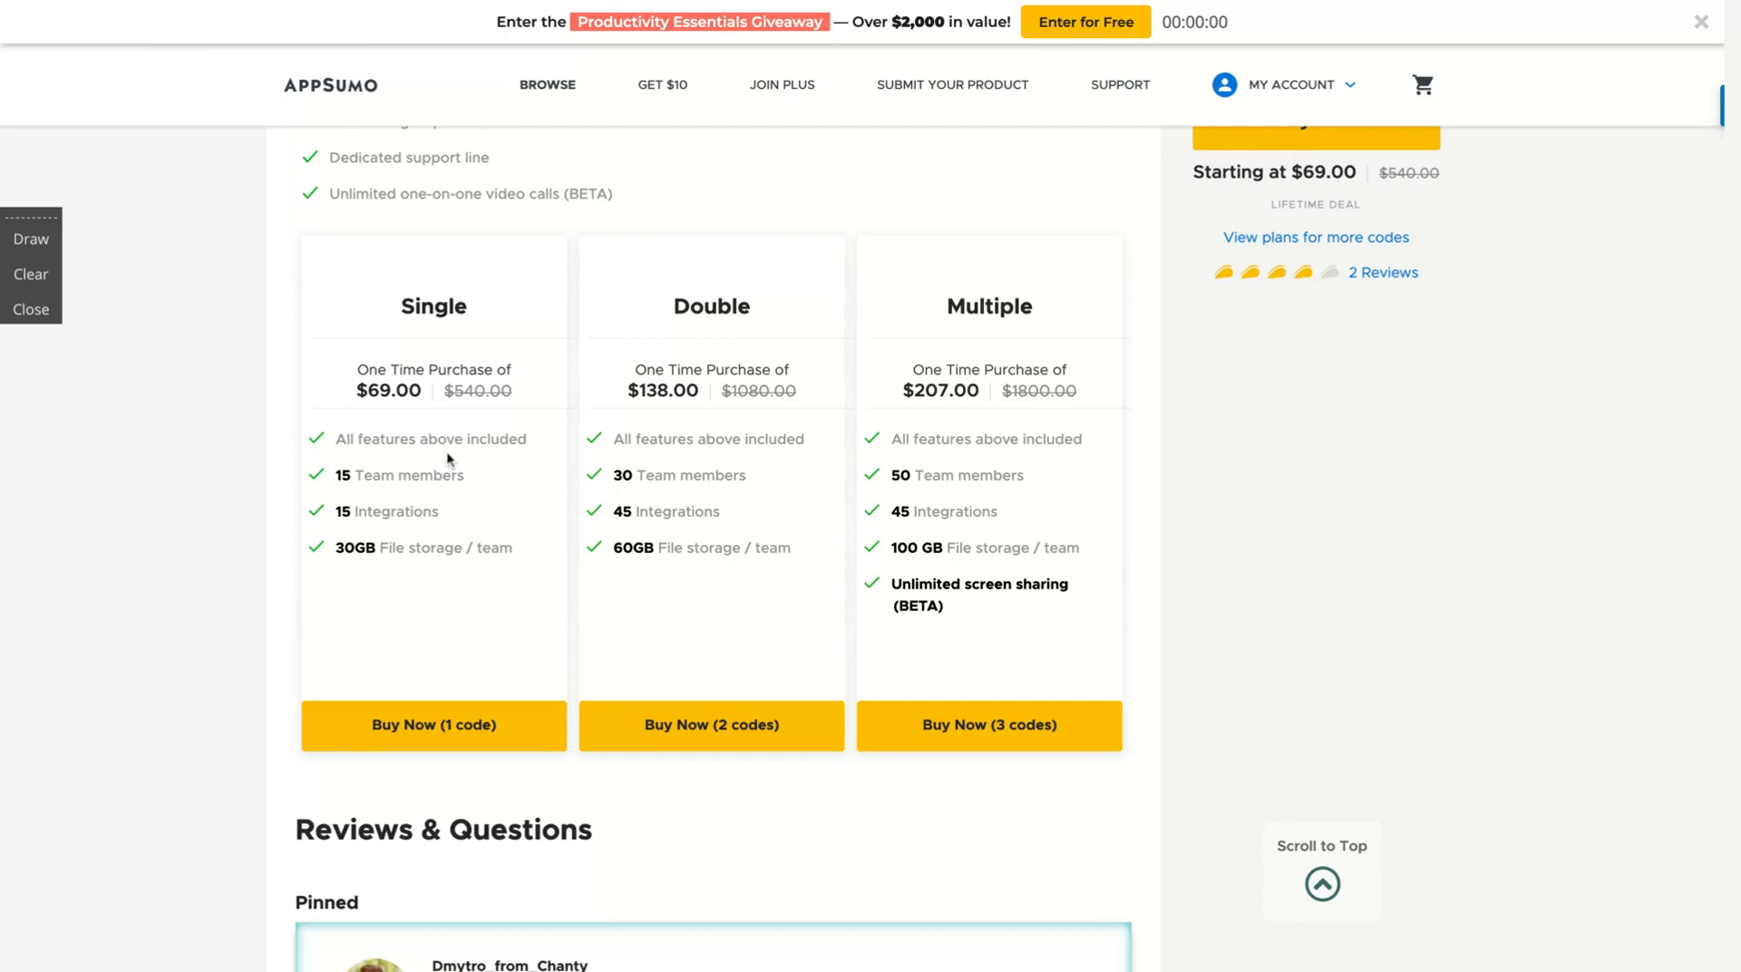
{"action": "mouse_move", "coordinate": [575, 351]}
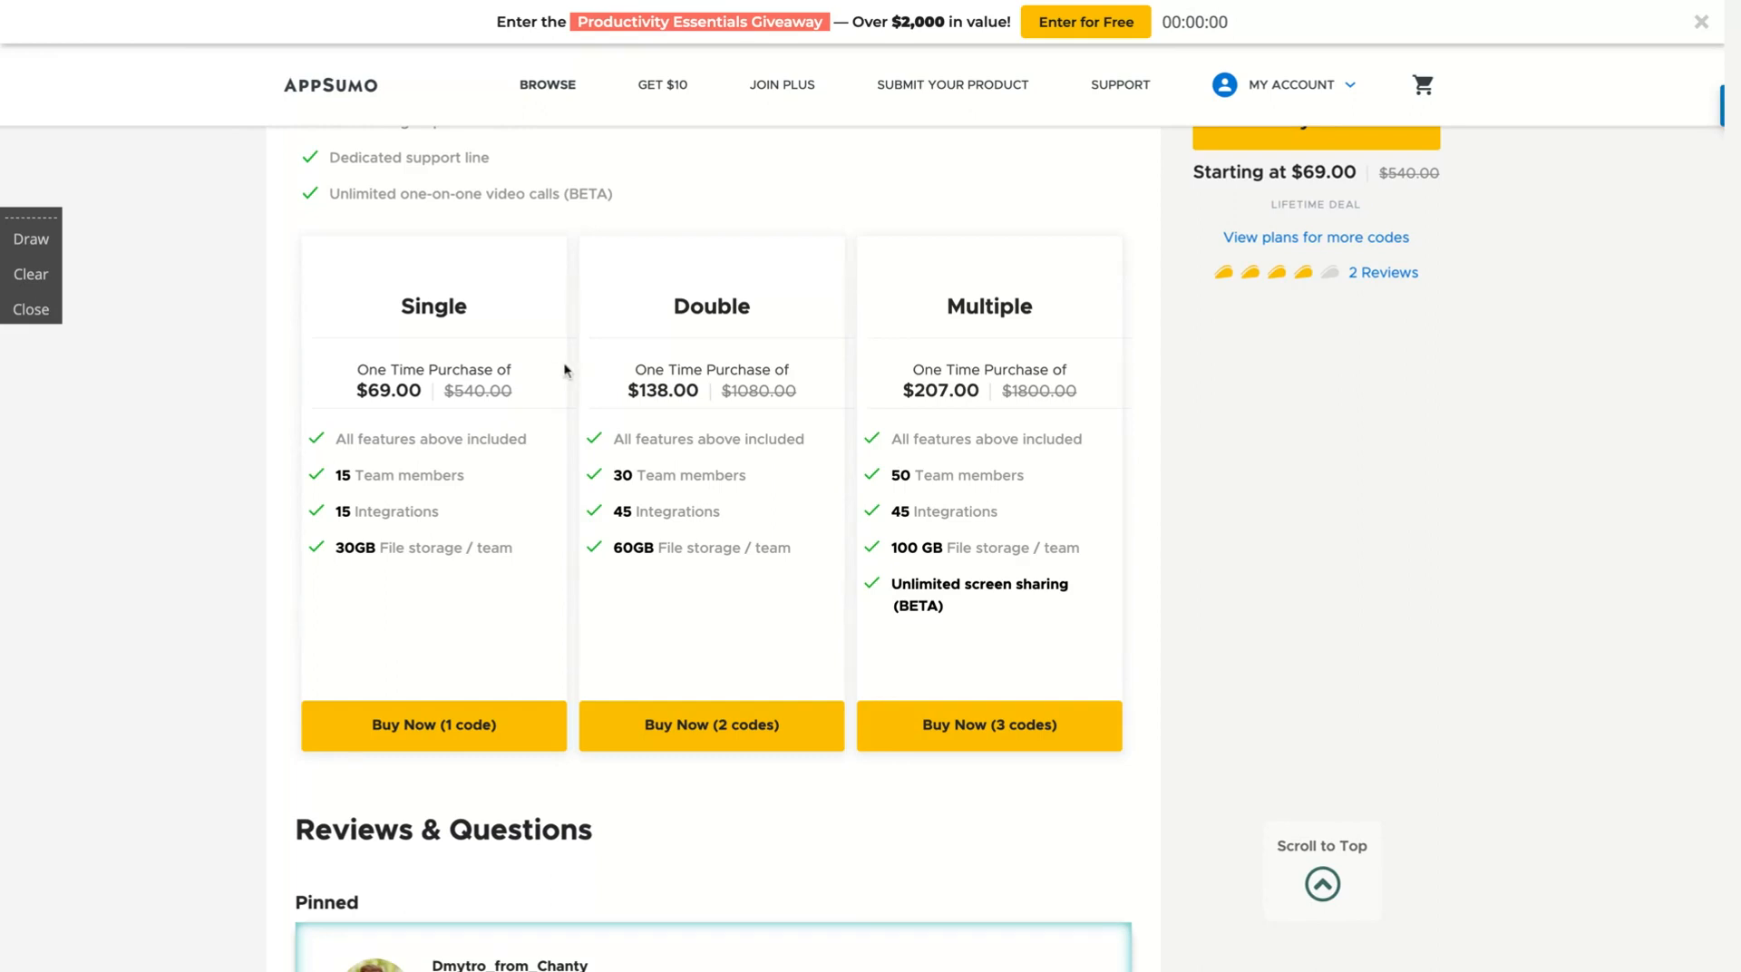
{"action": "mouse_move", "coordinate": [537, 388]}
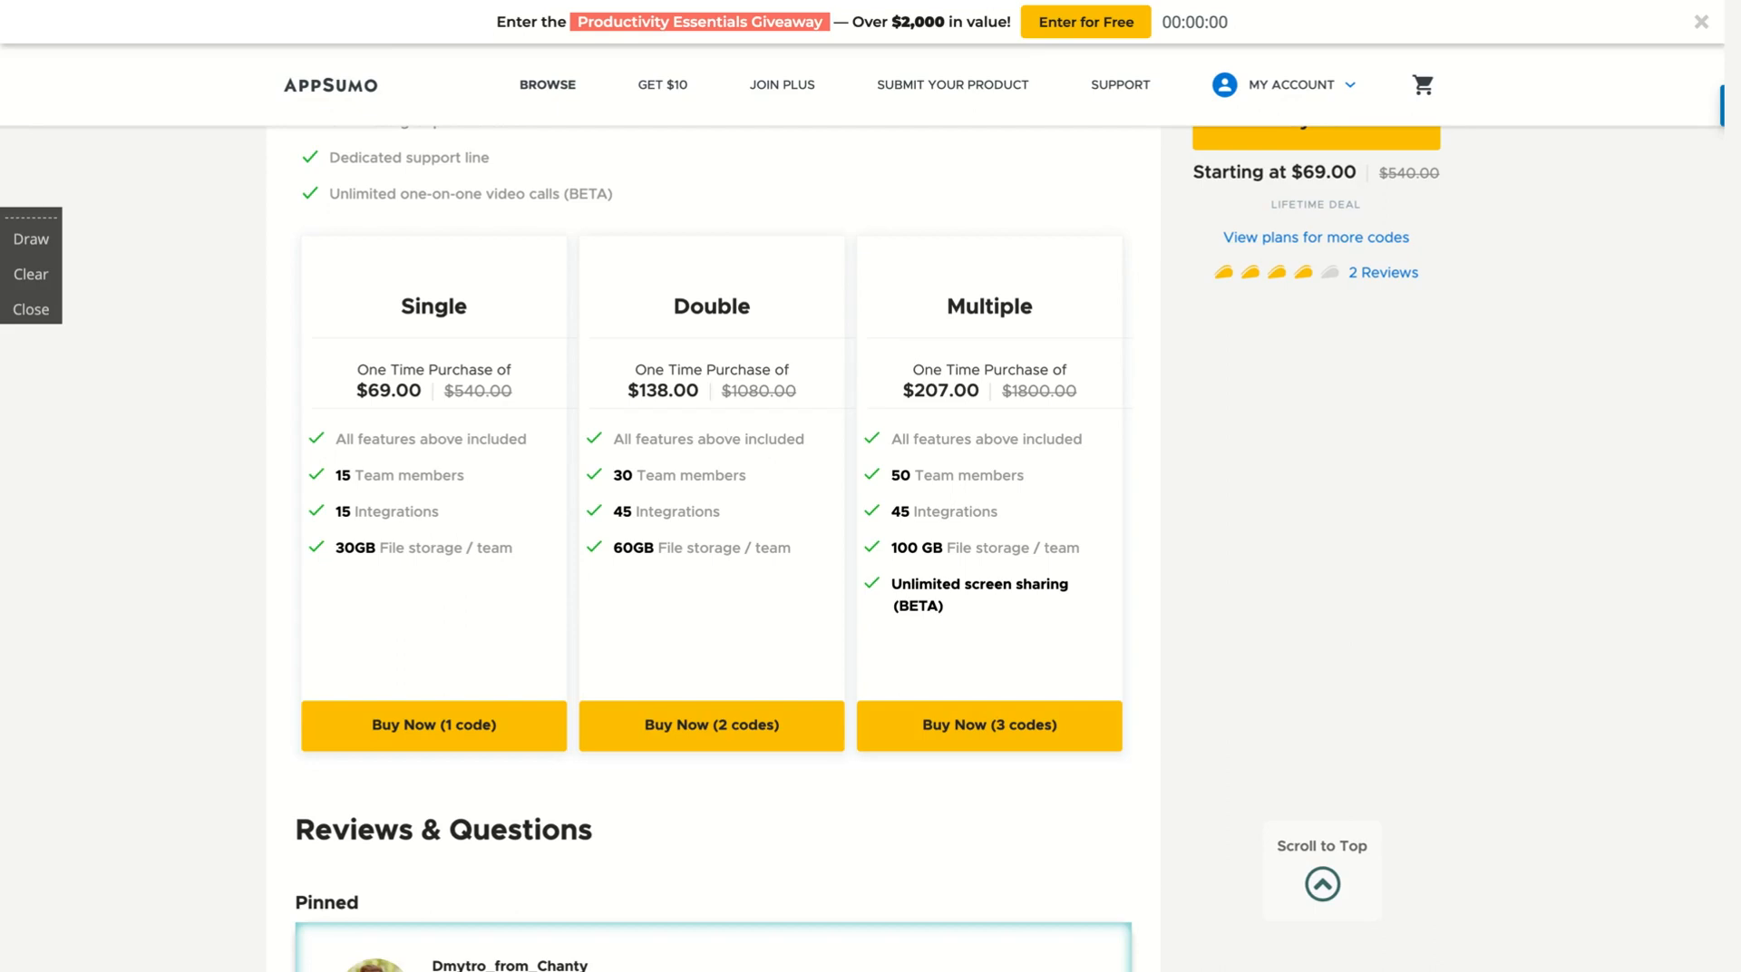
{"action": "scroll", "scroll_direction": "down", "scroll_amount": 3}
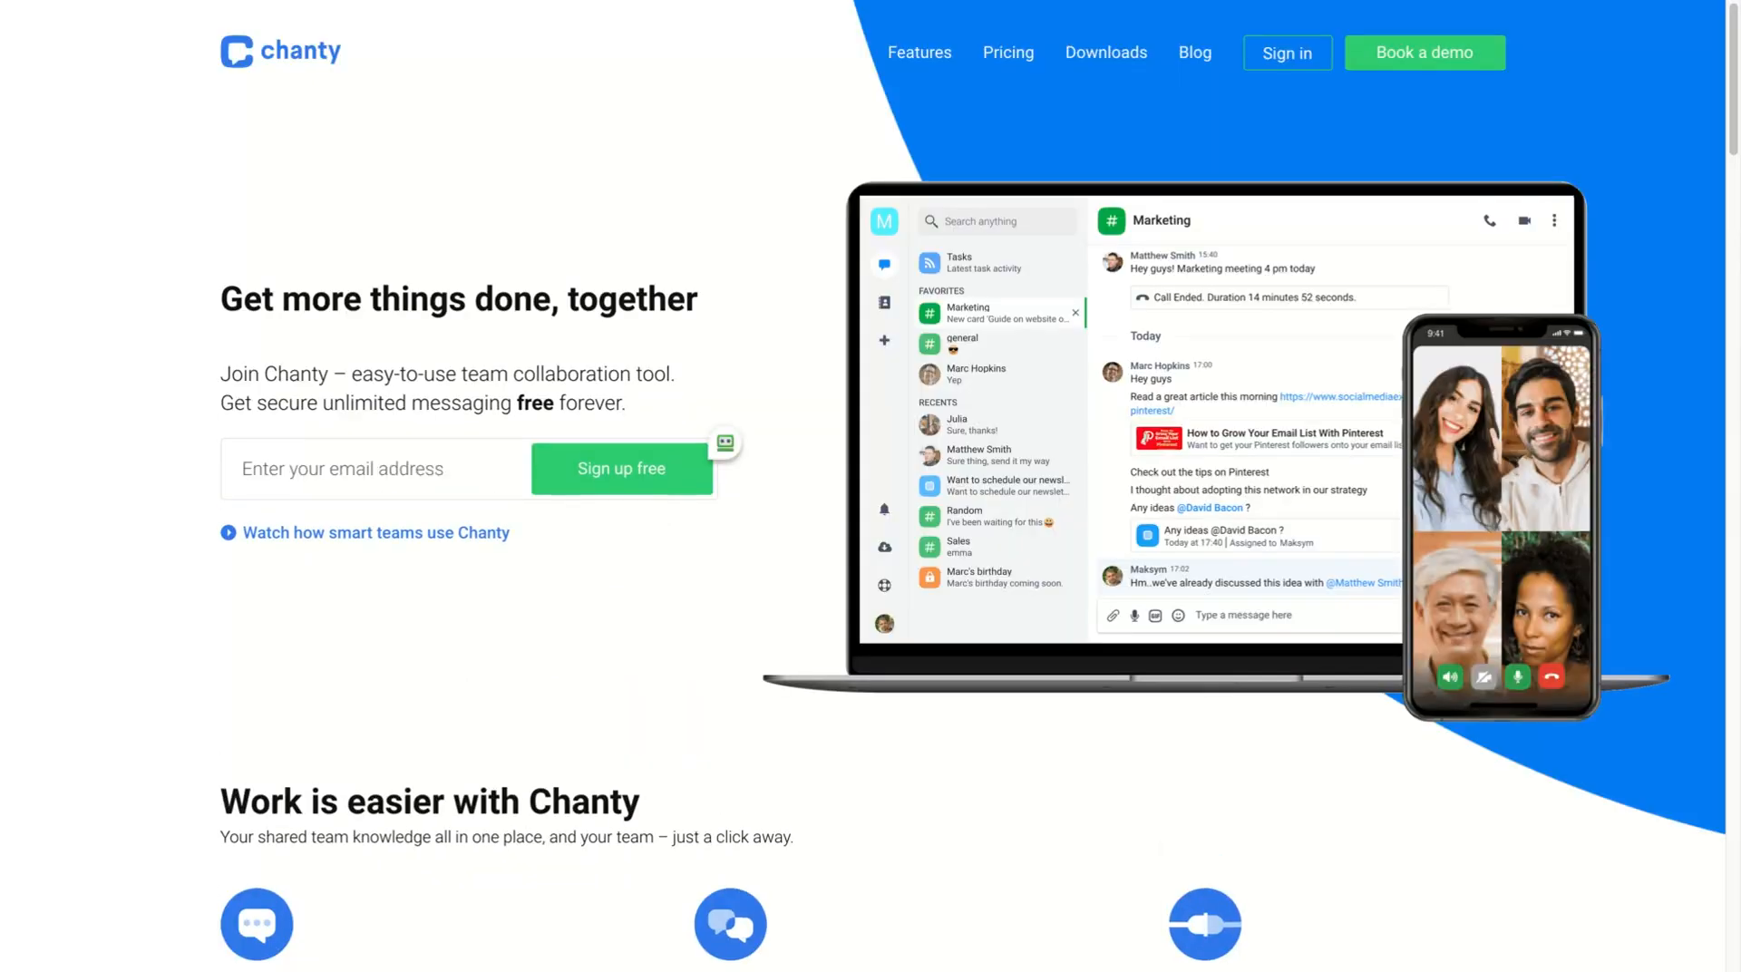
{"action": "scroll", "scroll_direction": "down", "scroll_amount": 3}
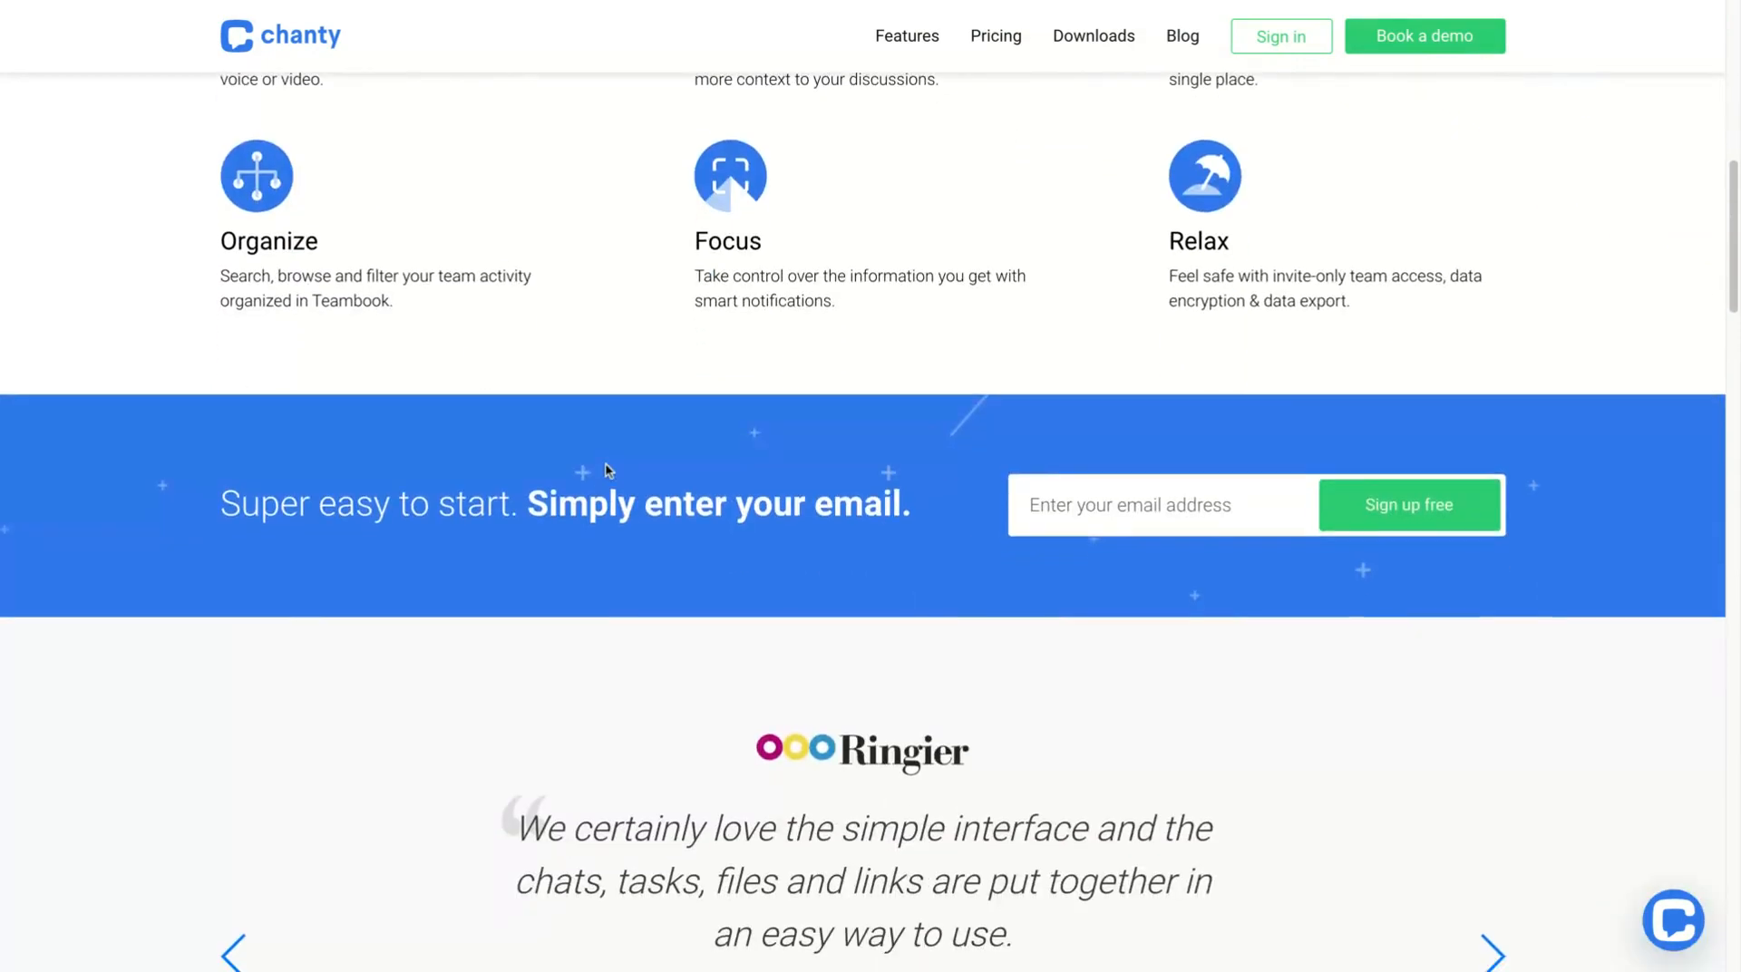
{"action": "scroll", "scroll_direction": "down", "scroll_amount": 3}
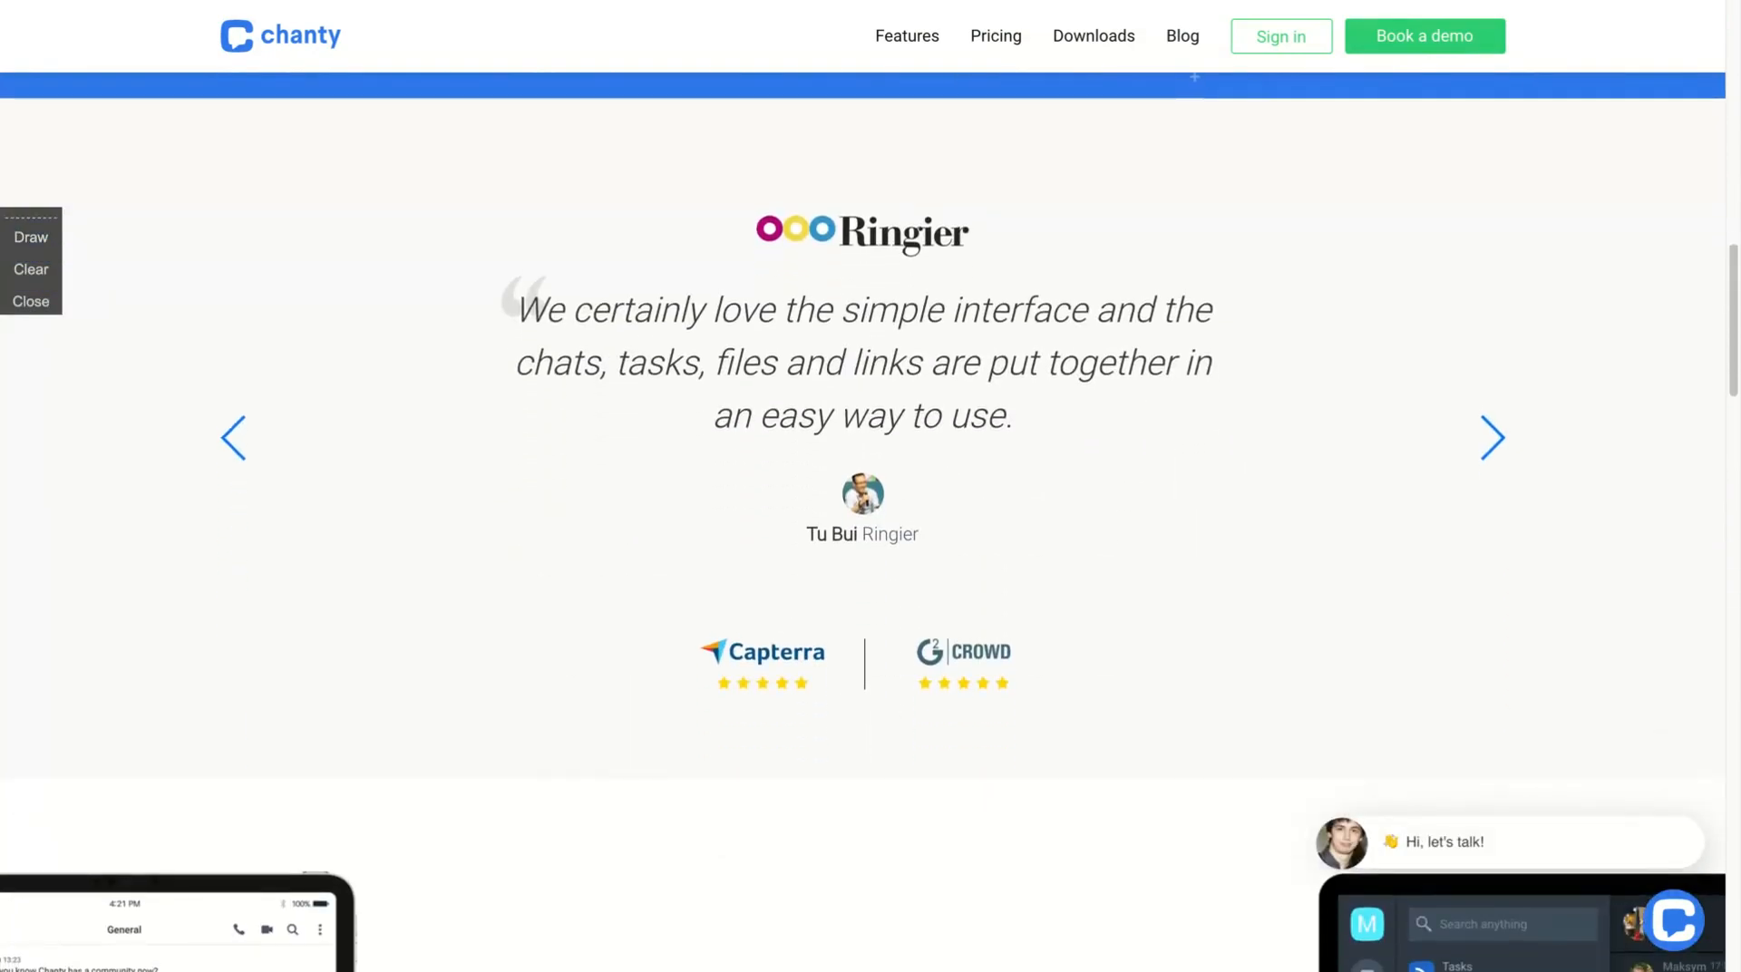
{"action": "scroll", "scroll_direction": "down", "scroll_amount": 3}
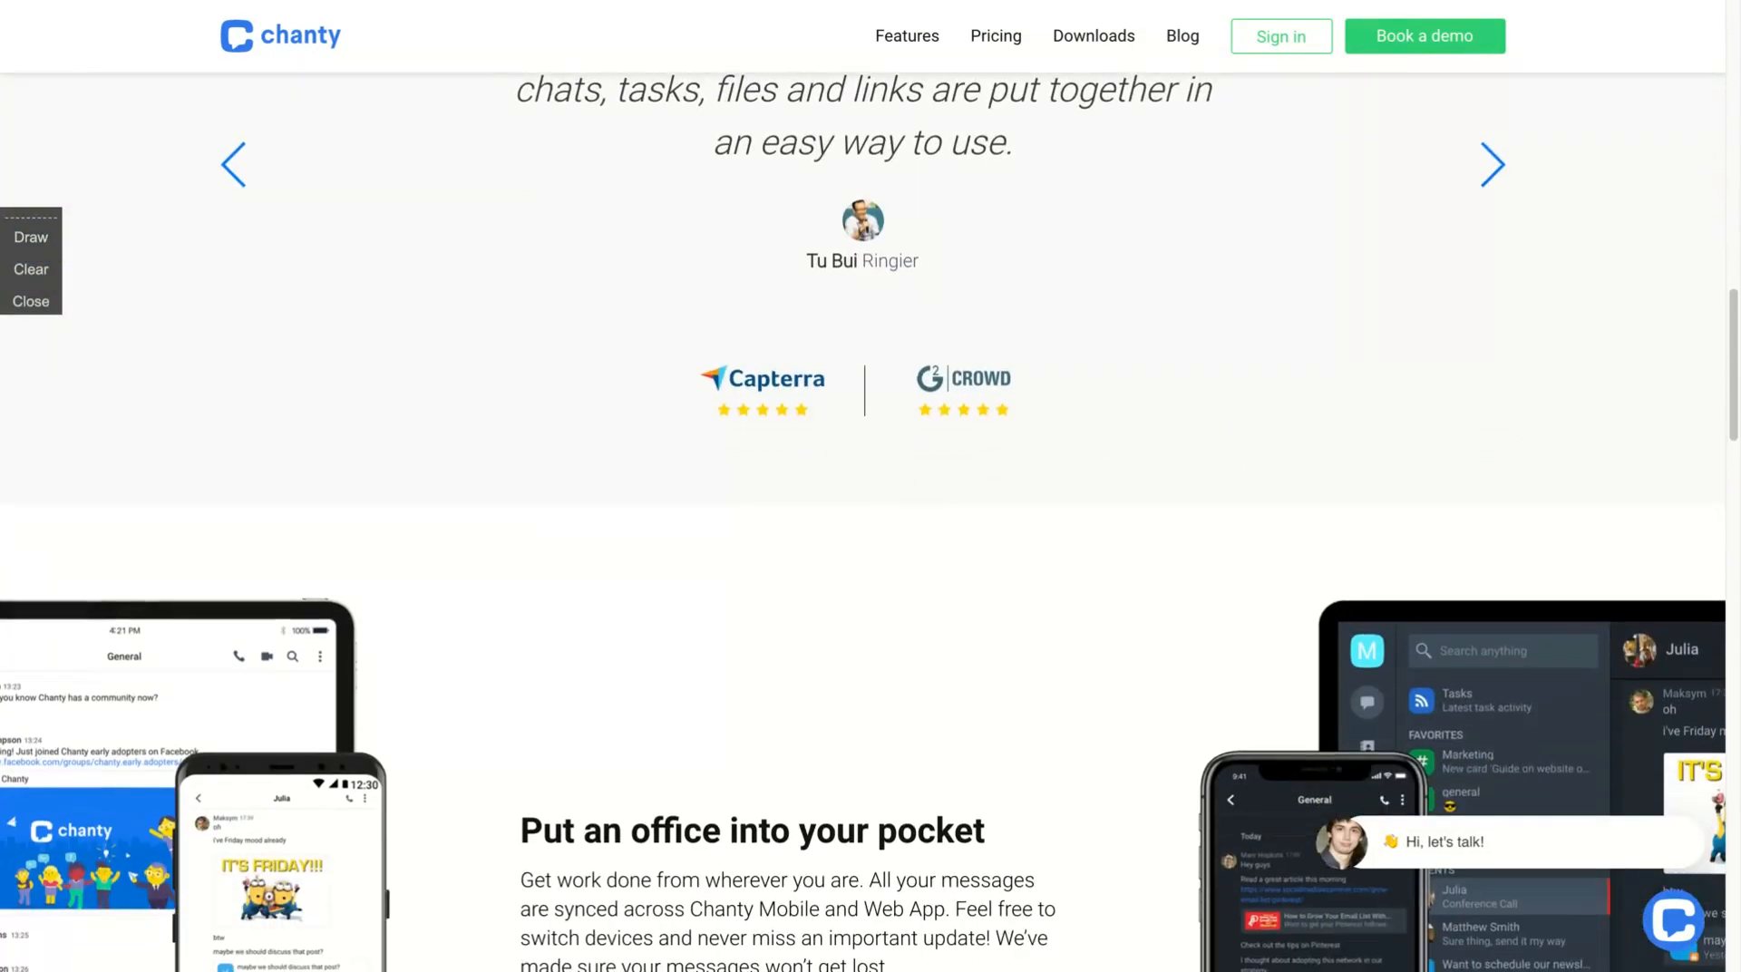
{"action": "scroll", "scroll_direction": "down", "scroll_amount": 3}
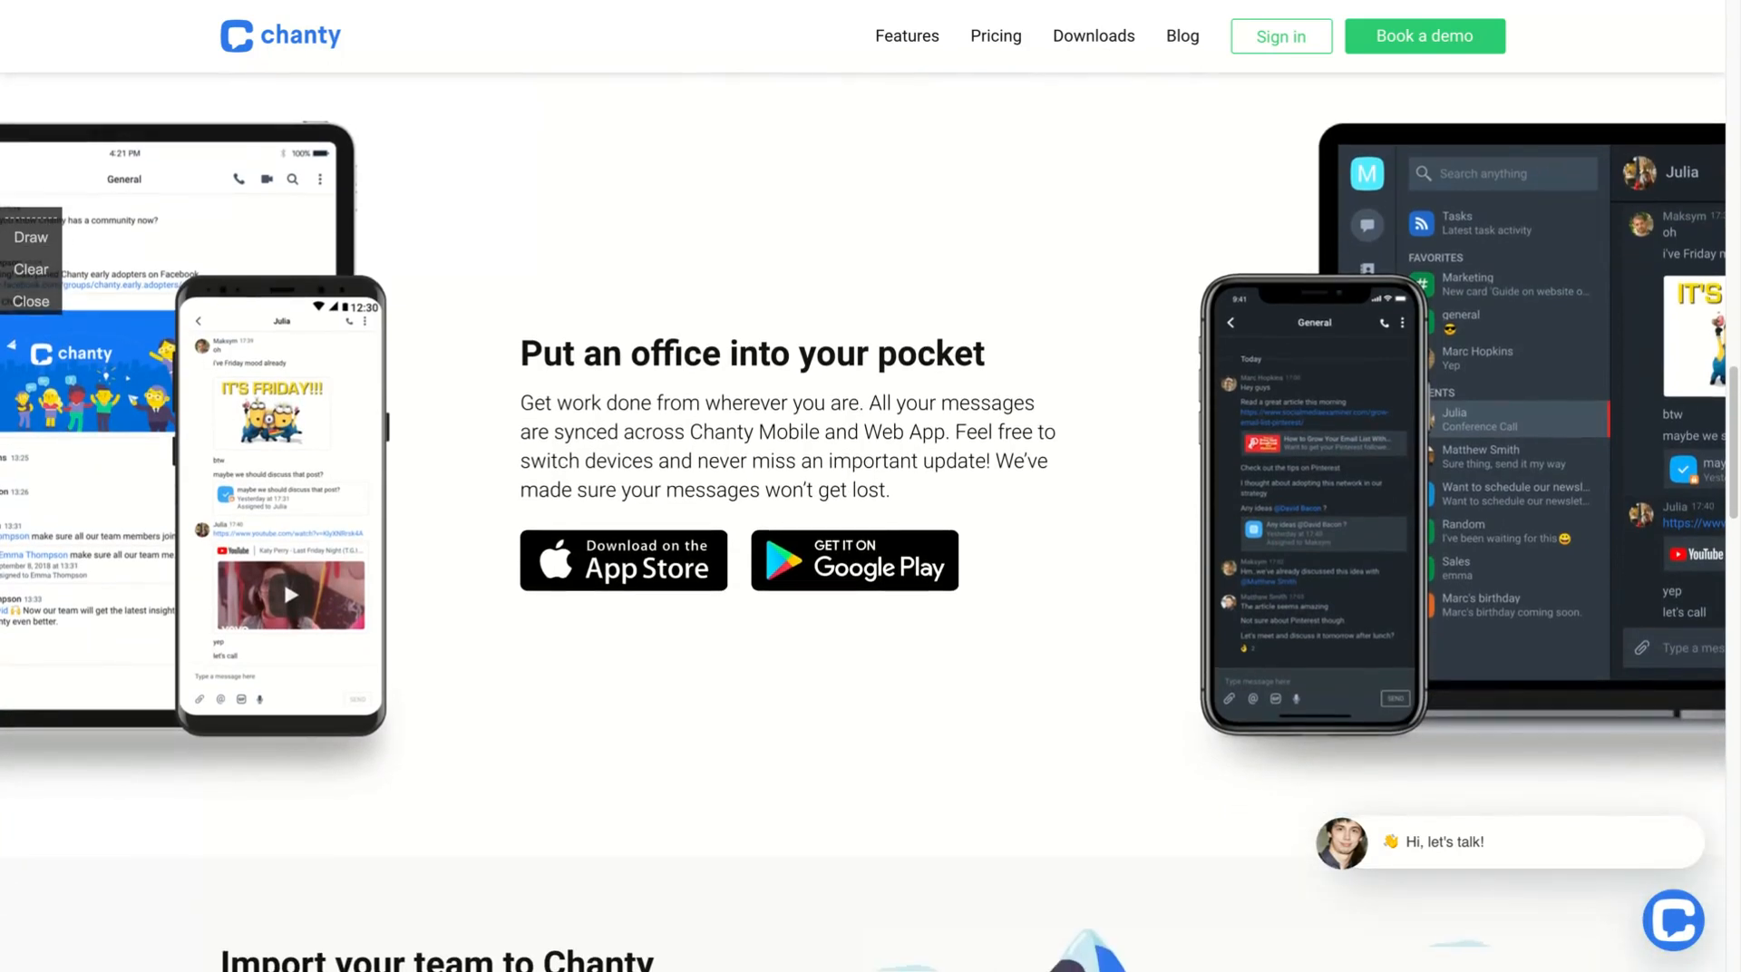
{"action": "scroll", "scroll_direction": "down", "scroll_amount": 3}
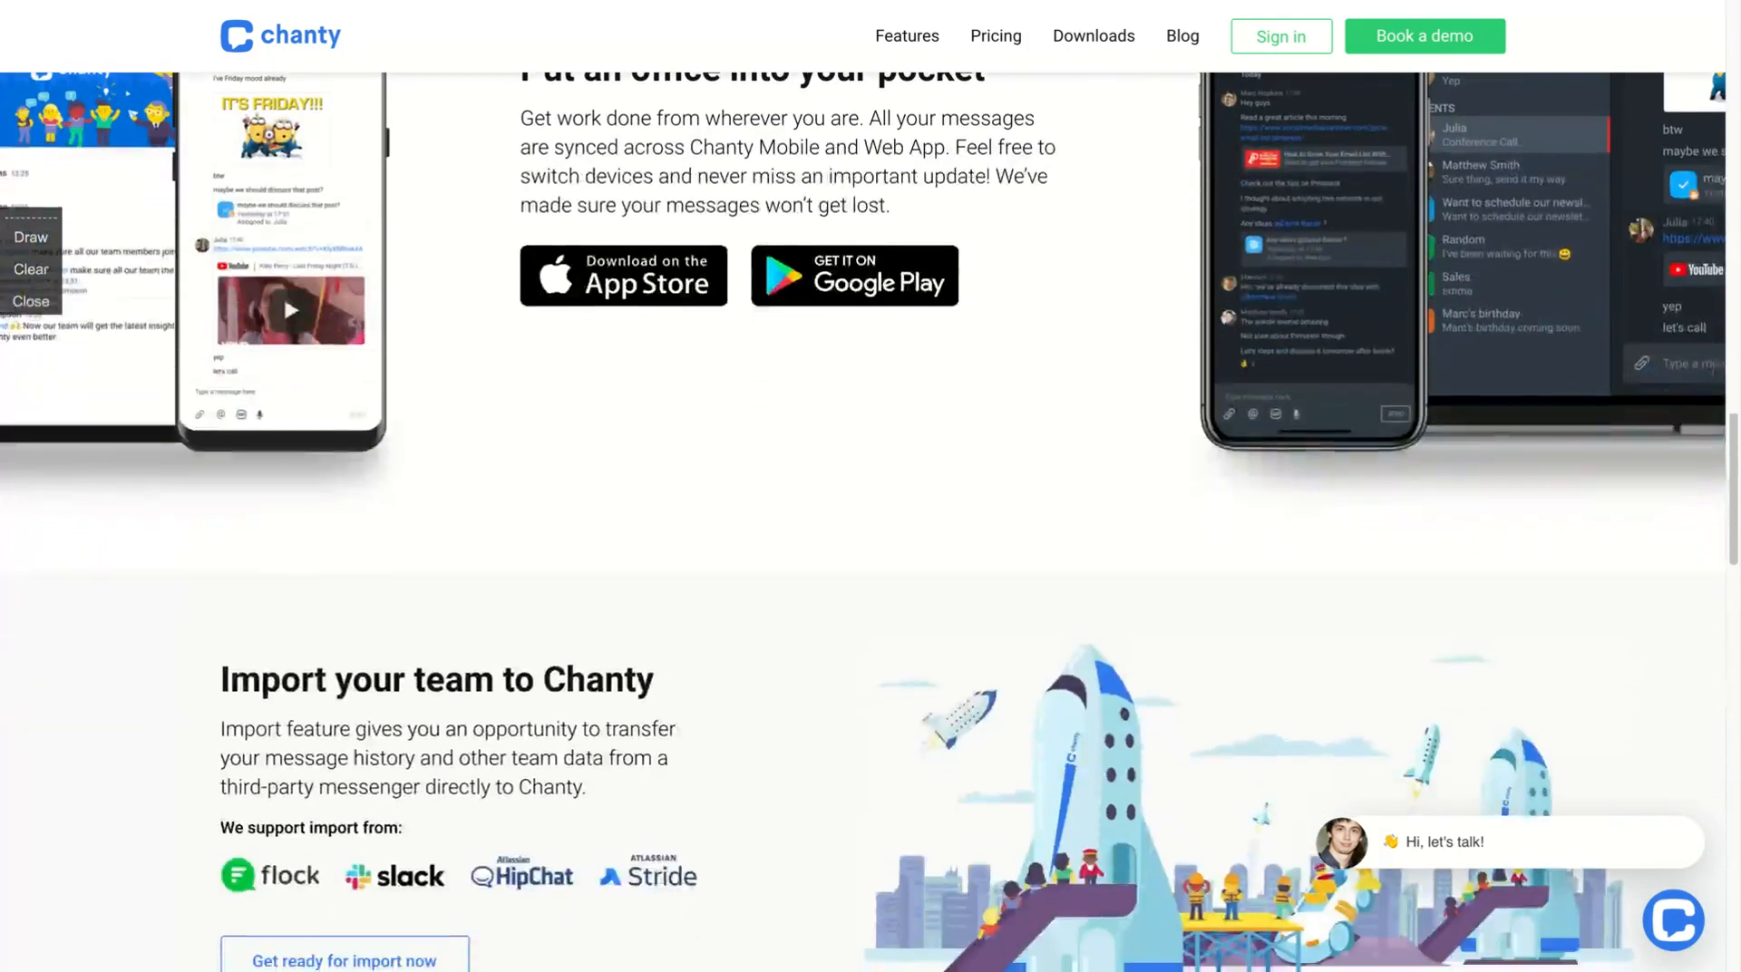
{"action": "scroll", "scroll_direction": "down", "scroll_amount": 3}
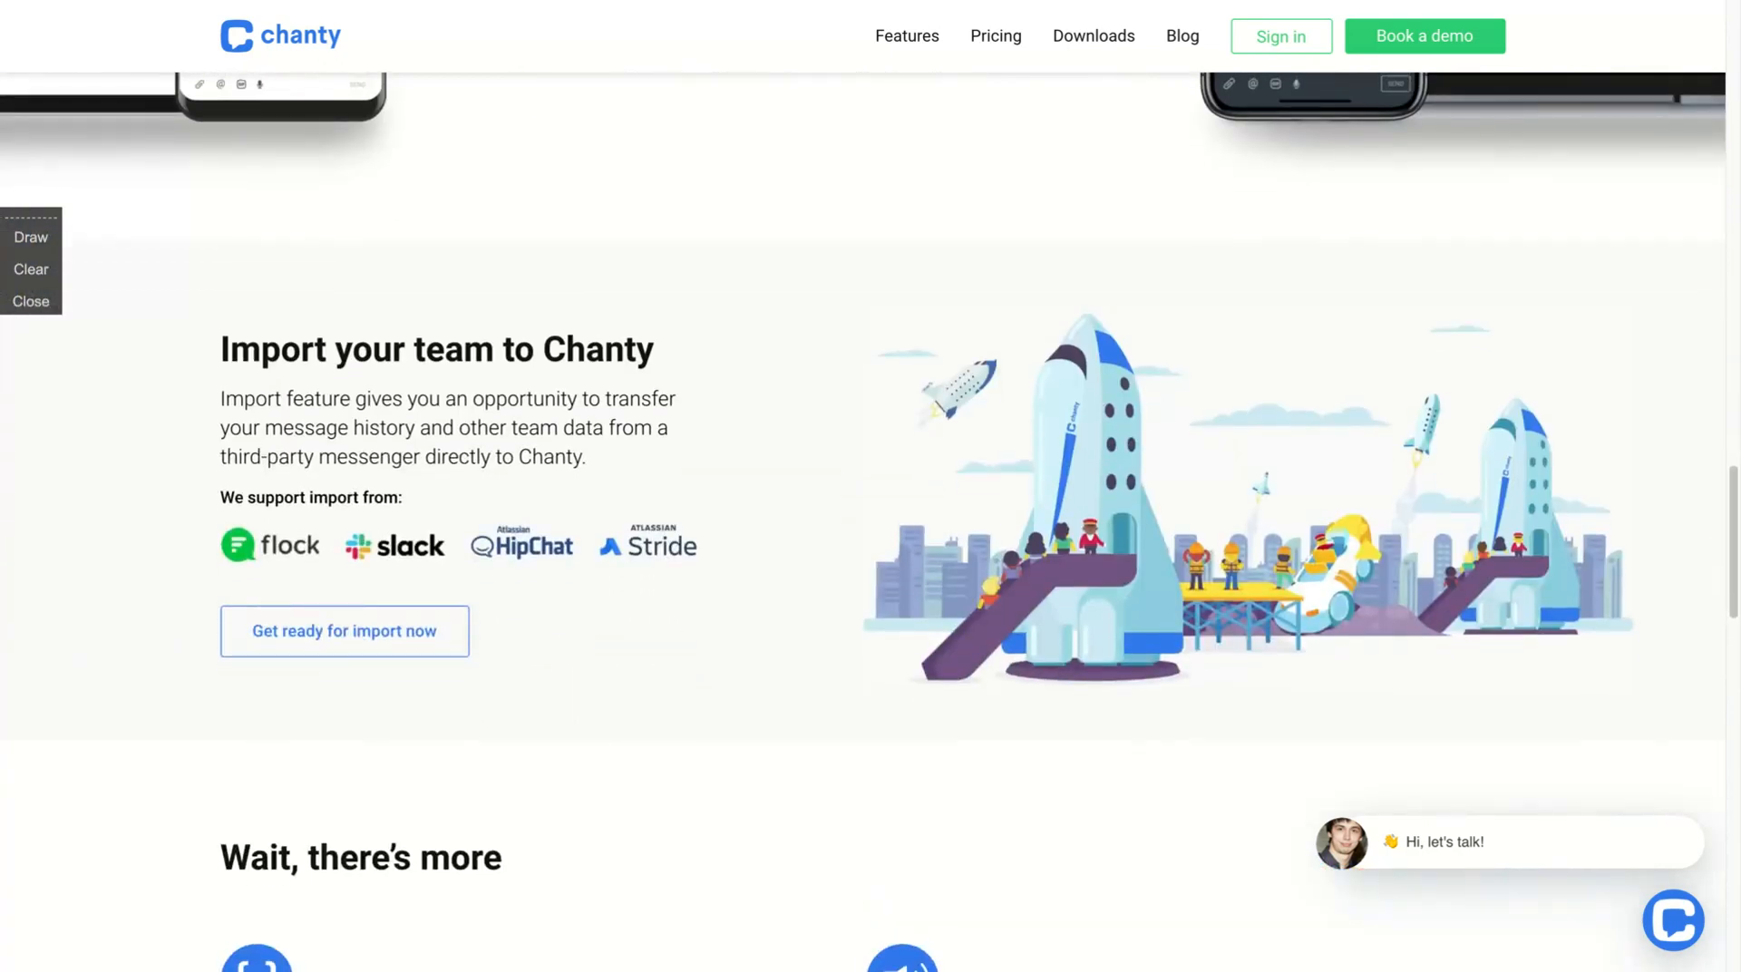
{"action": "mouse_move", "coordinate": [836, 556]}
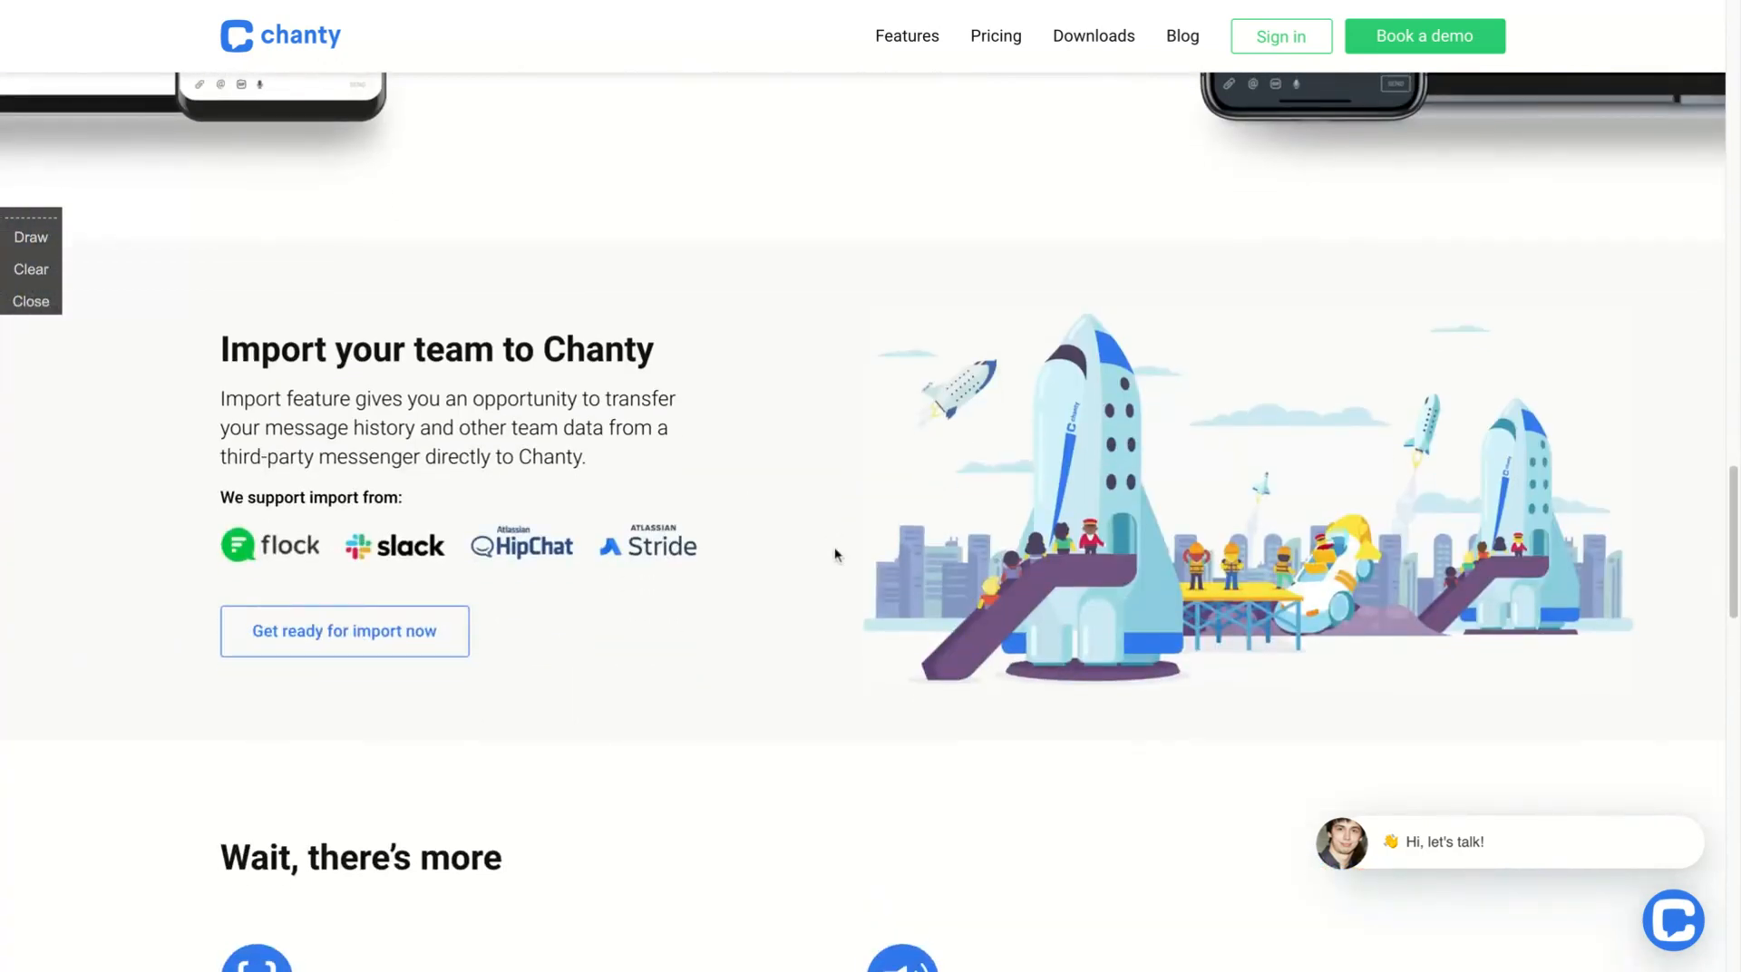
{"action": "mouse_move", "coordinate": [772, 563]}
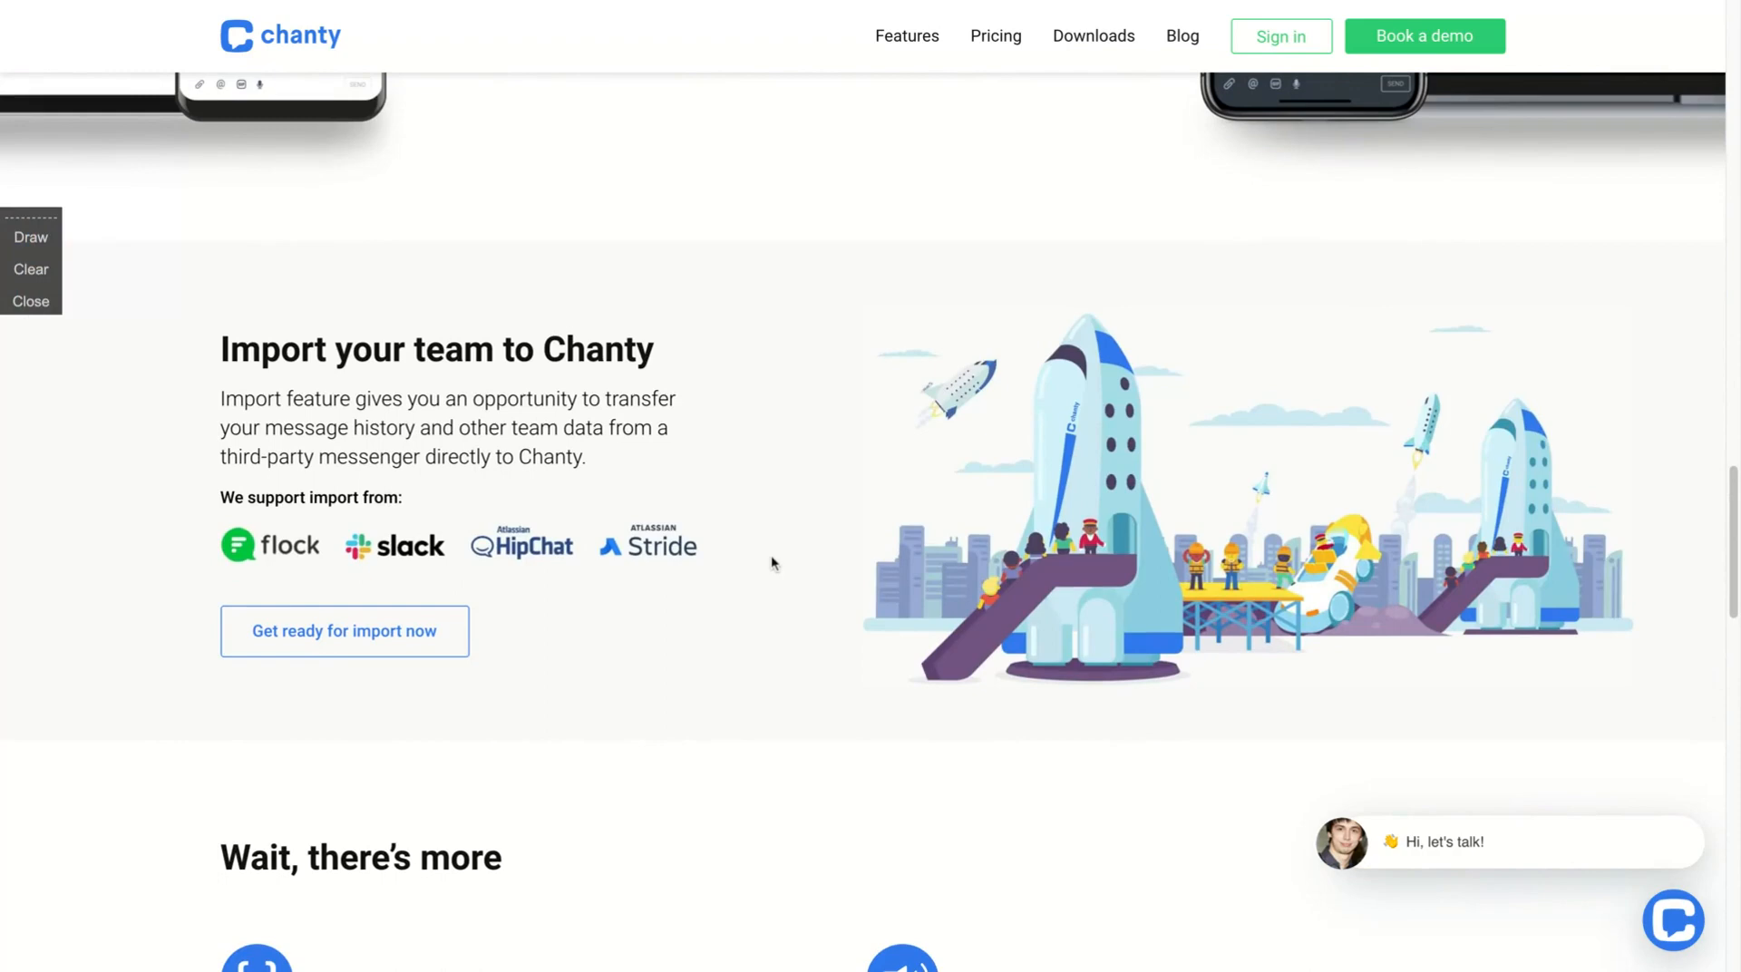
{"action": "scroll", "scroll_direction": "down", "scroll_amount": 3}
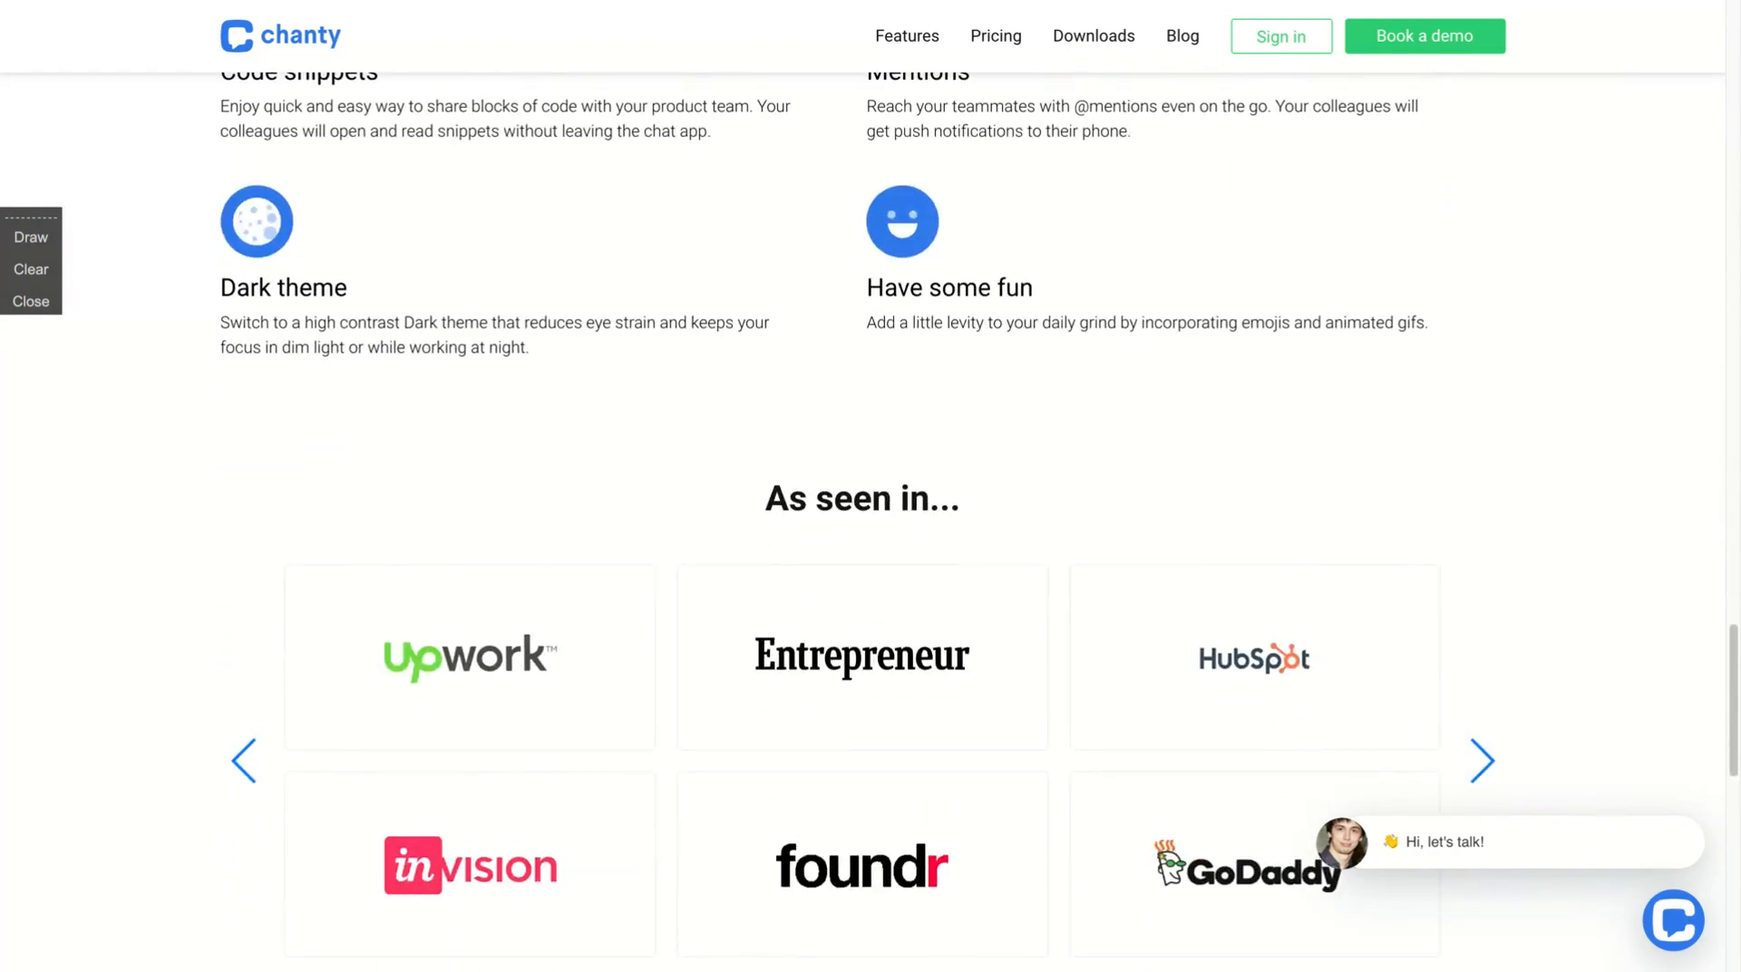
{"action": "scroll", "scroll_direction": "down", "scroll_amount": 3}
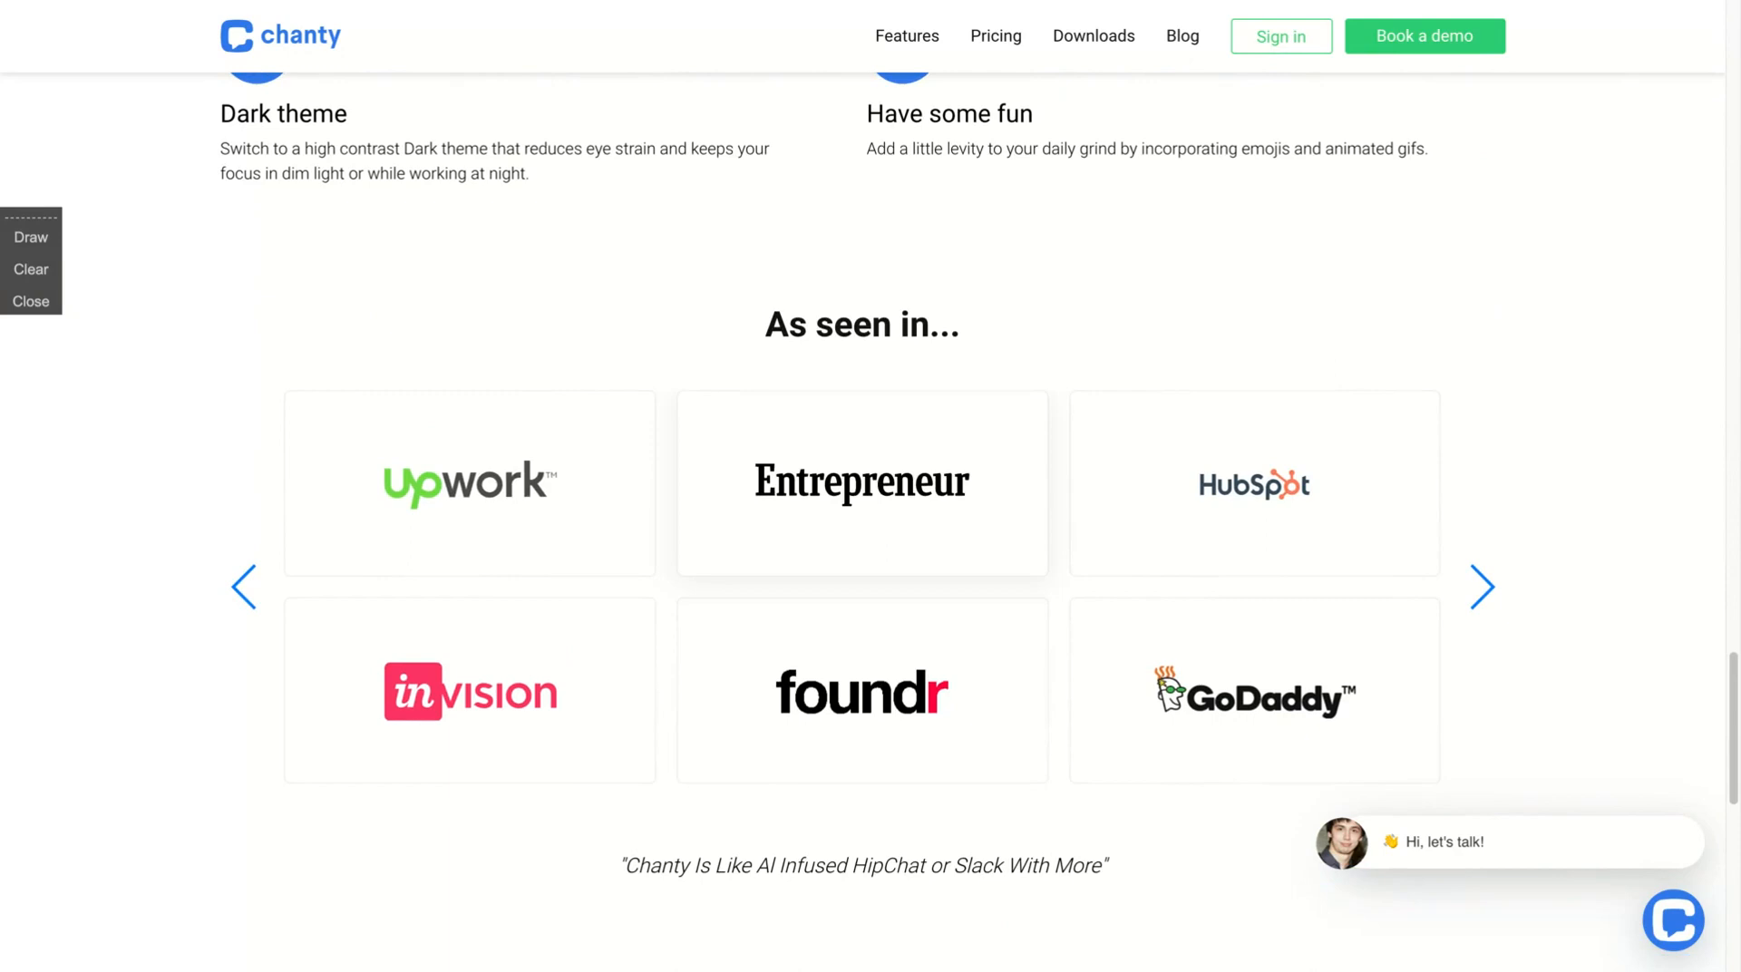
{"action": "mouse_move", "coordinate": [1499, 627]}
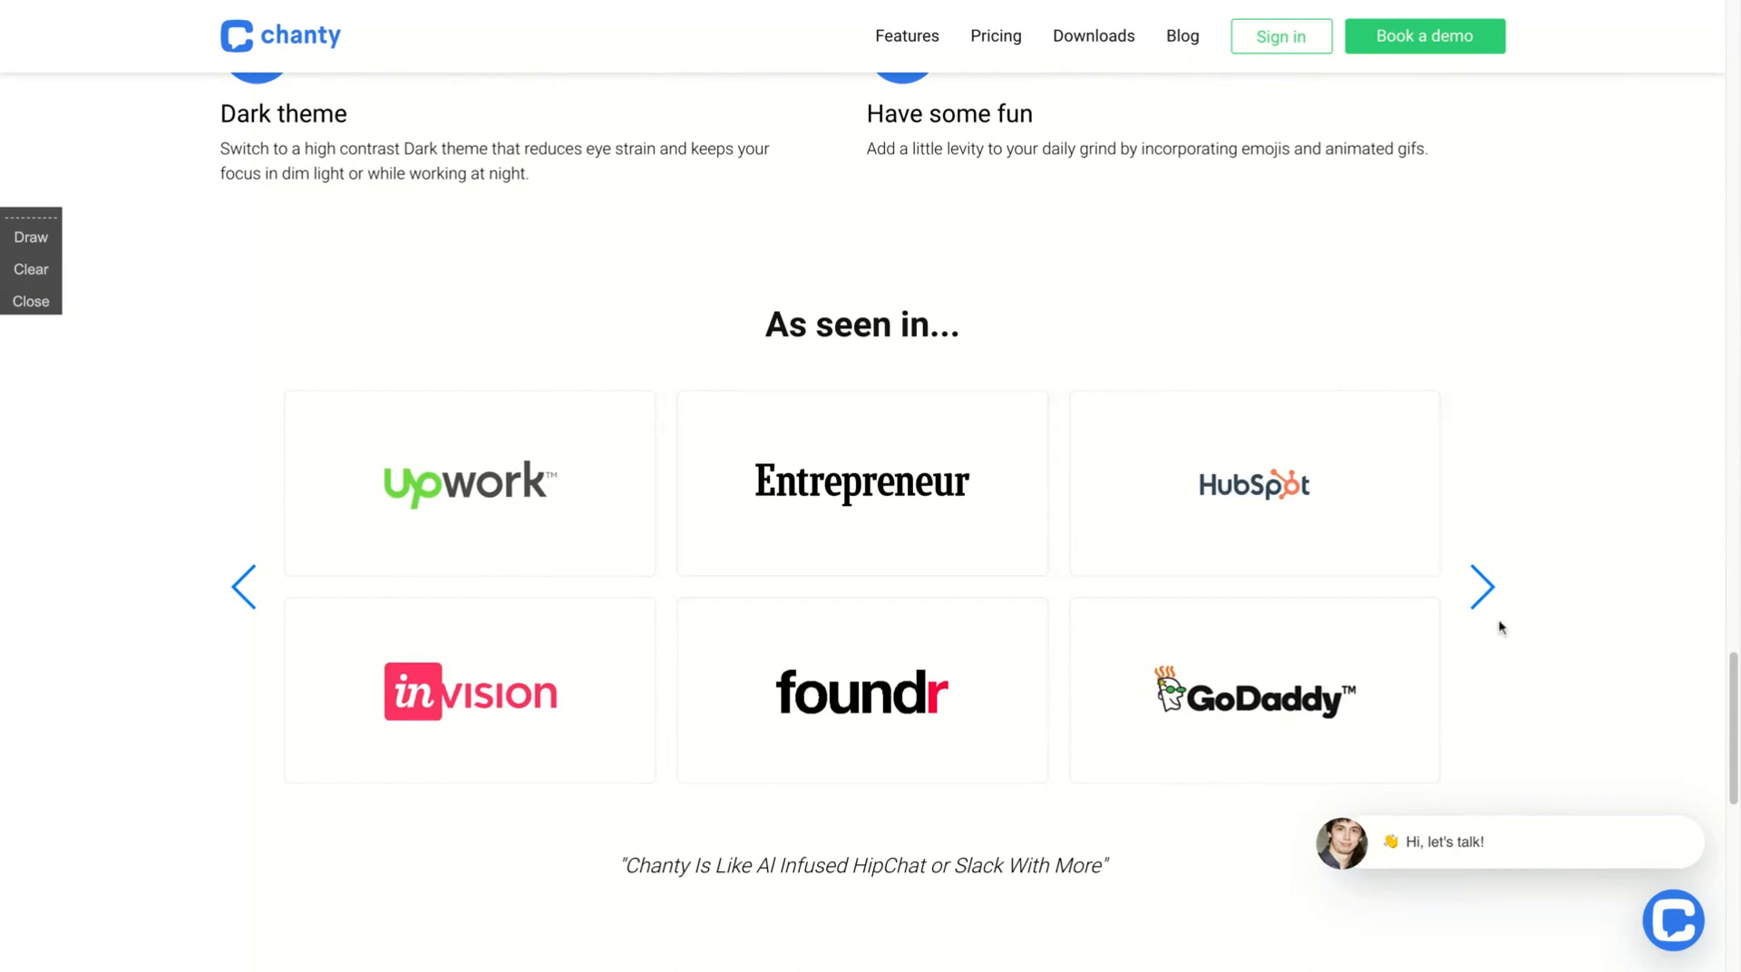
{"action": "left_click", "coordinate": [1481, 587]}
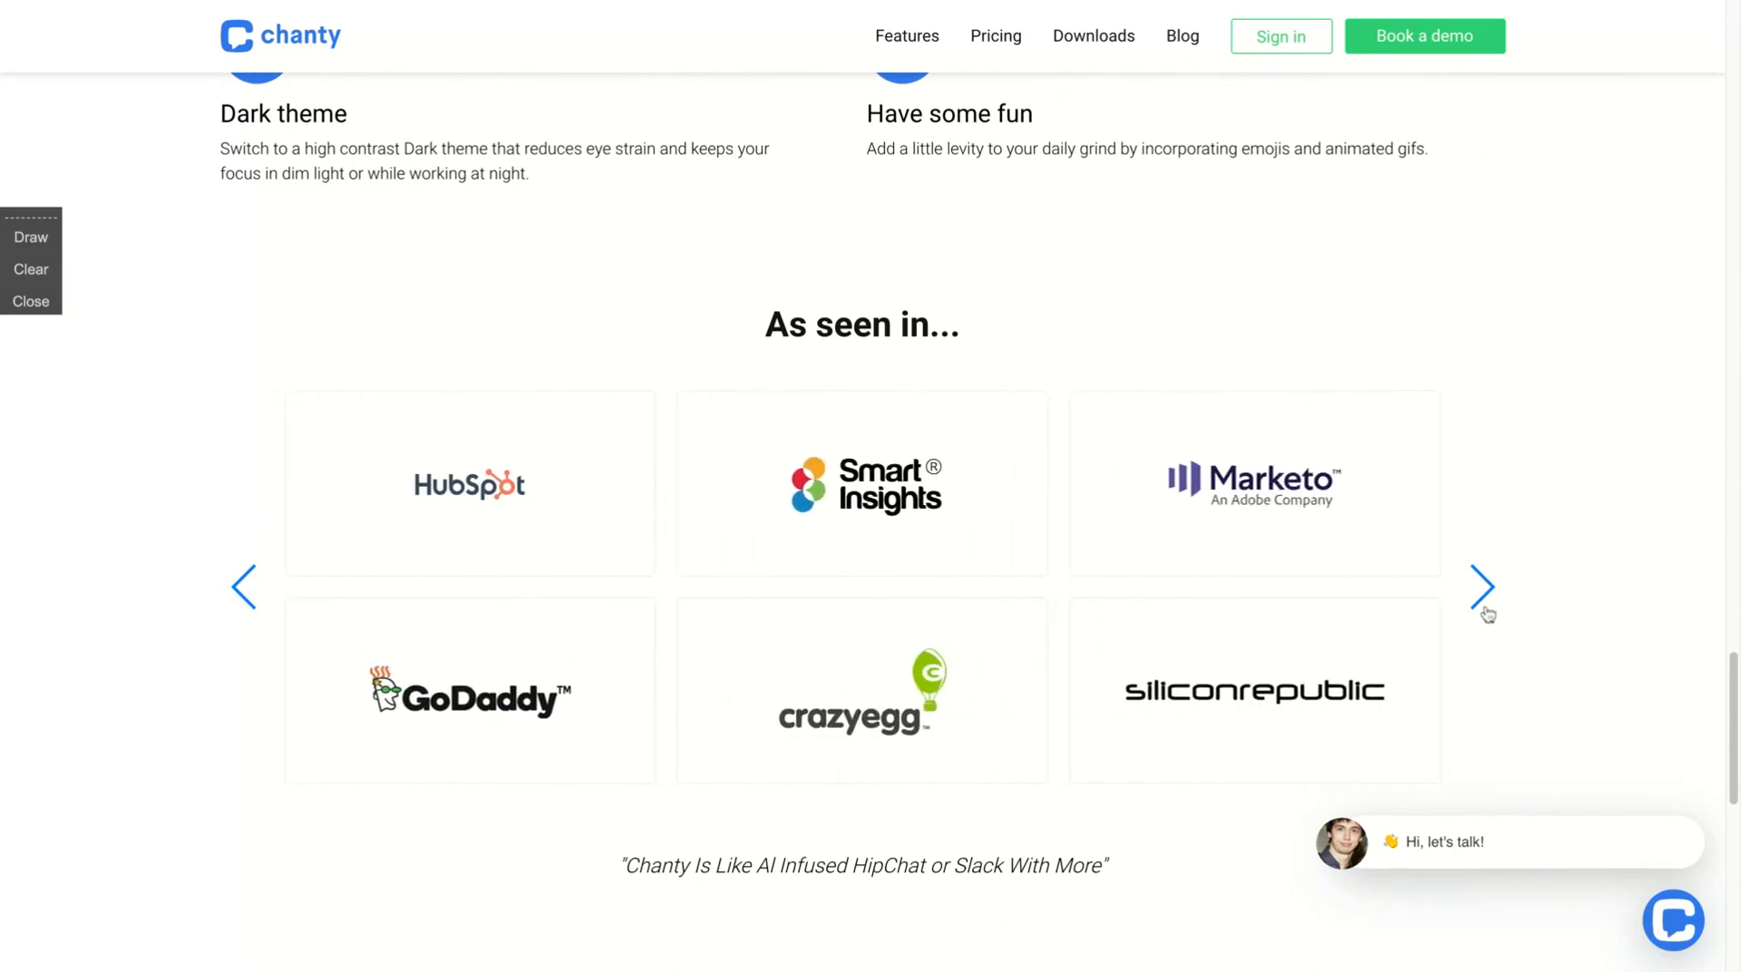
{"action": "left_click", "coordinate": [1483, 587]}
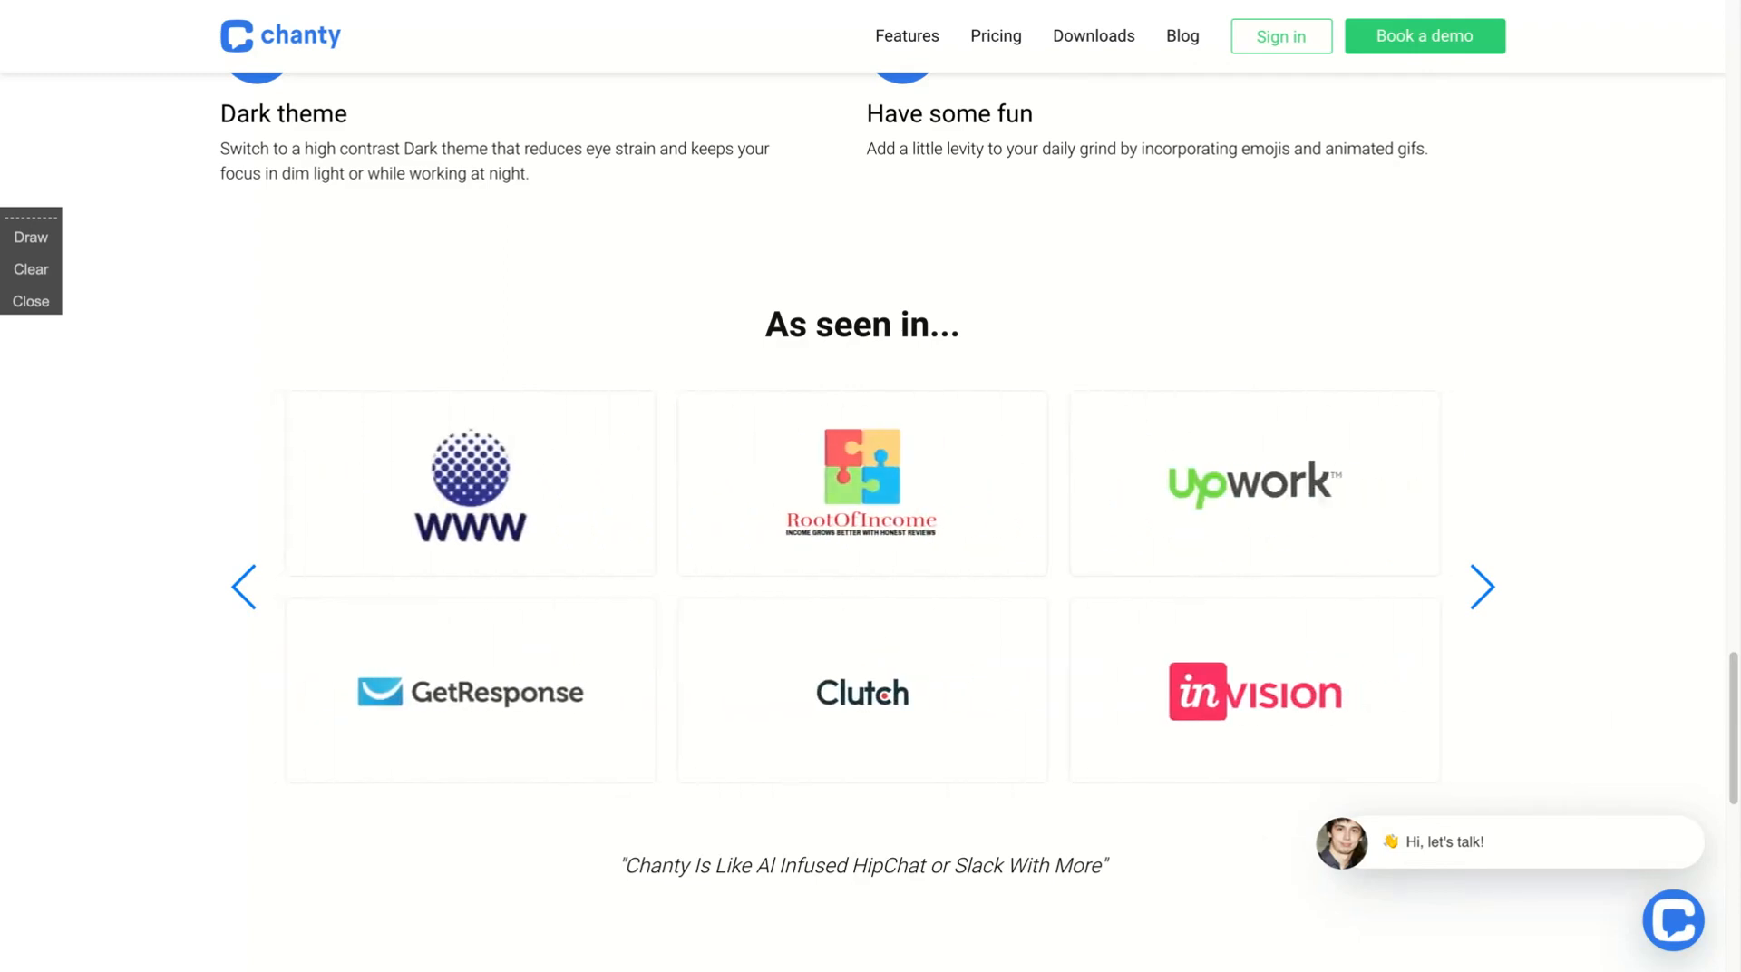
{"action": "scroll", "scroll_direction": "down", "scroll_amount": 3}
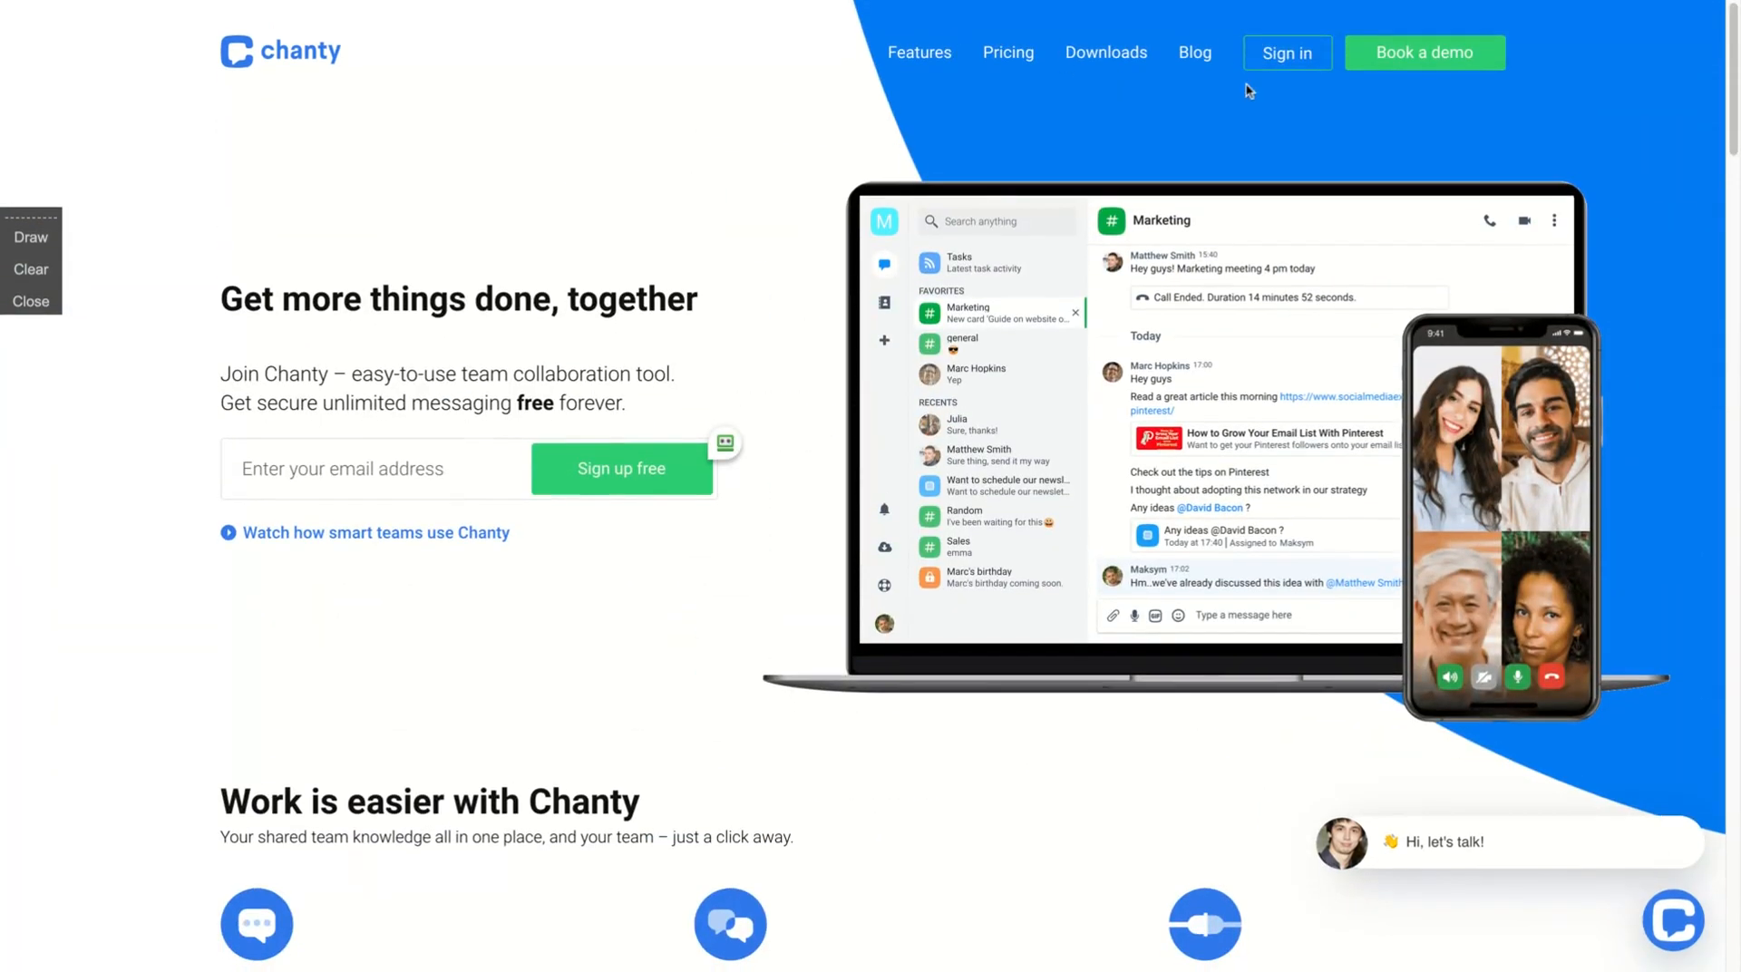
- Begin signing in to an existing team space and enter the 'ddp' team space URL
{"action": "left_click", "coordinate": [1287, 53]}
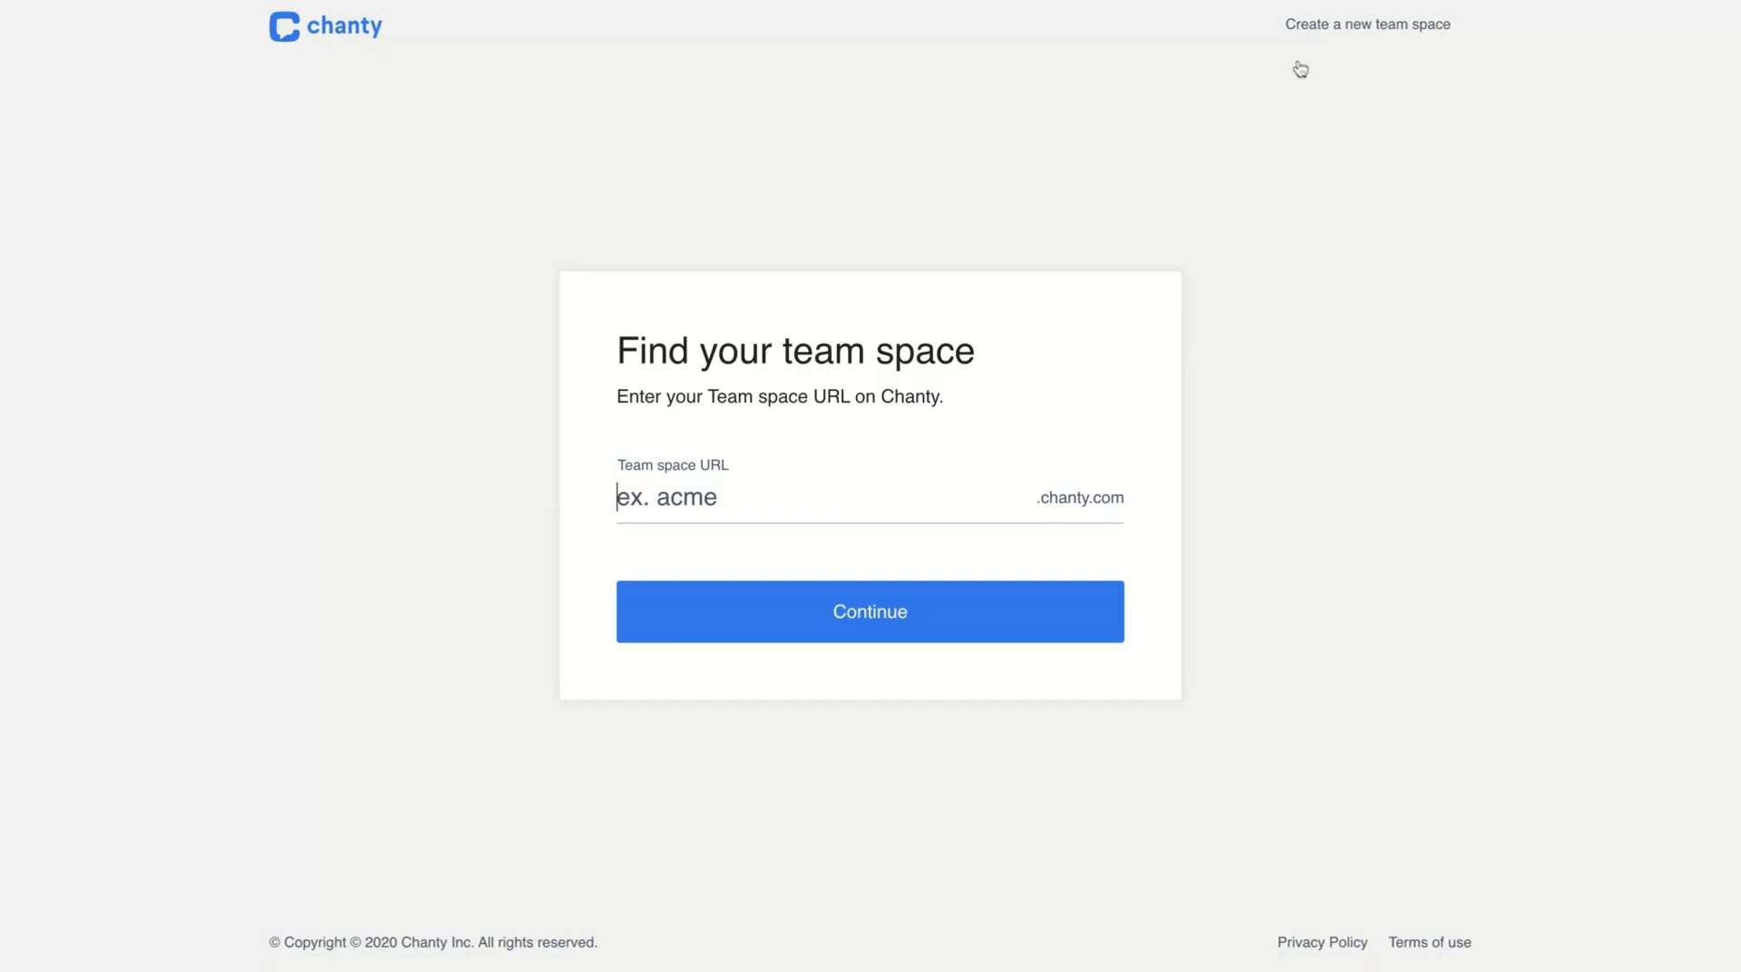
{"action": "type", "text": "ddp"}
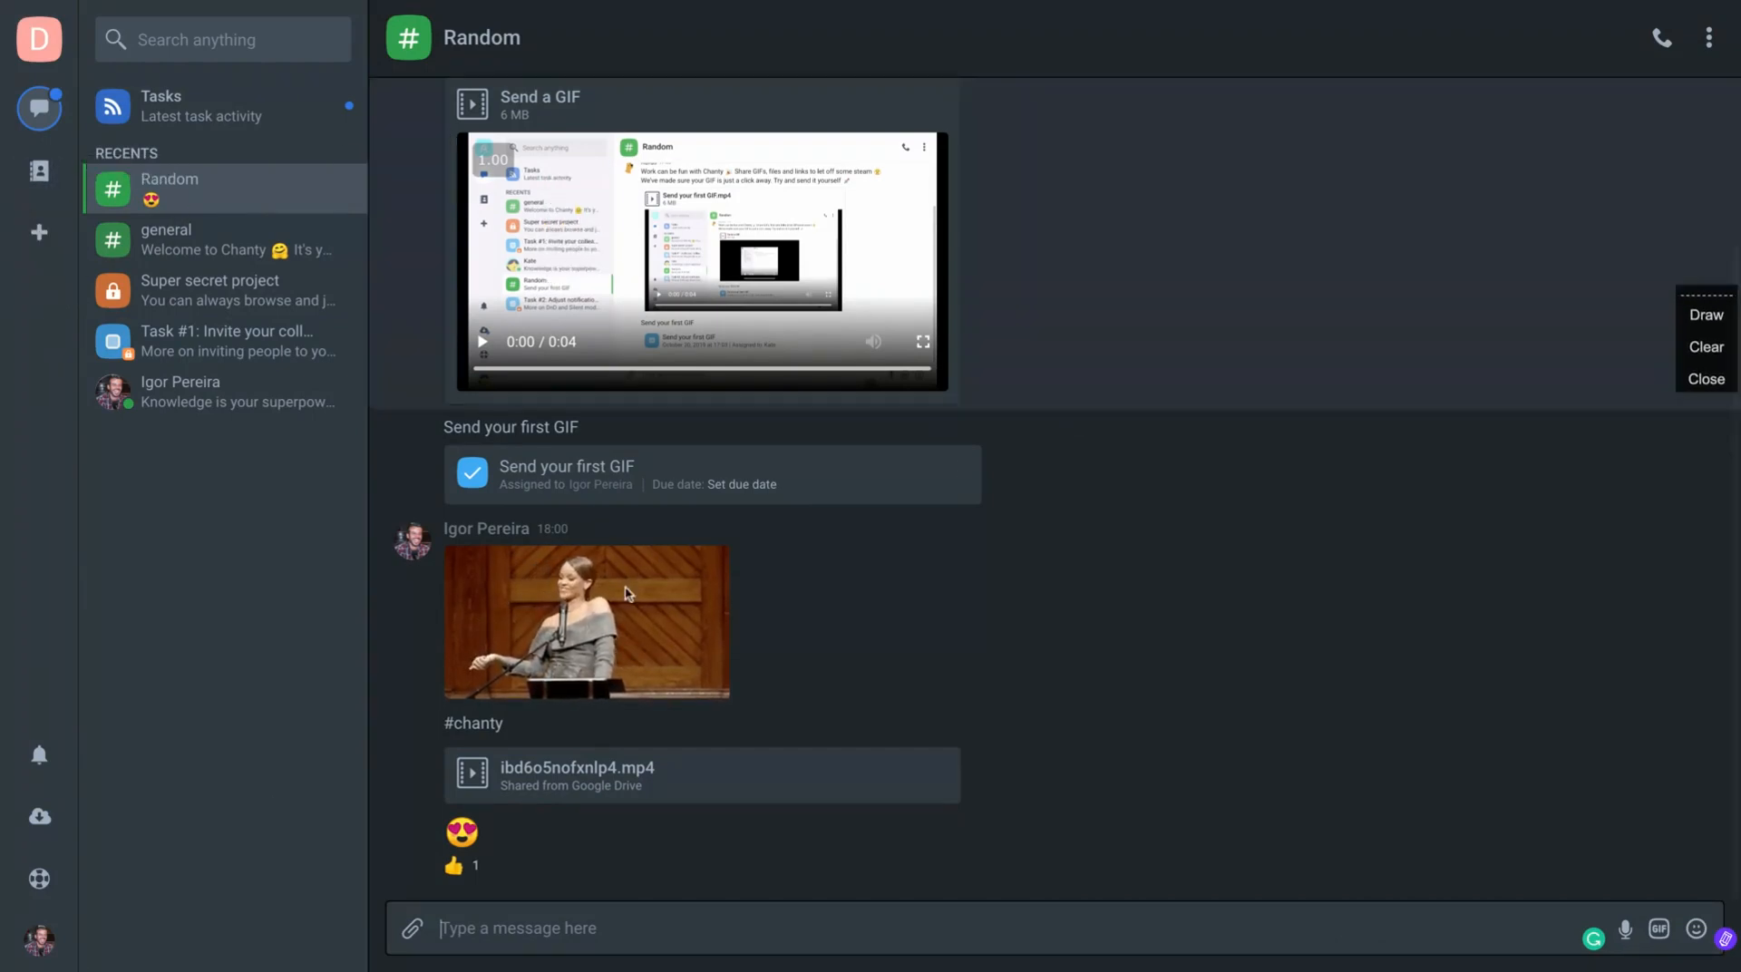
- Open Manage team from the avatar menu and upload the red DDP Group logo
{"action": "left_click", "coordinate": [39, 939]}
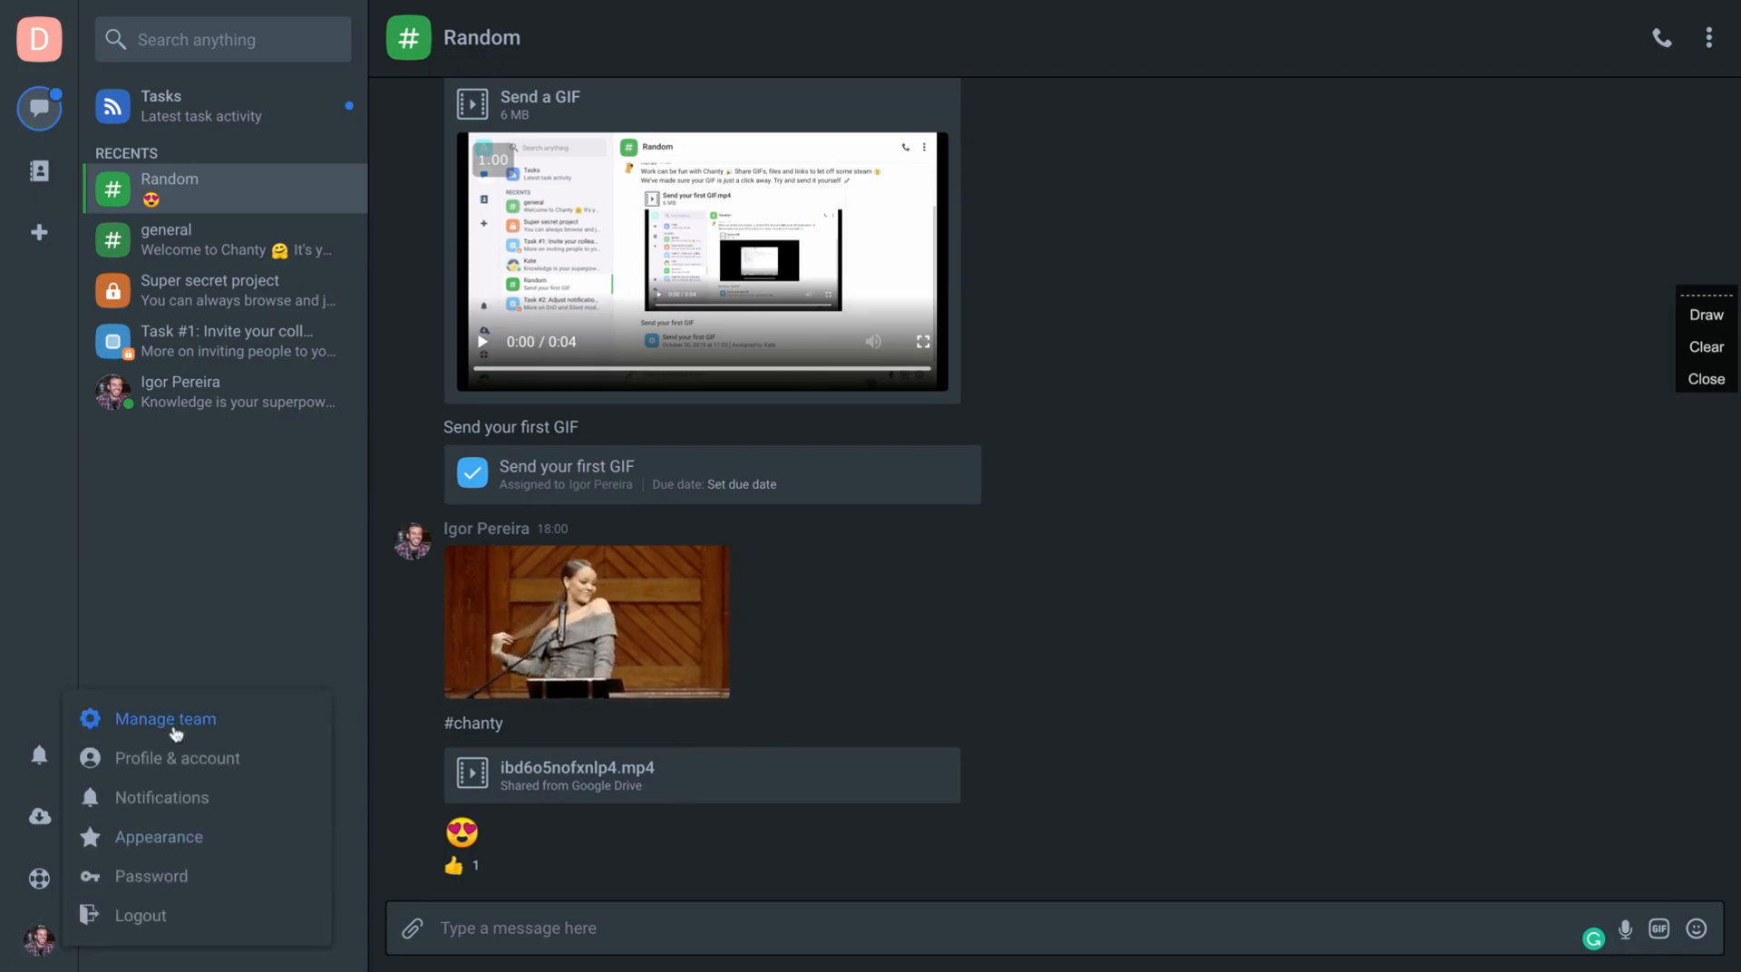
{"action": "left_click", "coordinate": [165, 719]}
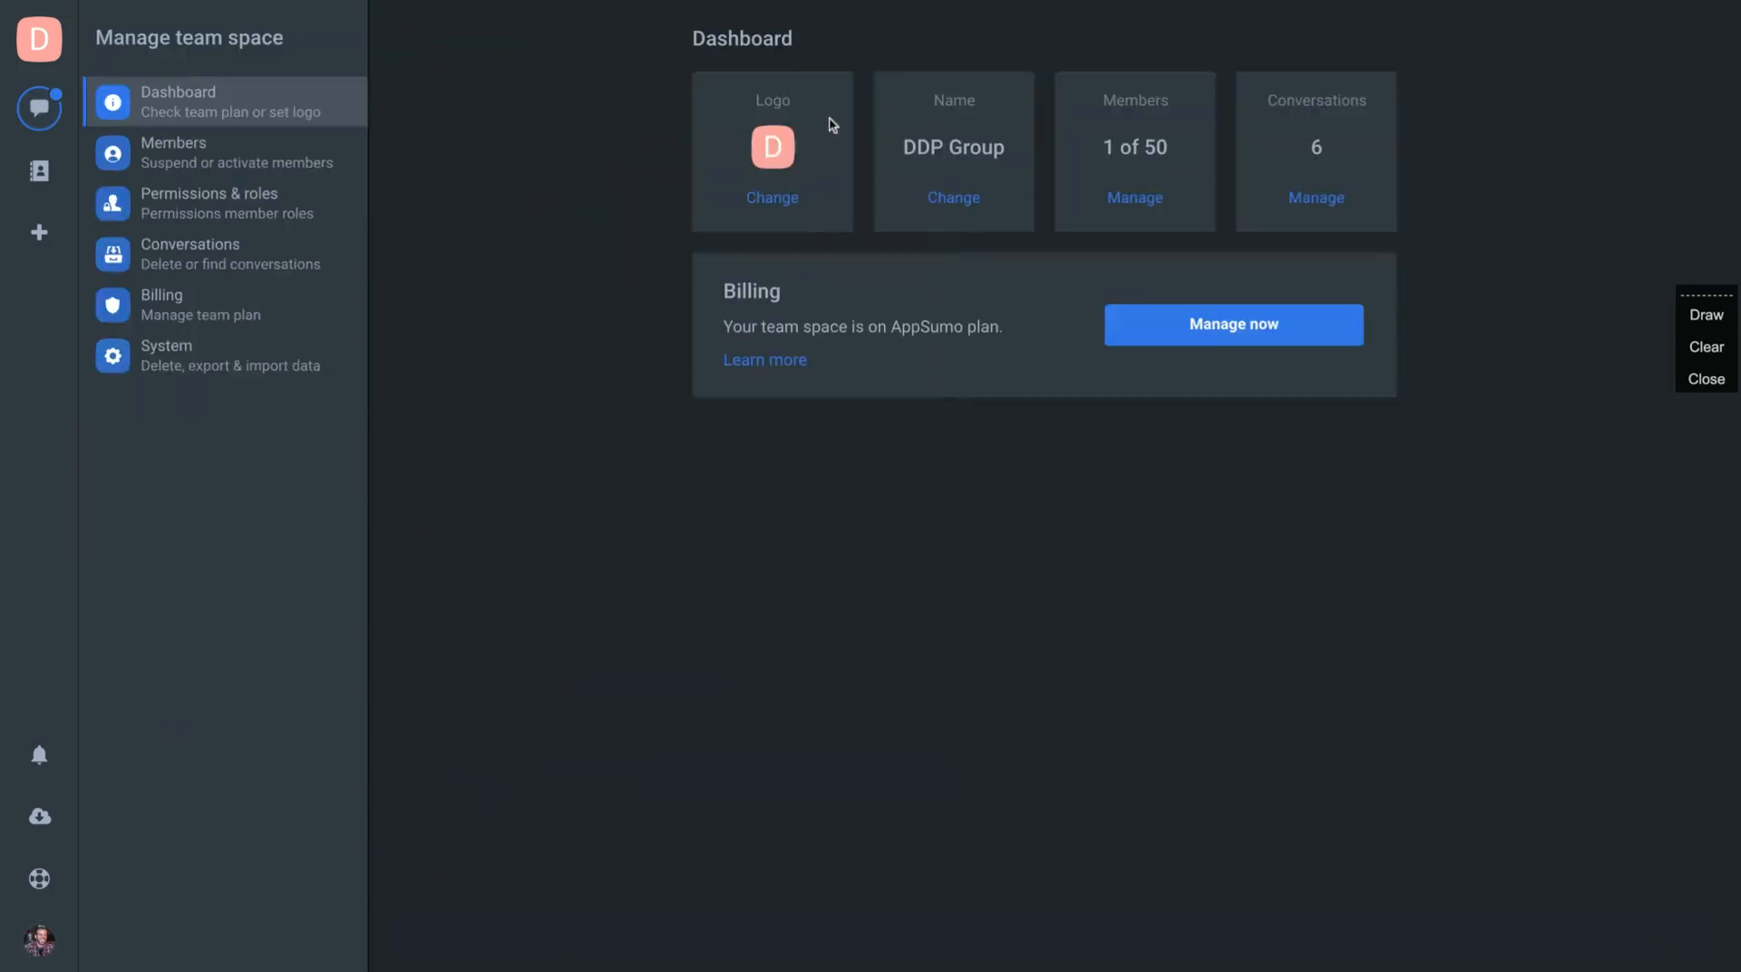
{"action": "mouse_move", "coordinate": [771, 198]}
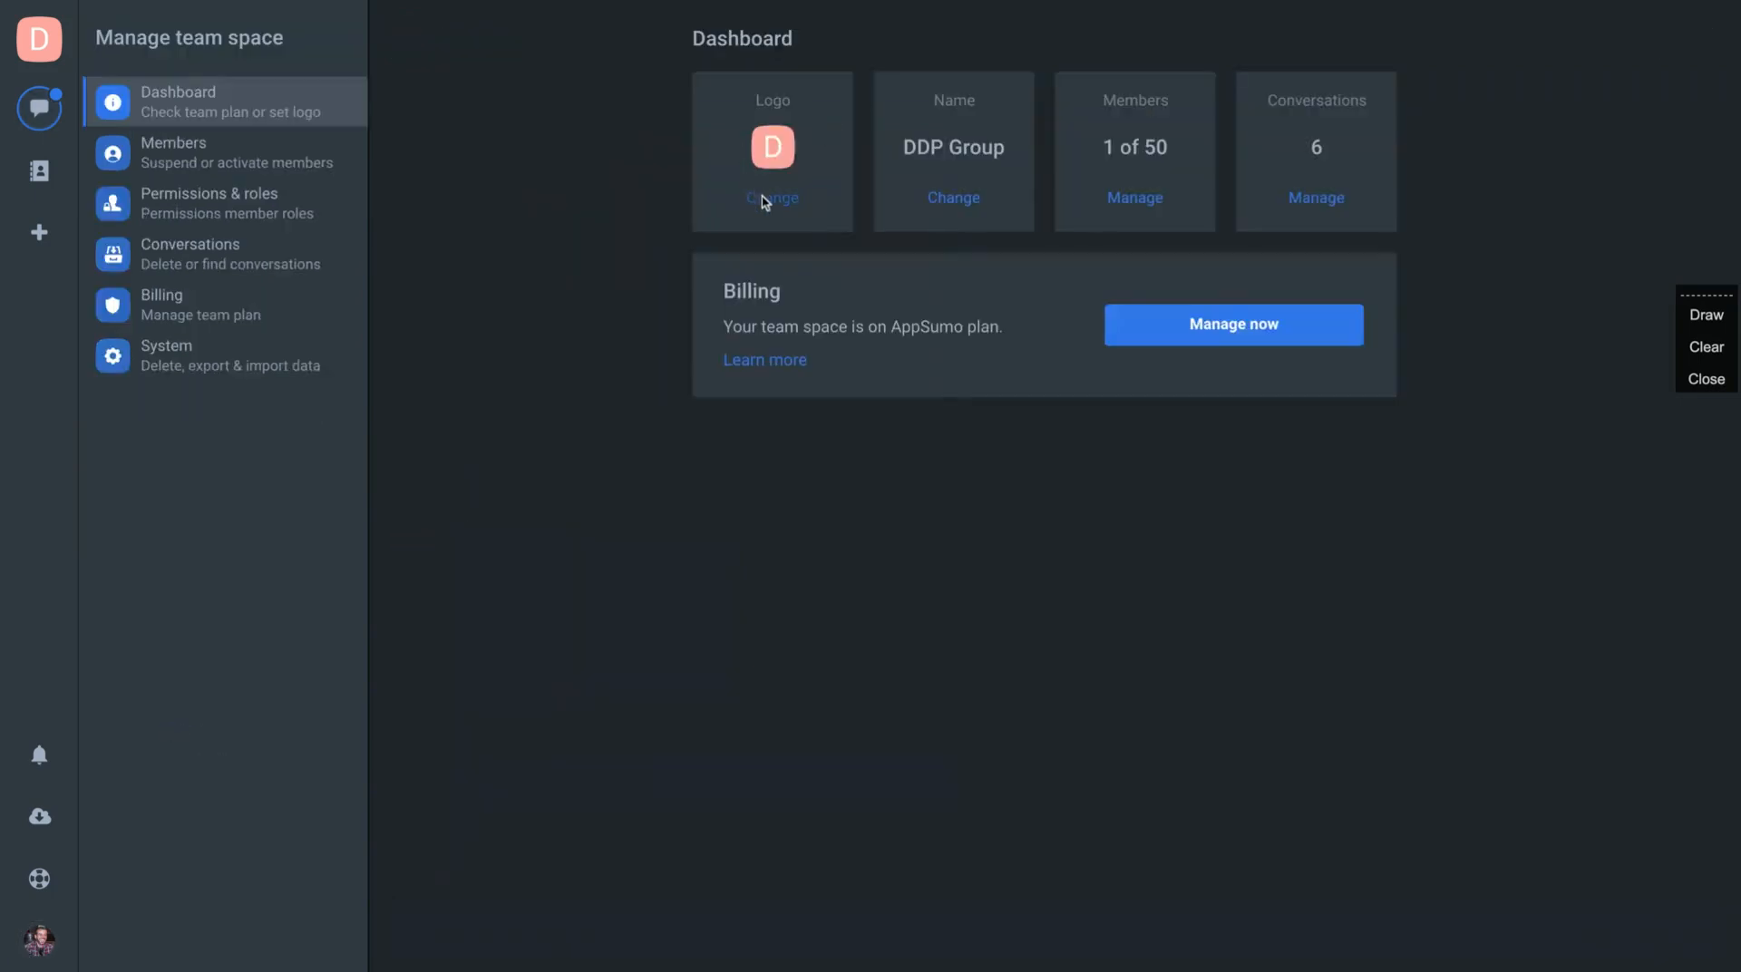
{"action": "mouse_move", "coordinate": [772, 206]}
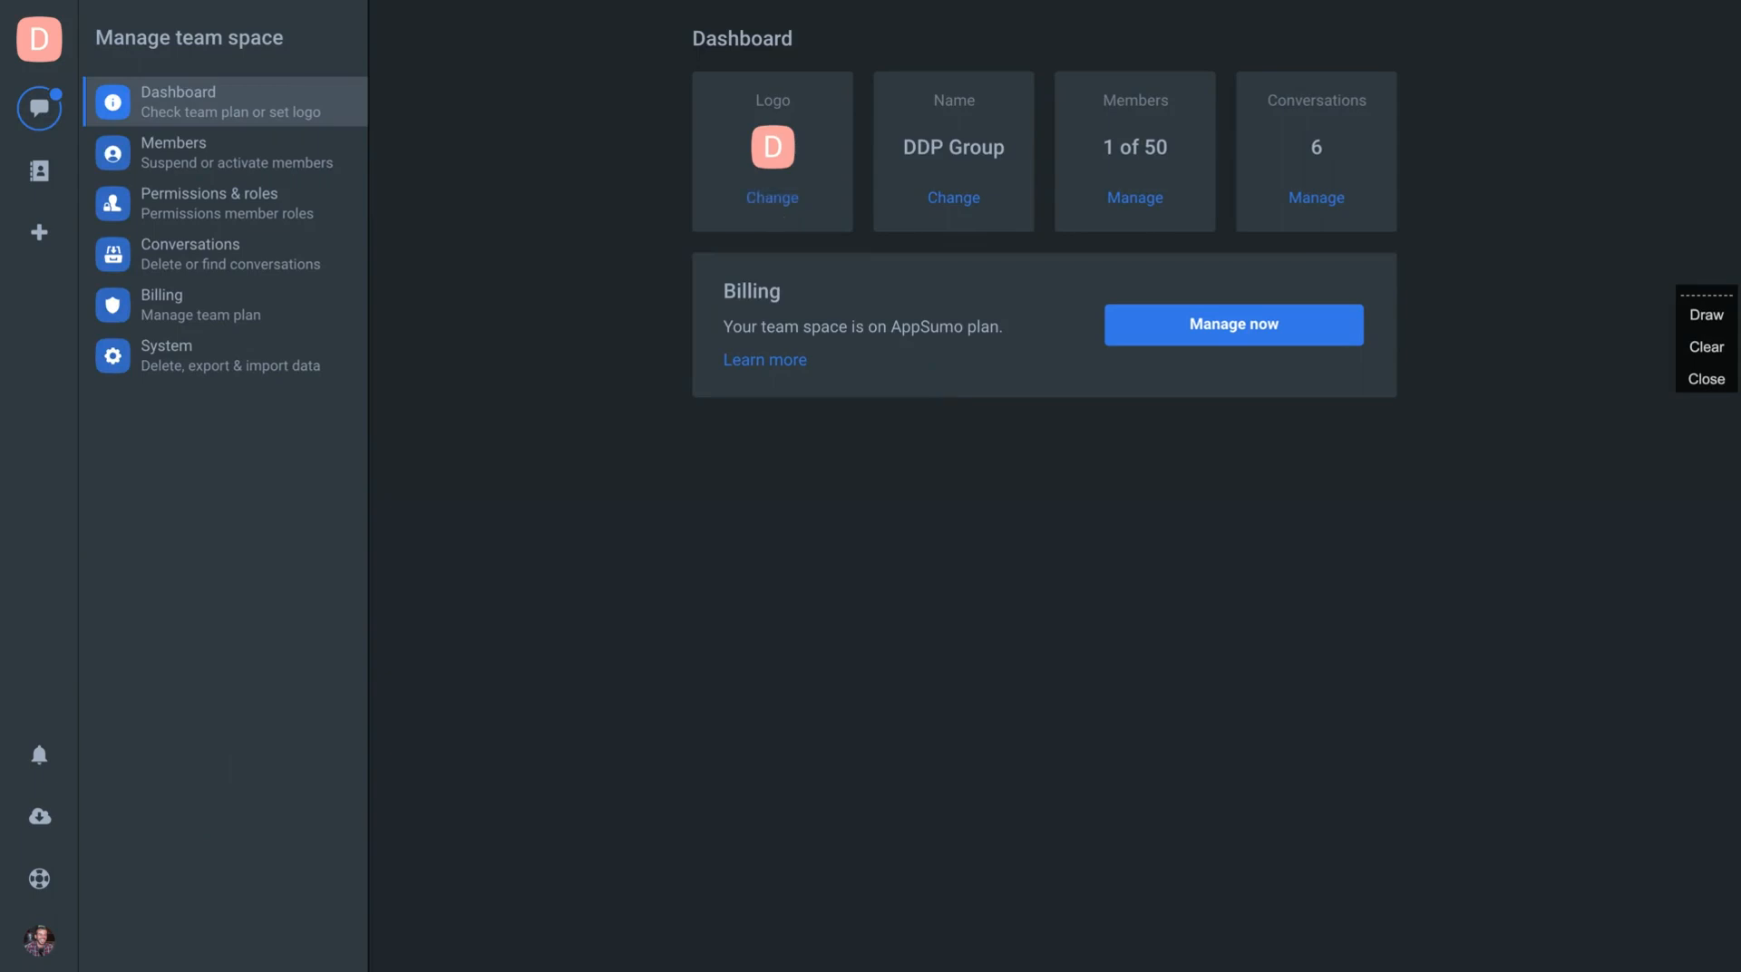
{"action": "left_click", "coordinate": [772, 197]}
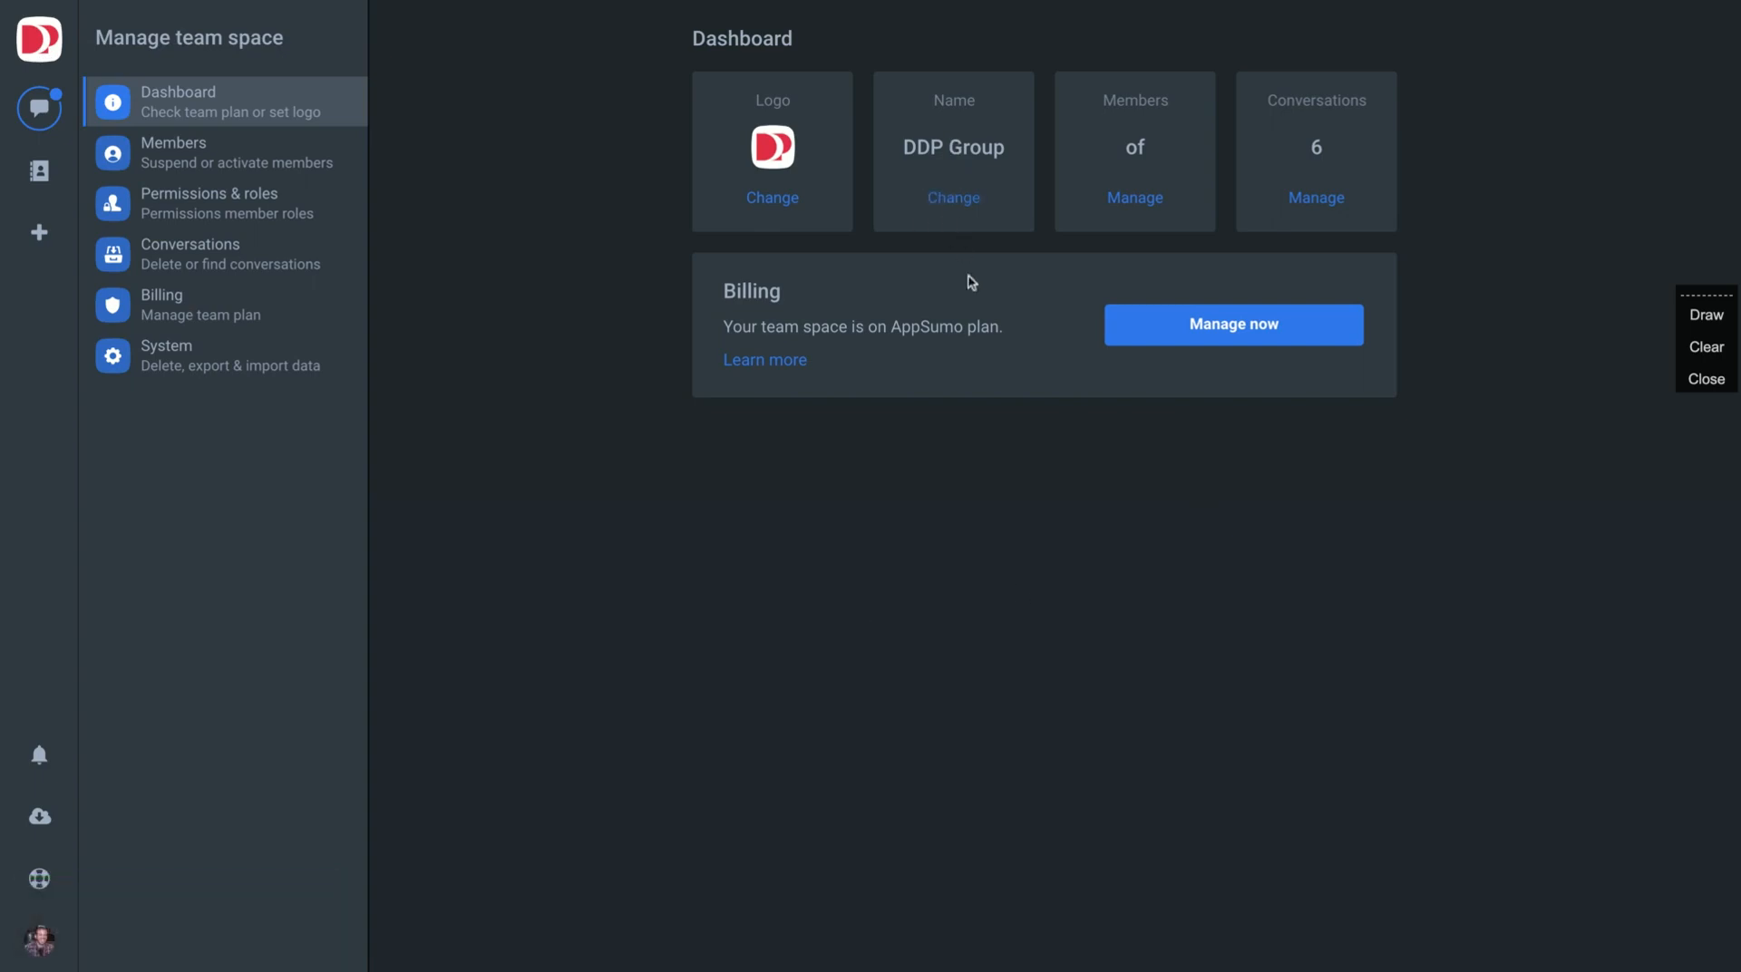
{"action": "mouse_move", "coordinate": [13, 8]}
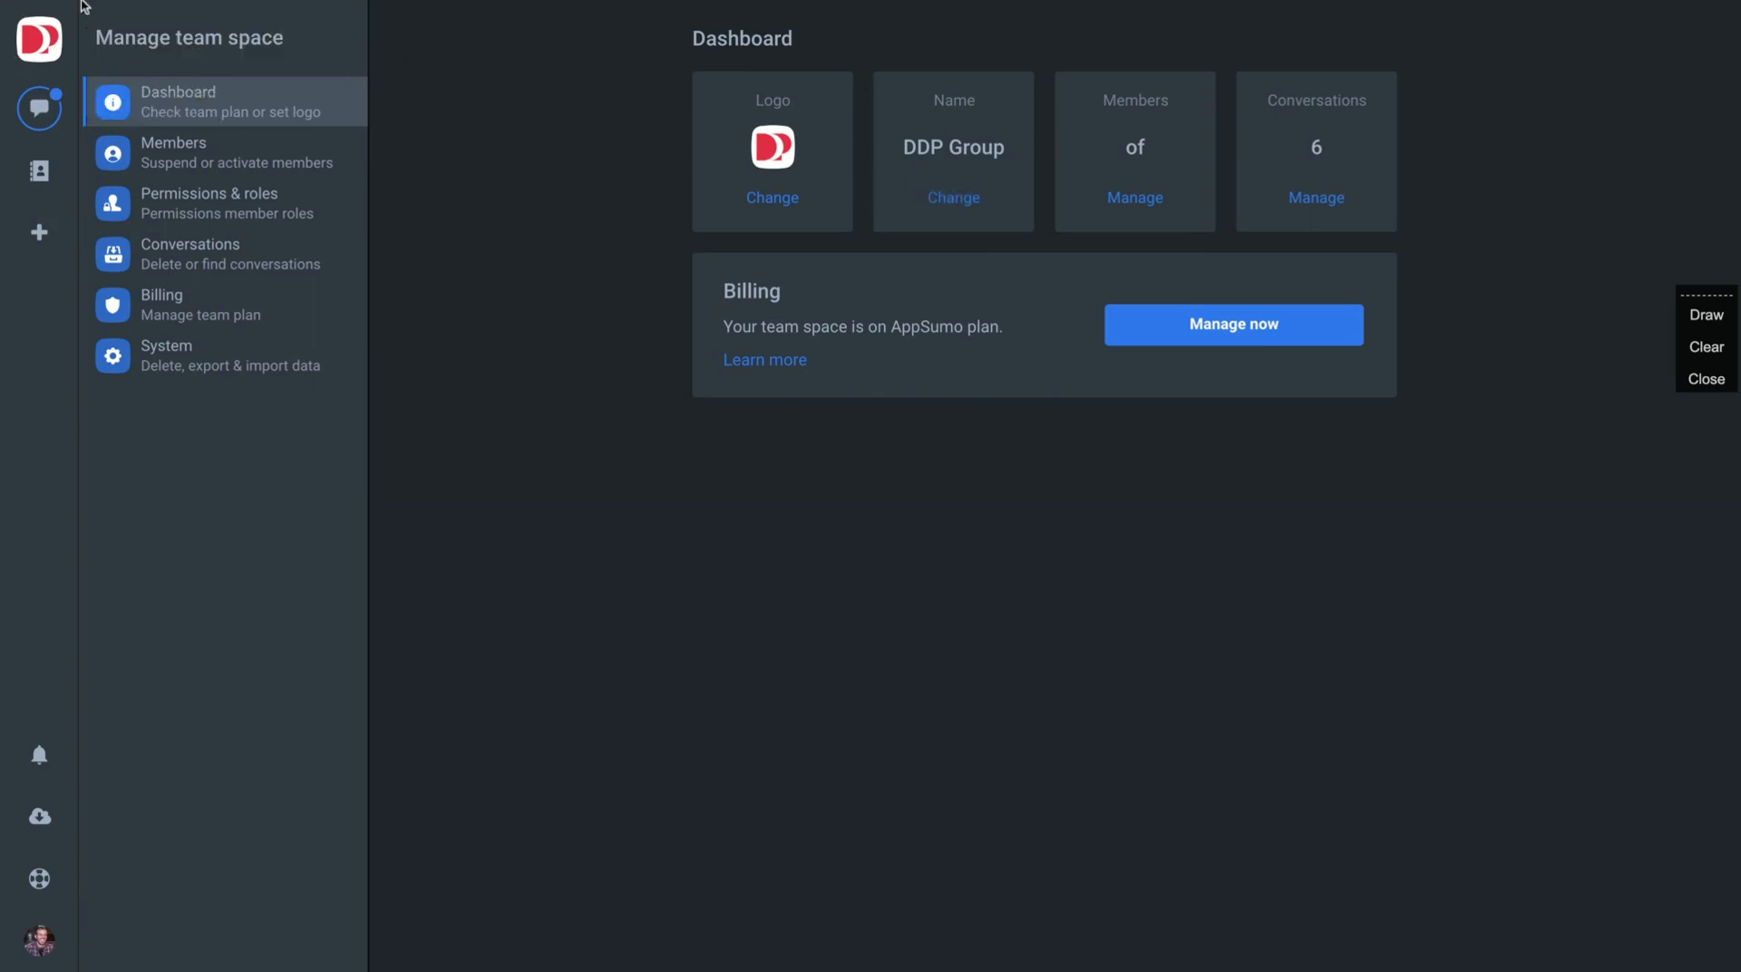
- Return to chats and reopen the Manage team dashboard showing DDP Group's AppSumo plan
{"action": "left_click", "coordinate": [39, 107]}
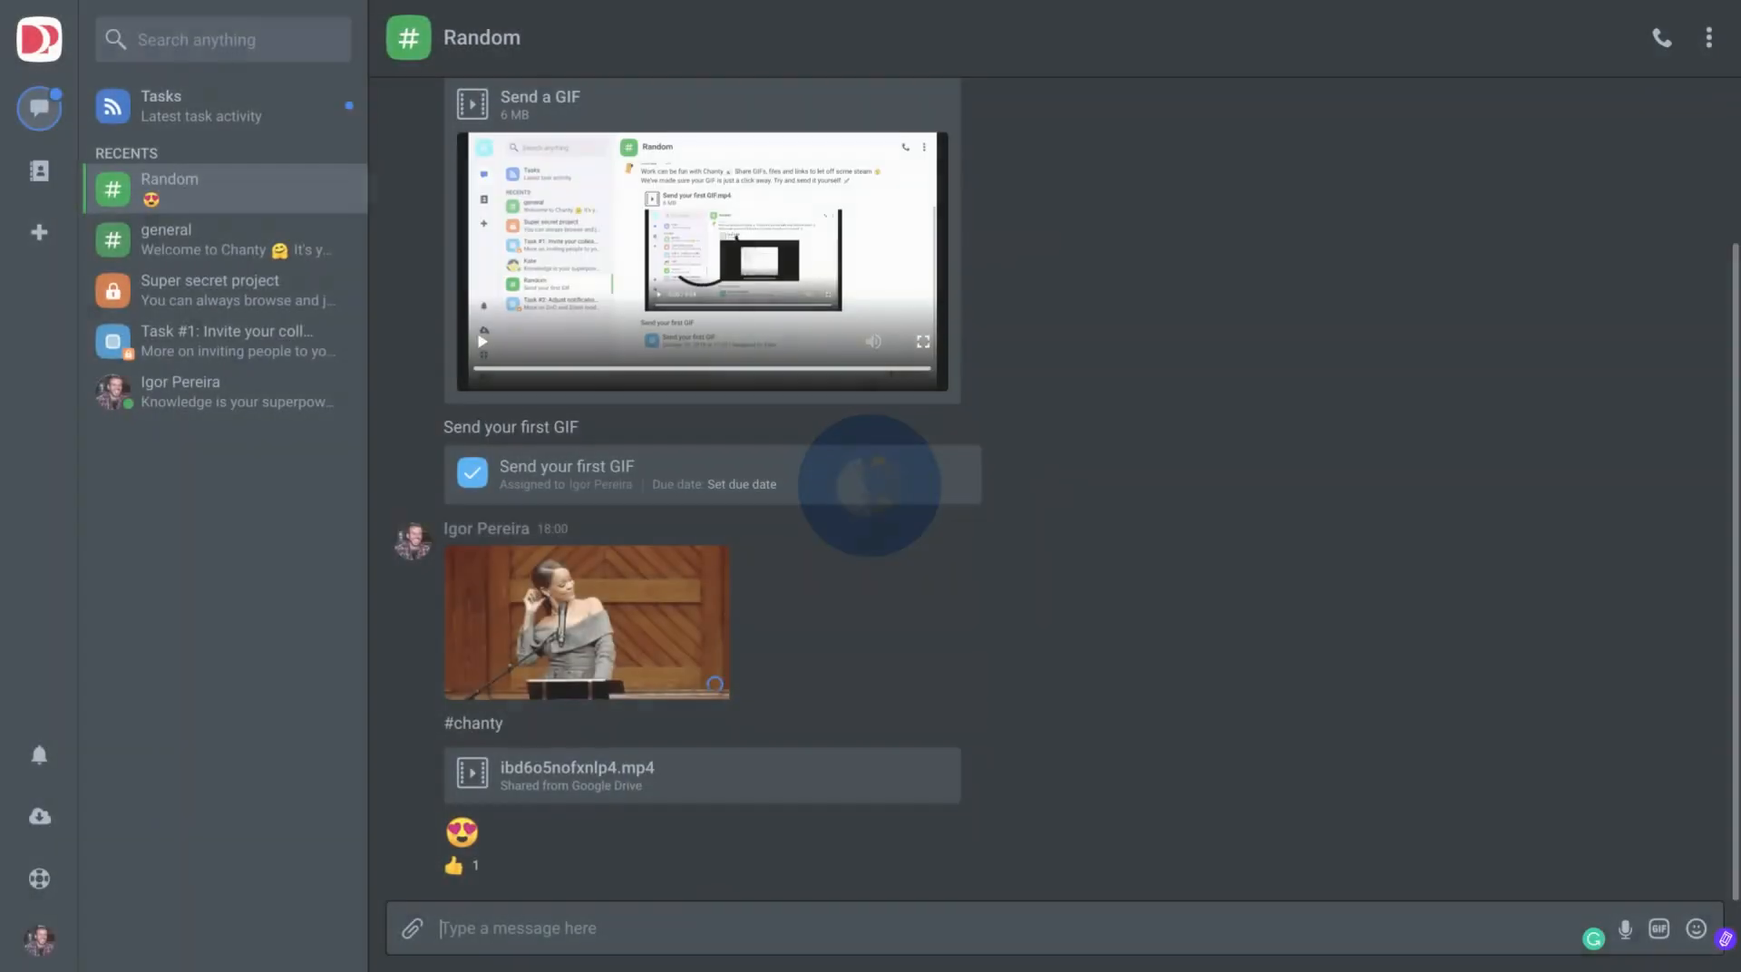
{"action": "left_click", "coordinate": [39, 939]}
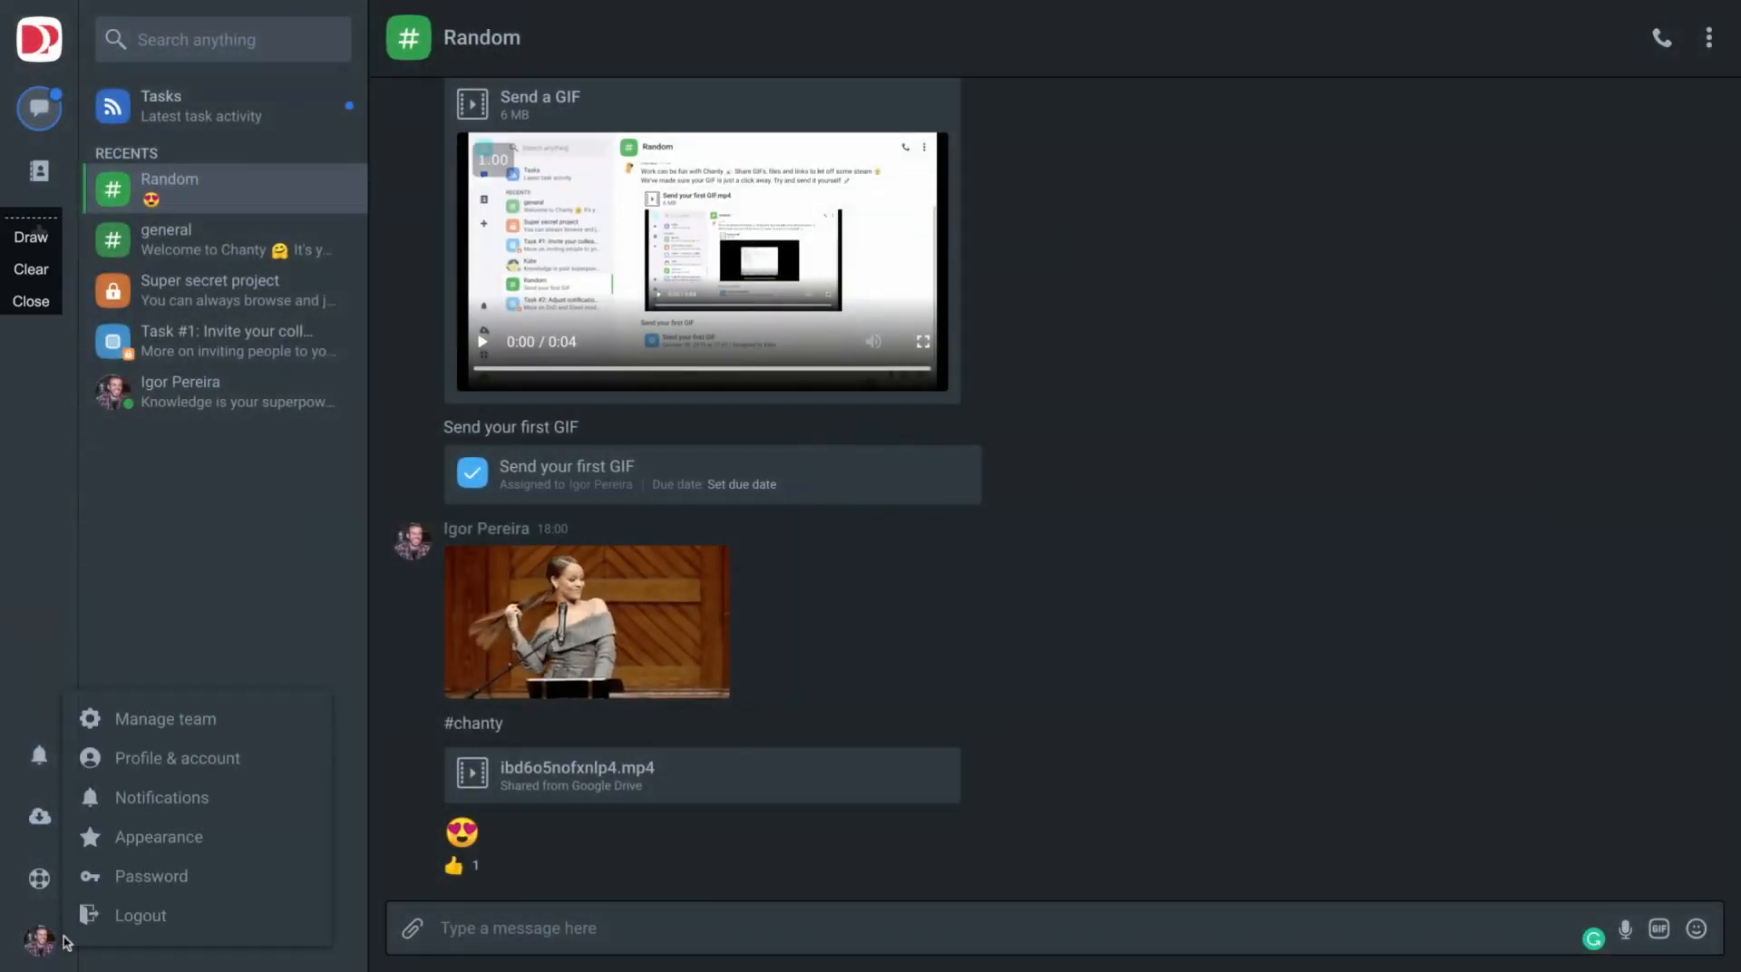
{"action": "left_click", "coordinate": [165, 717]}
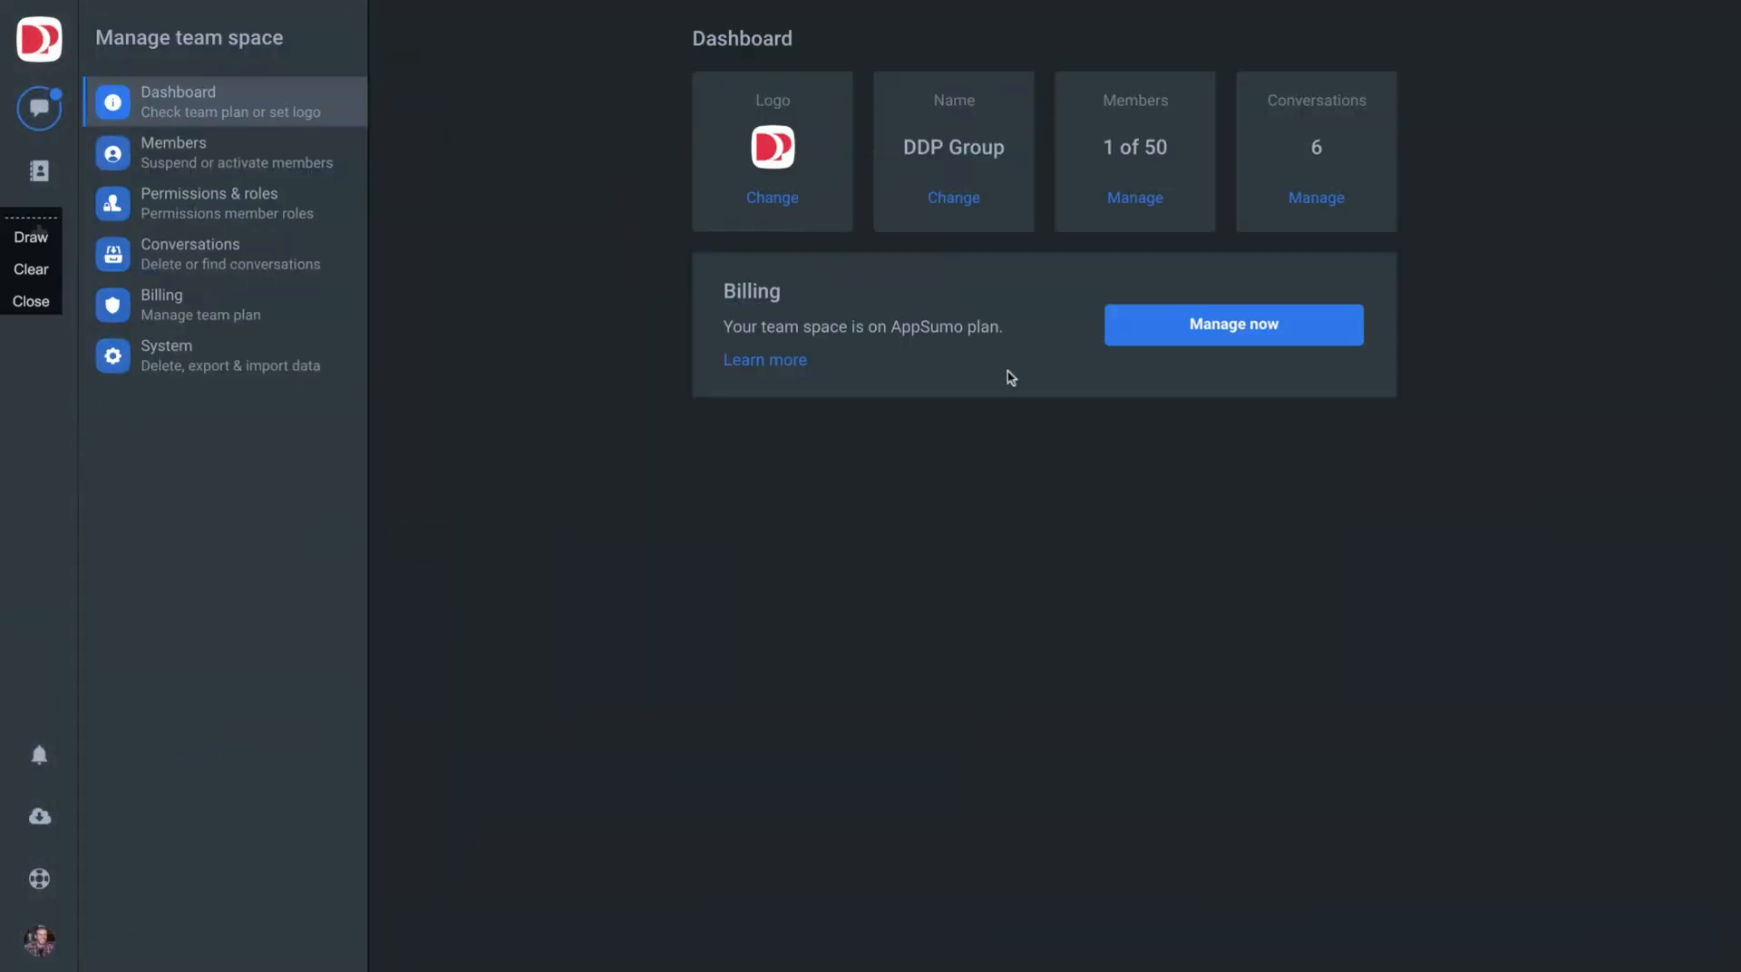
{"action": "mouse_move", "coordinate": [1332, 95]}
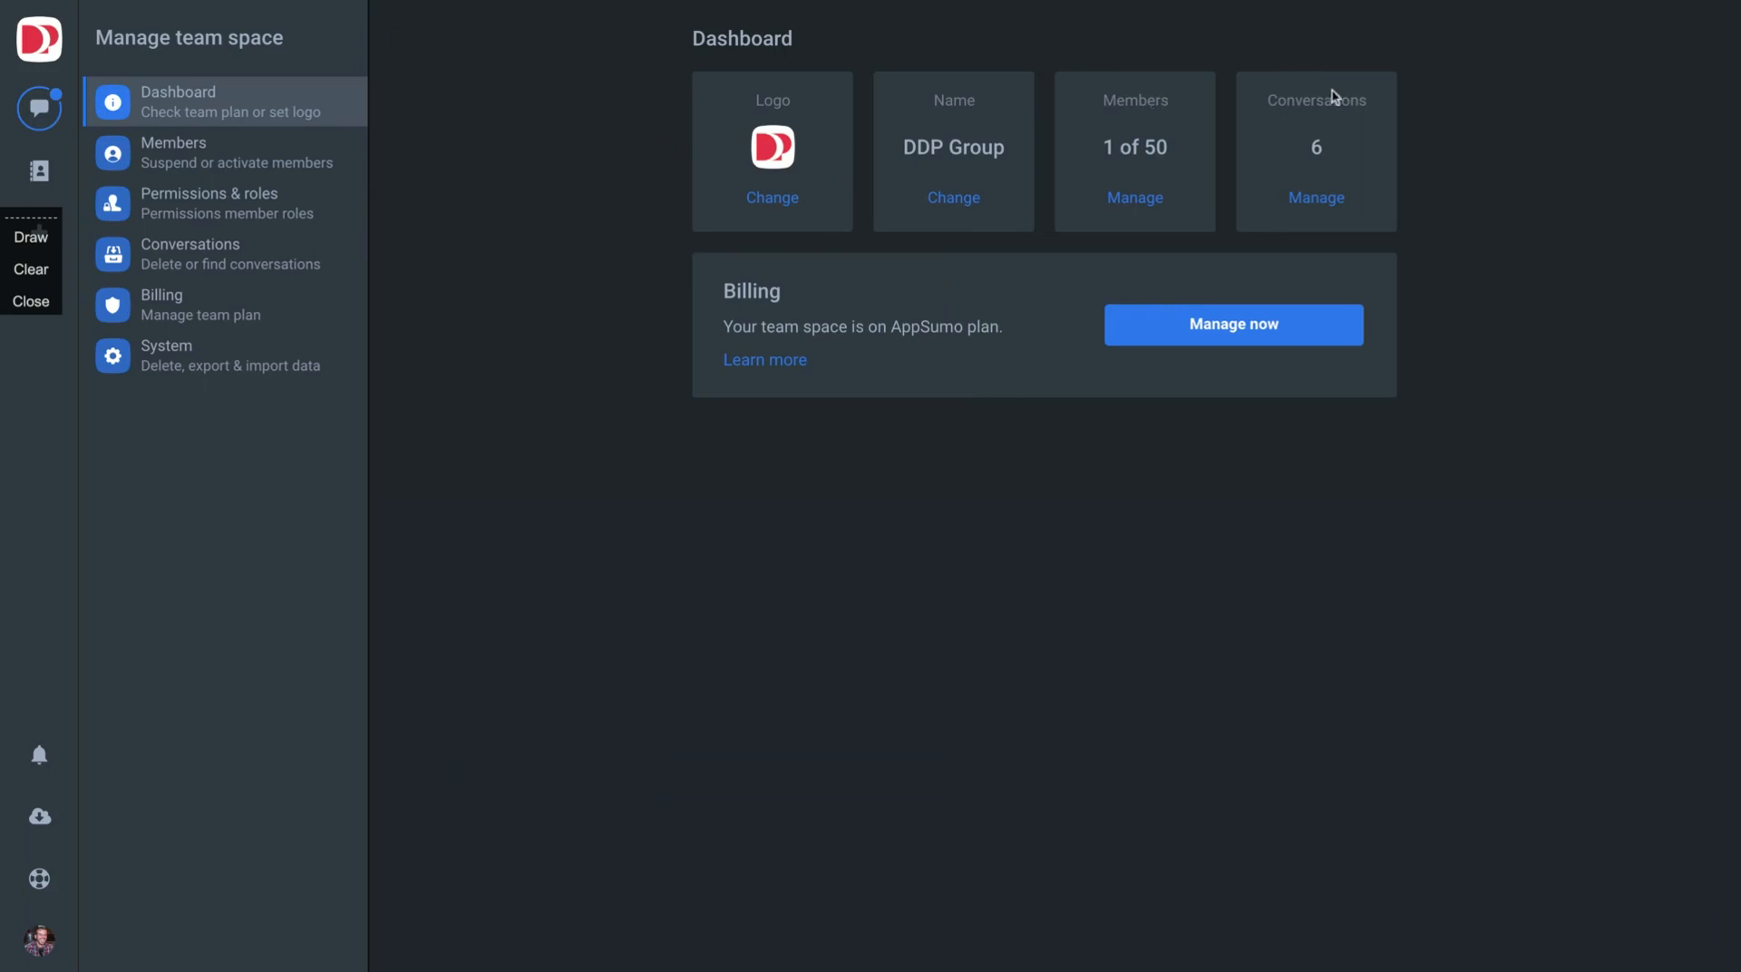
{"action": "mouse_move", "coordinate": [38, 878]}
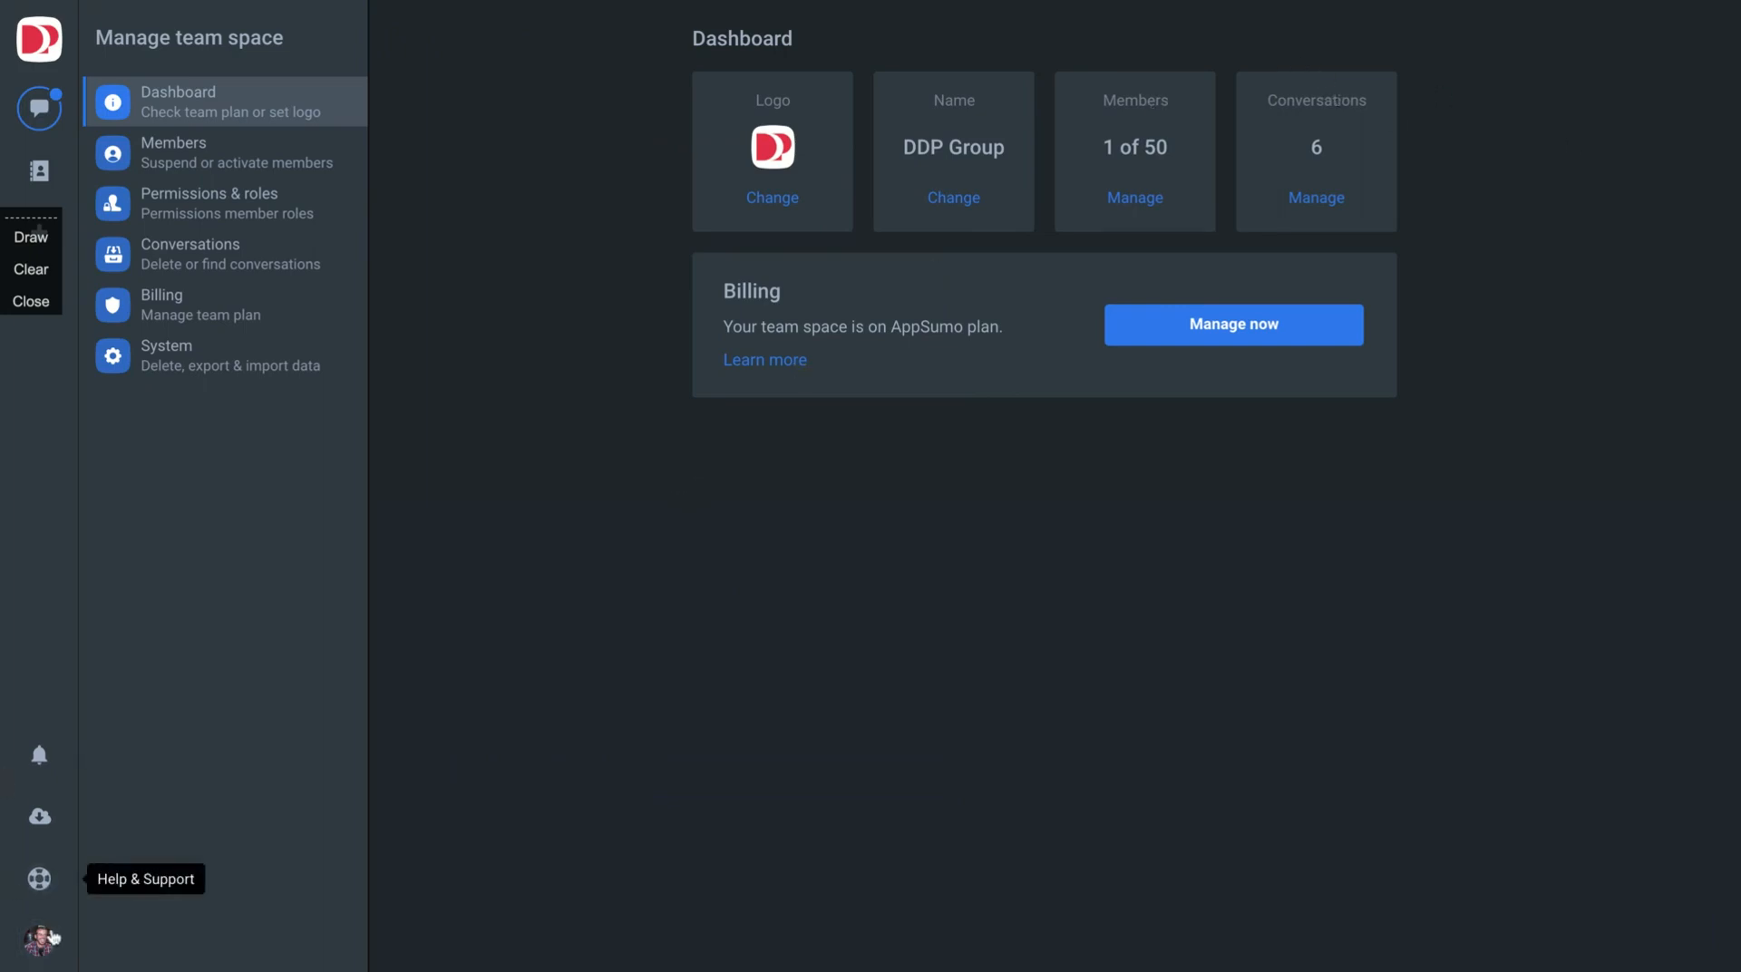
{"action": "left_click", "coordinate": [39, 941]}
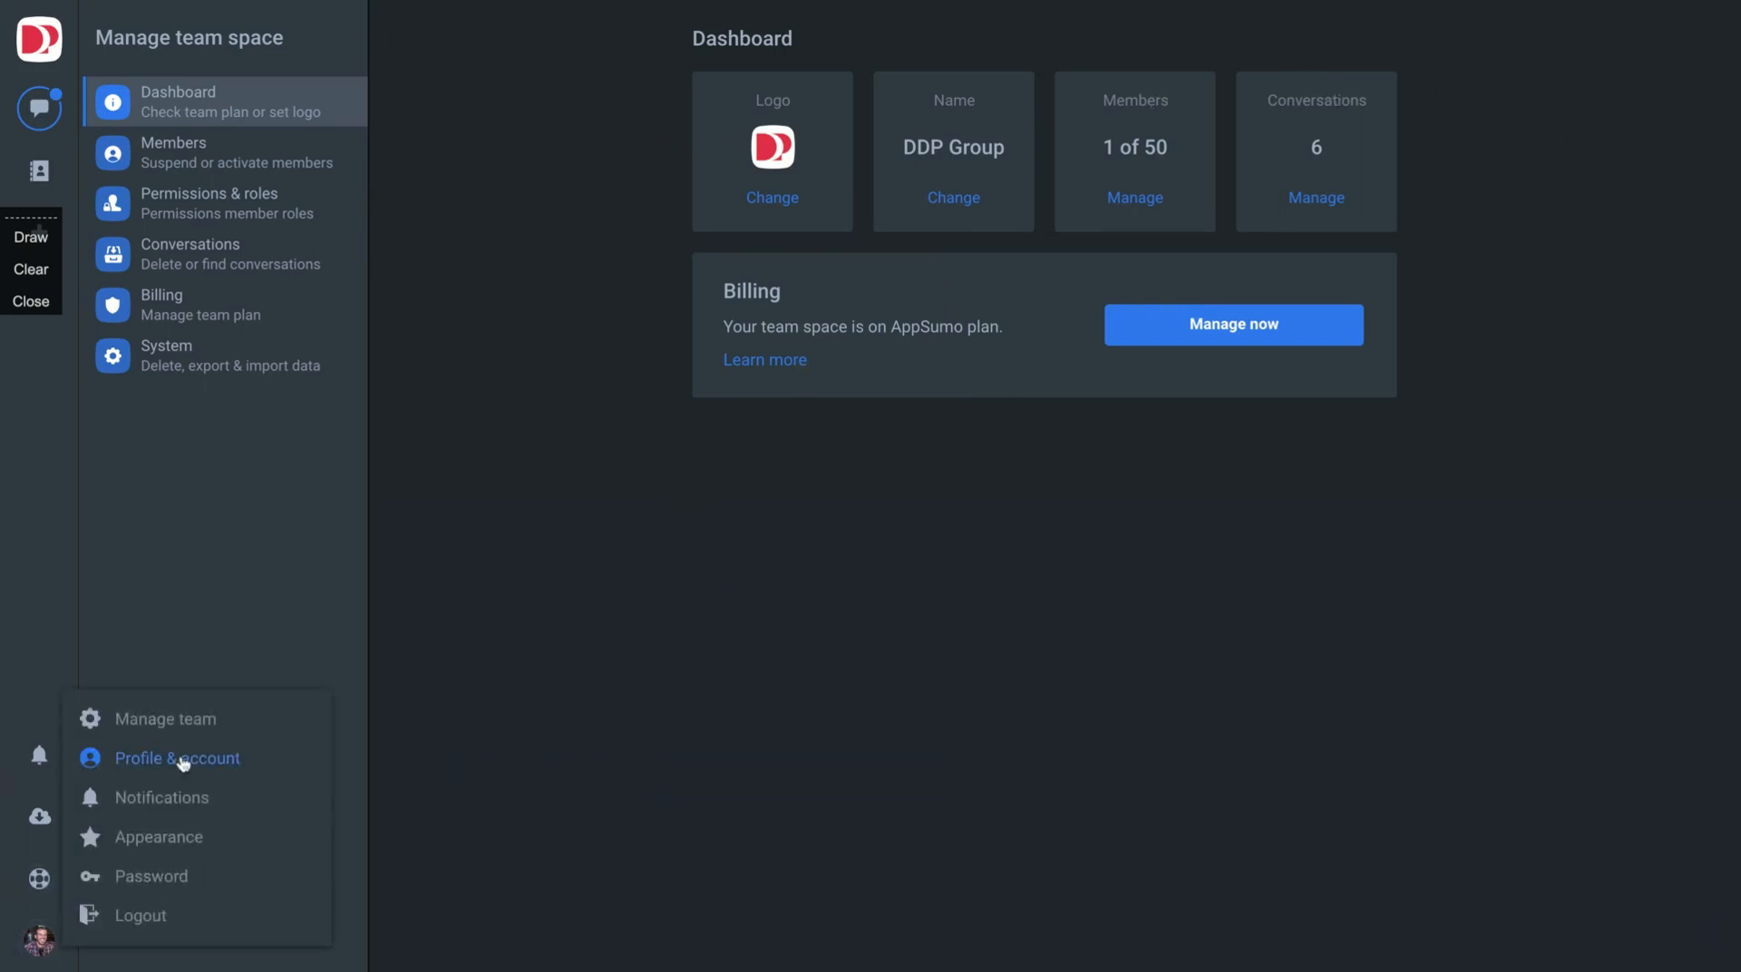
- Open Profile & account settings showing the CEO position and 1/50 member, 0/35 guest limits
{"action": "left_click", "coordinate": [175, 758]}
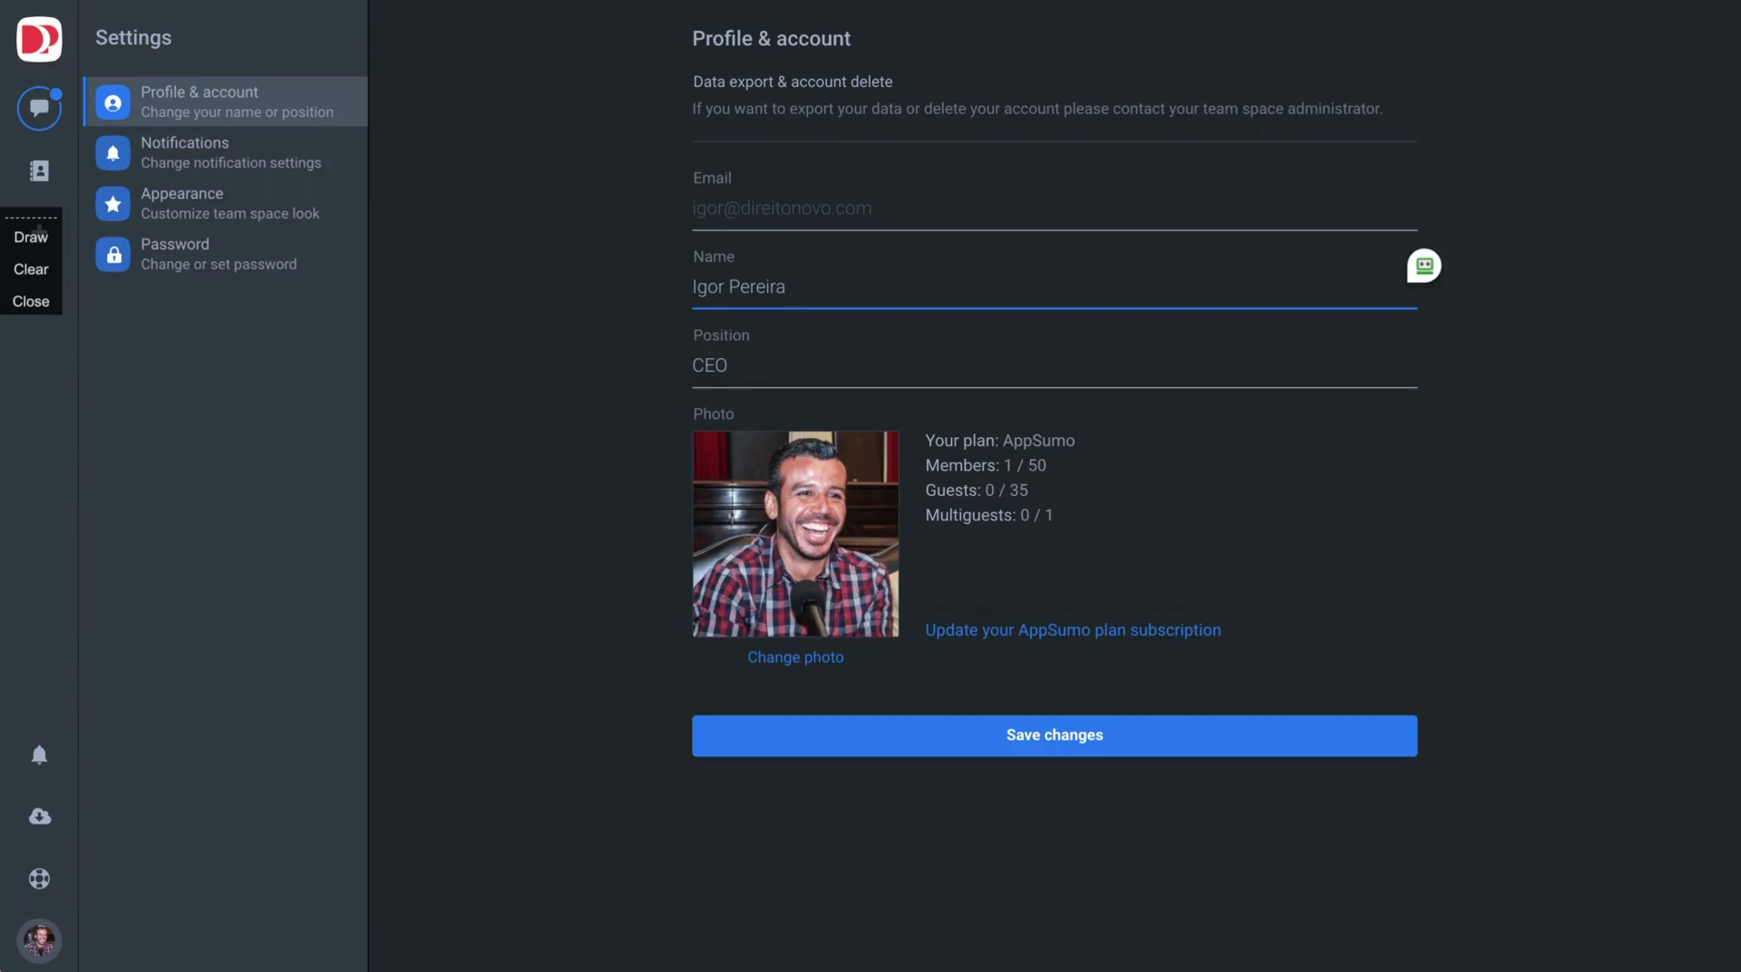
{"action": "left_click", "coordinate": [38, 941]}
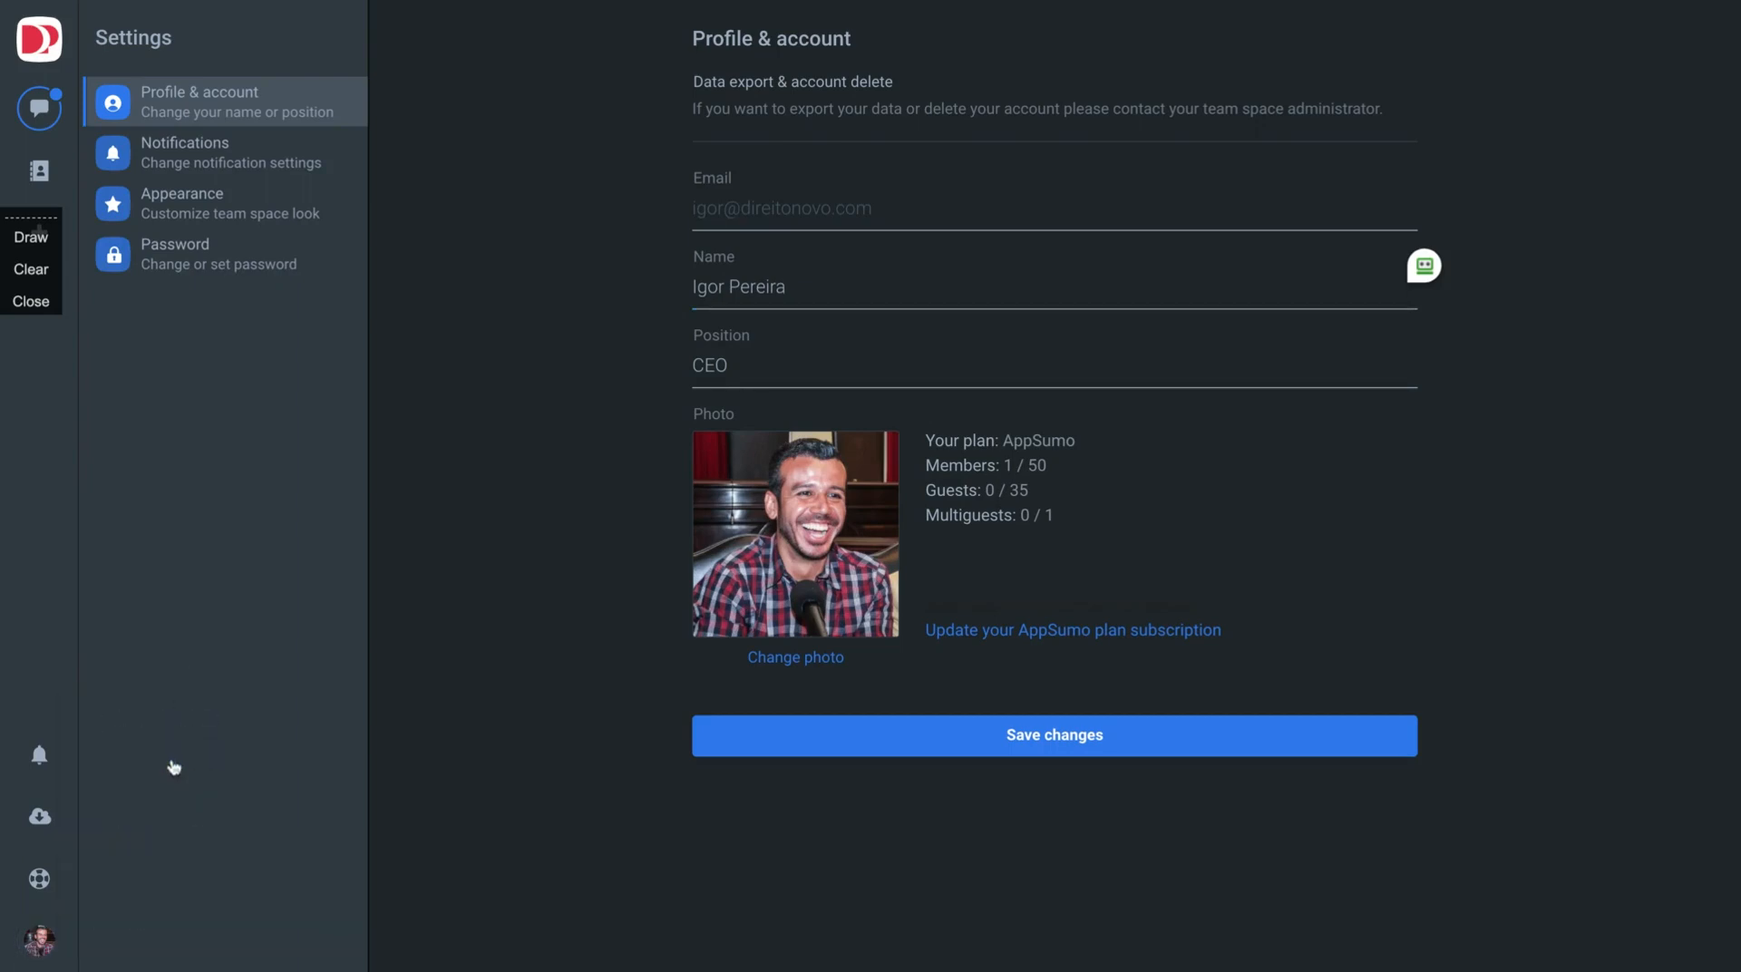
- Open Notifications settings: alerts for all new messages, with previews and sound enabled
{"action": "left_click", "coordinate": [223, 152]}
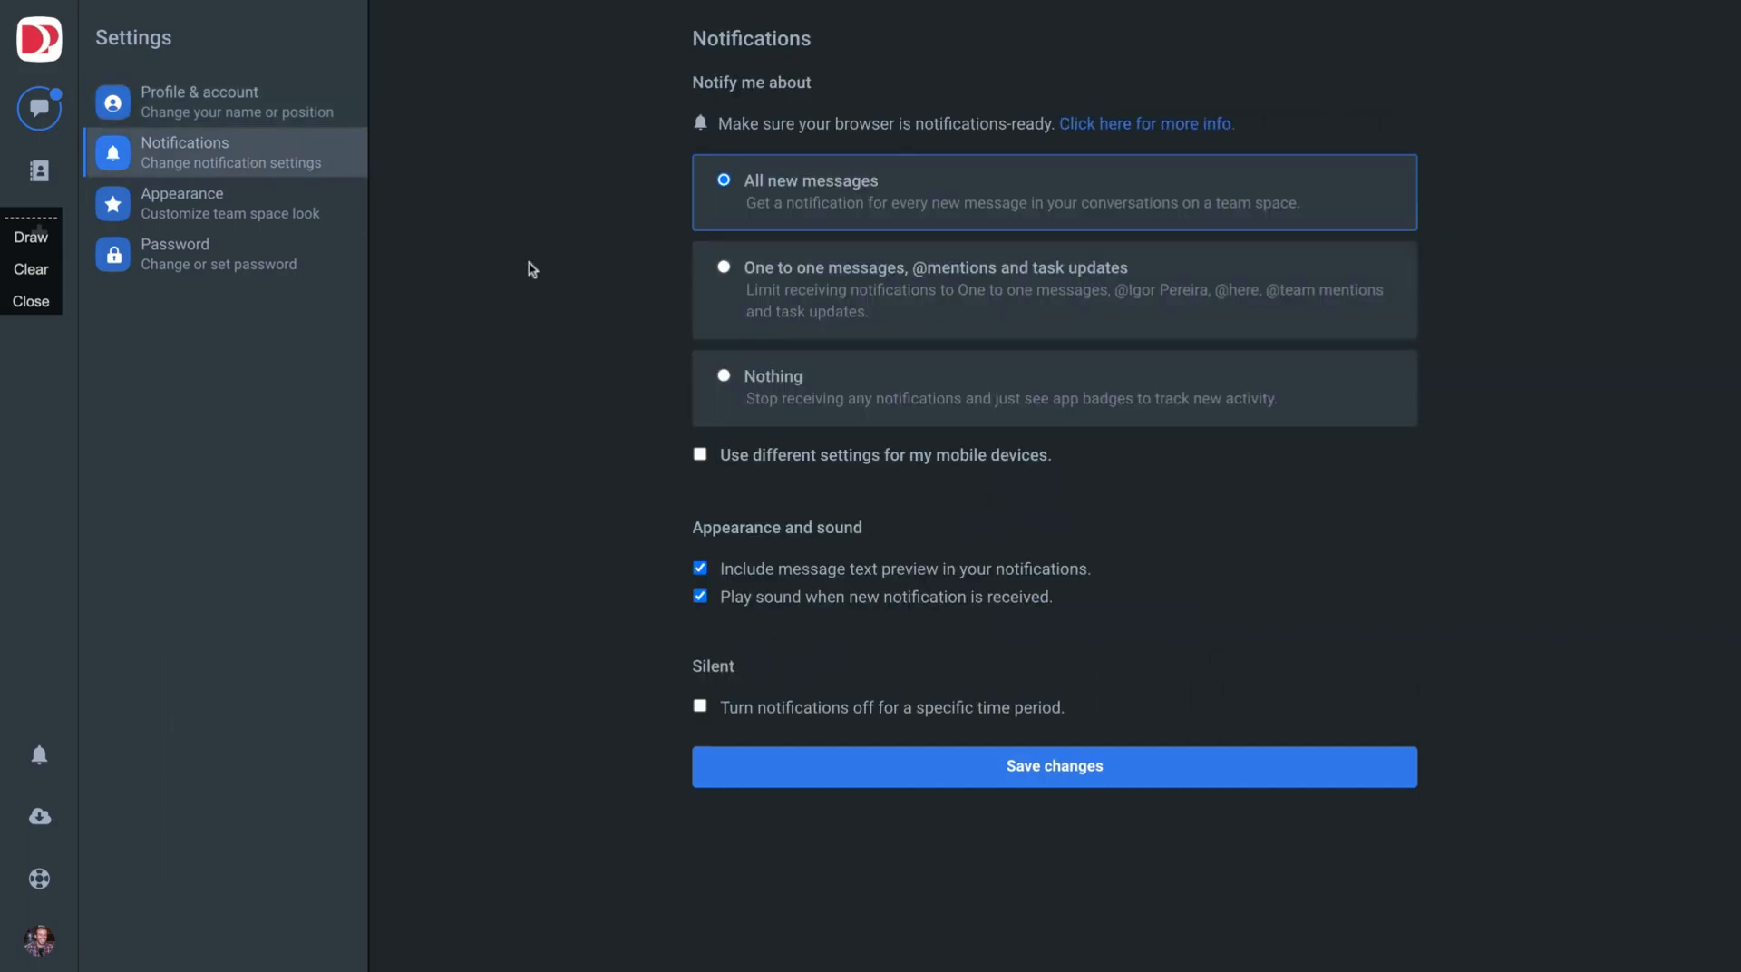
{"action": "mouse_move", "coordinate": [575, 292]}
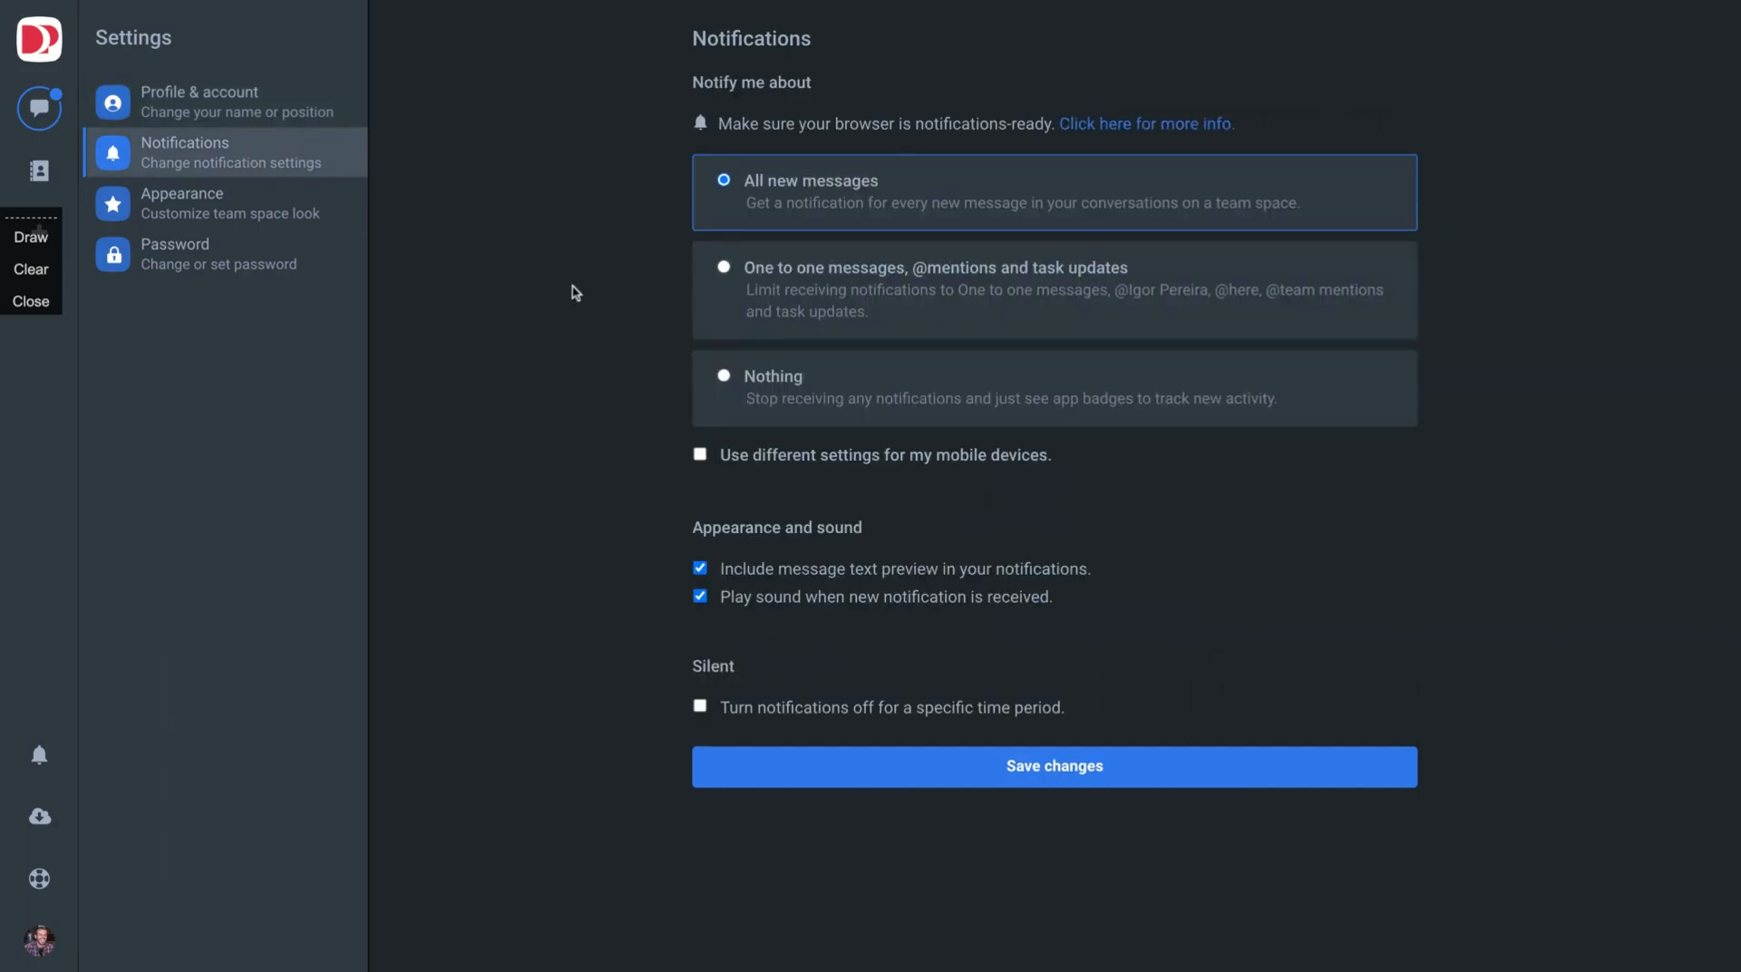
{"action": "mouse_move", "coordinate": [40, 755]}
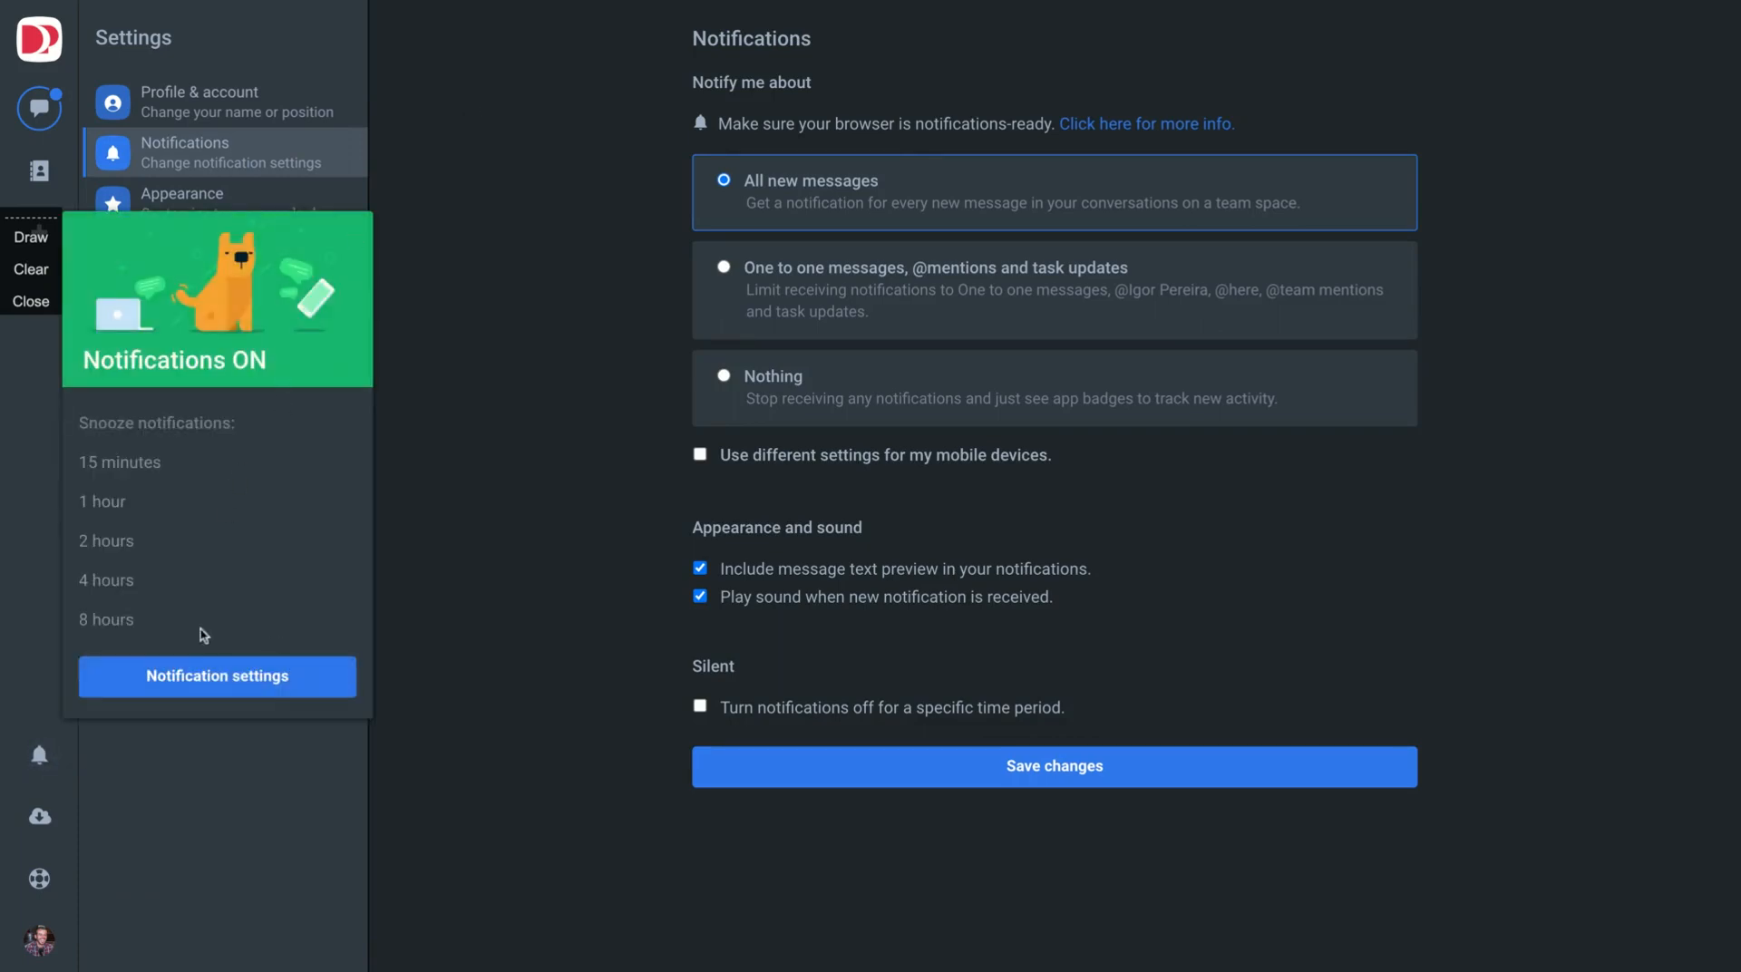
{"action": "mouse_move", "coordinate": [69, 749]}
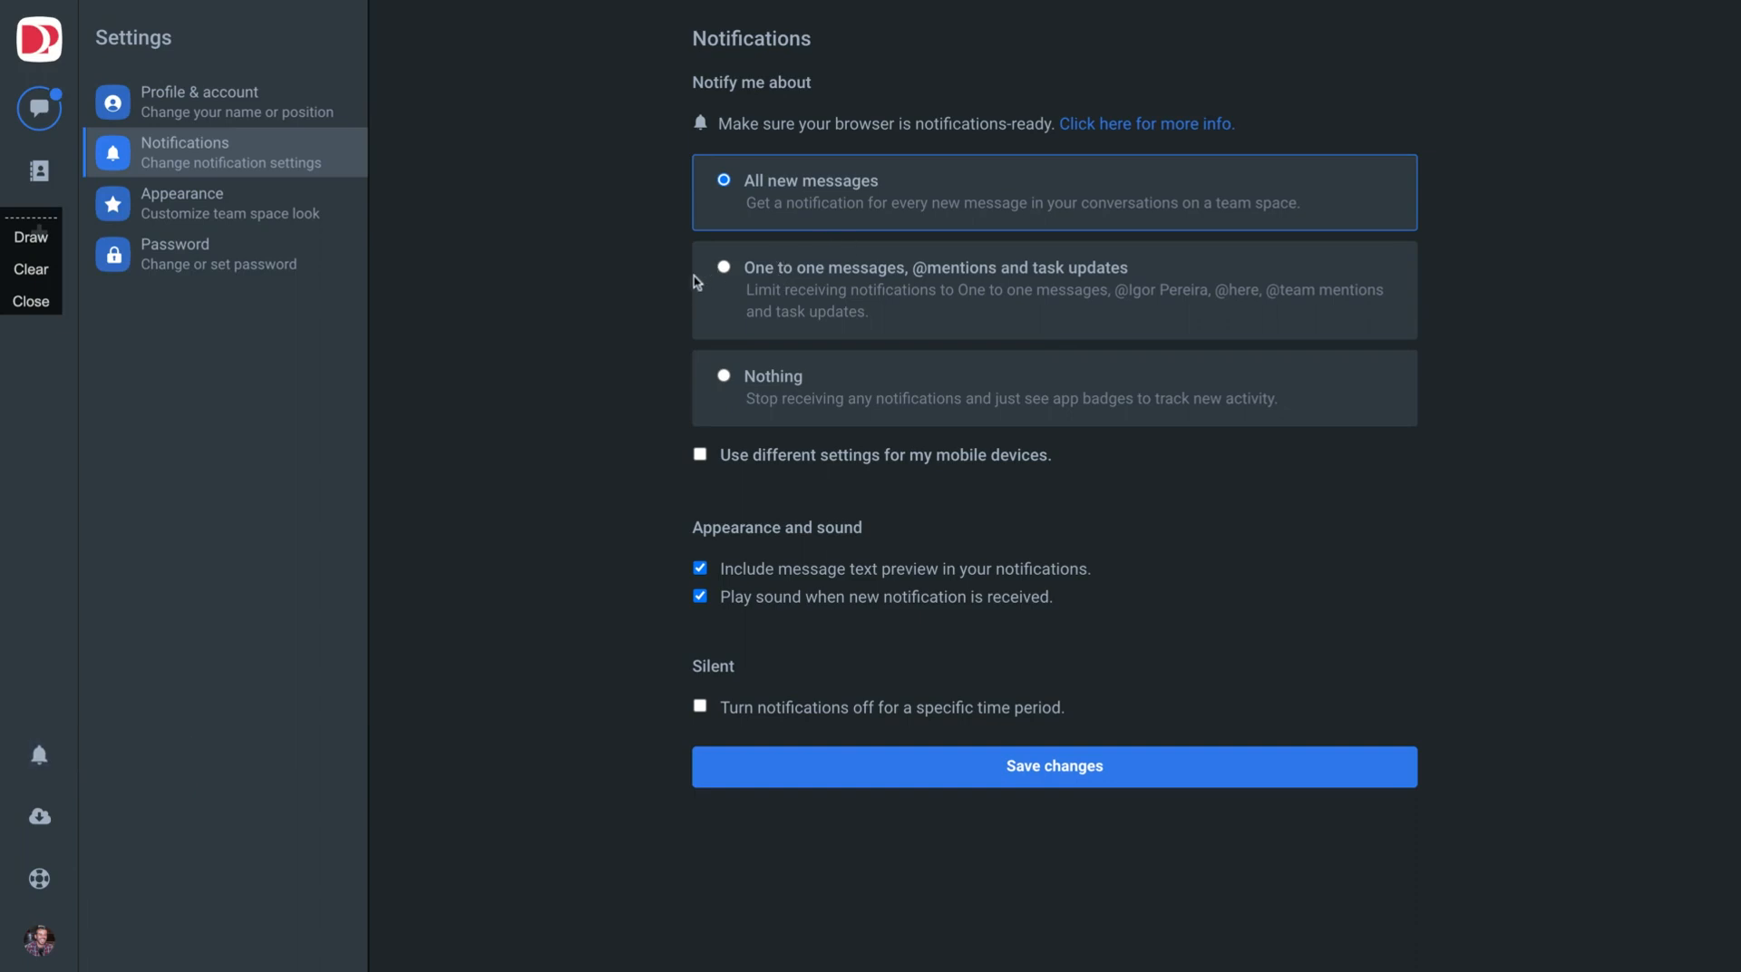
{"action": "mouse_move", "coordinate": [636, 371]}
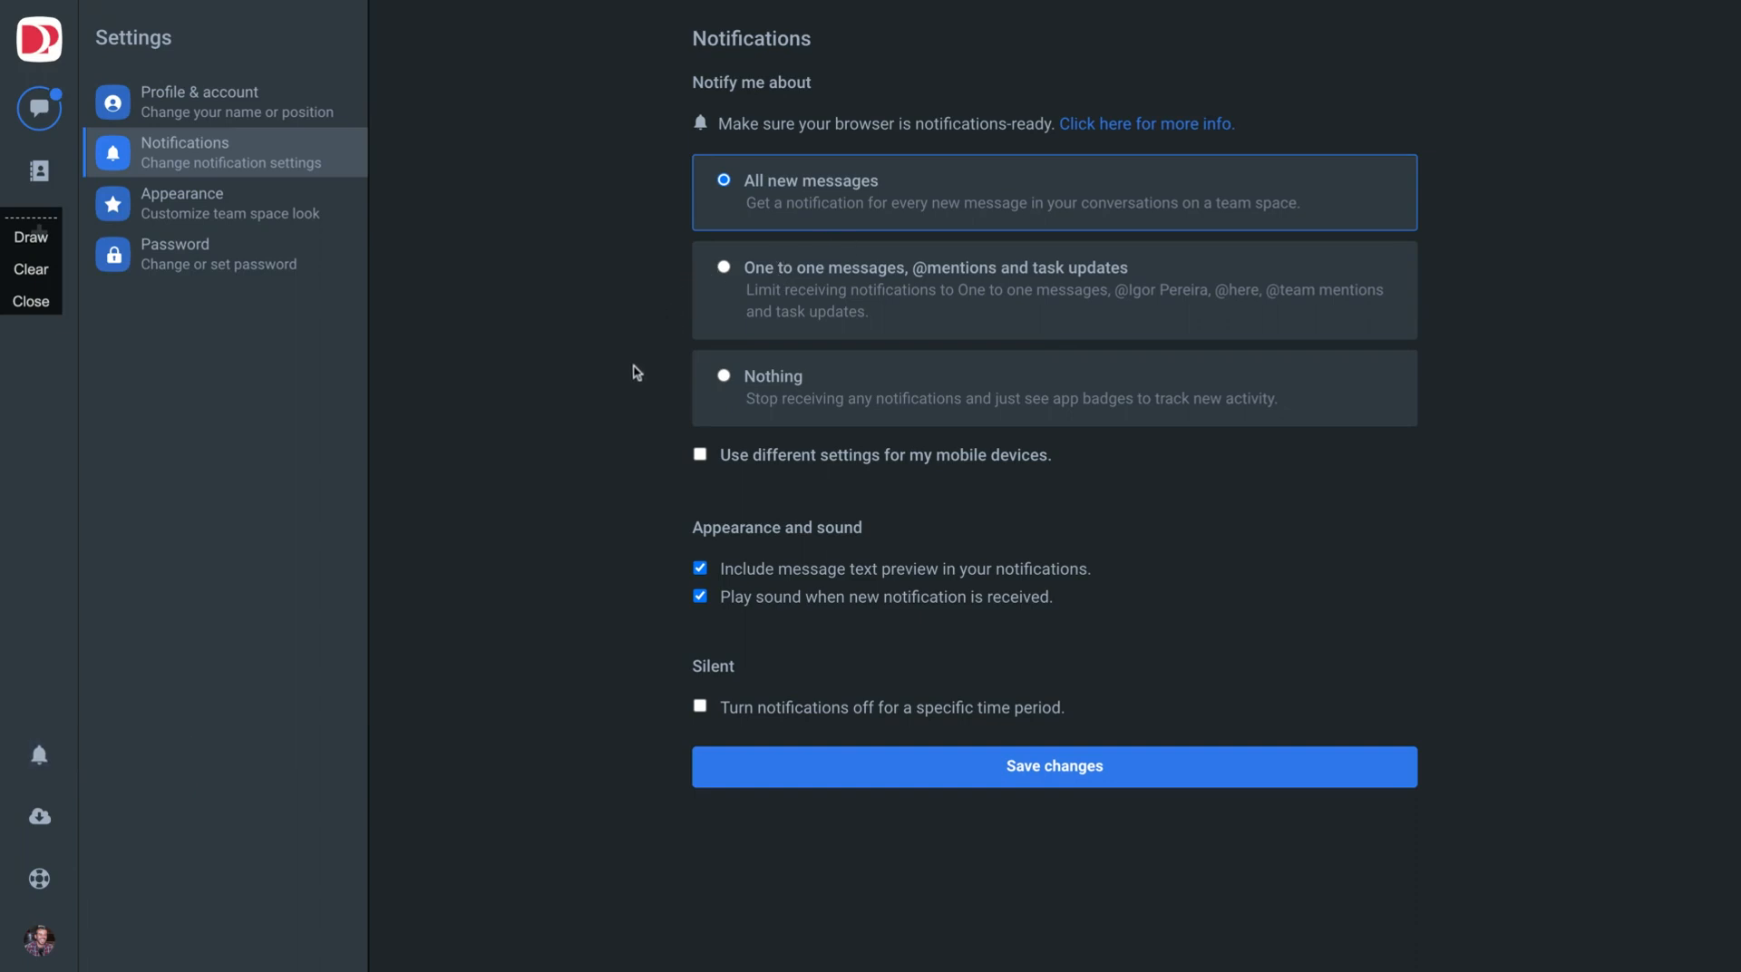
- In Appearance settings, select the Light theme and save the change
{"action": "left_click", "coordinate": [181, 203]}
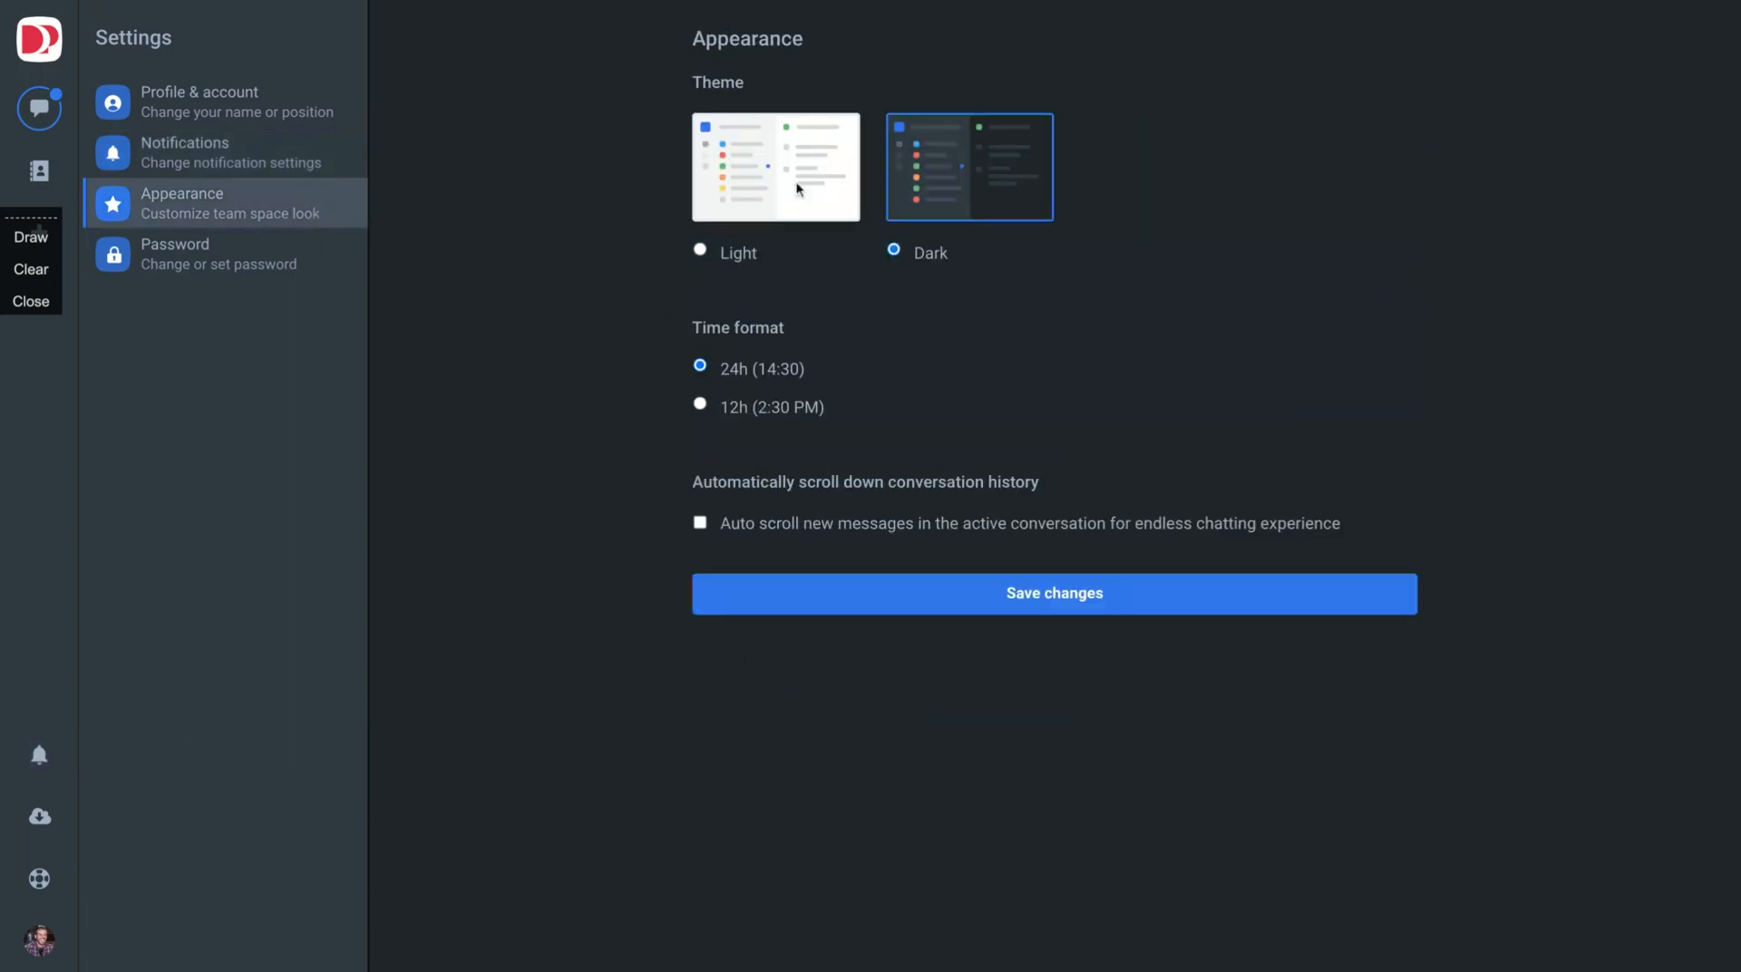
{"action": "left_click", "coordinate": [699, 252]}
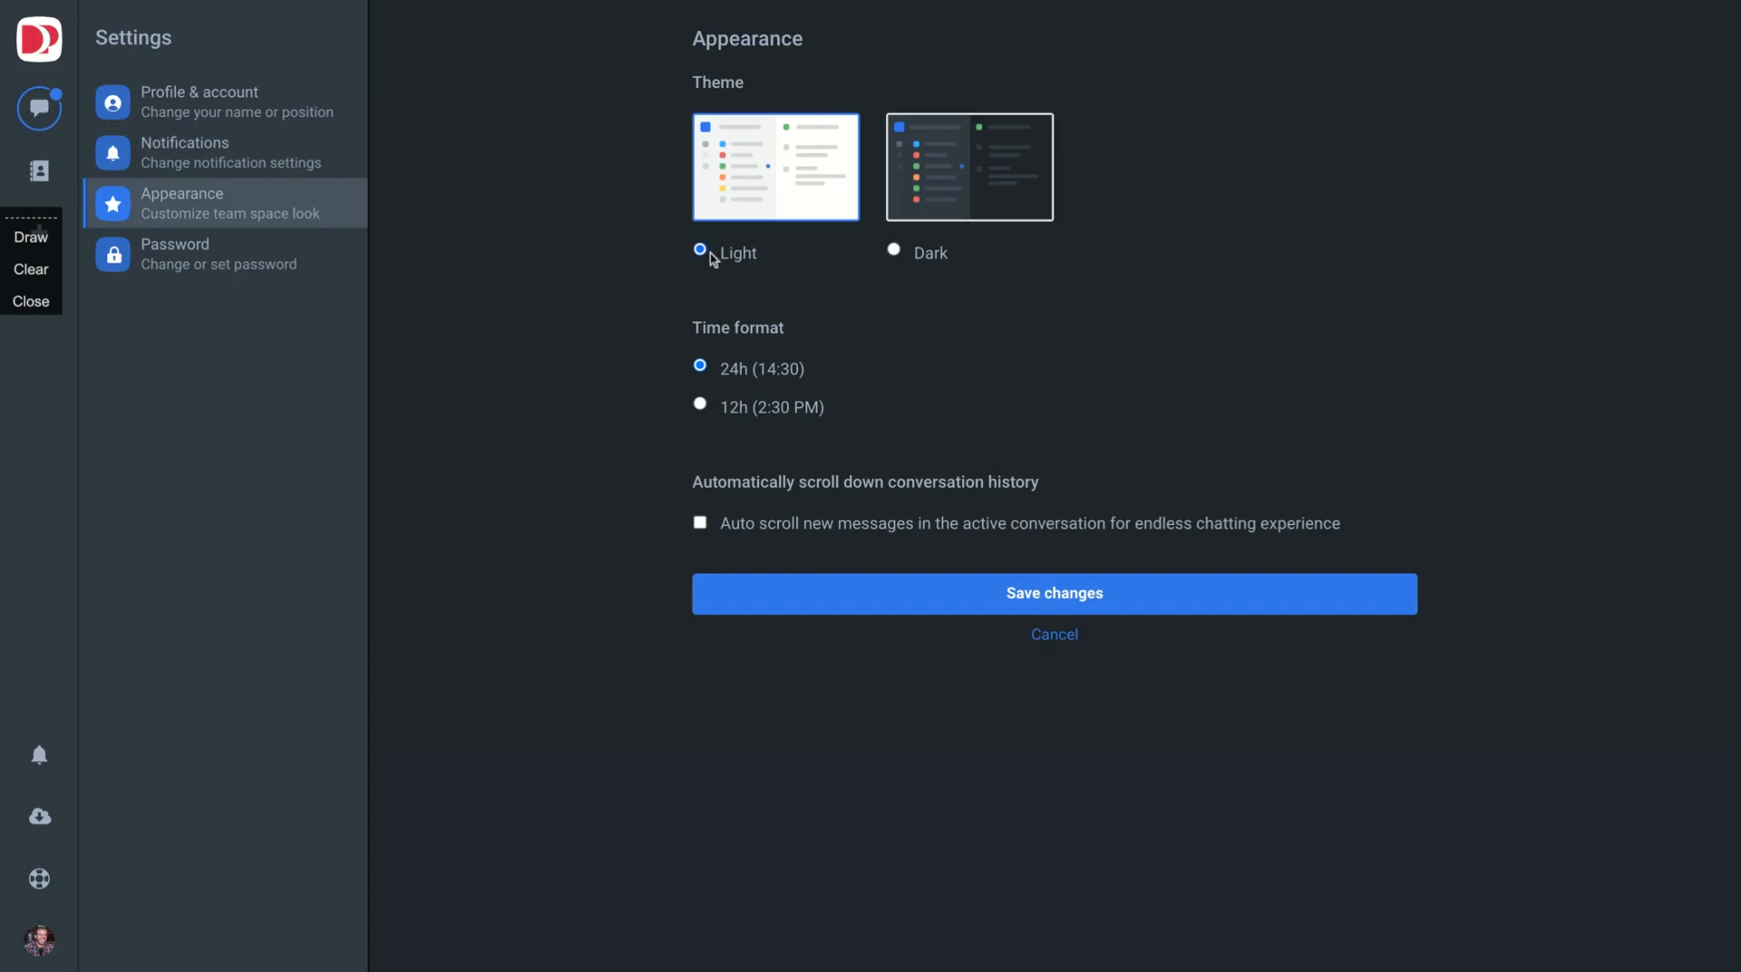
{"action": "left_click", "coordinate": [1053, 592]}
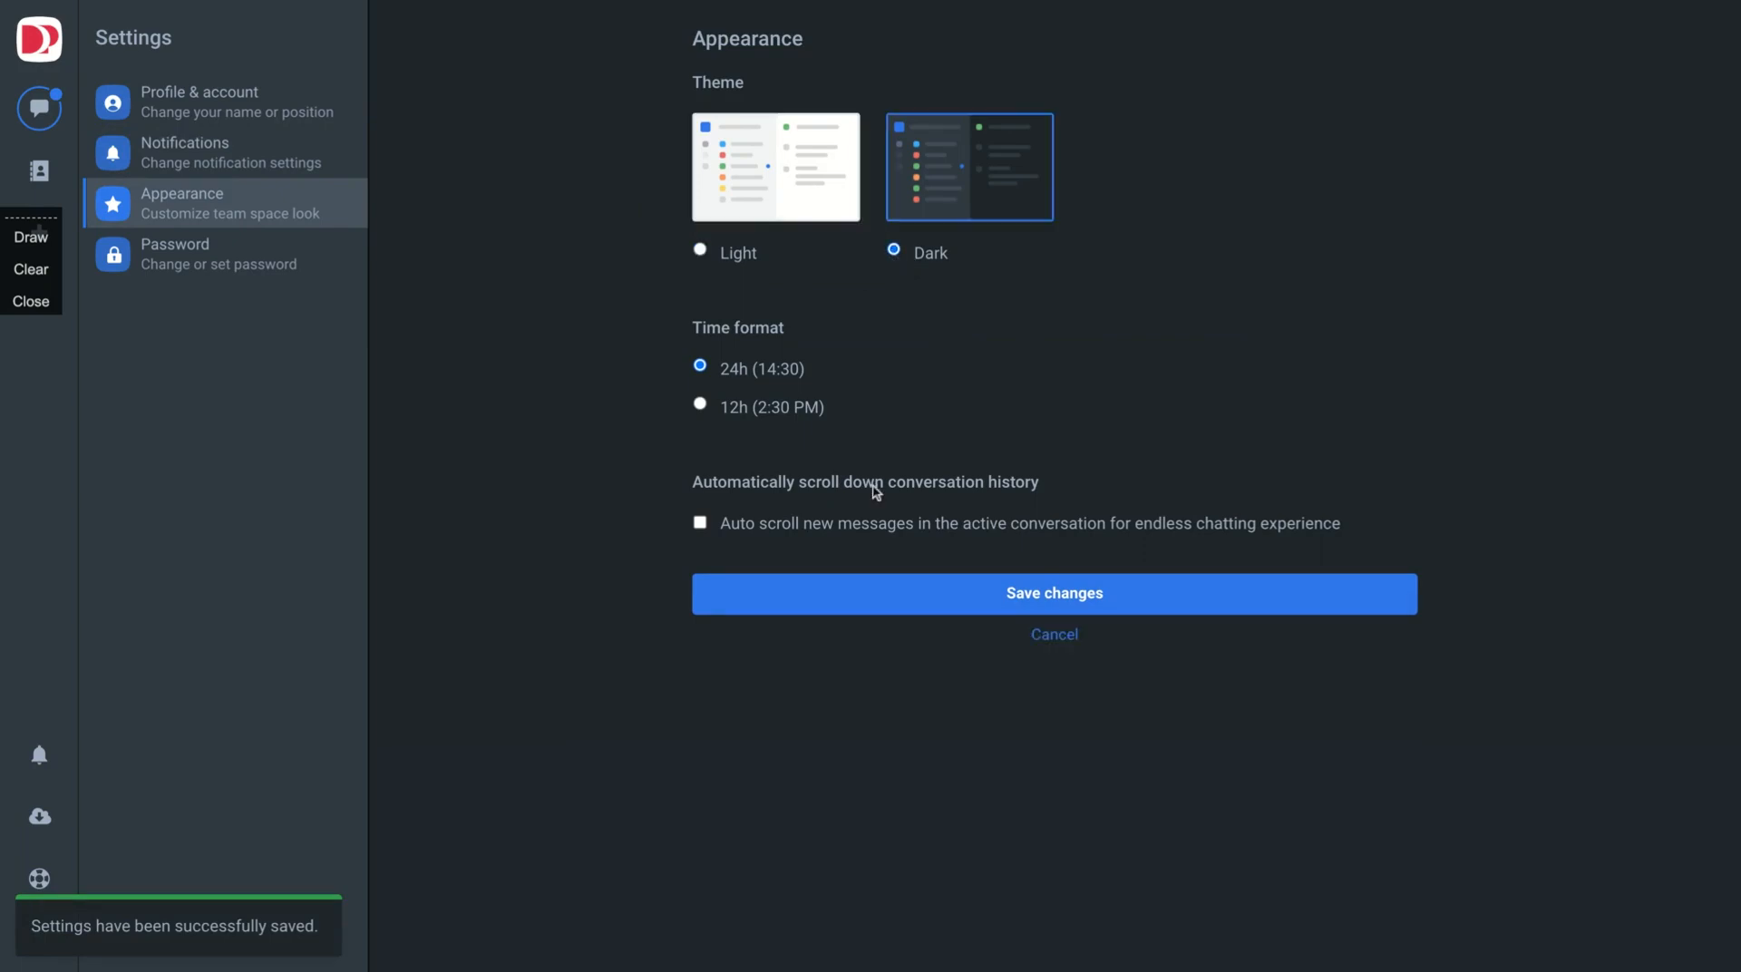
{"action": "left_click", "coordinate": [700, 252]}
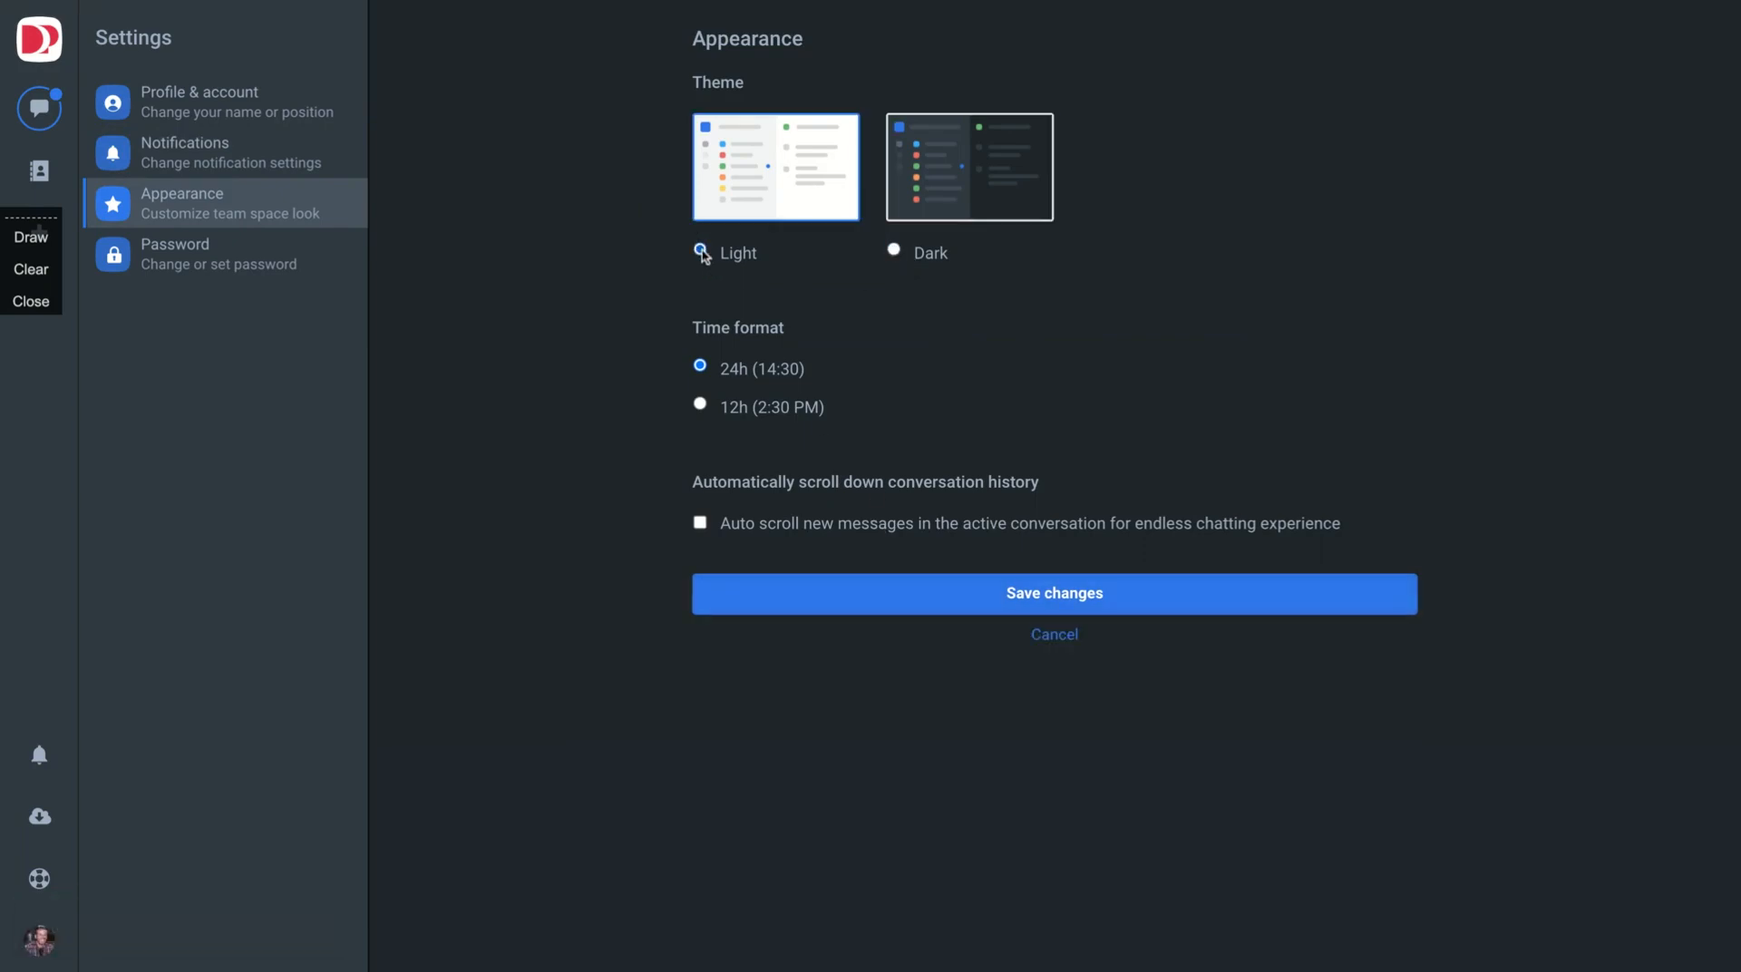
{"action": "mouse_move", "coordinate": [356, 133]}
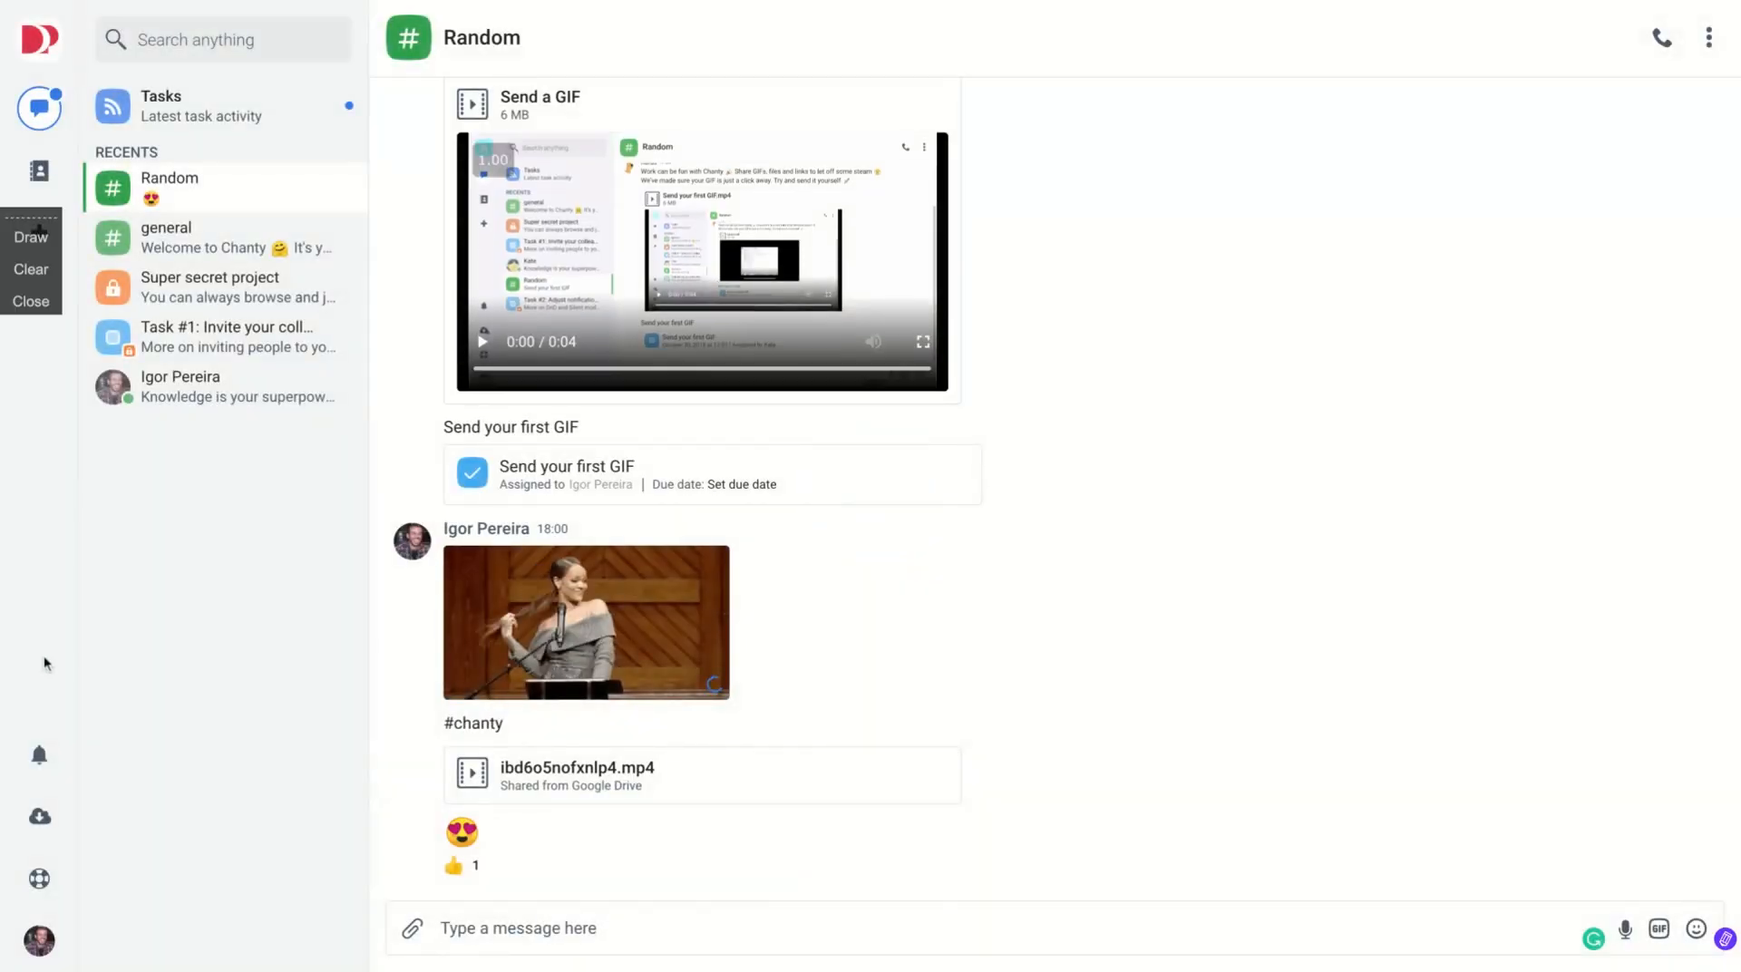
- Reopen Appearance via Profile & account to confirm Light theme, 24-hour time and auto-scroll off
{"action": "left_click", "coordinate": [39, 941]}
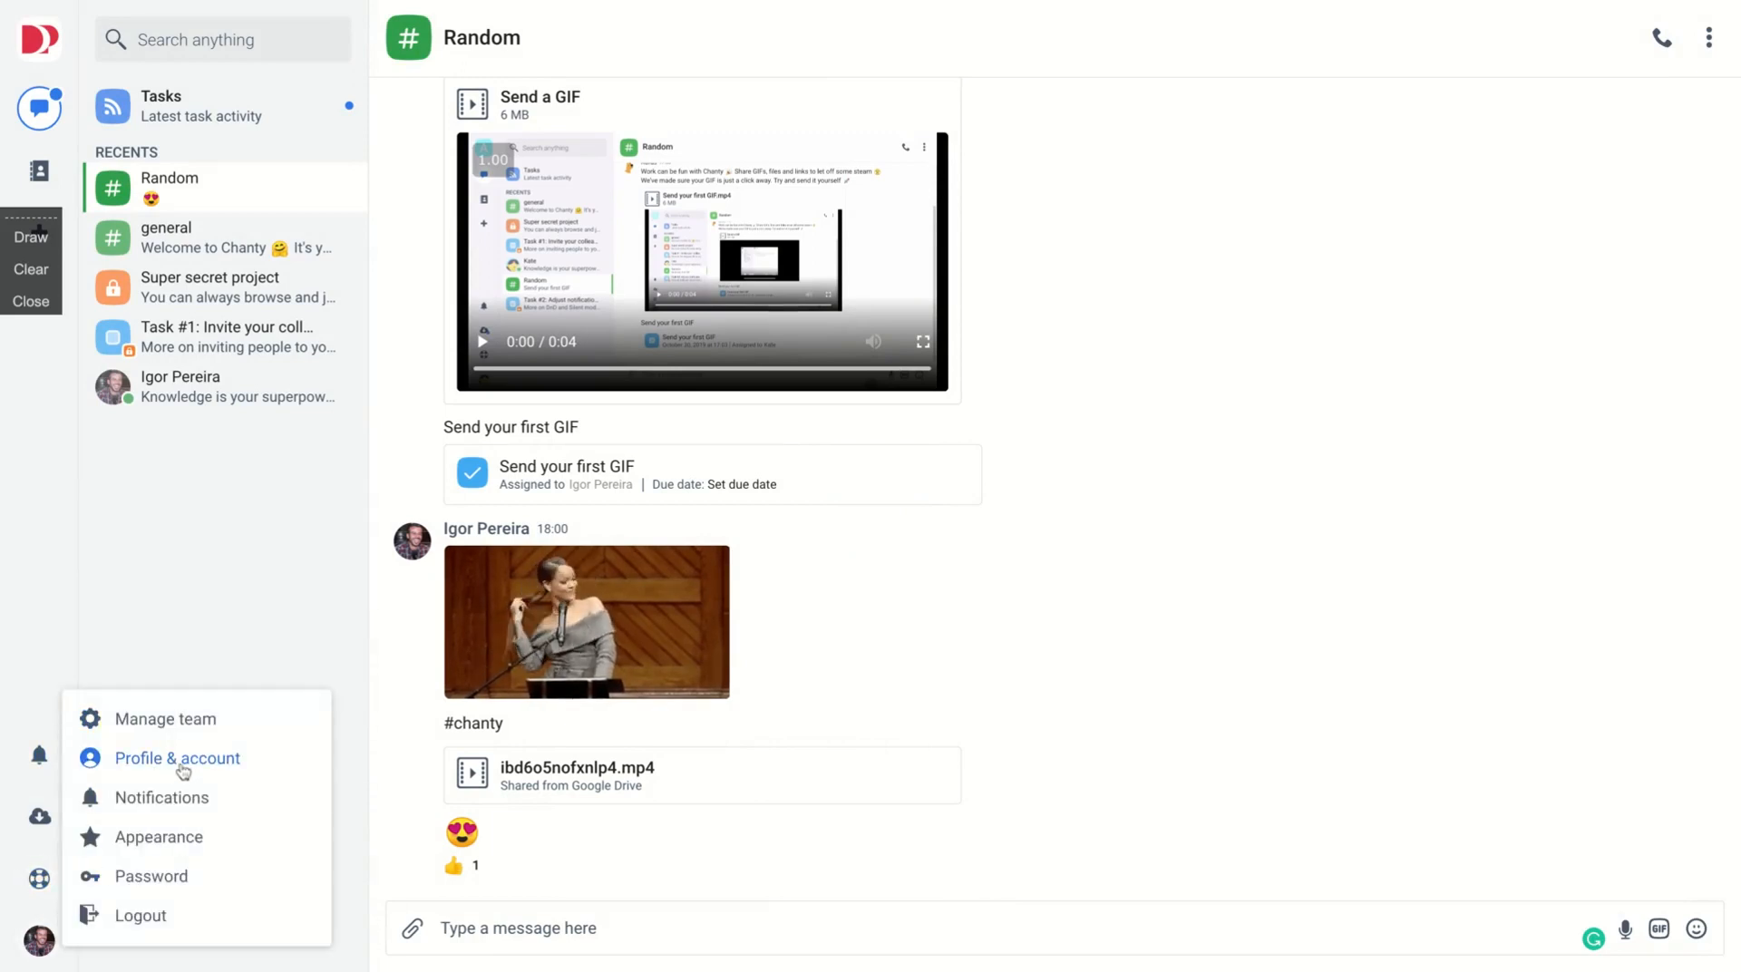
{"action": "left_click", "coordinate": [177, 758]}
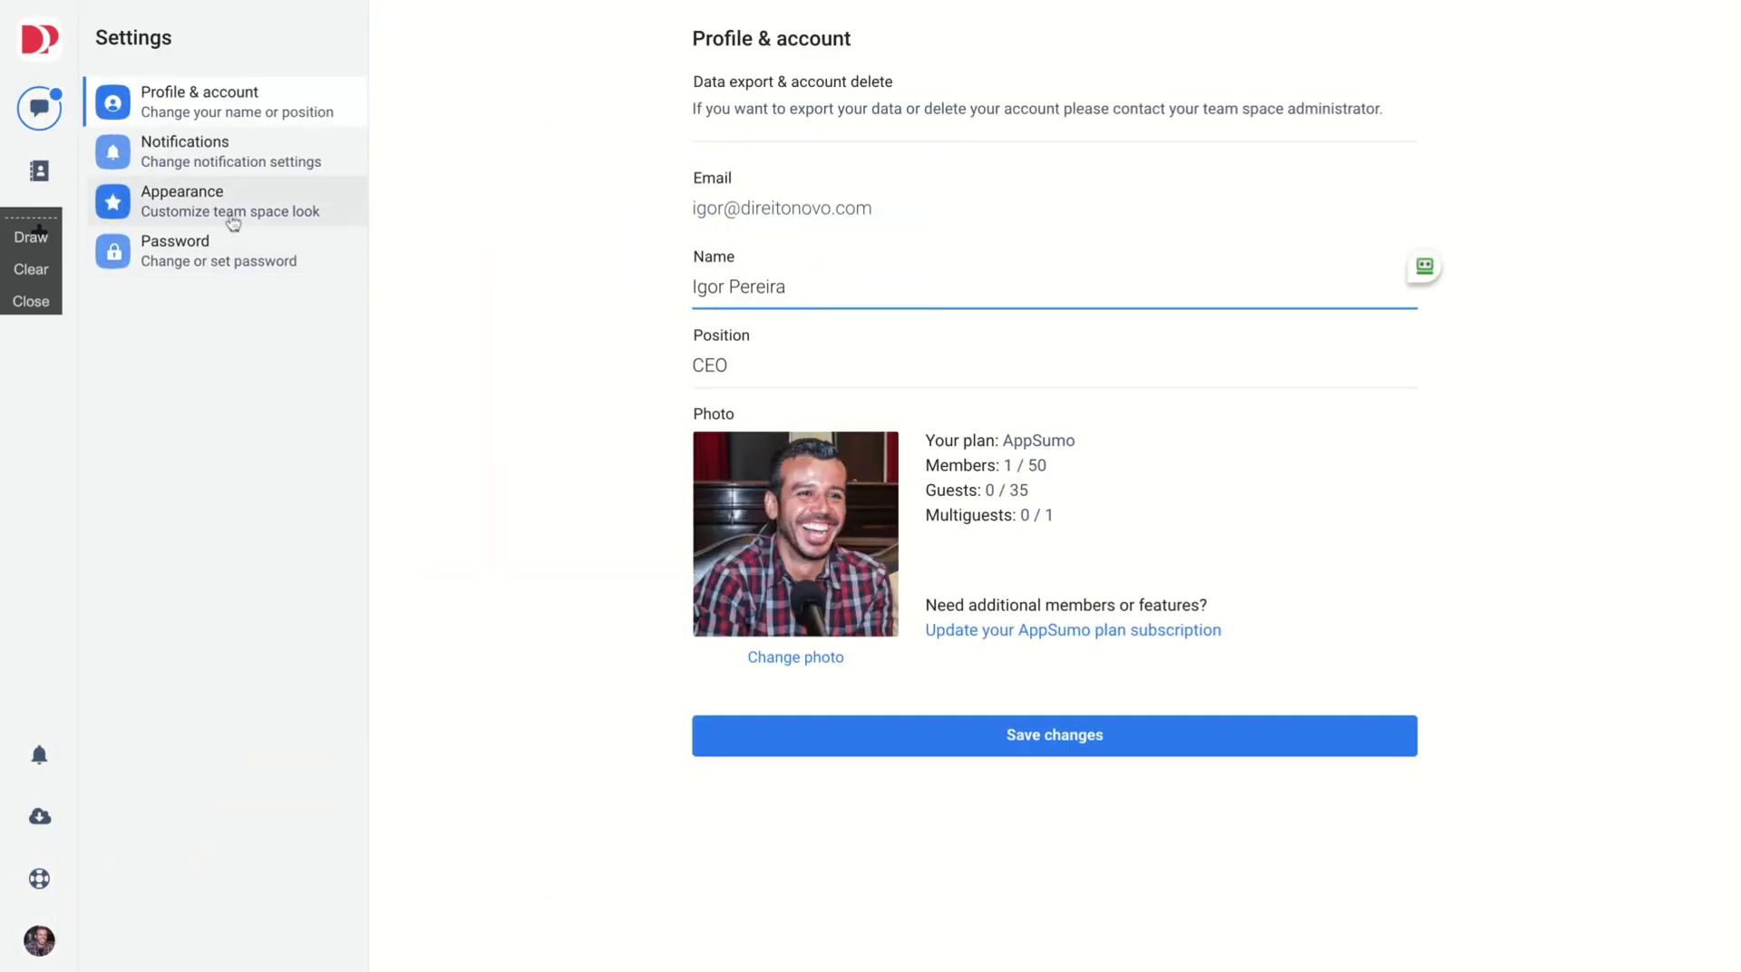
{"action": "left_click", "coordinate": [183, 201]}
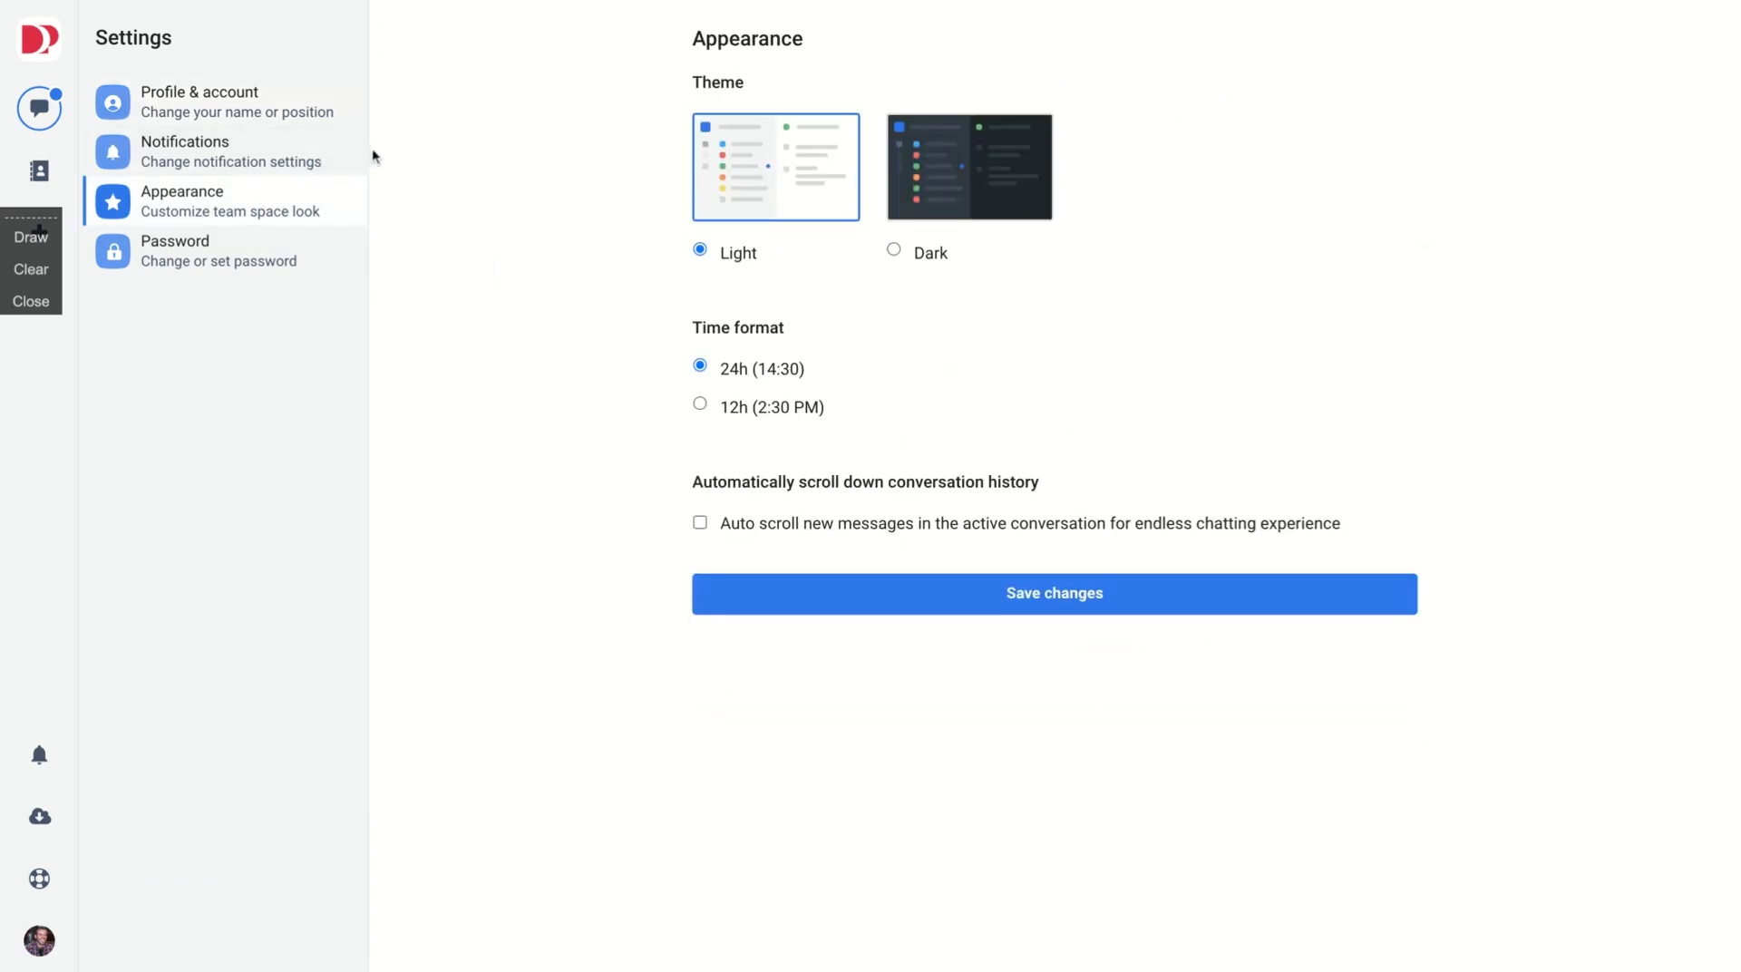
{"action": "mouse_move", "coordinate": [38, 170]}
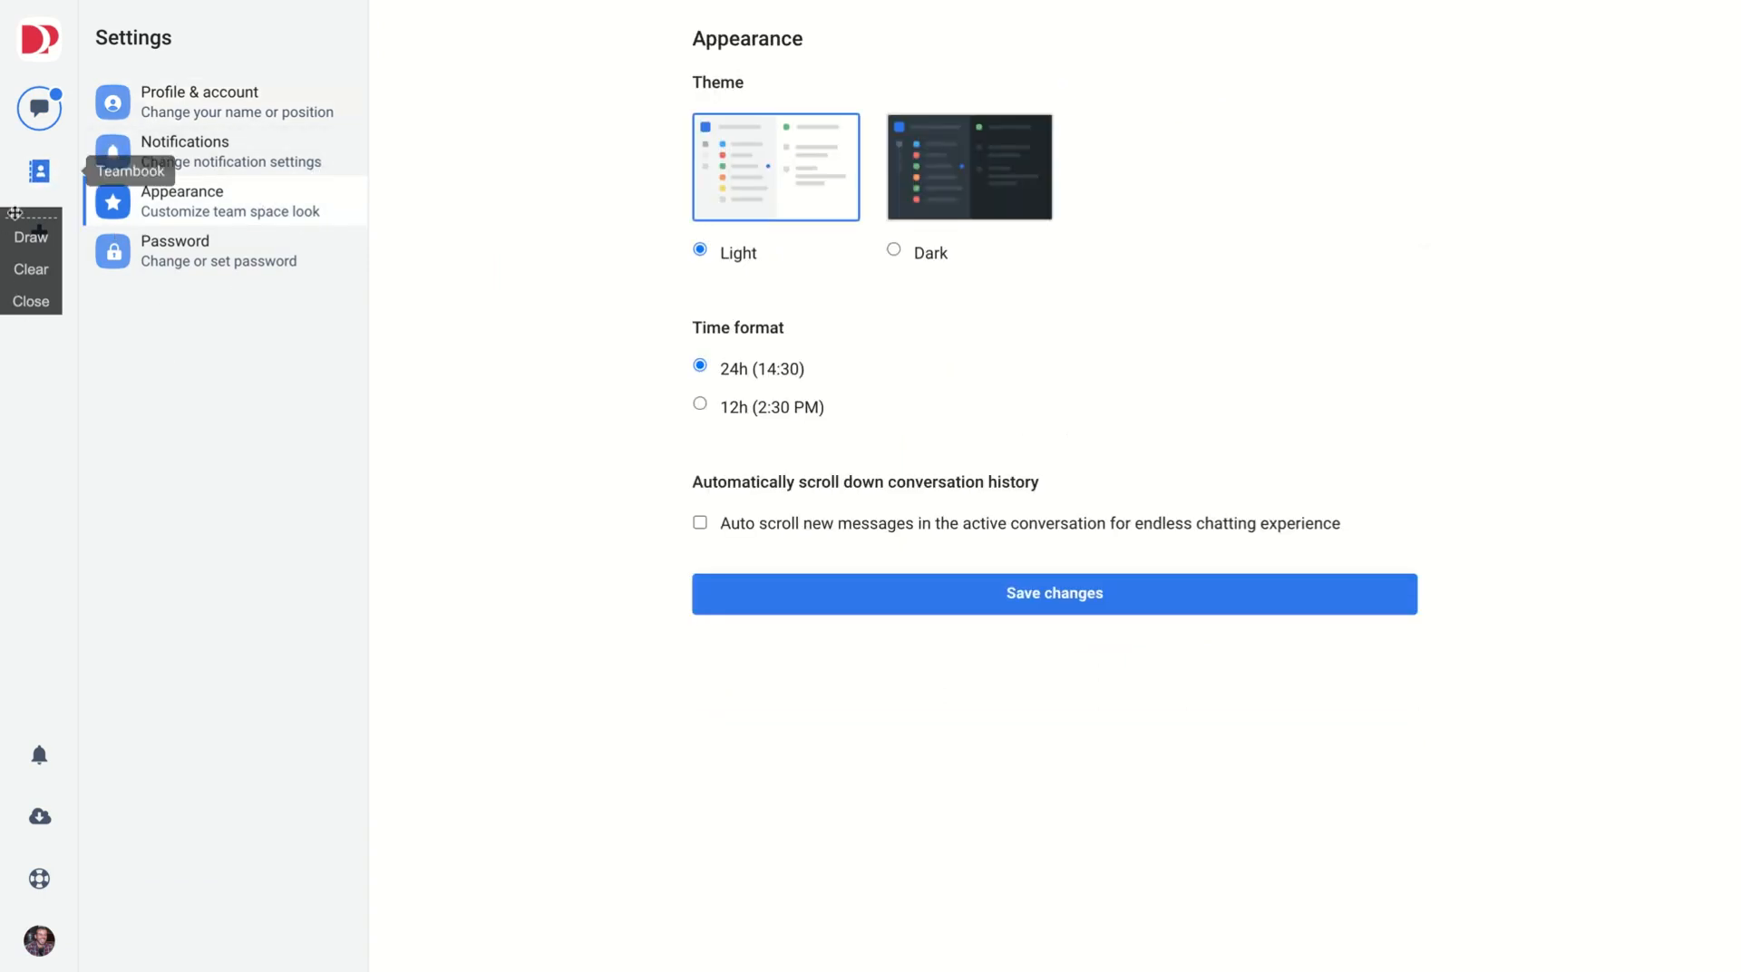
{"action": "left_click", "coordinate": [31, 236]}
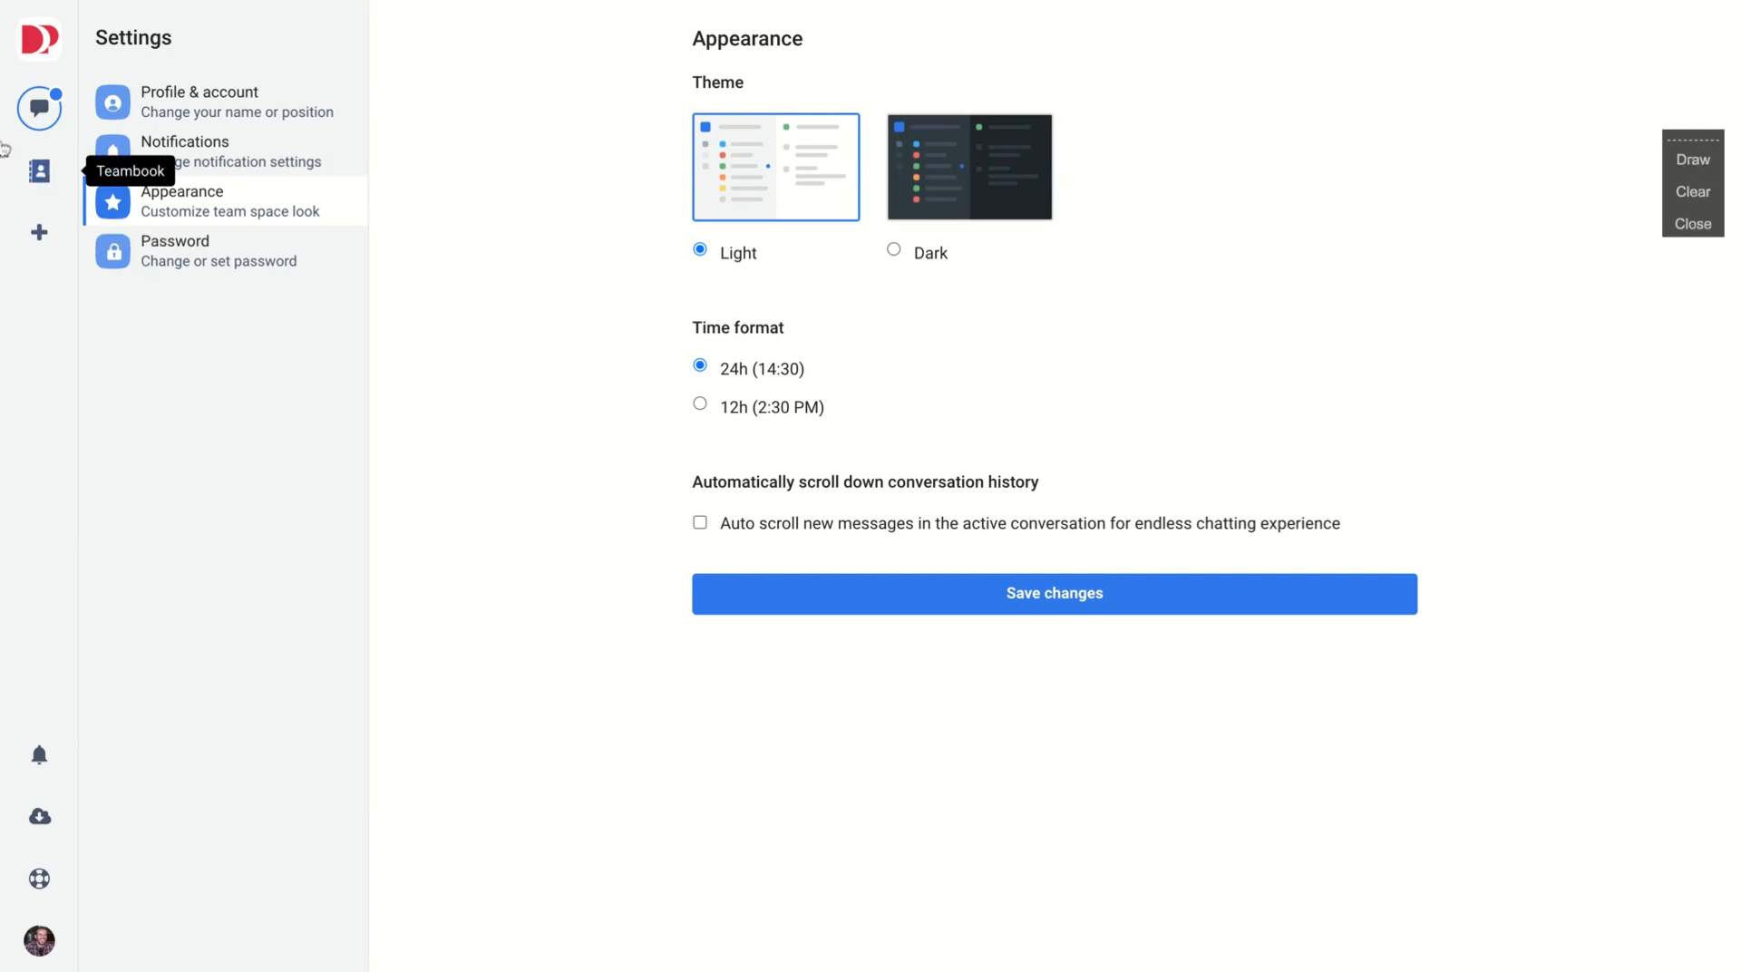
- Open Teambook Tasks listing the undone Invite your colleague and Notifications tasks
{"action": "left_click", "coordinate": [39, 169]}
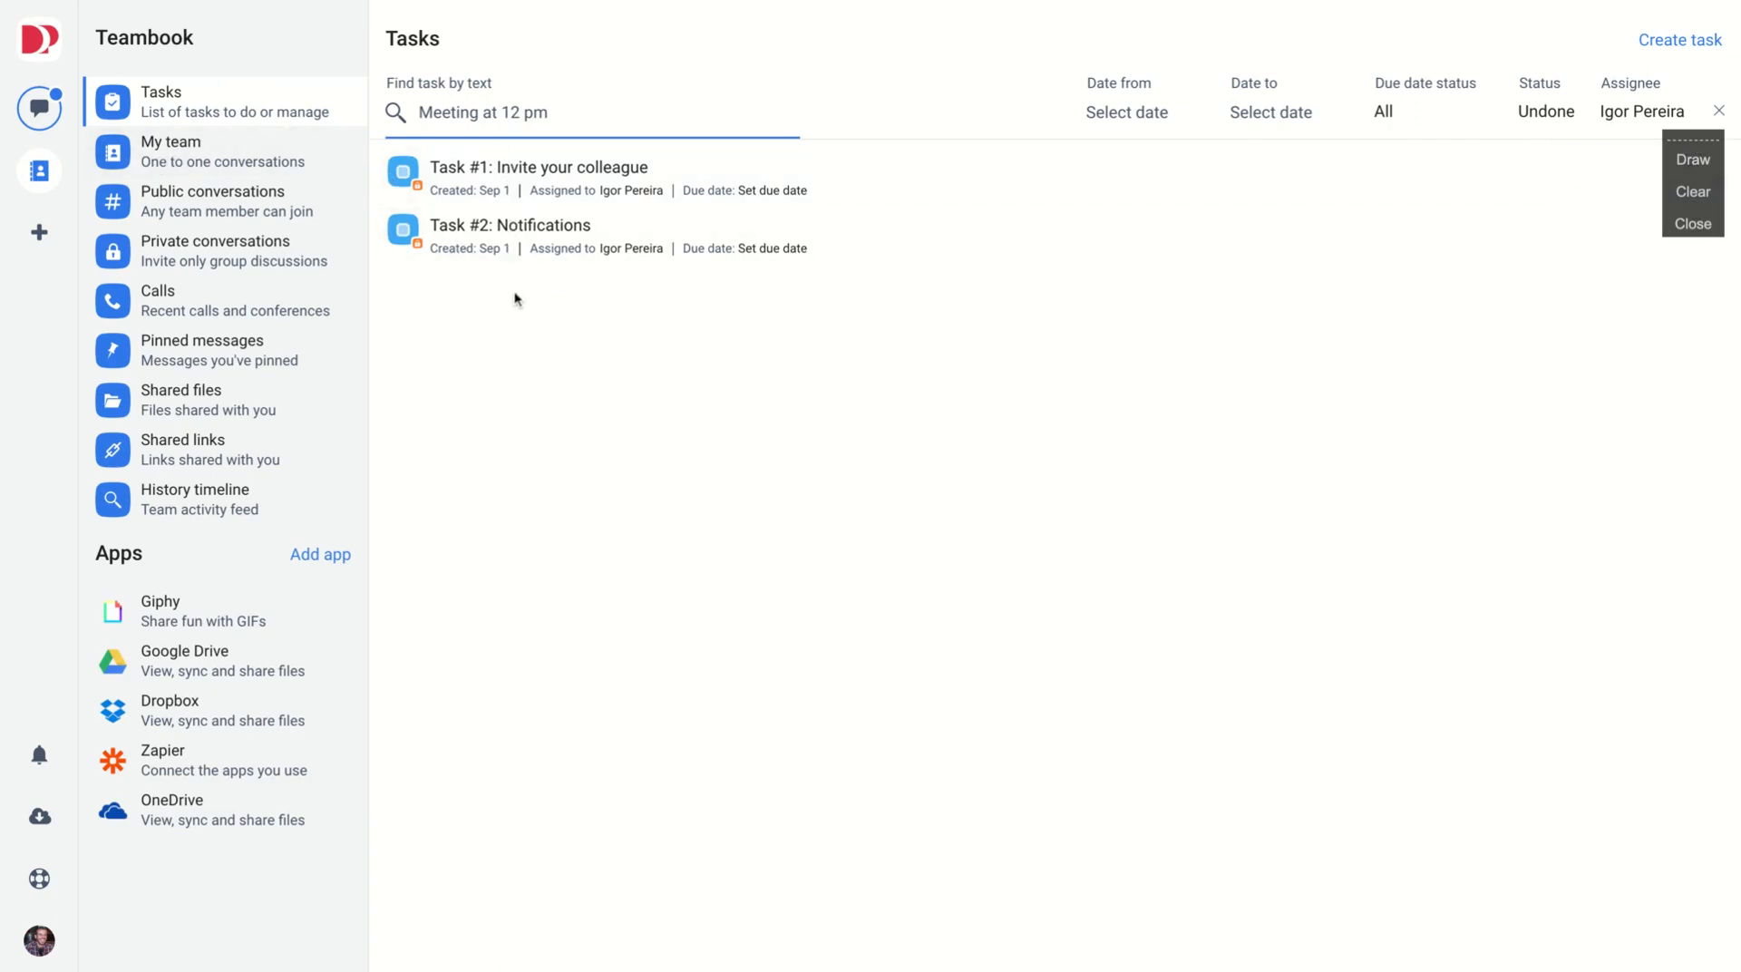
{"action": "mouse_move", "coordinate": [552, 242]}
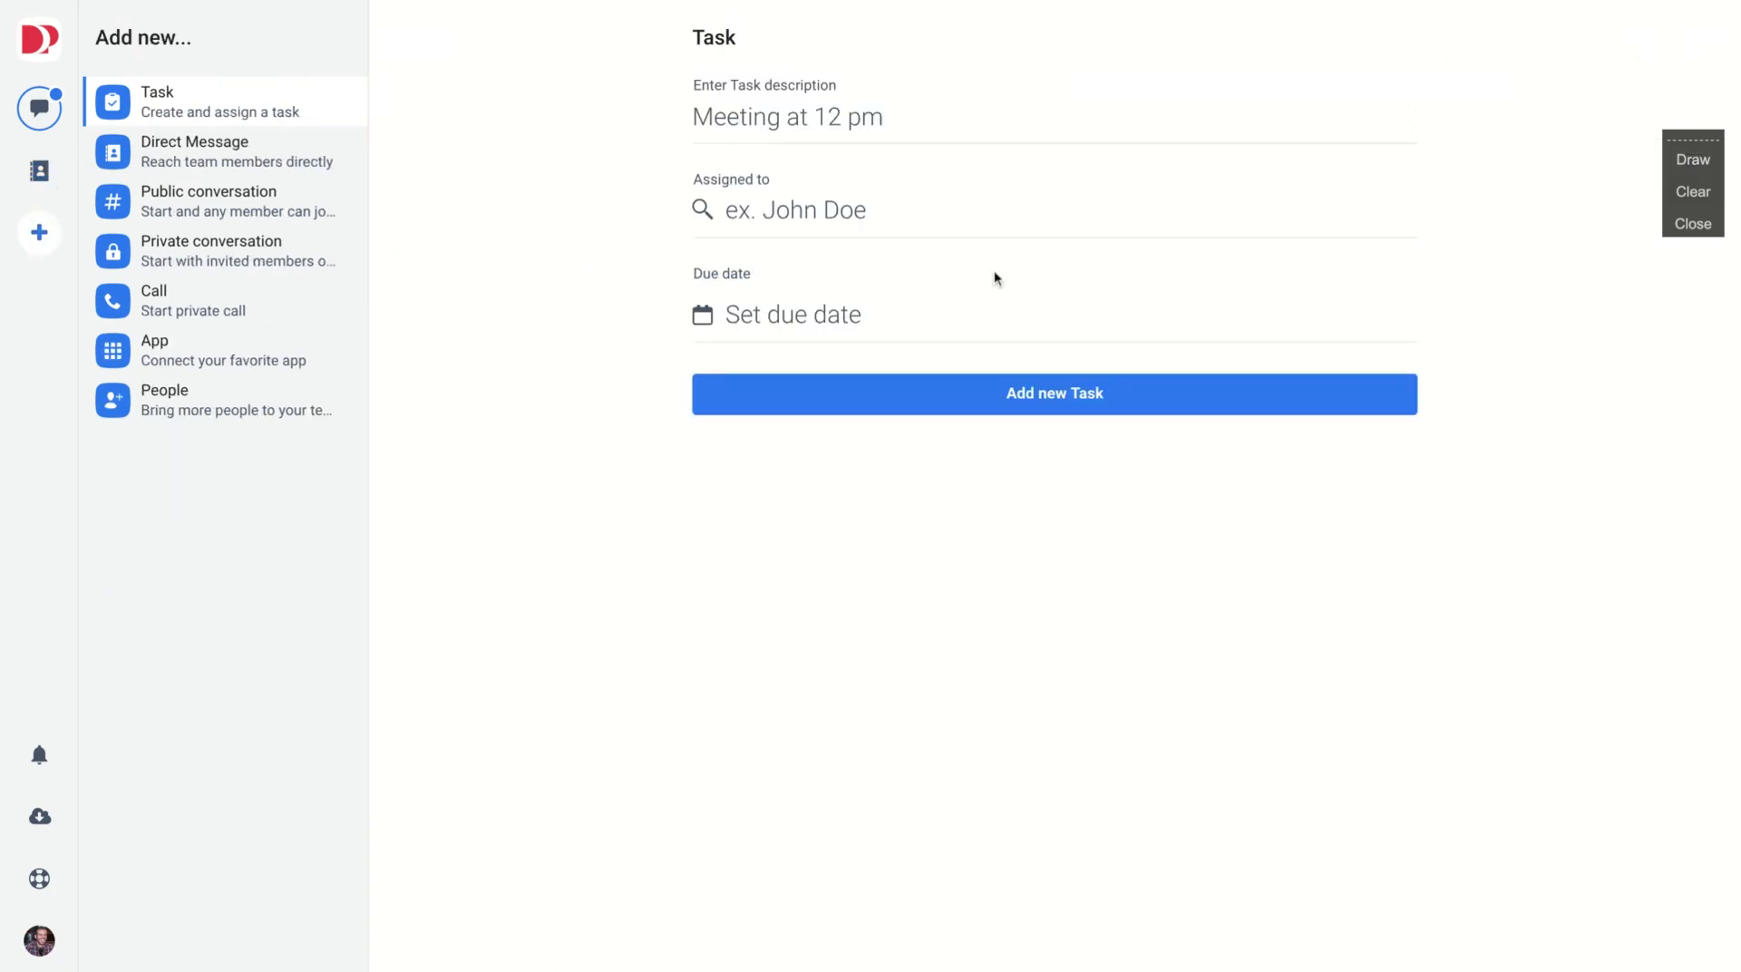
{"action": "mouse_move", "coordinate": [38, 169]}
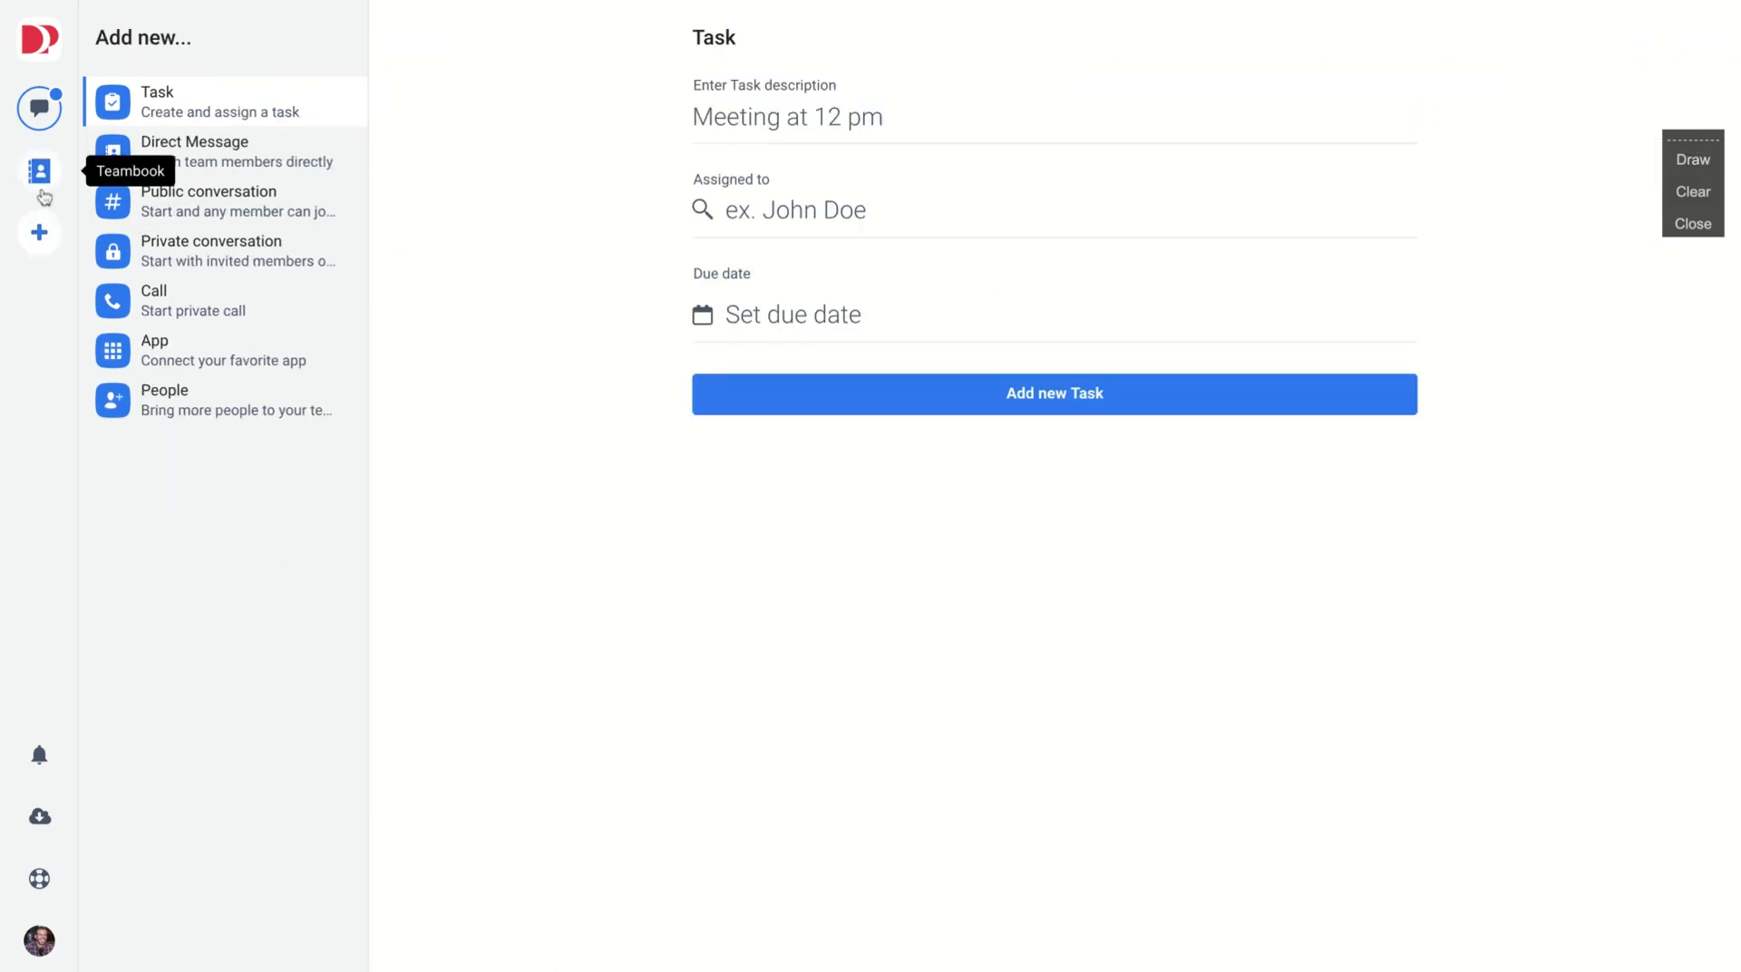
{"action": "mouse_move", "coordinate": [316, 67]}
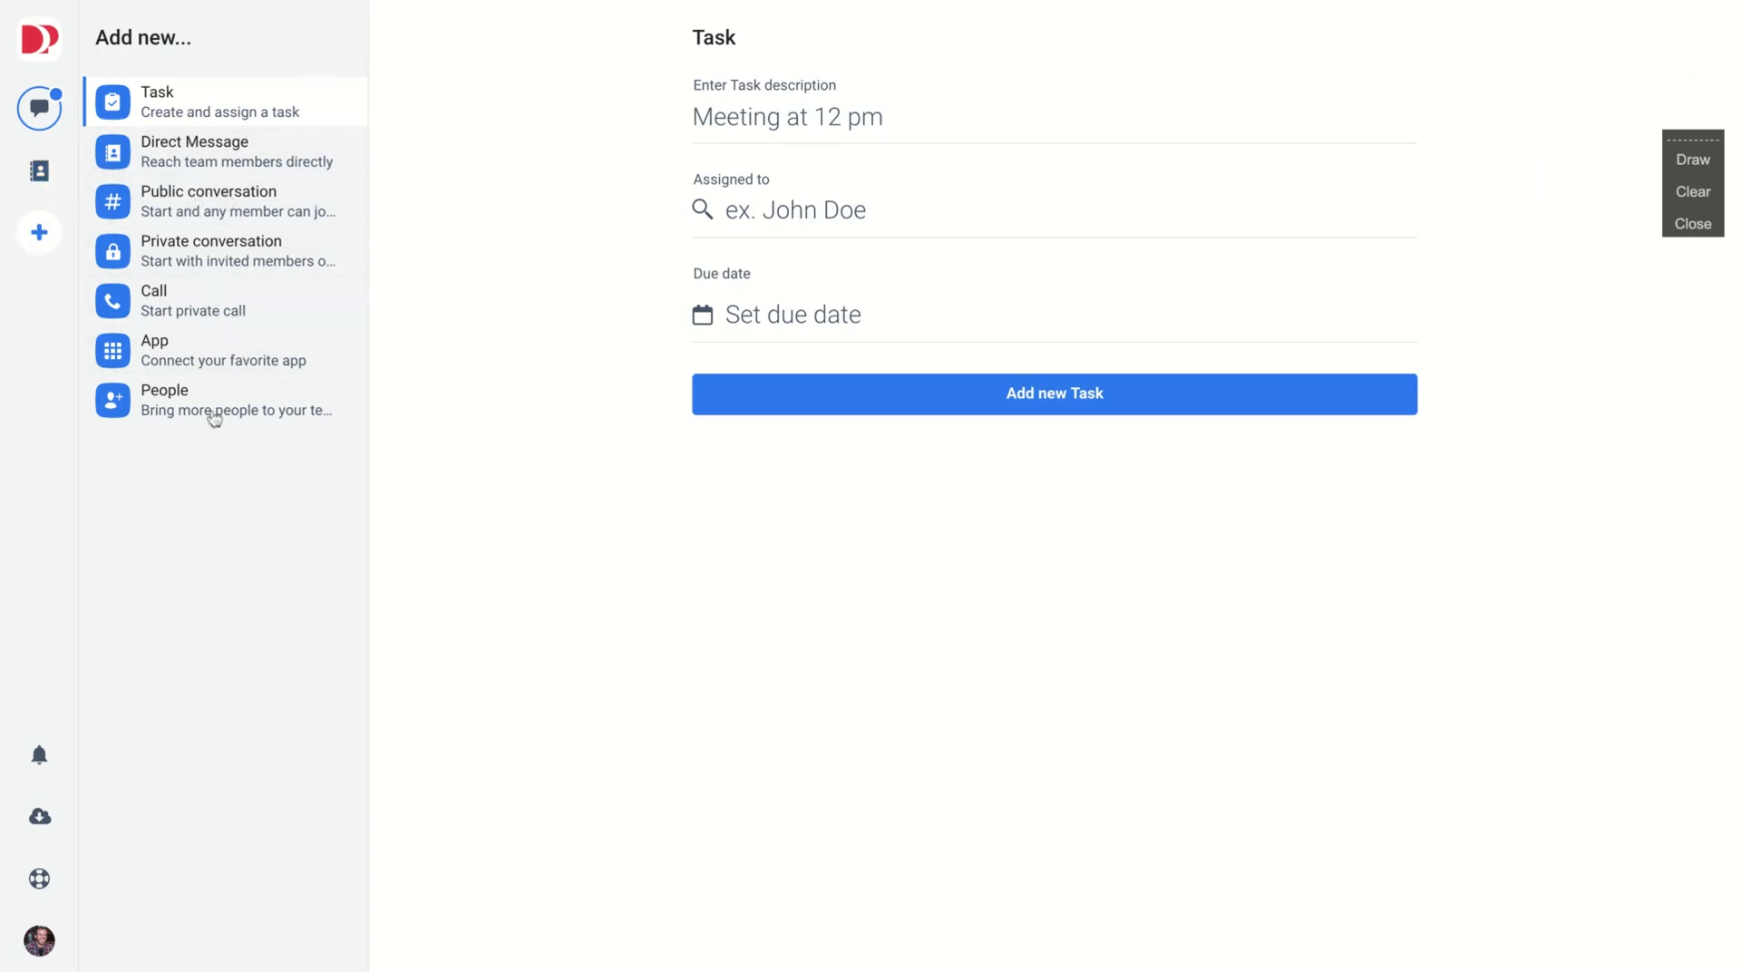
{"action": "mouse_move", "coordinate": [172, 152]}
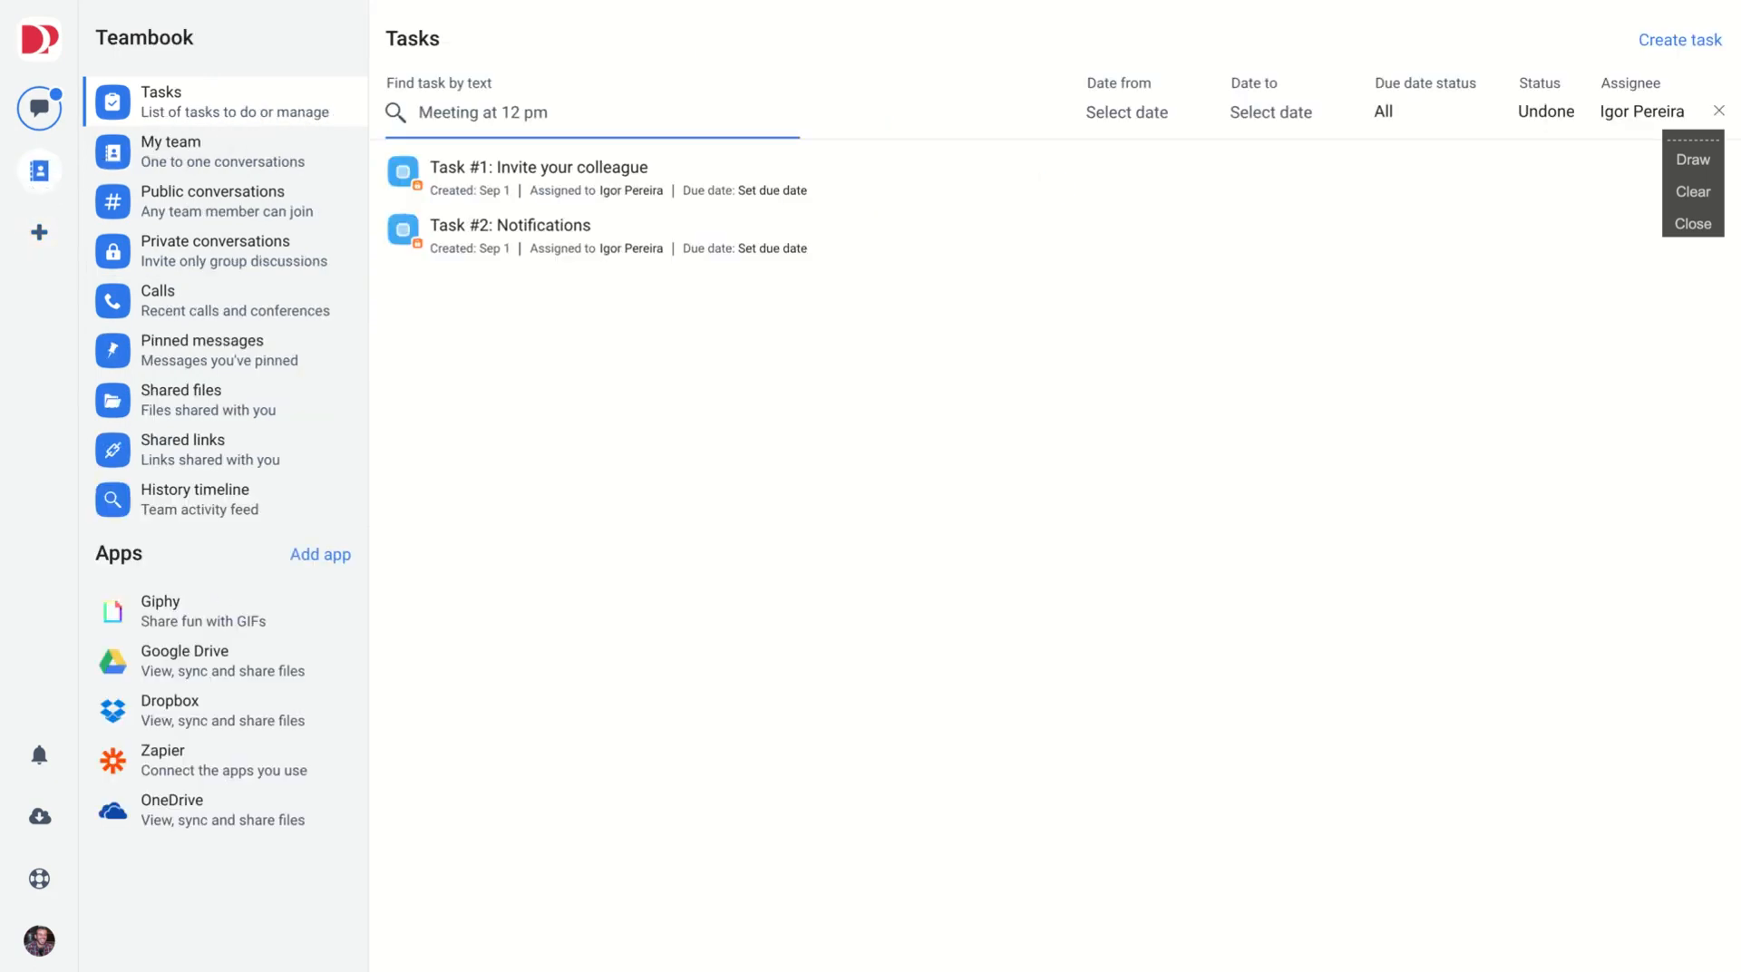
{"action": "mouse_move", "coordinate": [248, 151]}
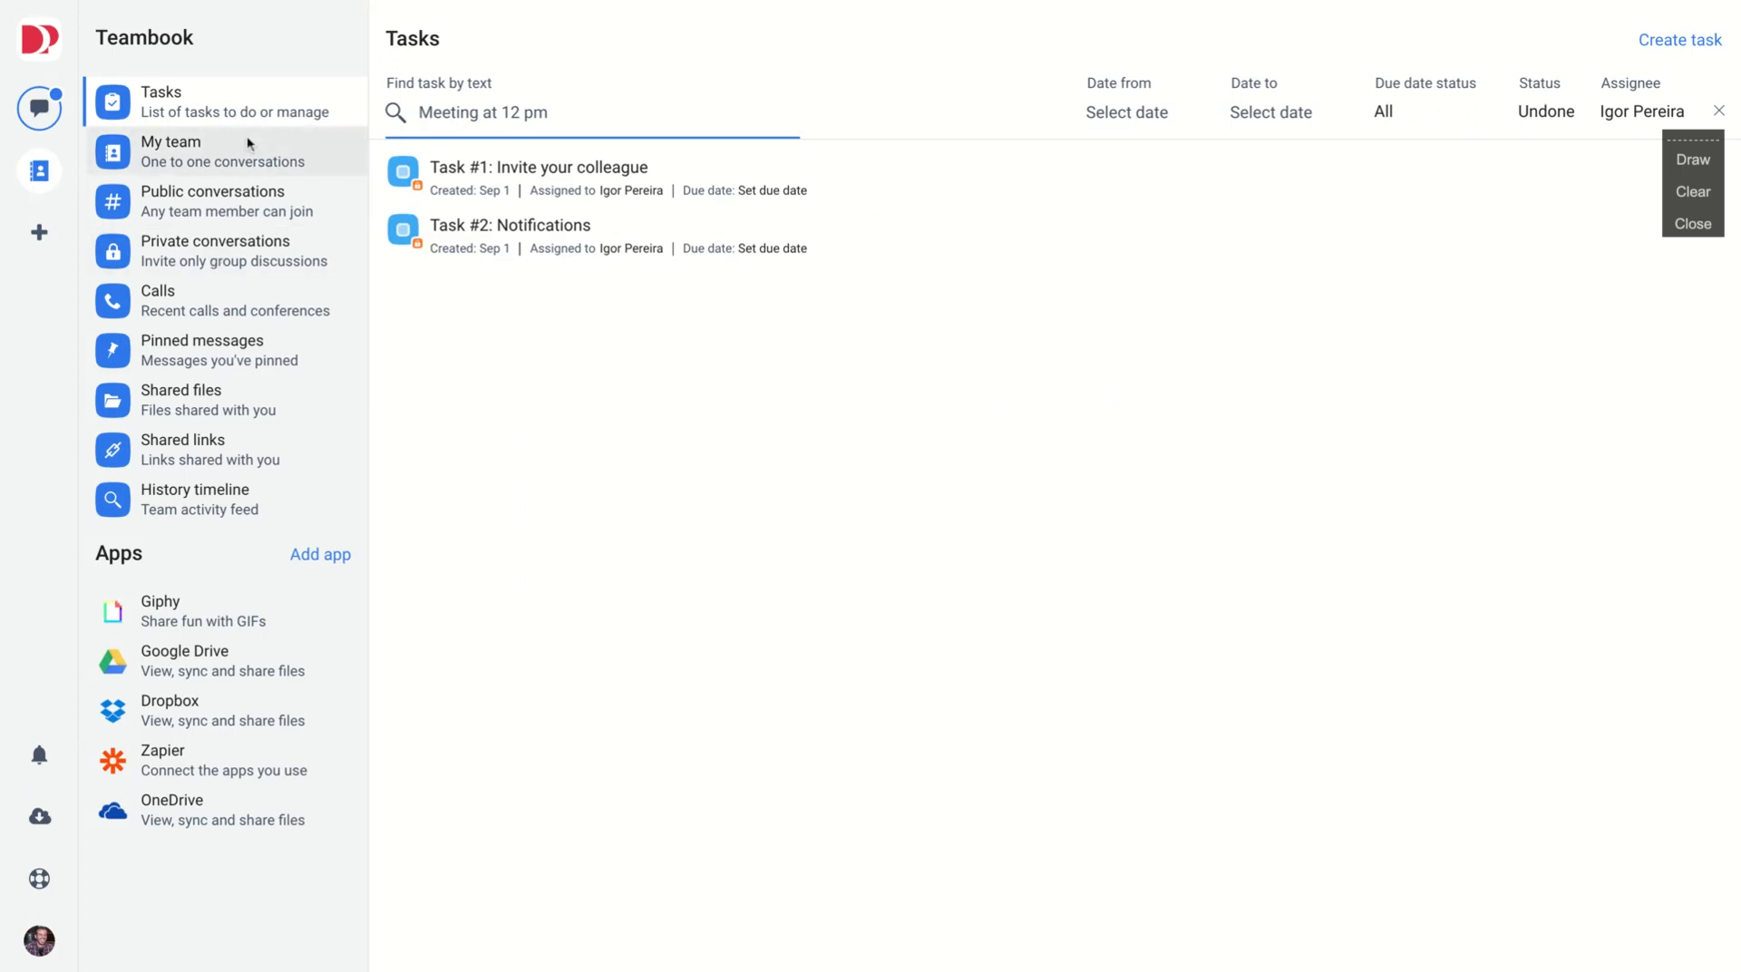
- Browse Teambook's My team, public and private conversations, Calls, Pinned messages and Shared links
{"action": "left_click", "coordinate": [172, 150]}
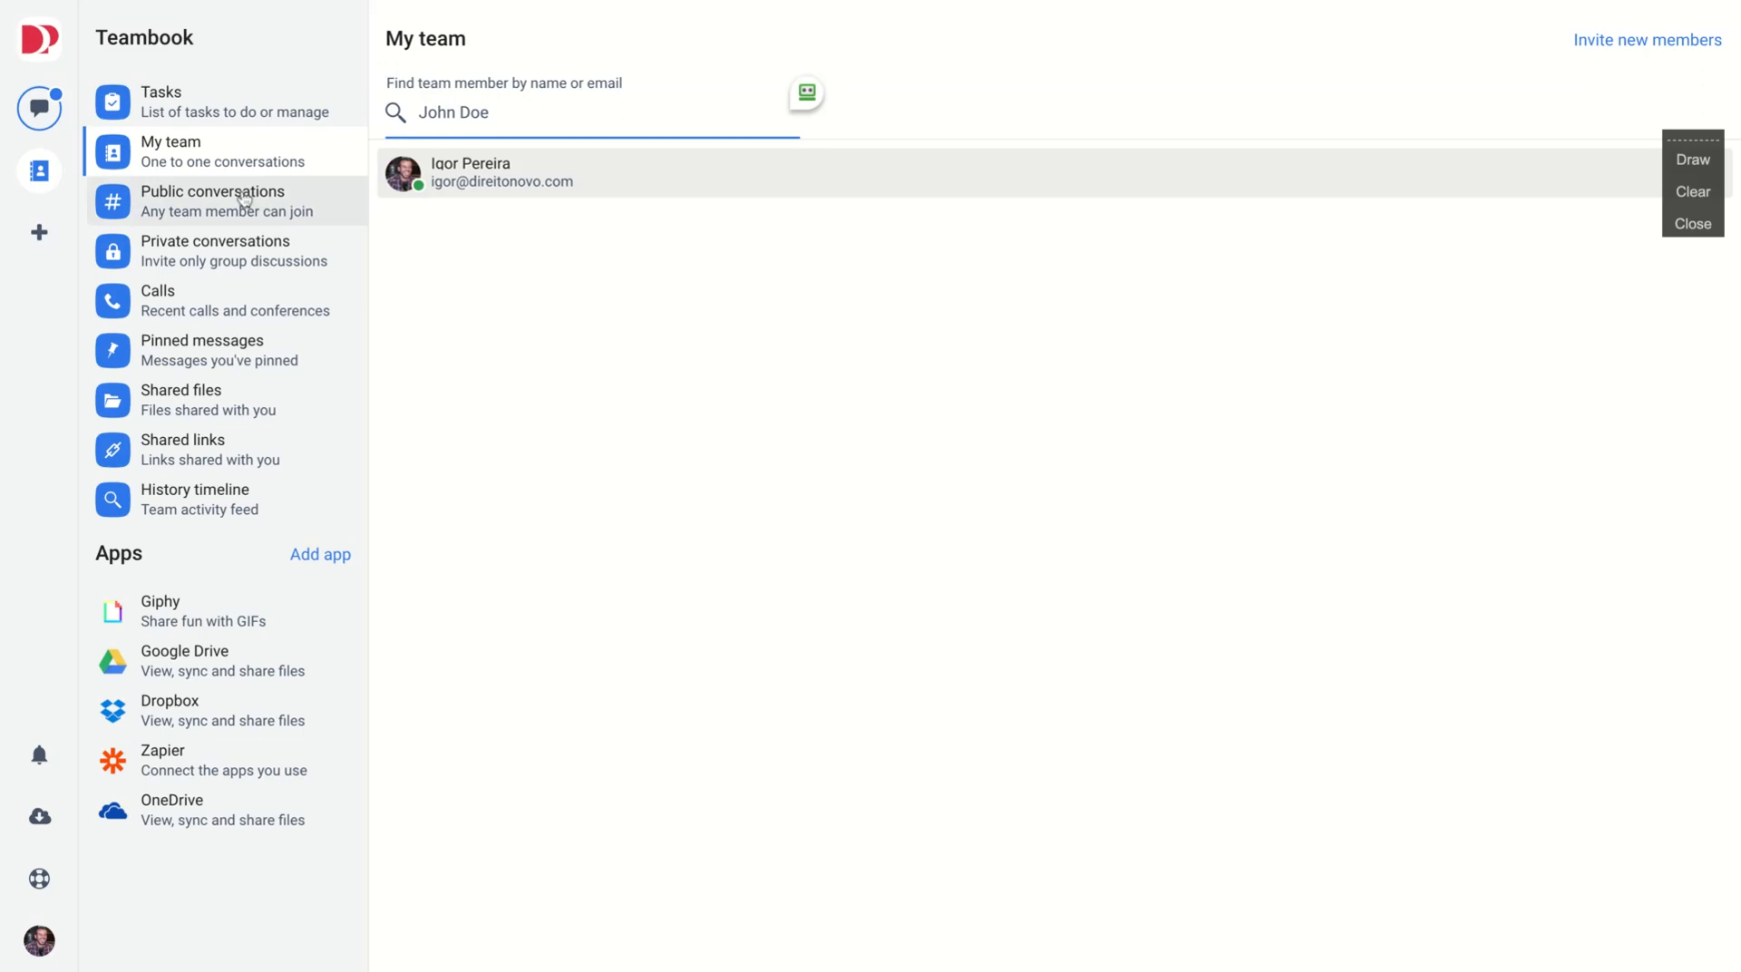
{"action": "left_click", "coordinate": [214, 200]}
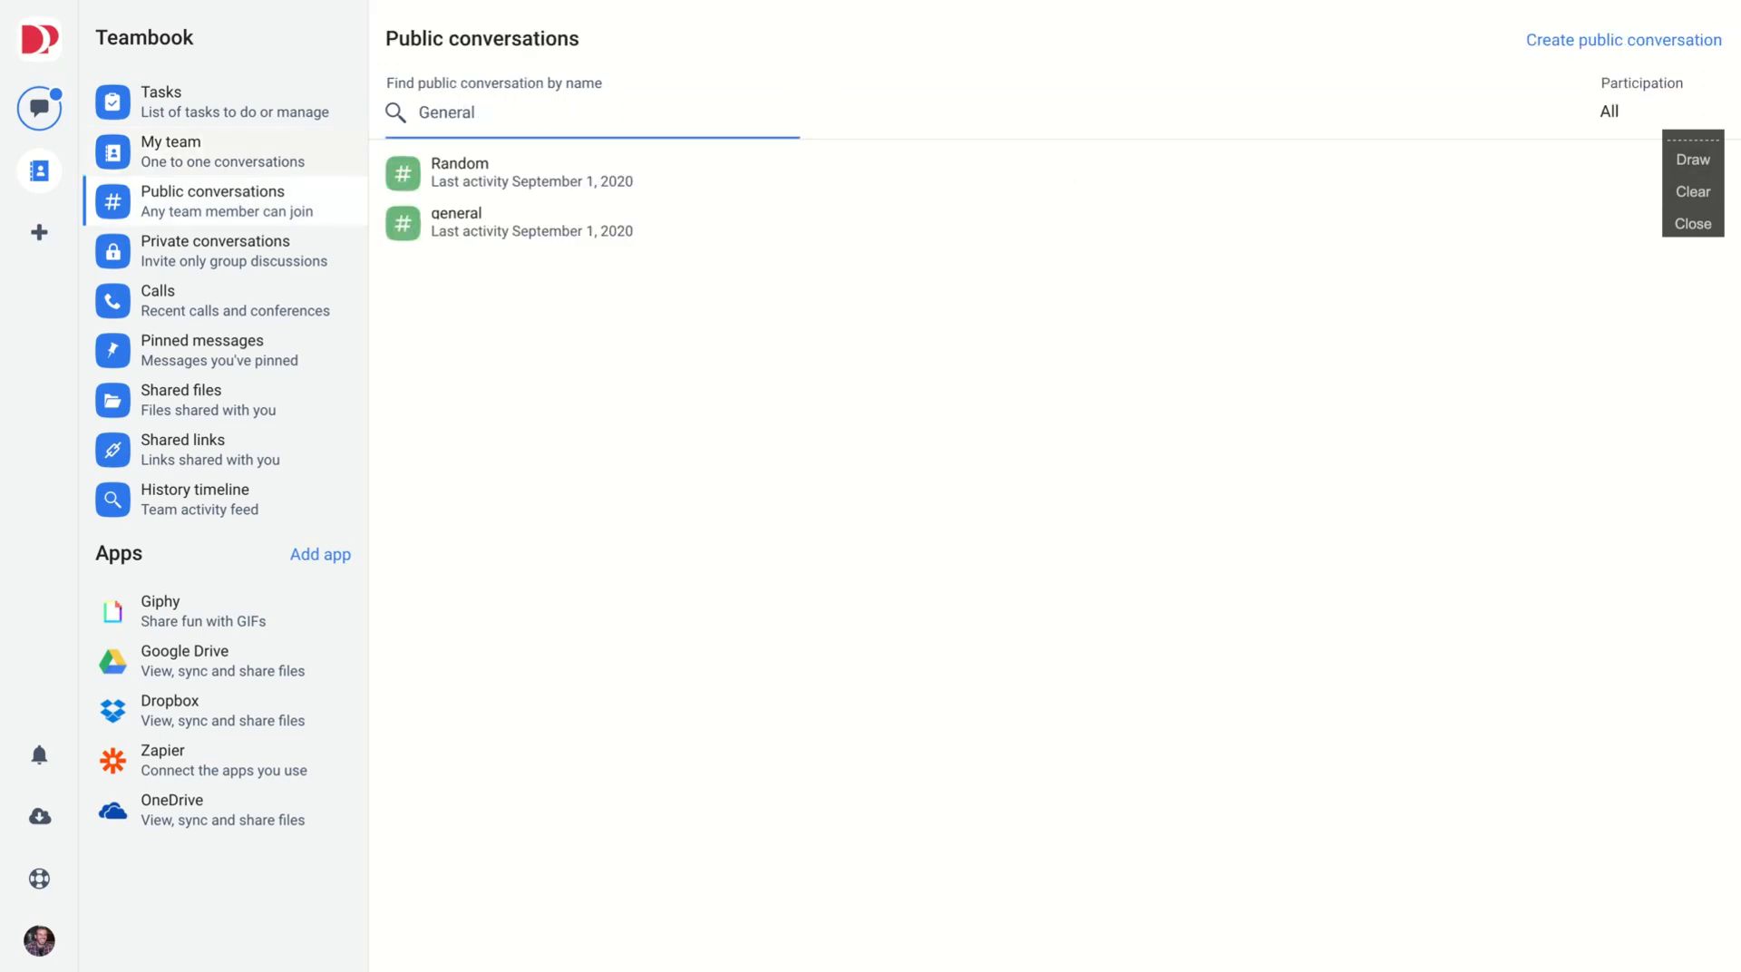
{"action": "mouse_move", "coordinate": [228, 251]}
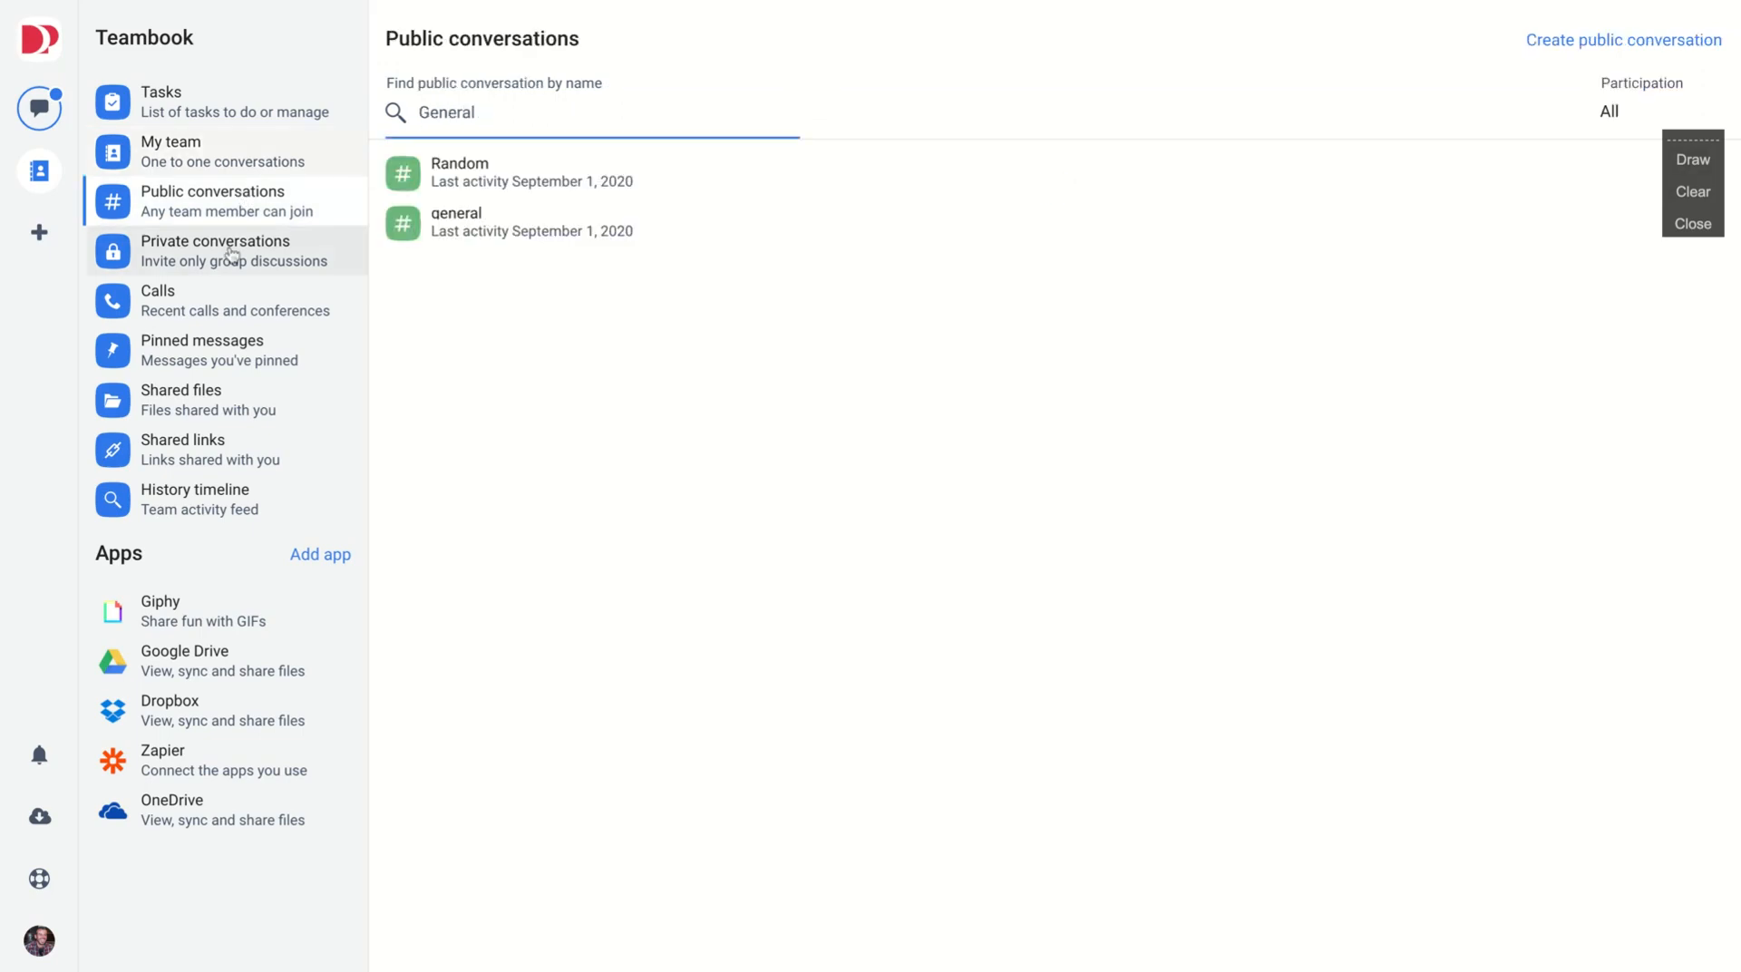
{"action": "left_click", "coordinate": [216, 252]}
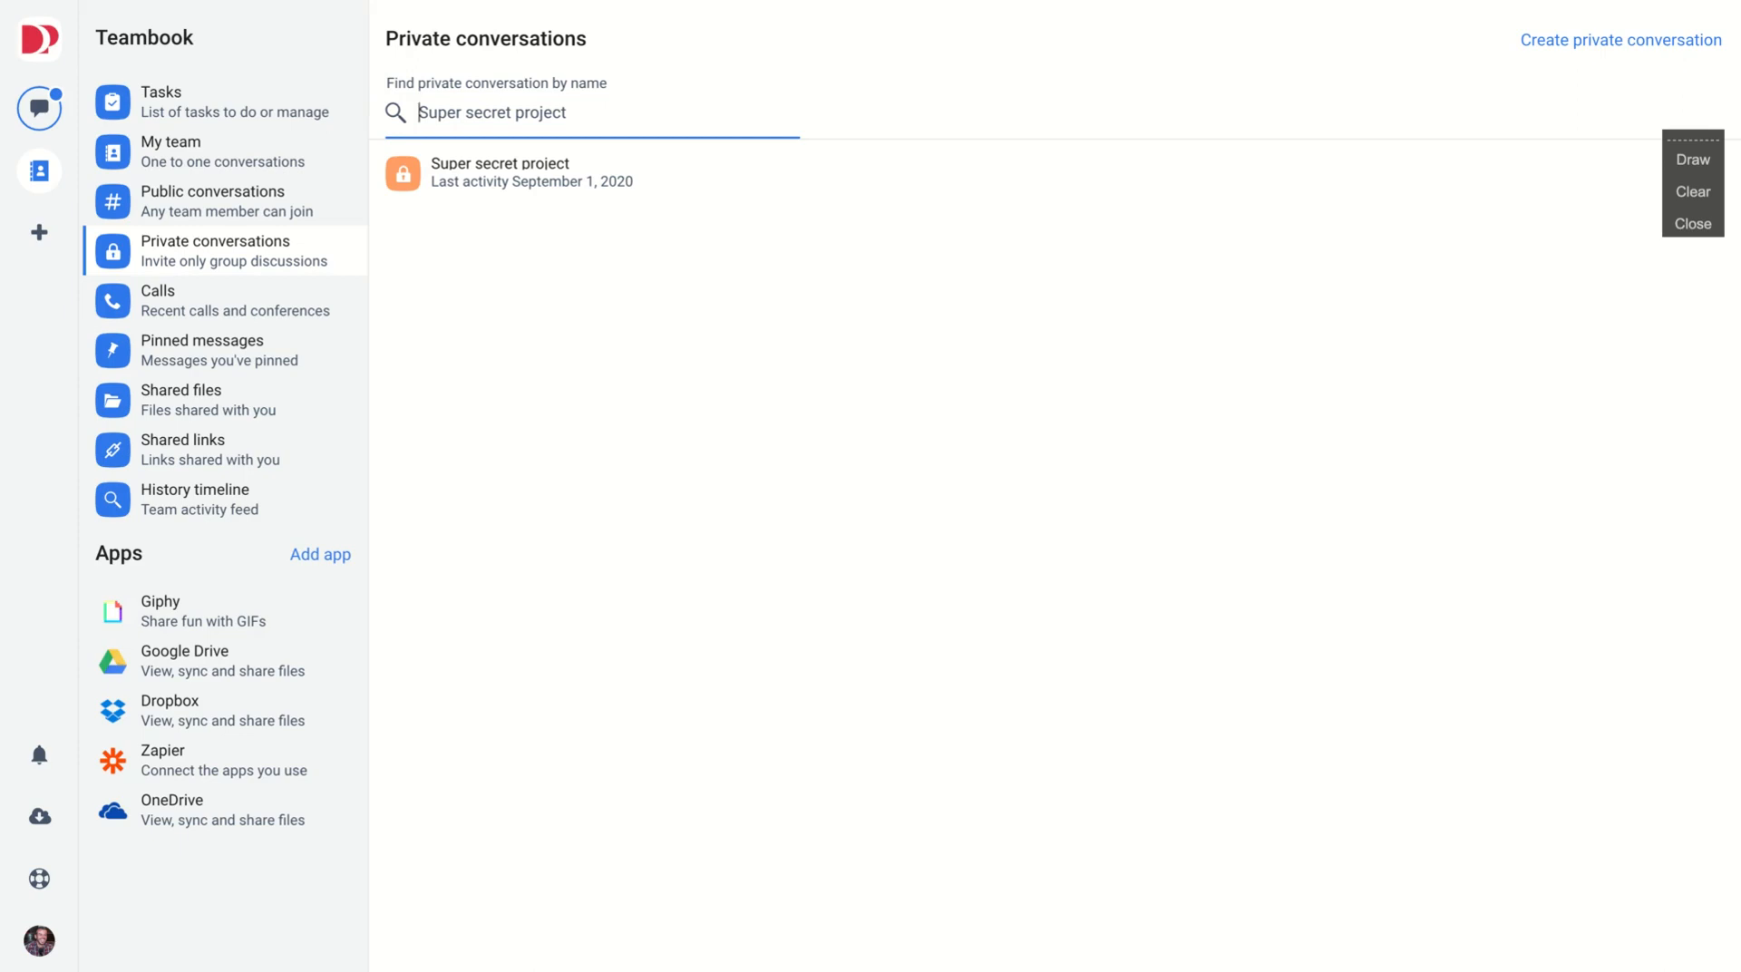
{"action": "left_click", "coordinate": [208, 300]}
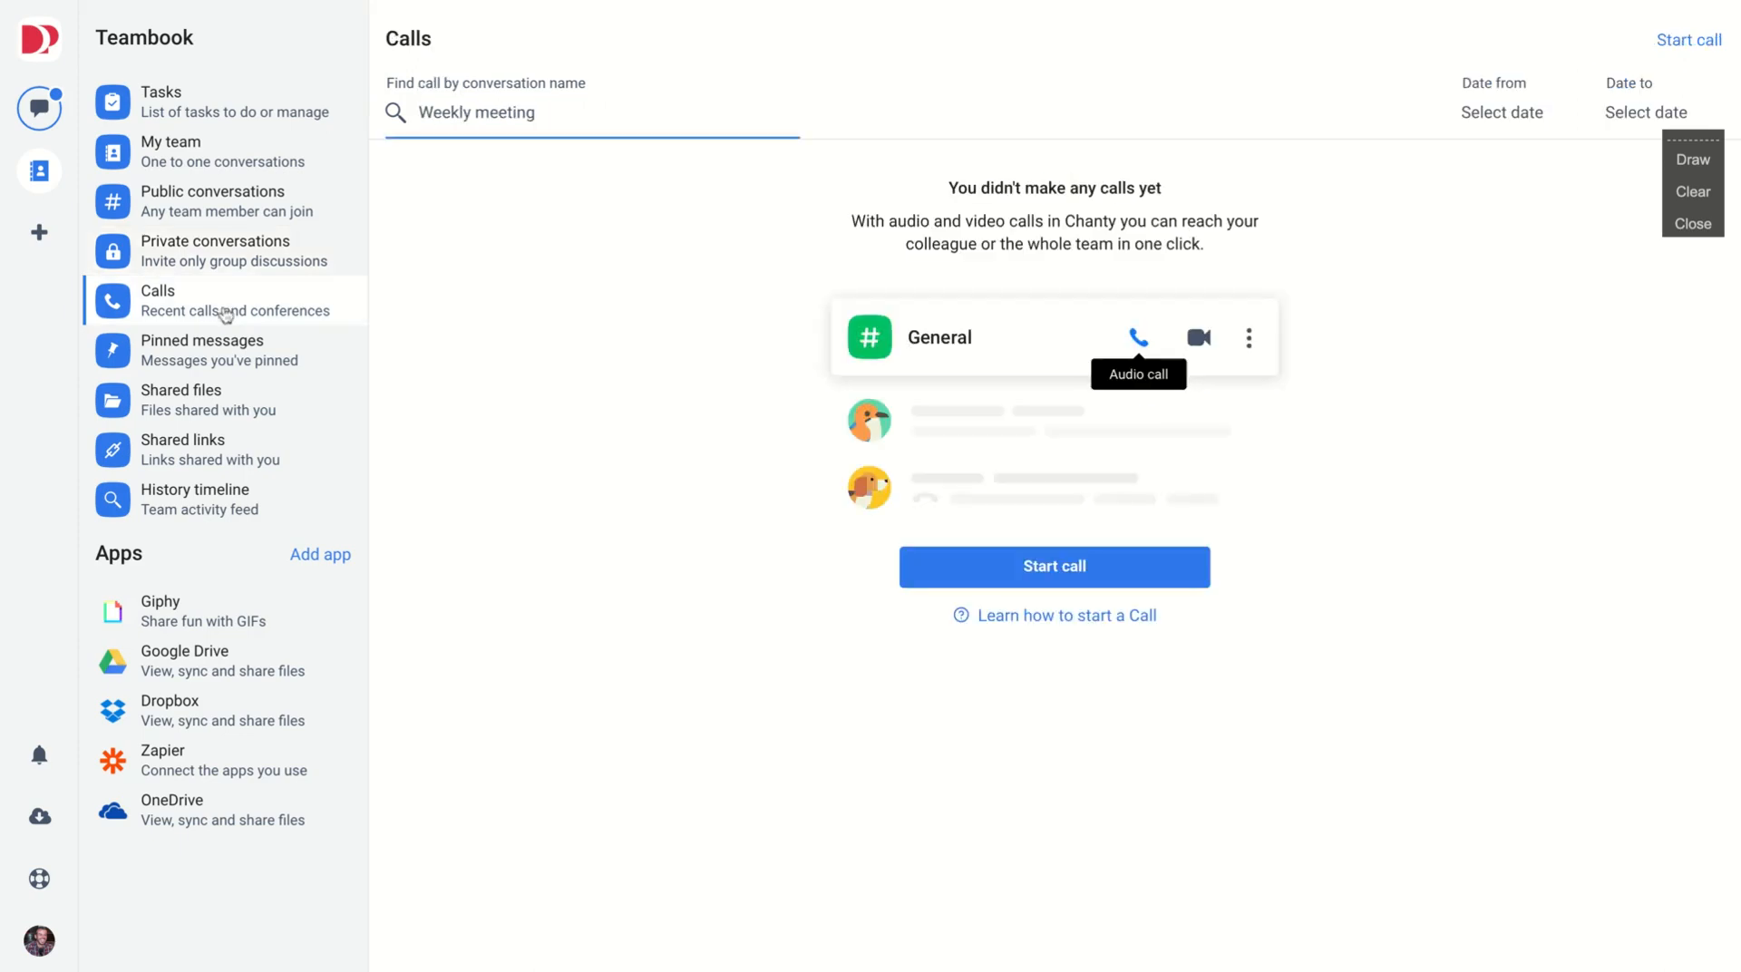
{"action": "left_click", "coordinate": [203, 349]}
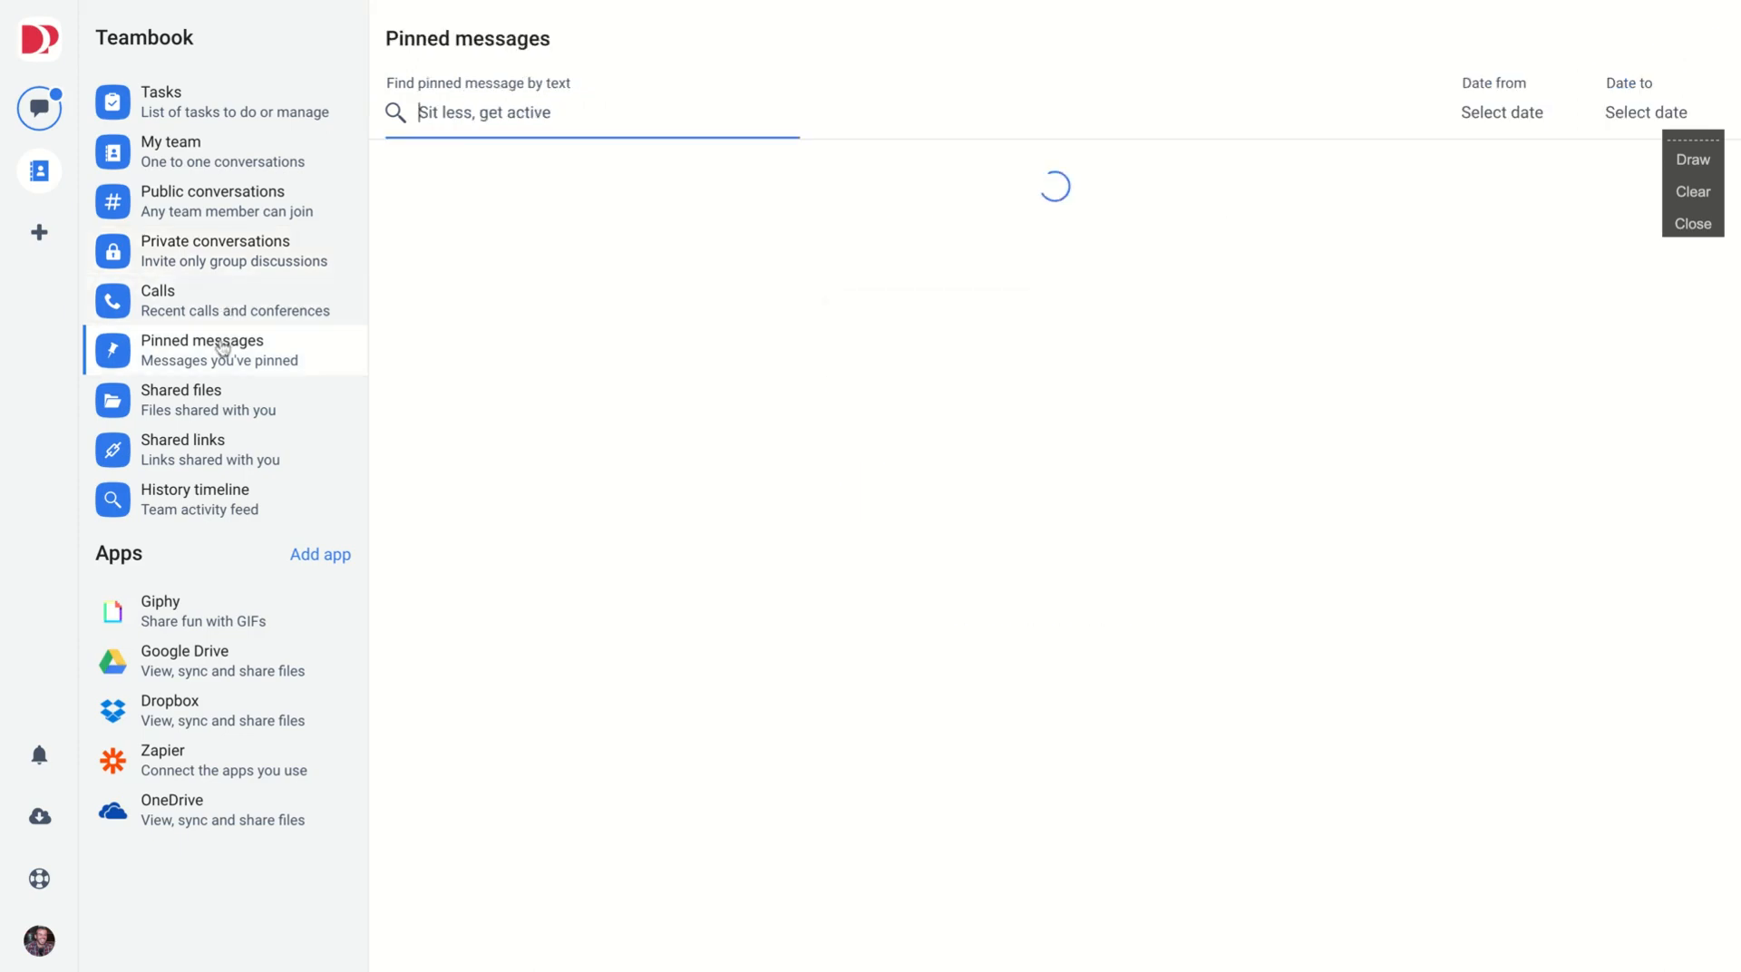
{"action": "left_click", "coordinate": [199, 399]}
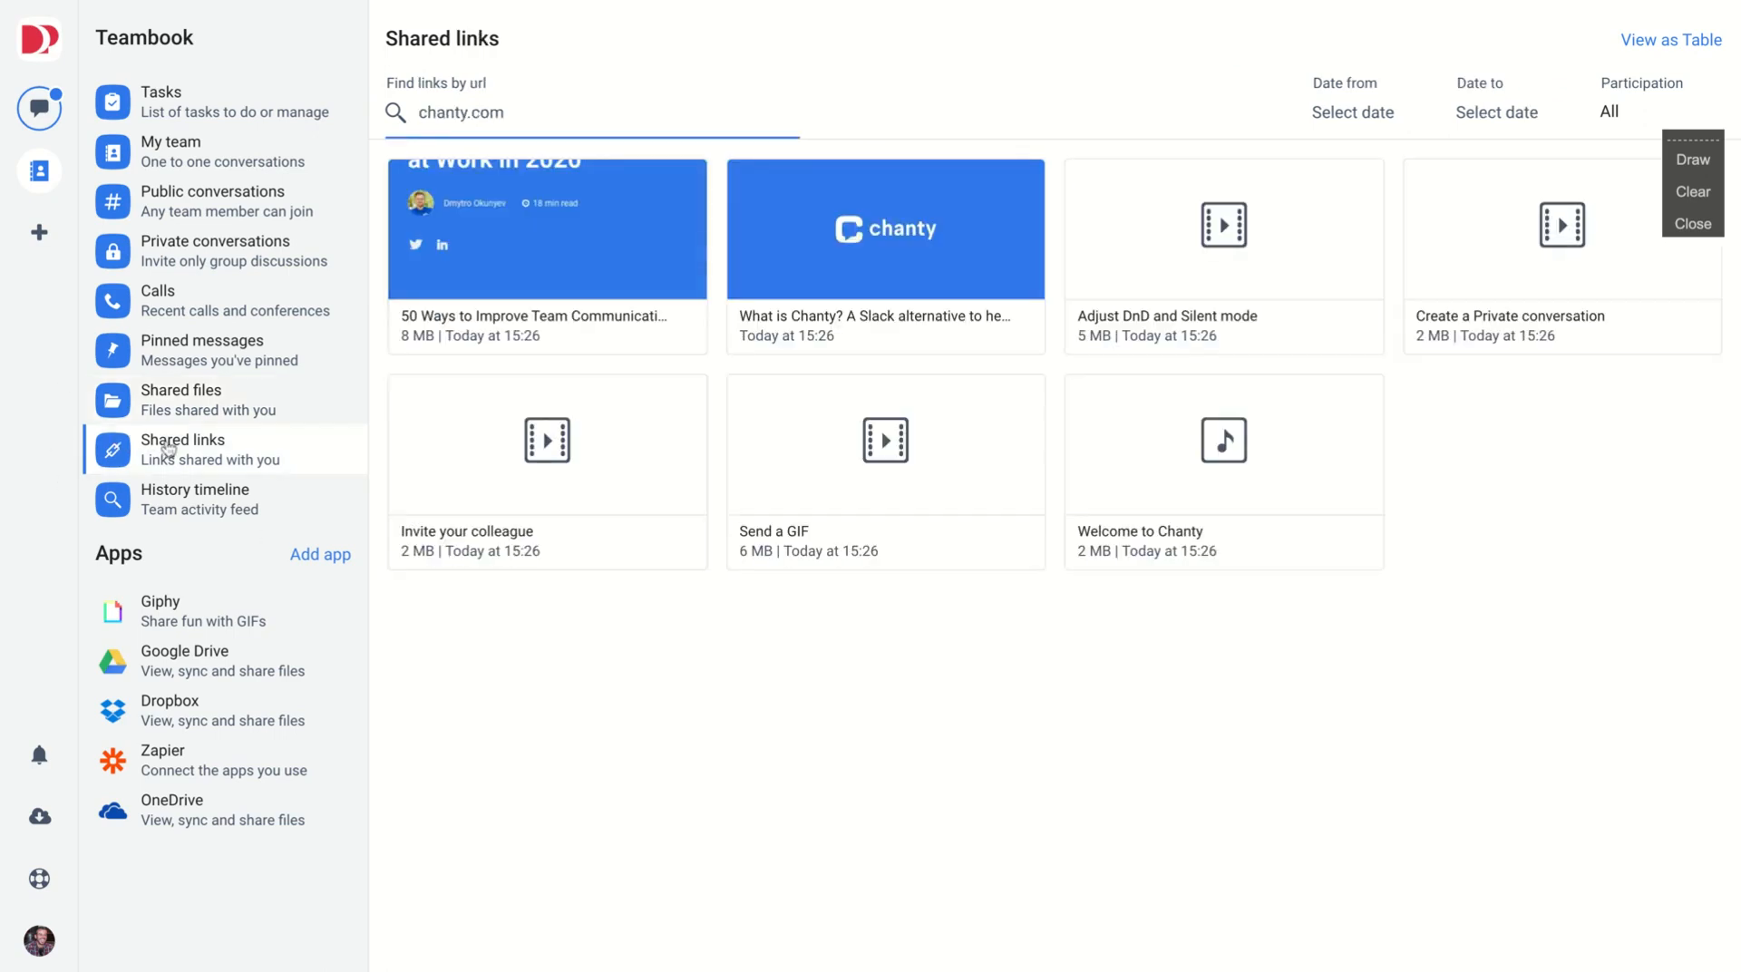
{"action": "mouse_move", "coordinate": [250, 449]}
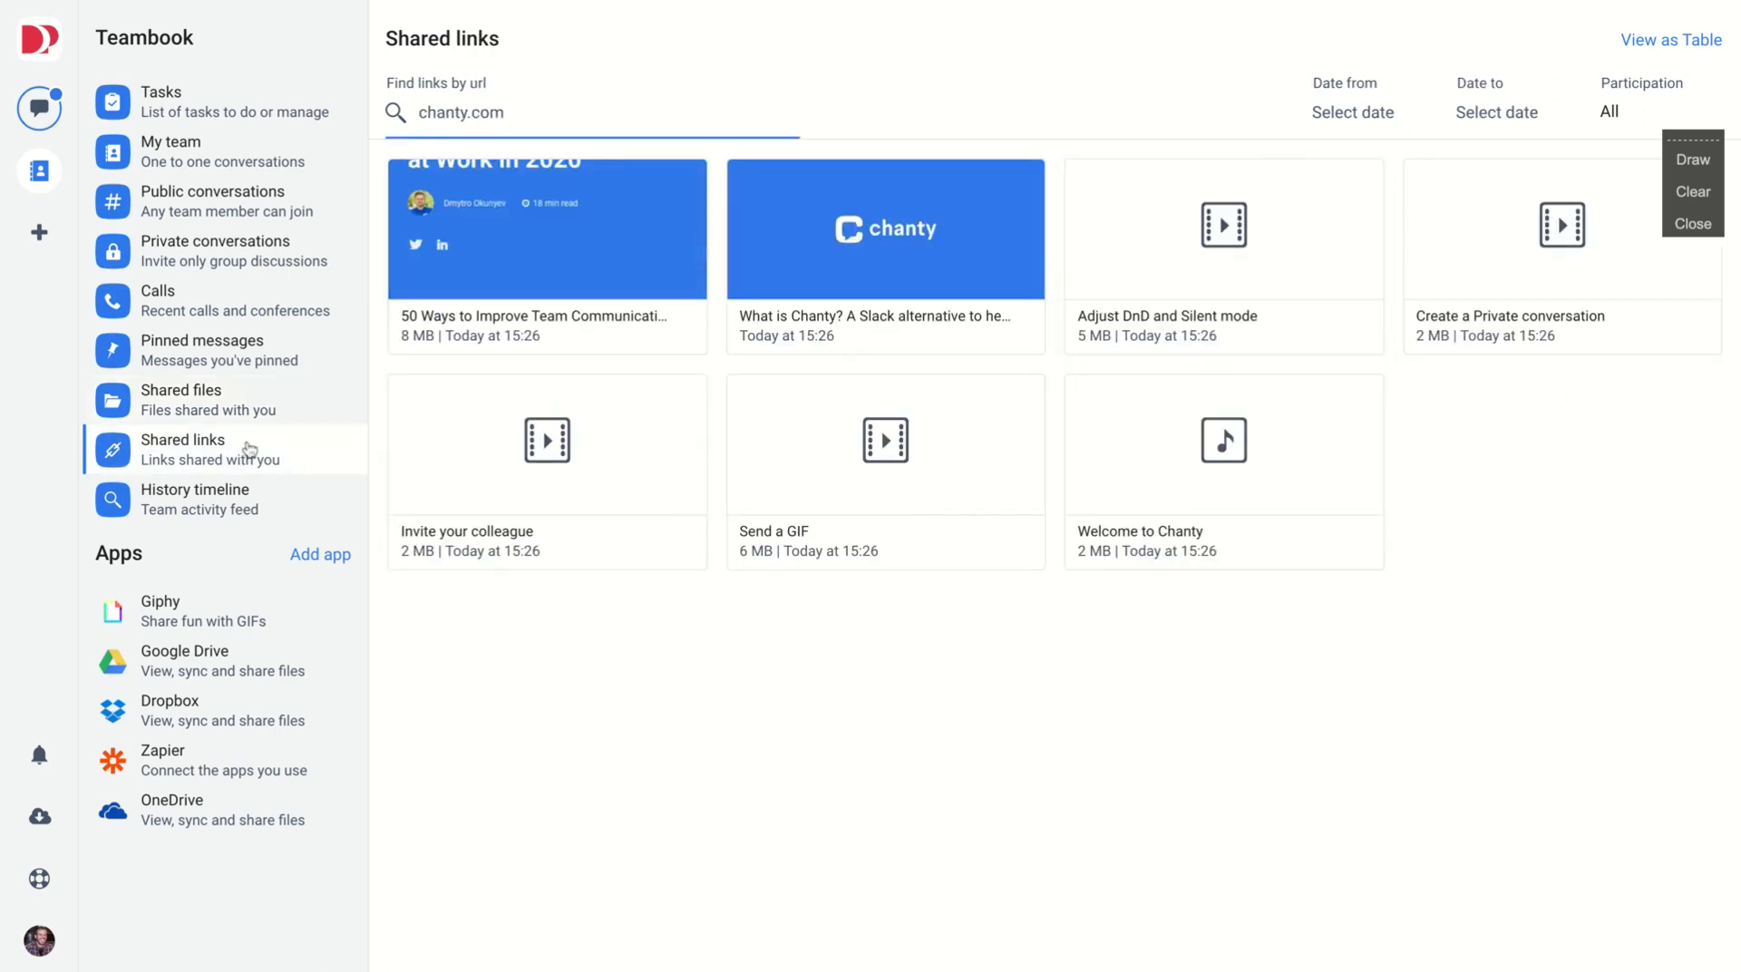
{"action": "left_click", "coordinate": [194, 499]}
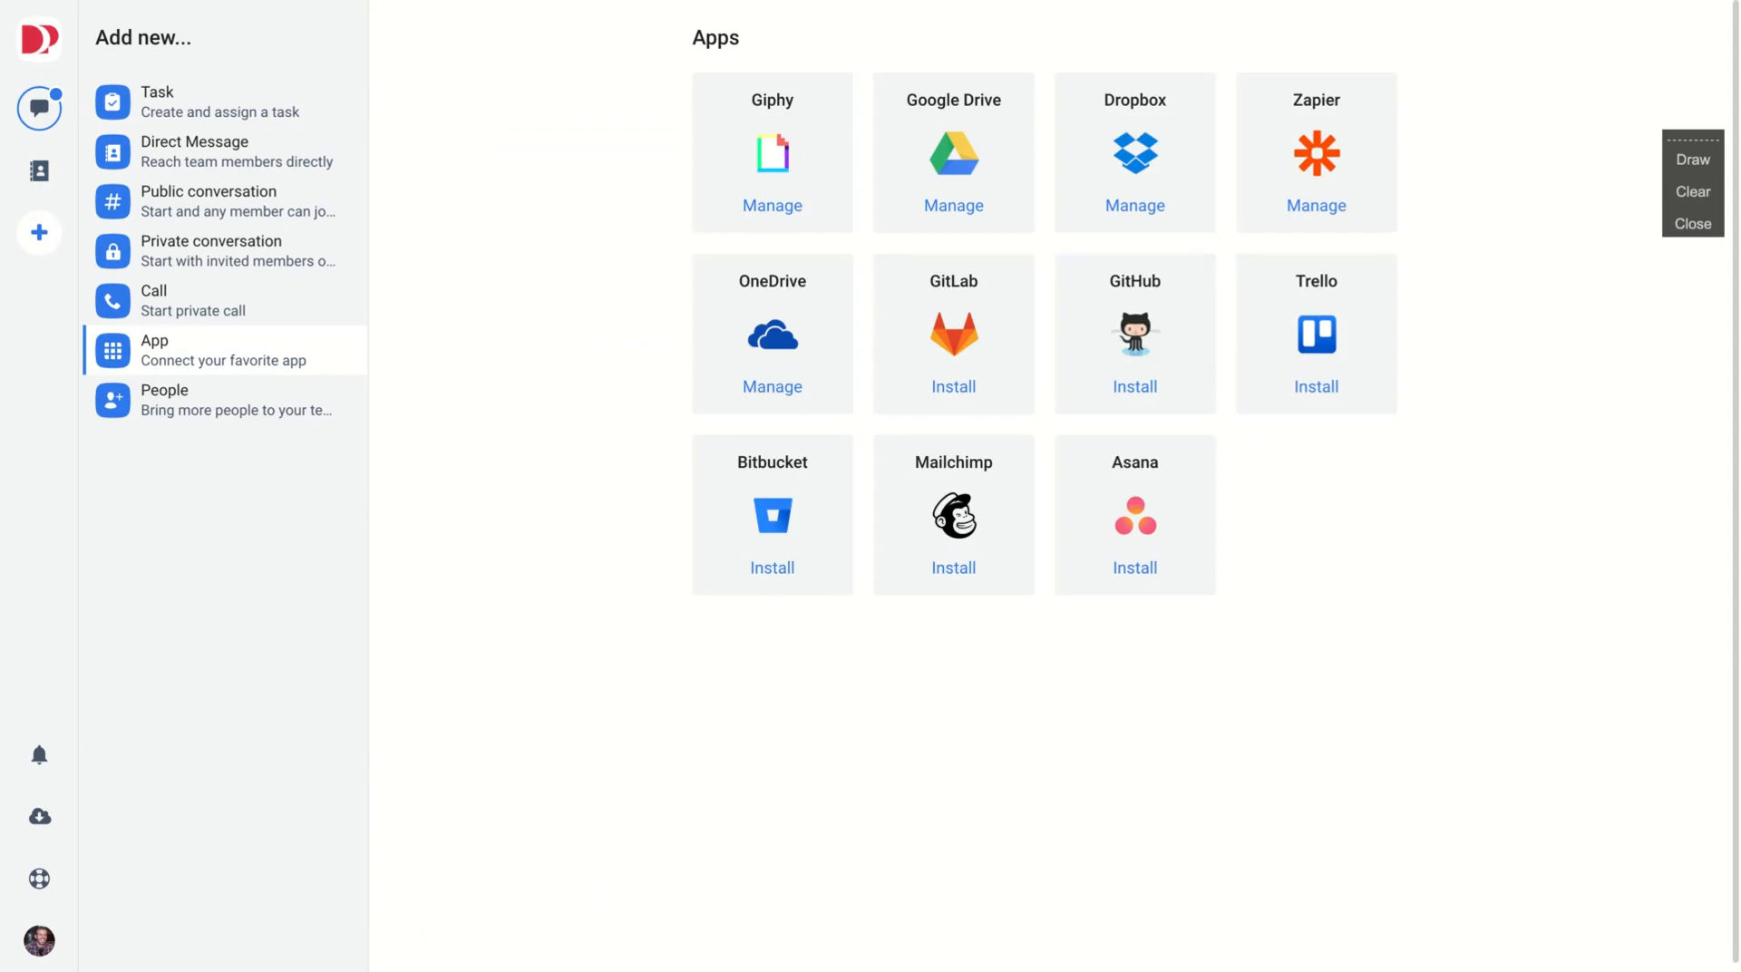
{"action": "mouse_move", "coordinate": [655, 67]}
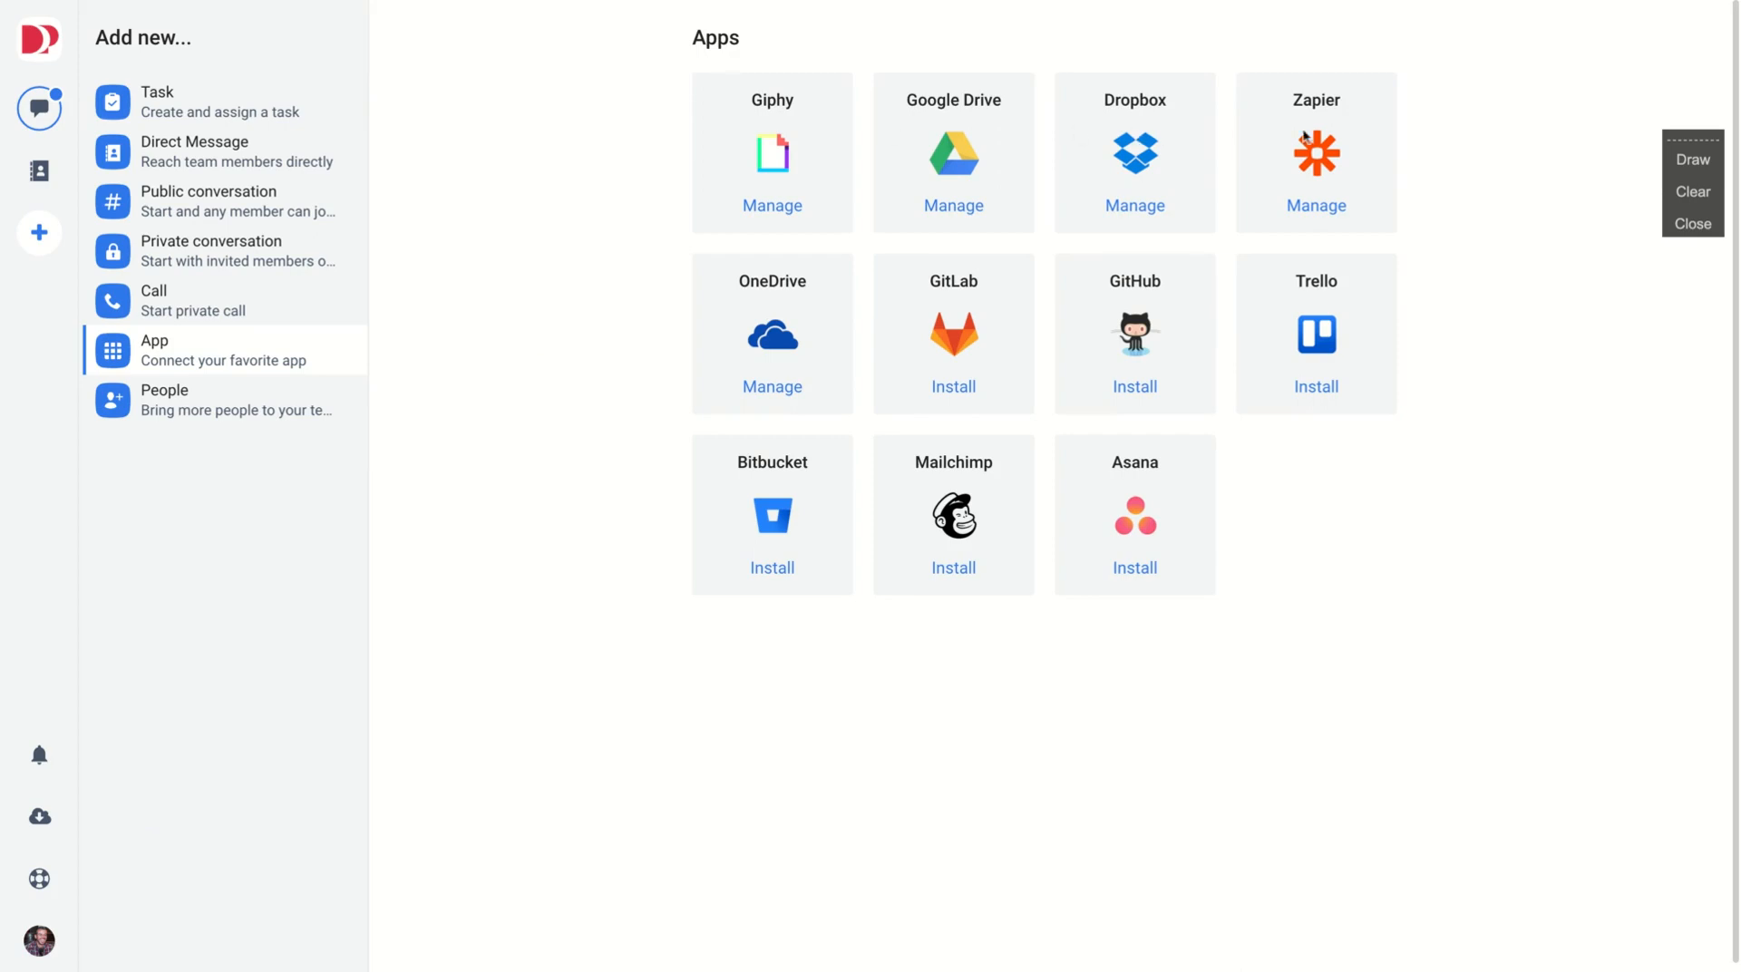
{"action": "mouse_move", "coordinate": [1029, 491]}
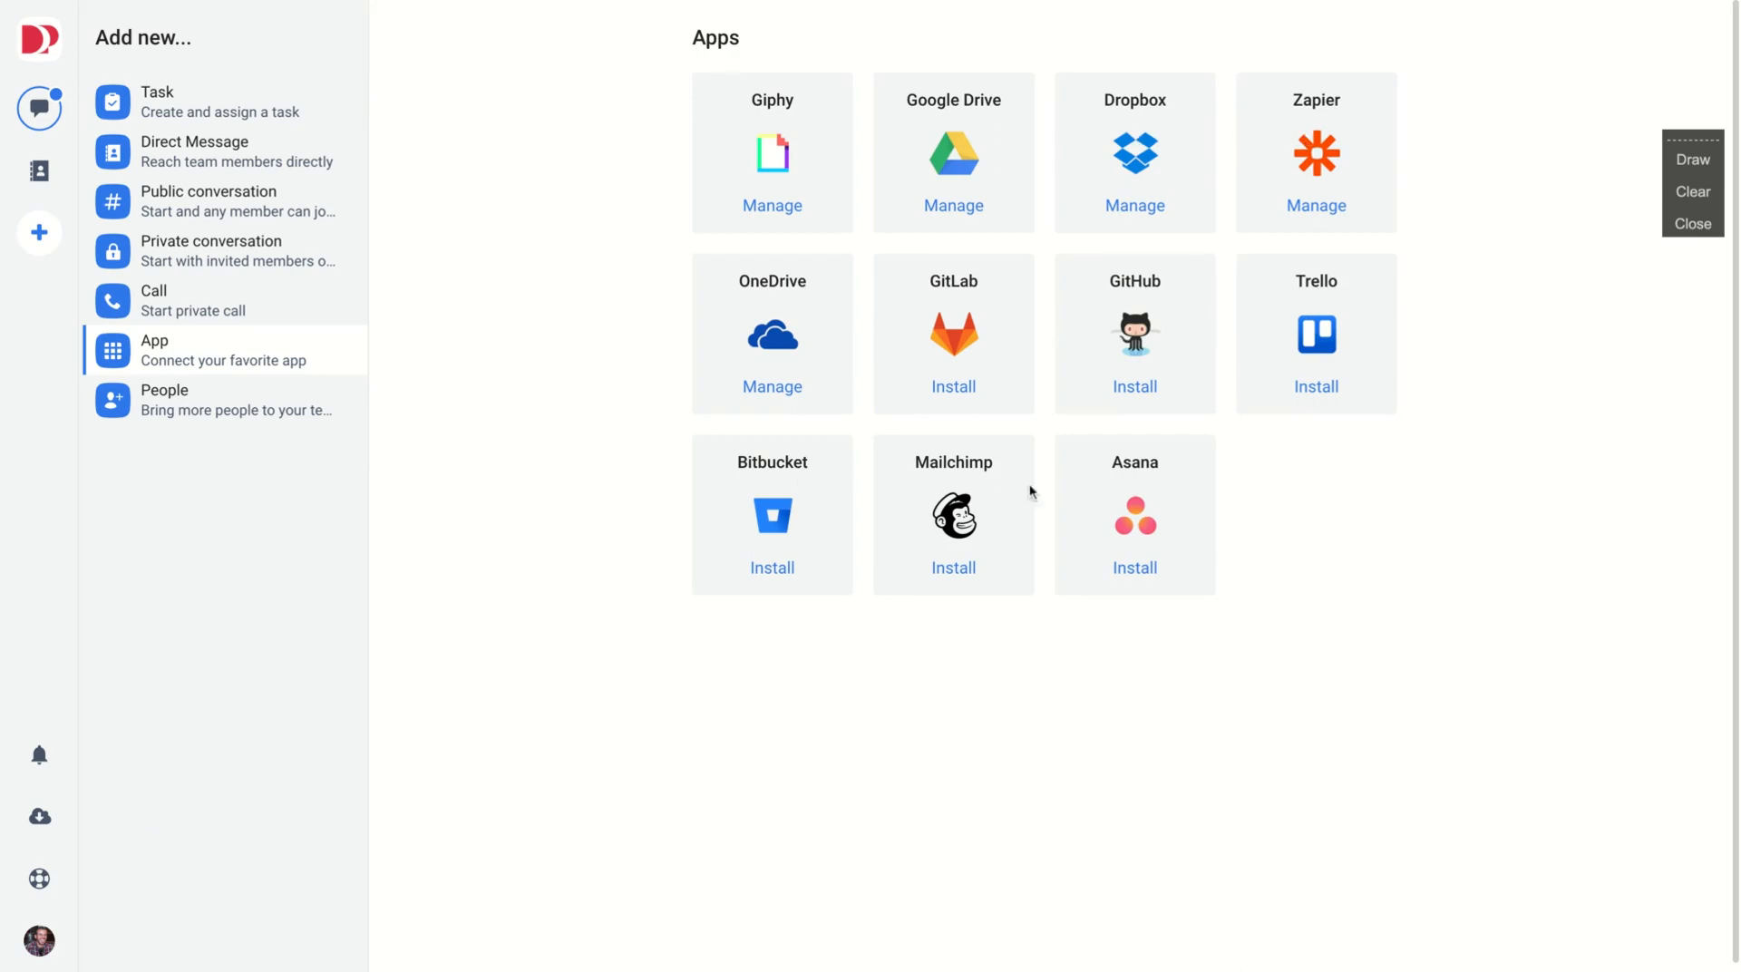
{"action": "mouse_move", "coordinate": [1181, 492]}
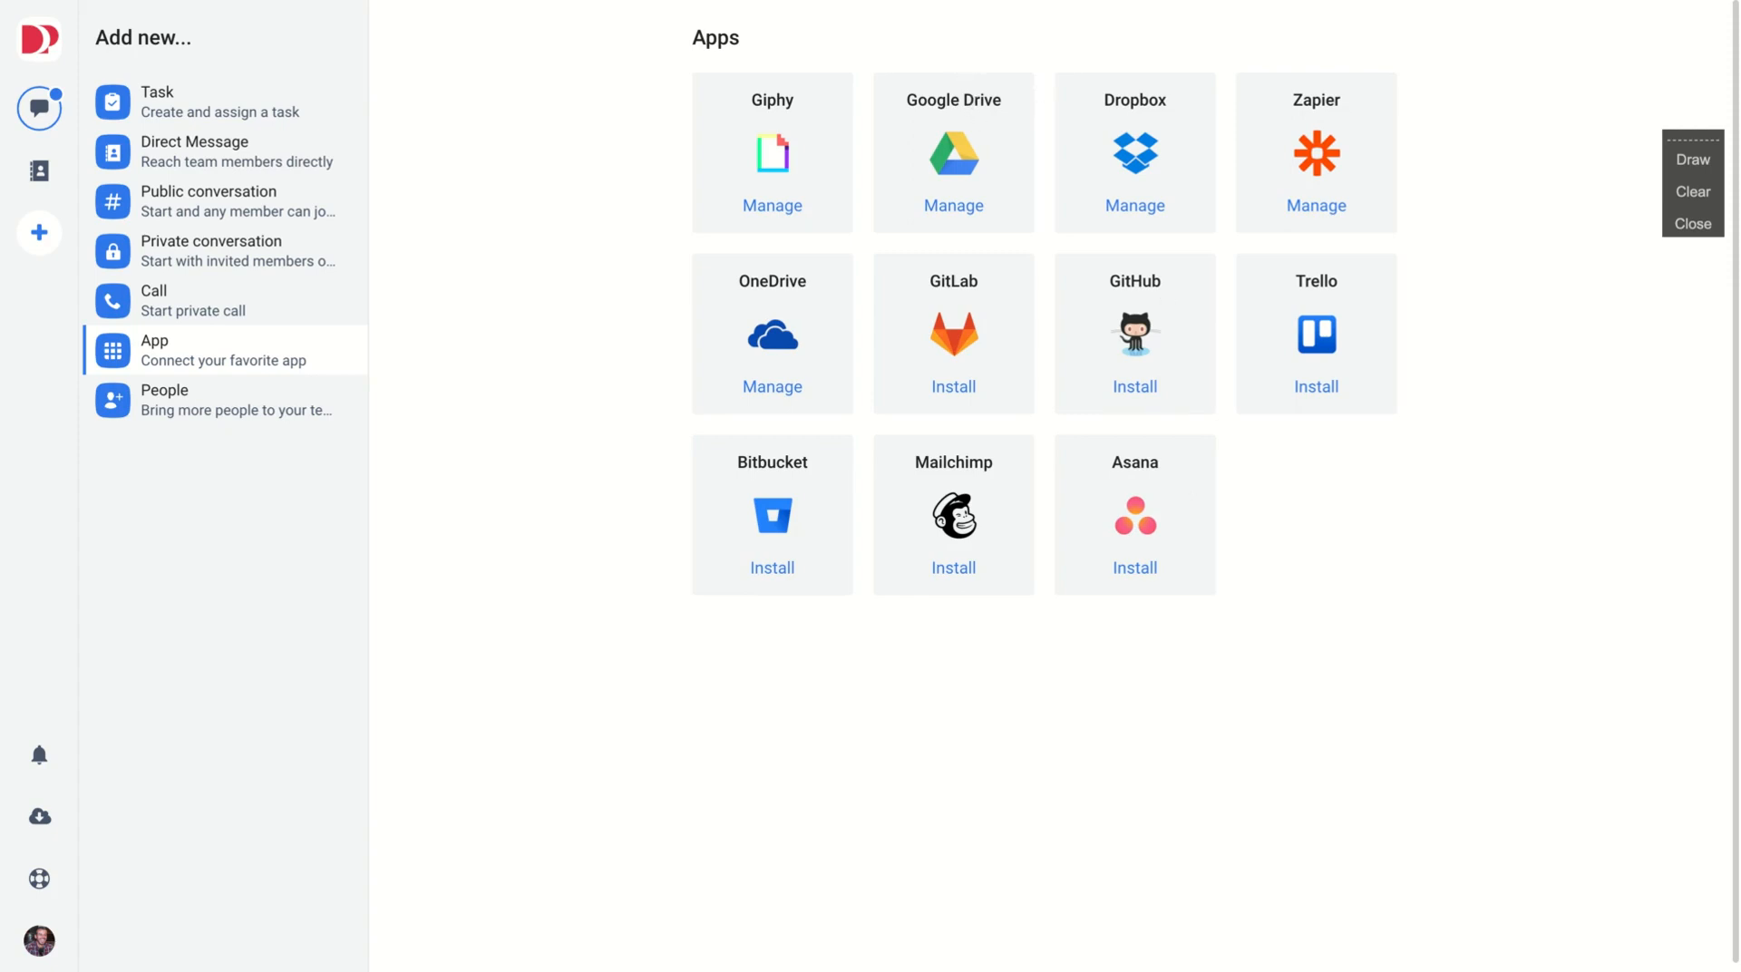
{"action": "mouse_move", "coordinate": [637, 6]}
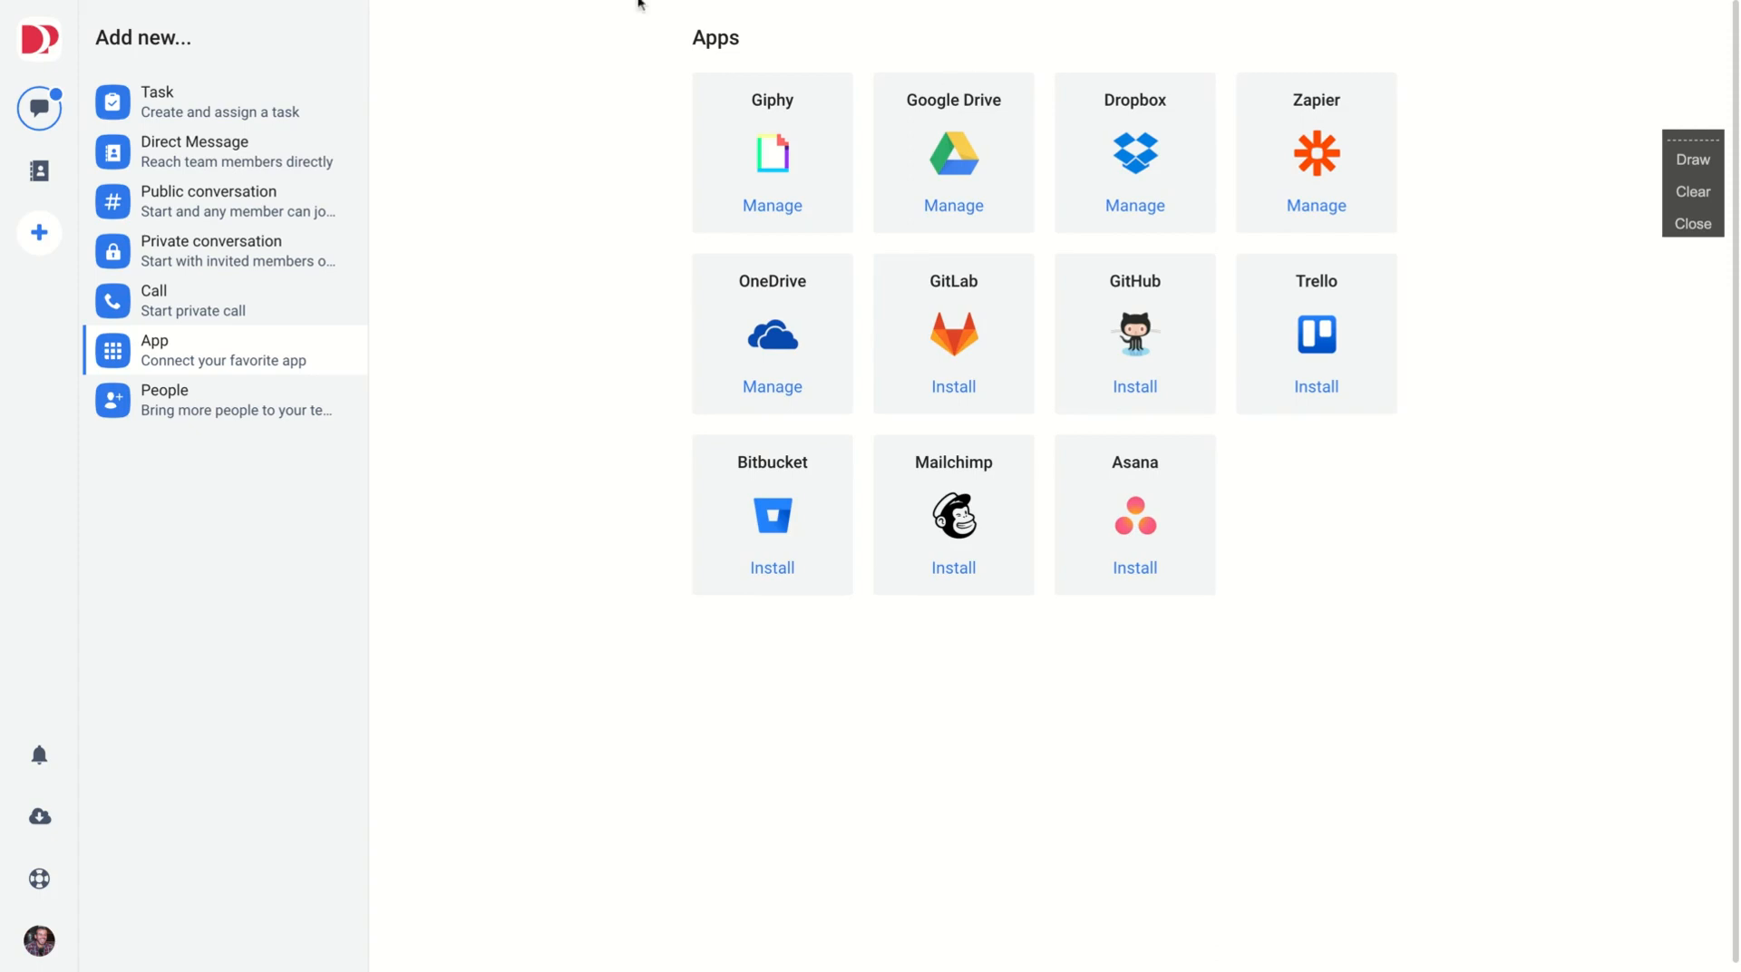
{"action": "mouse_move", "coordinate": [38, 108]}
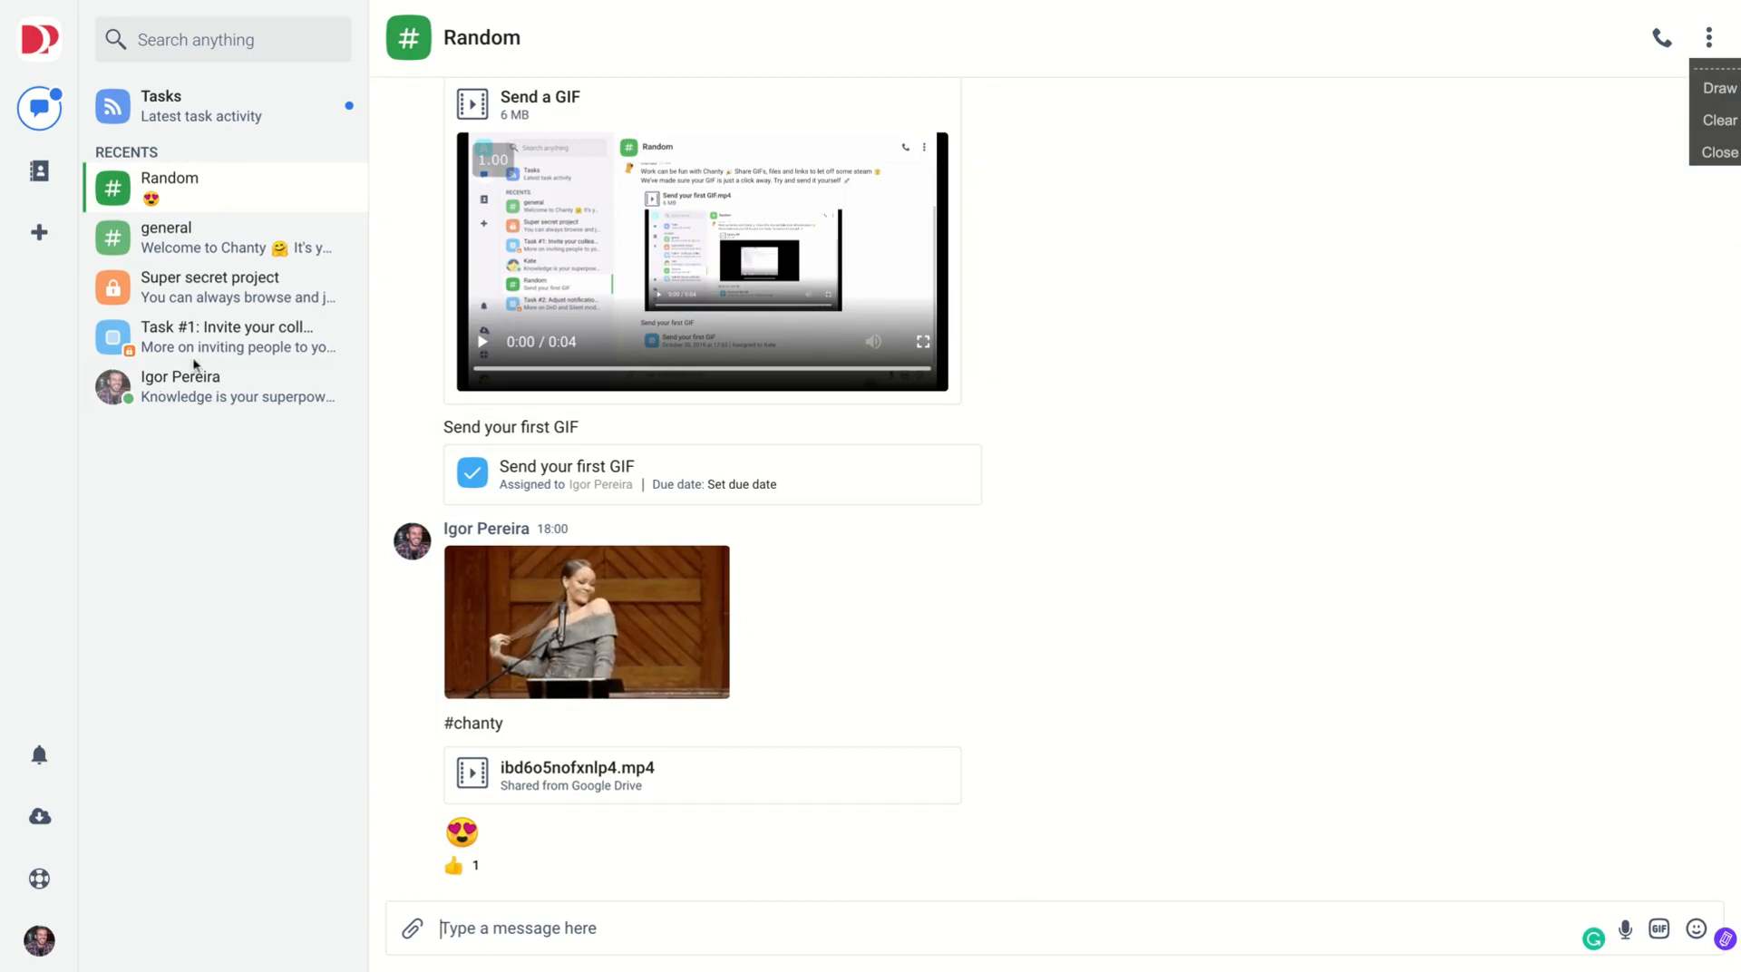
{"action": "mouse_move", "coordinate": [162, 245]}
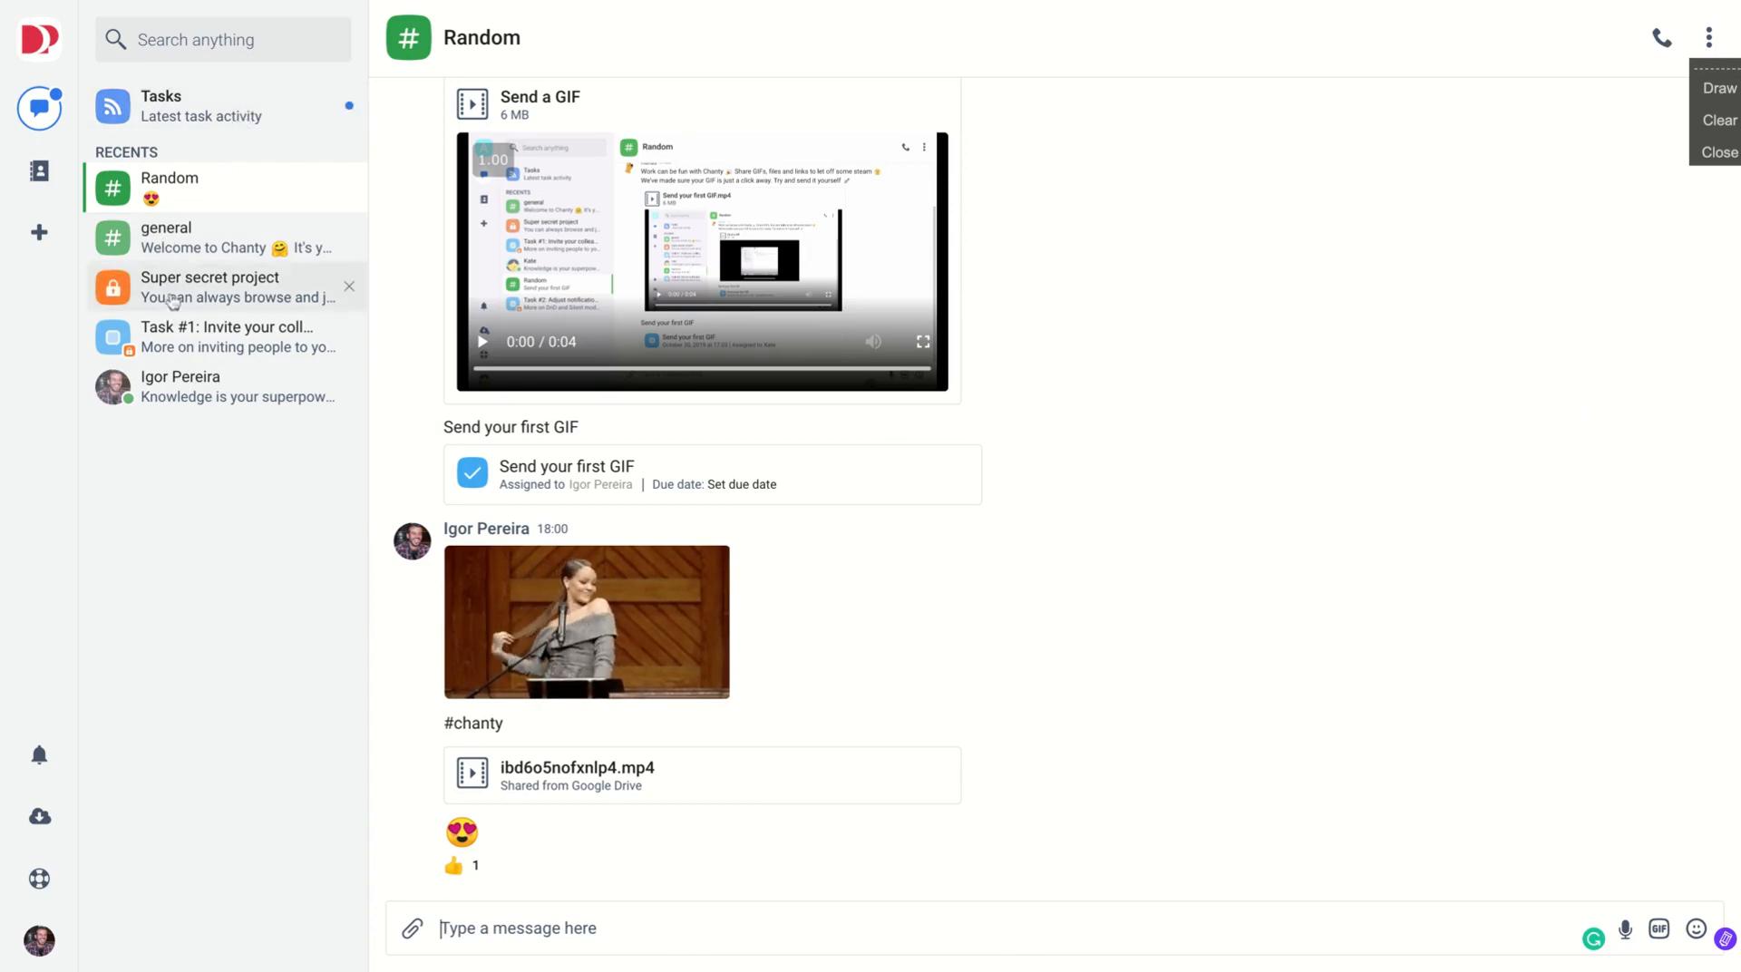
- Pass through the Super secret project chat and open 'Task #1: Invite your colleague'
{"action": "left_click", "coordinate": [180, 385]}
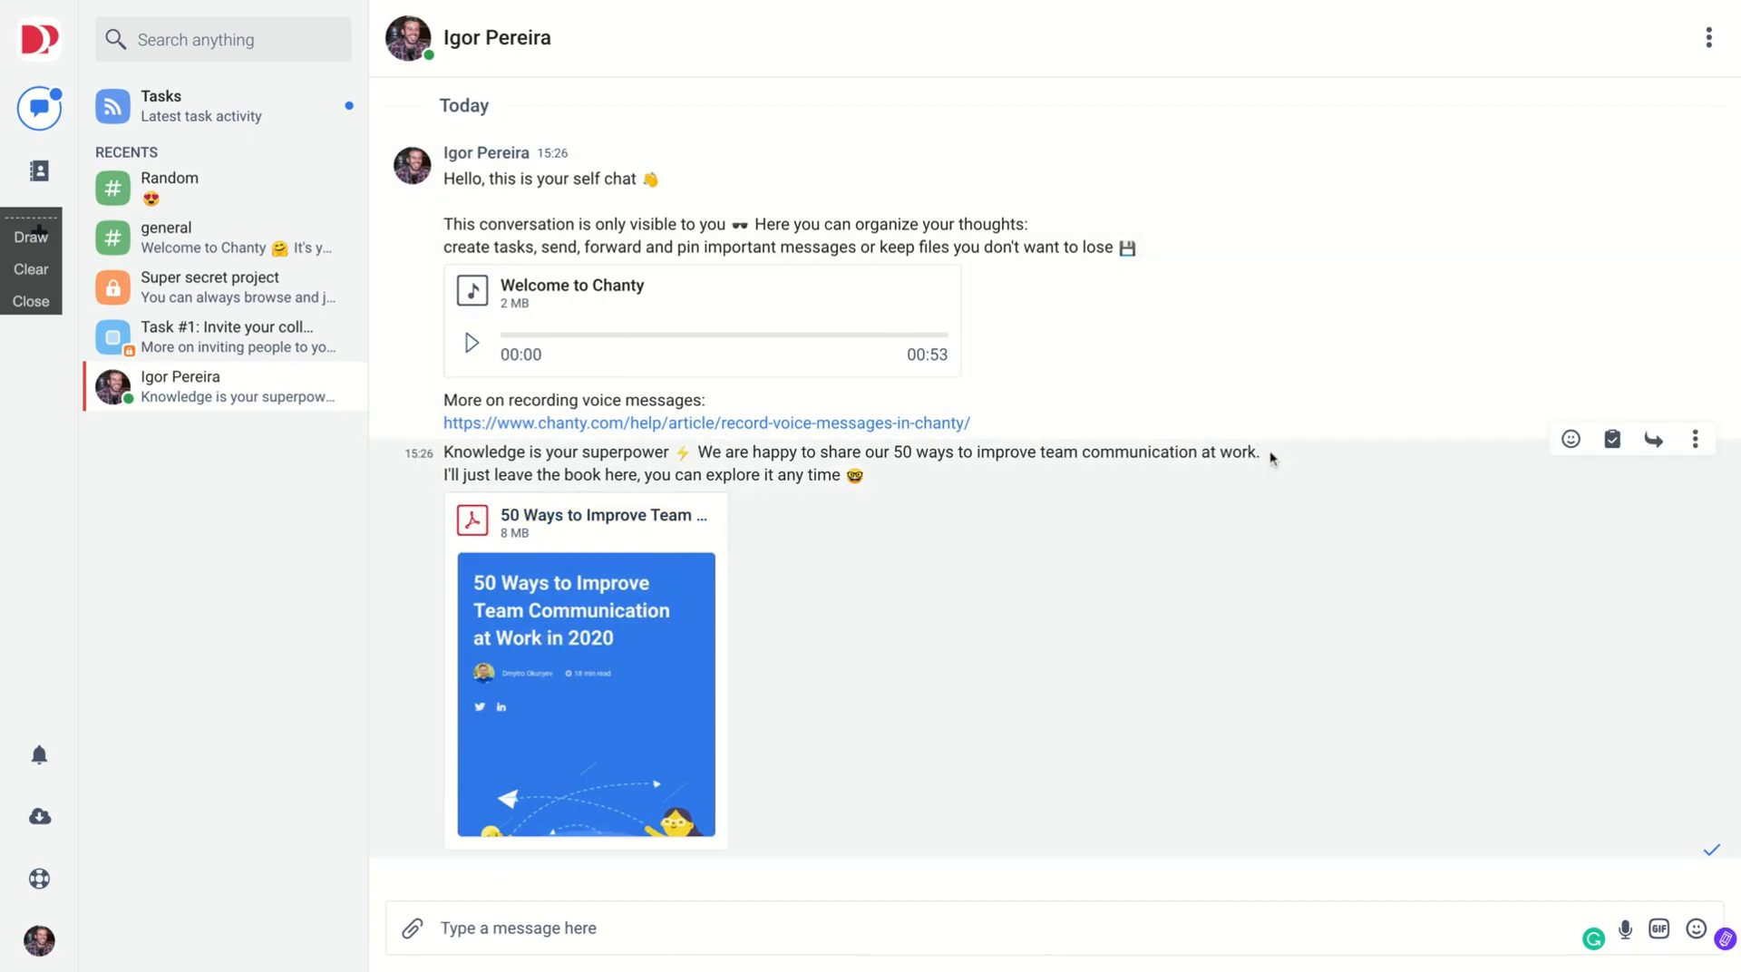
{"action": "mouse_move", "coordinate": [230, 370]}
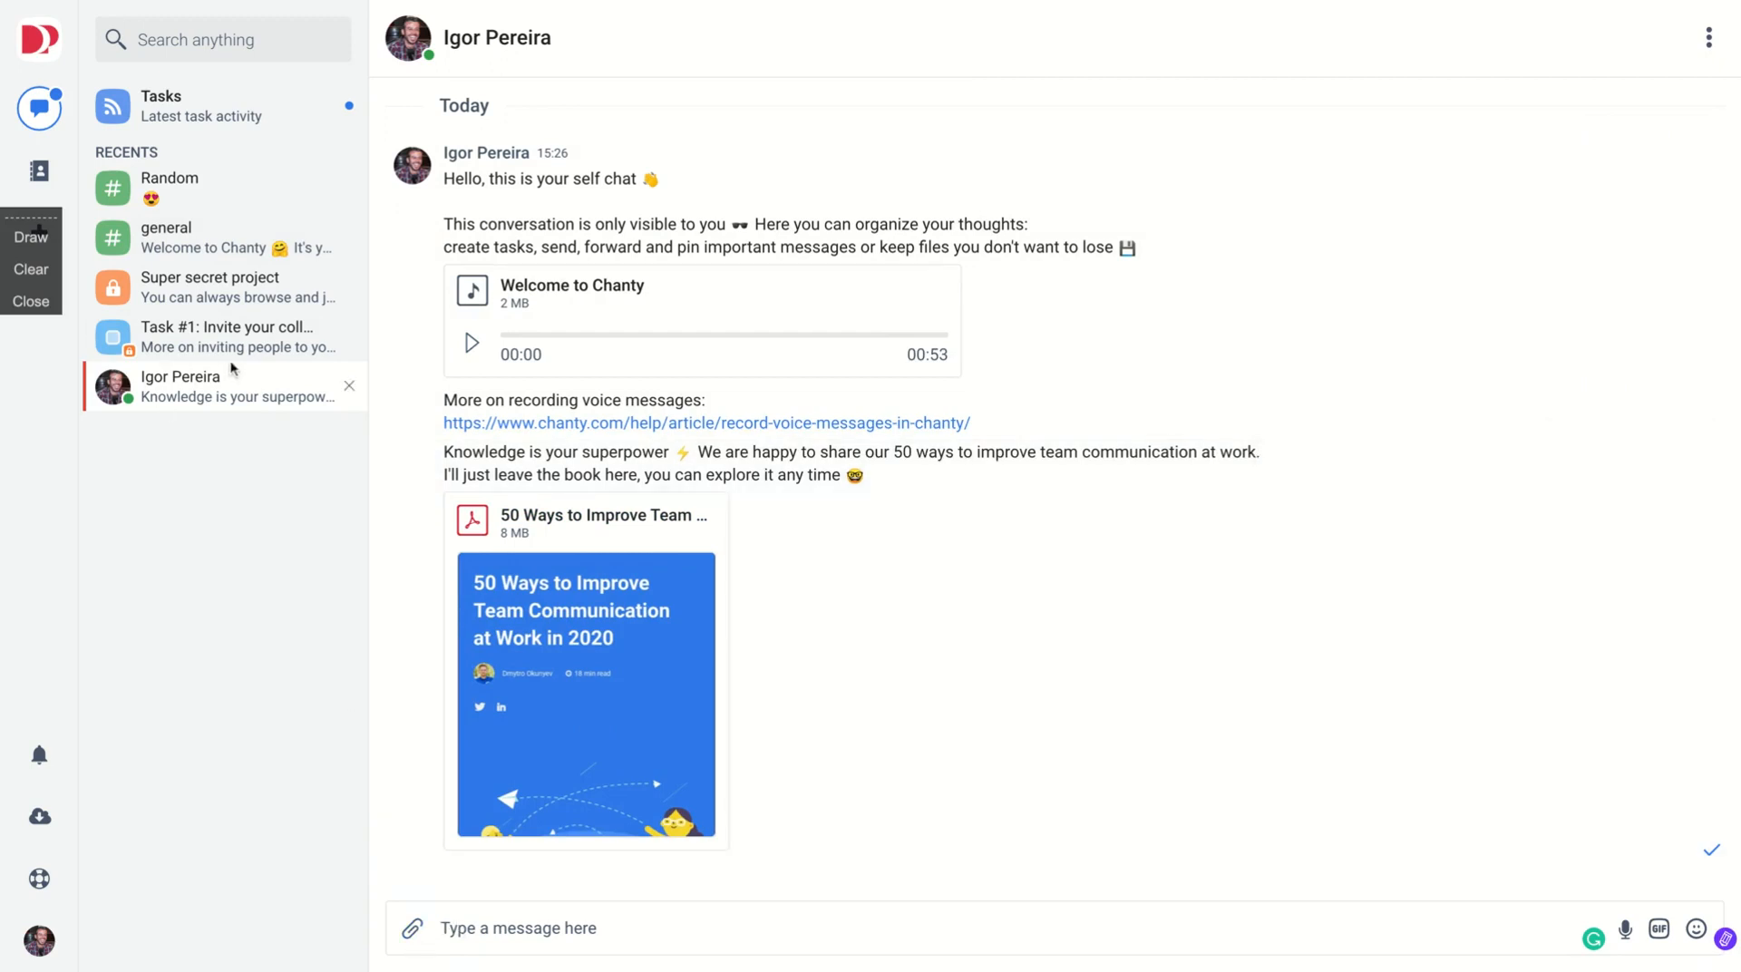
{"action": "left_click", "coordinate": [209, 286]}
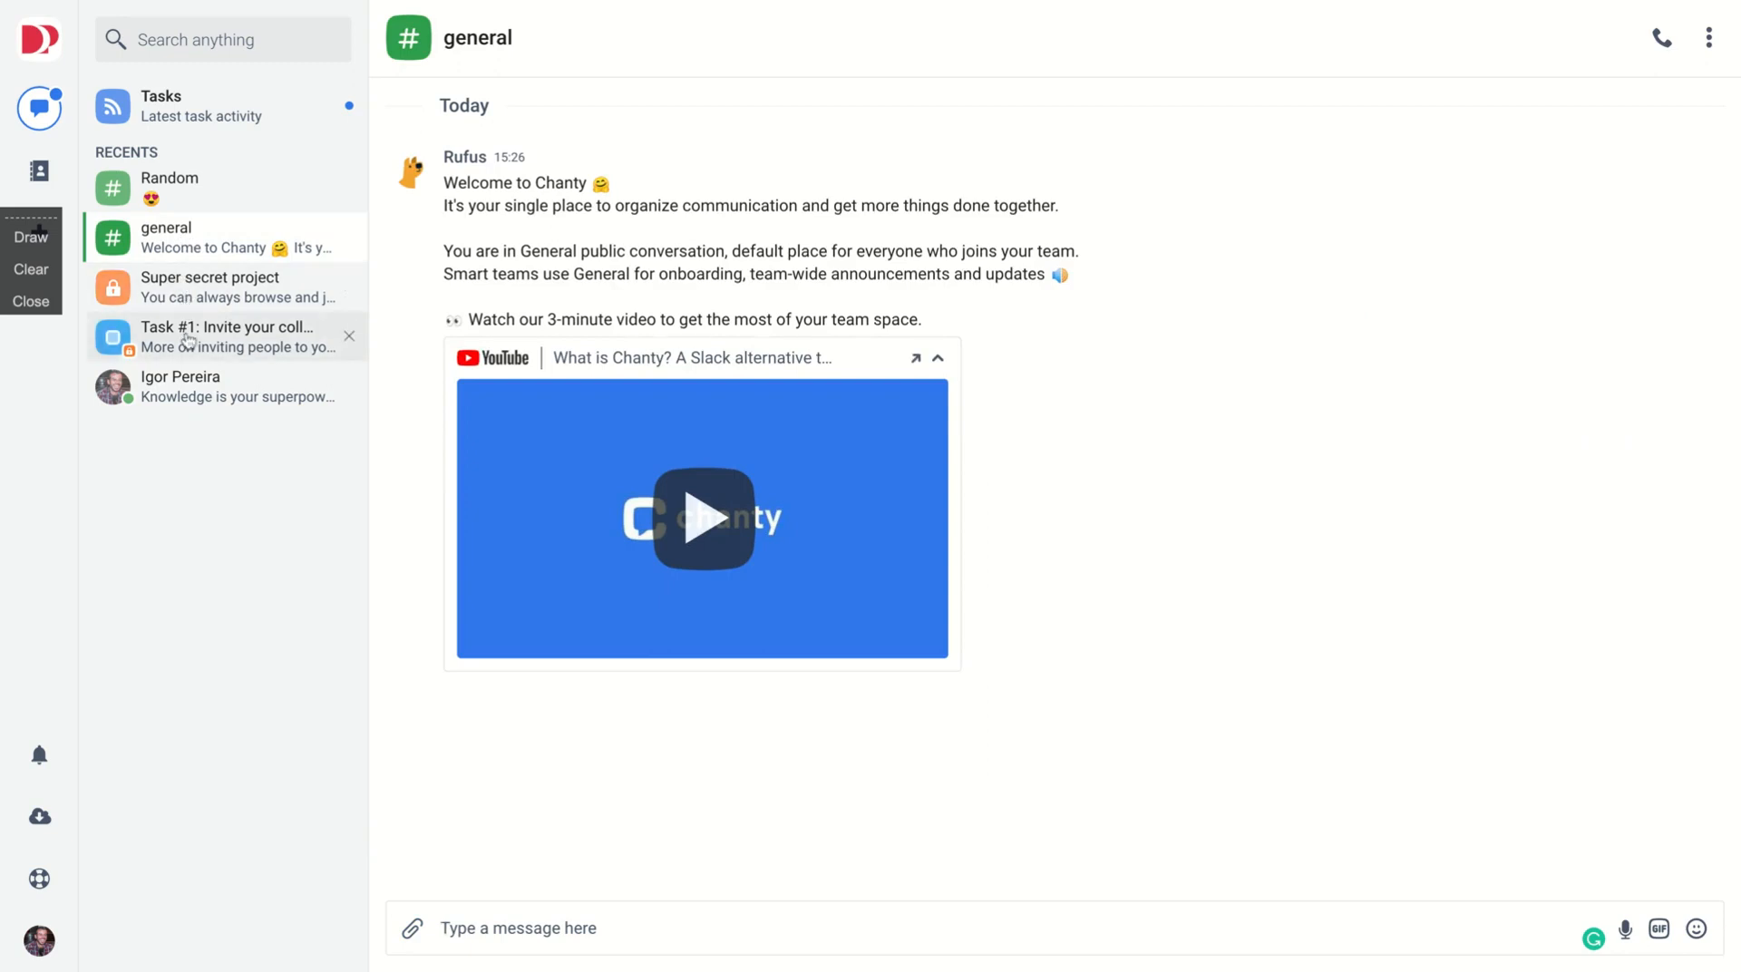
{"action": "left_click", "coordinate": [227, 337]}
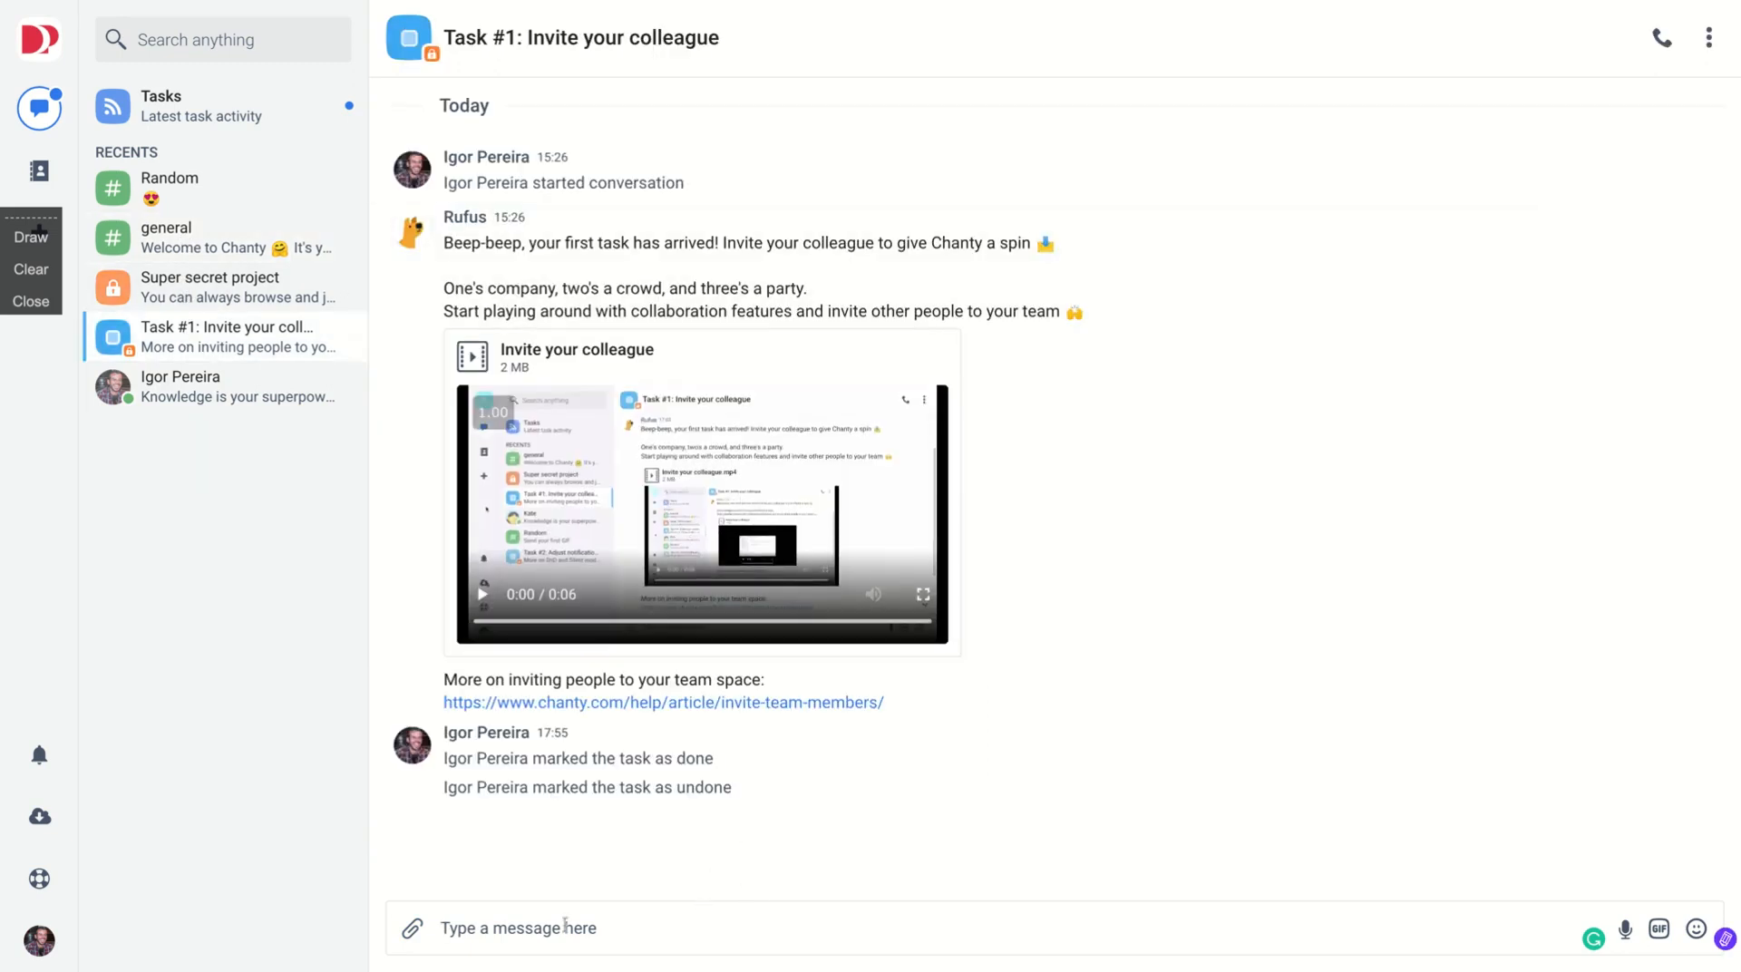
- Post 'Hello' in the Task #1 chat and show the attachment source menu
{"action": "type", "text": "Hel"}
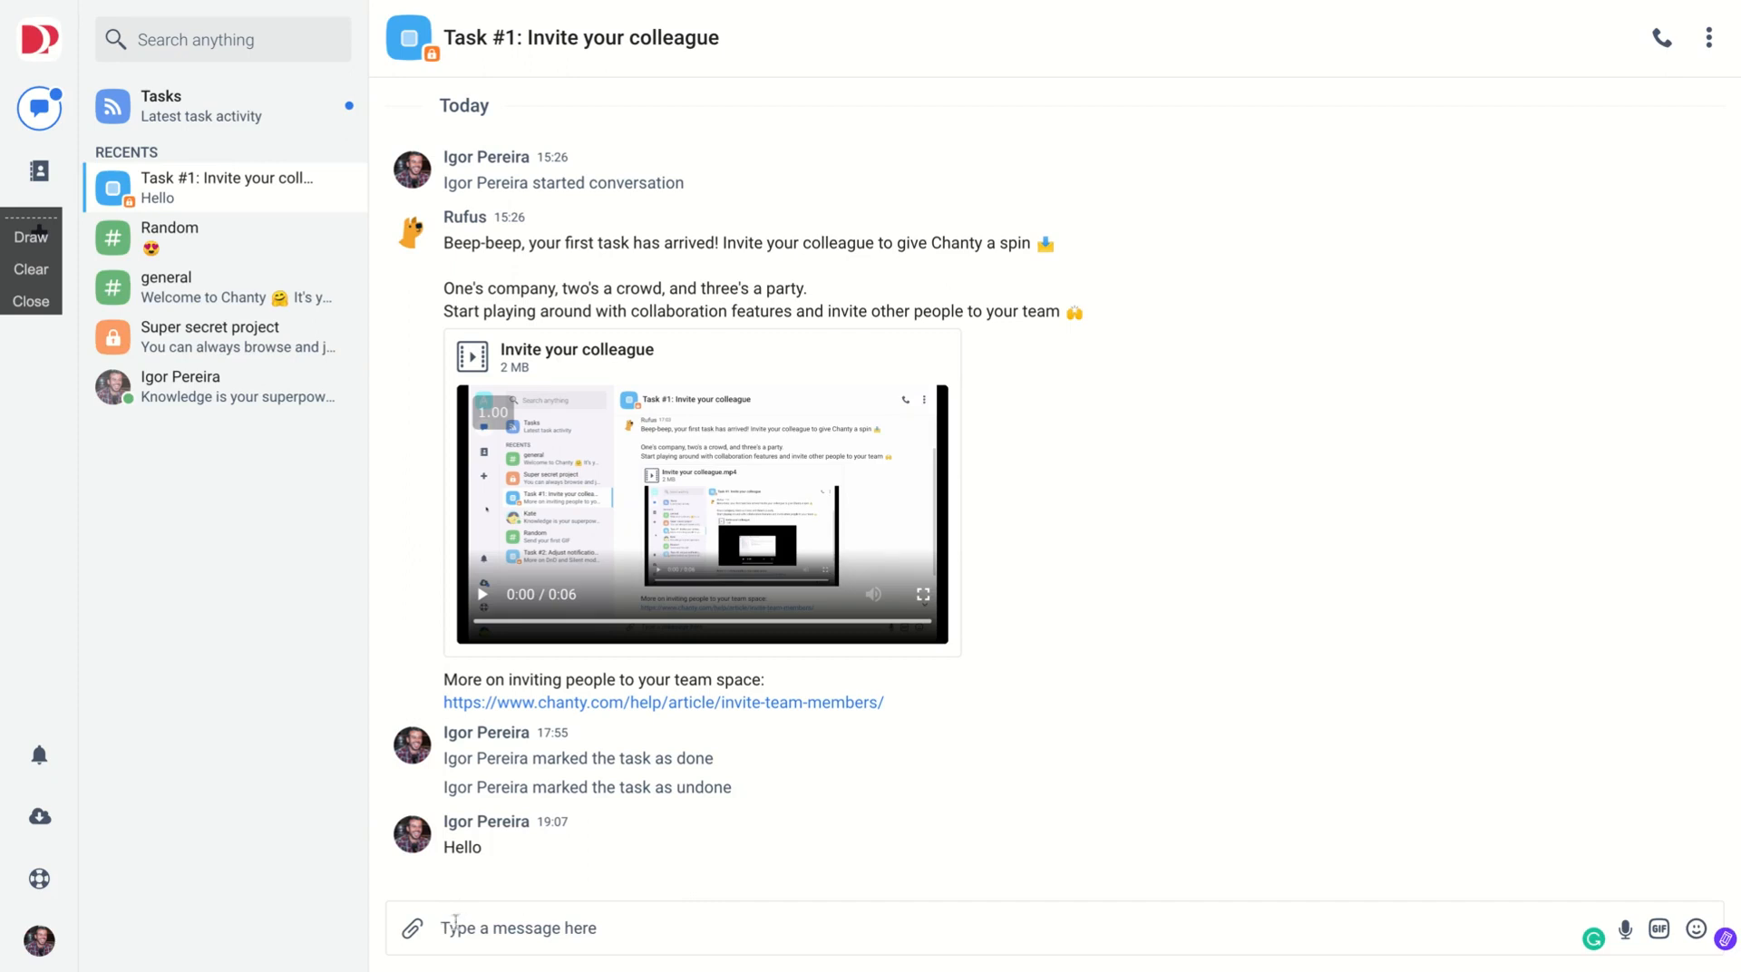
{"action": "left_click", "coordinate": [411, 928]}
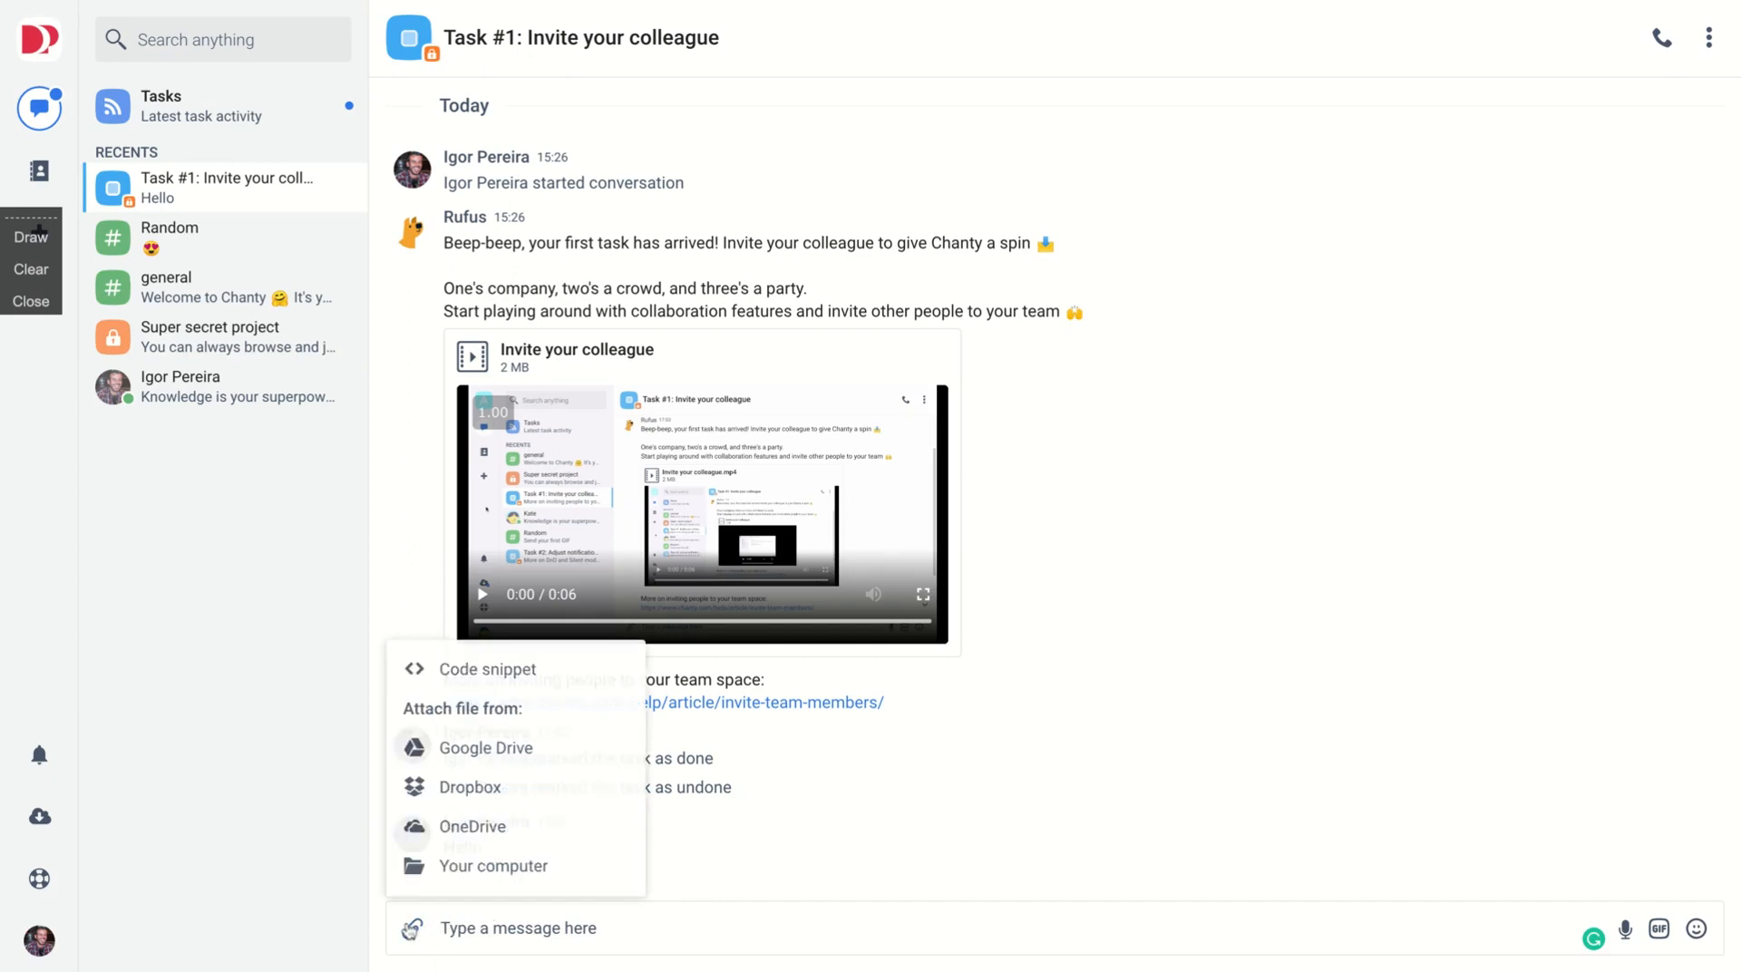
{"action": "mouse_move", "coordinate": [488, 667]}
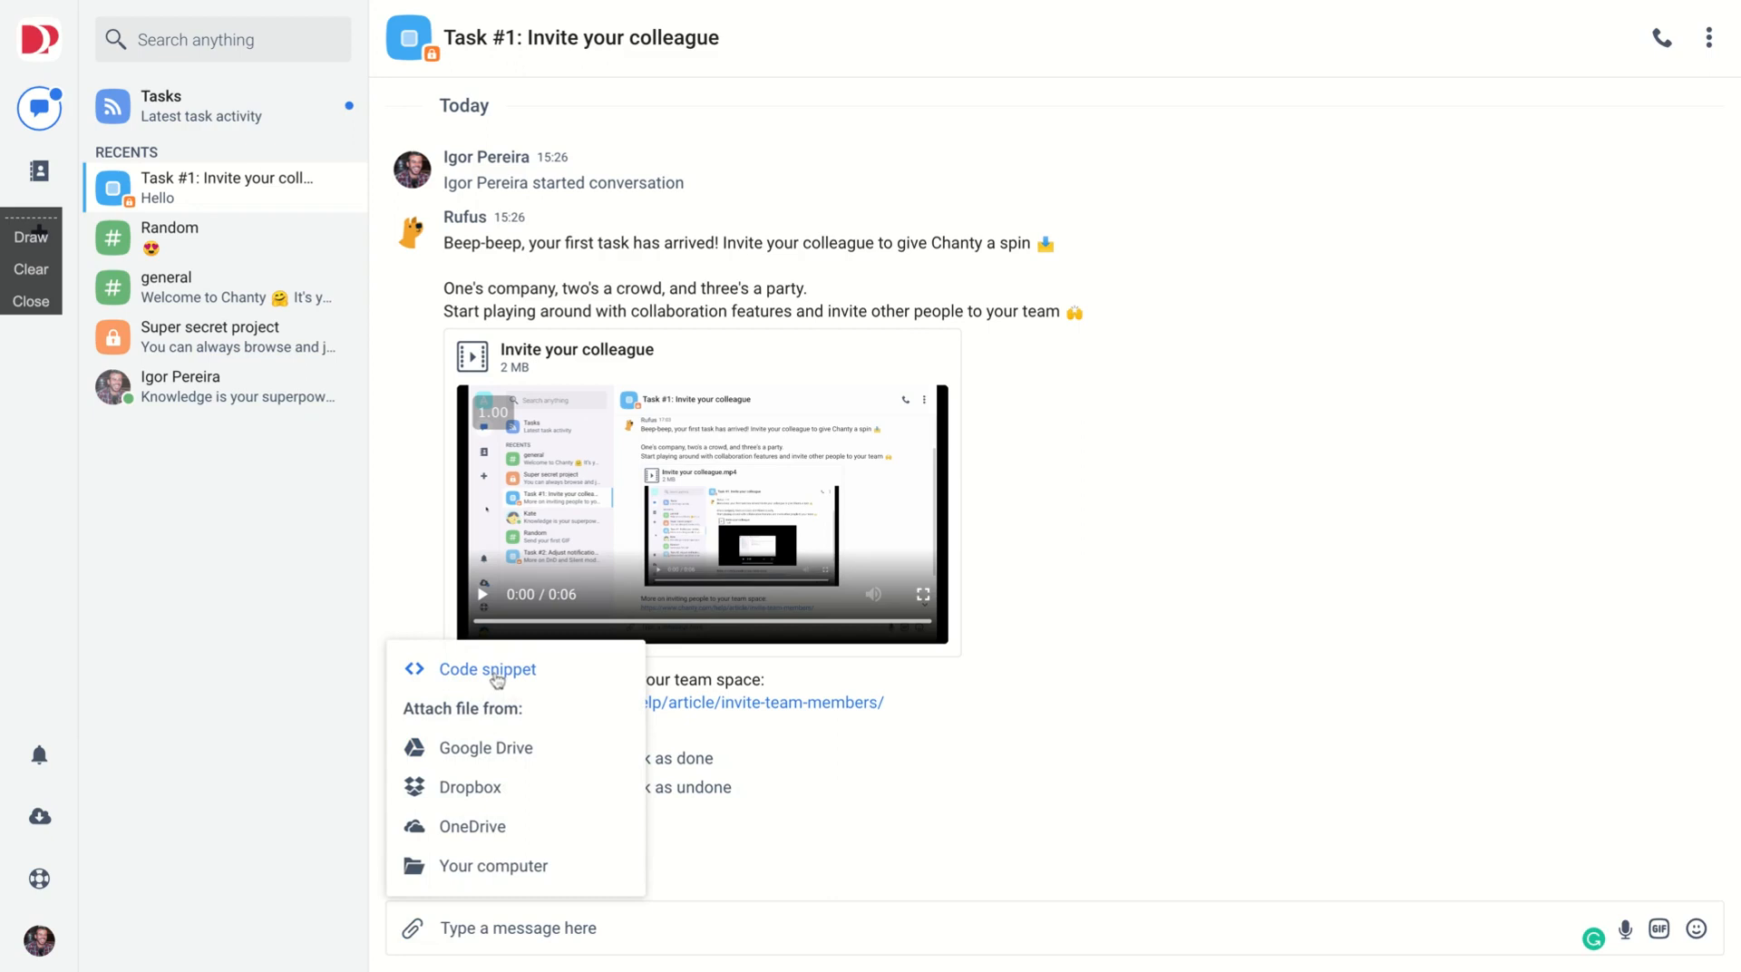
{"action": "mouse_move", "coordinate": [485, 689]}
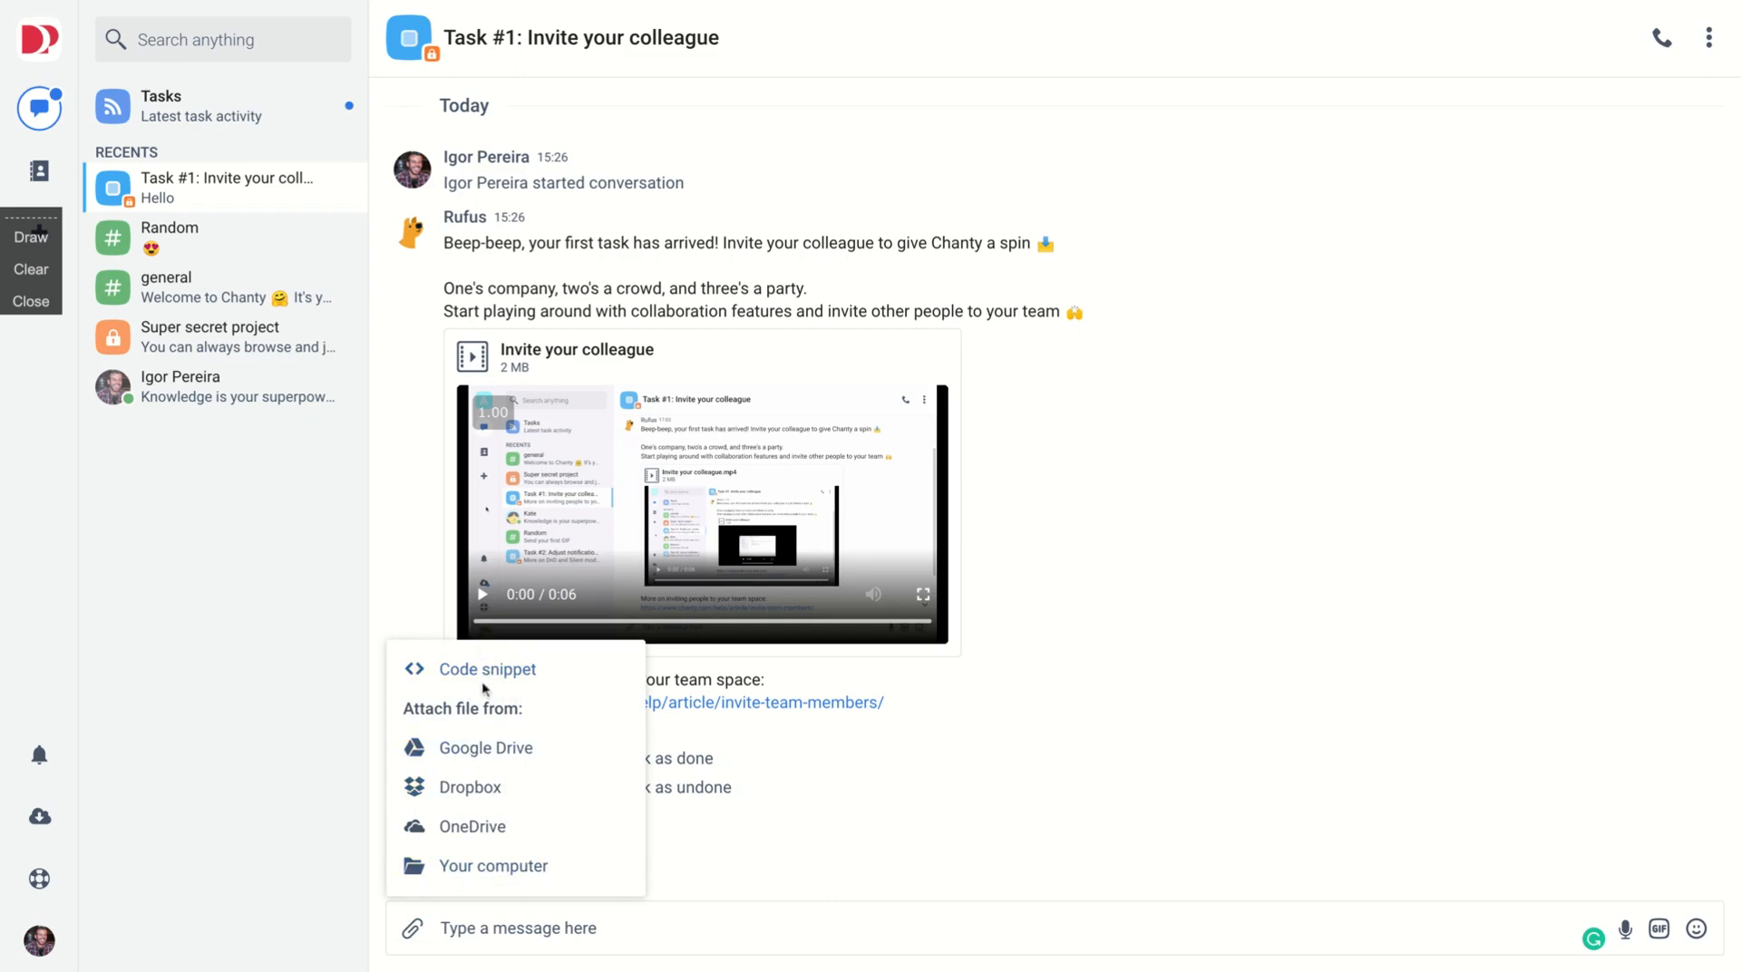
{"action": "left_click", "coordinate": [488, 669]}
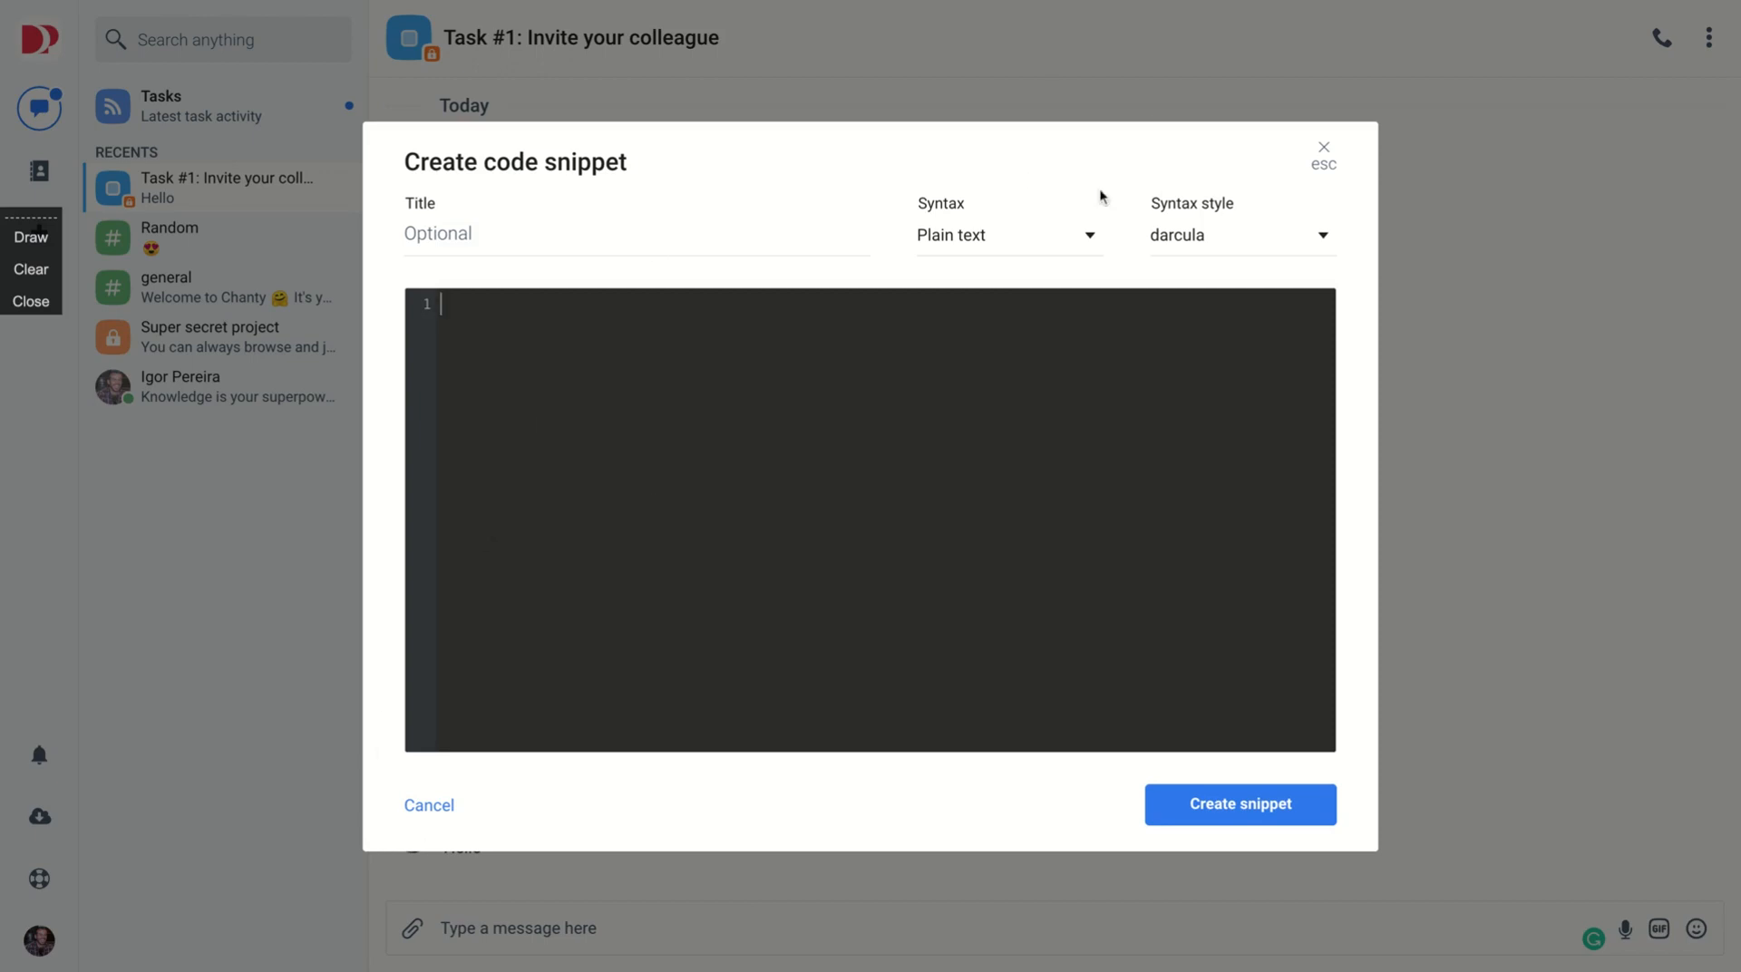
{"action": "left_click", "coordinate": [1241, 235]}
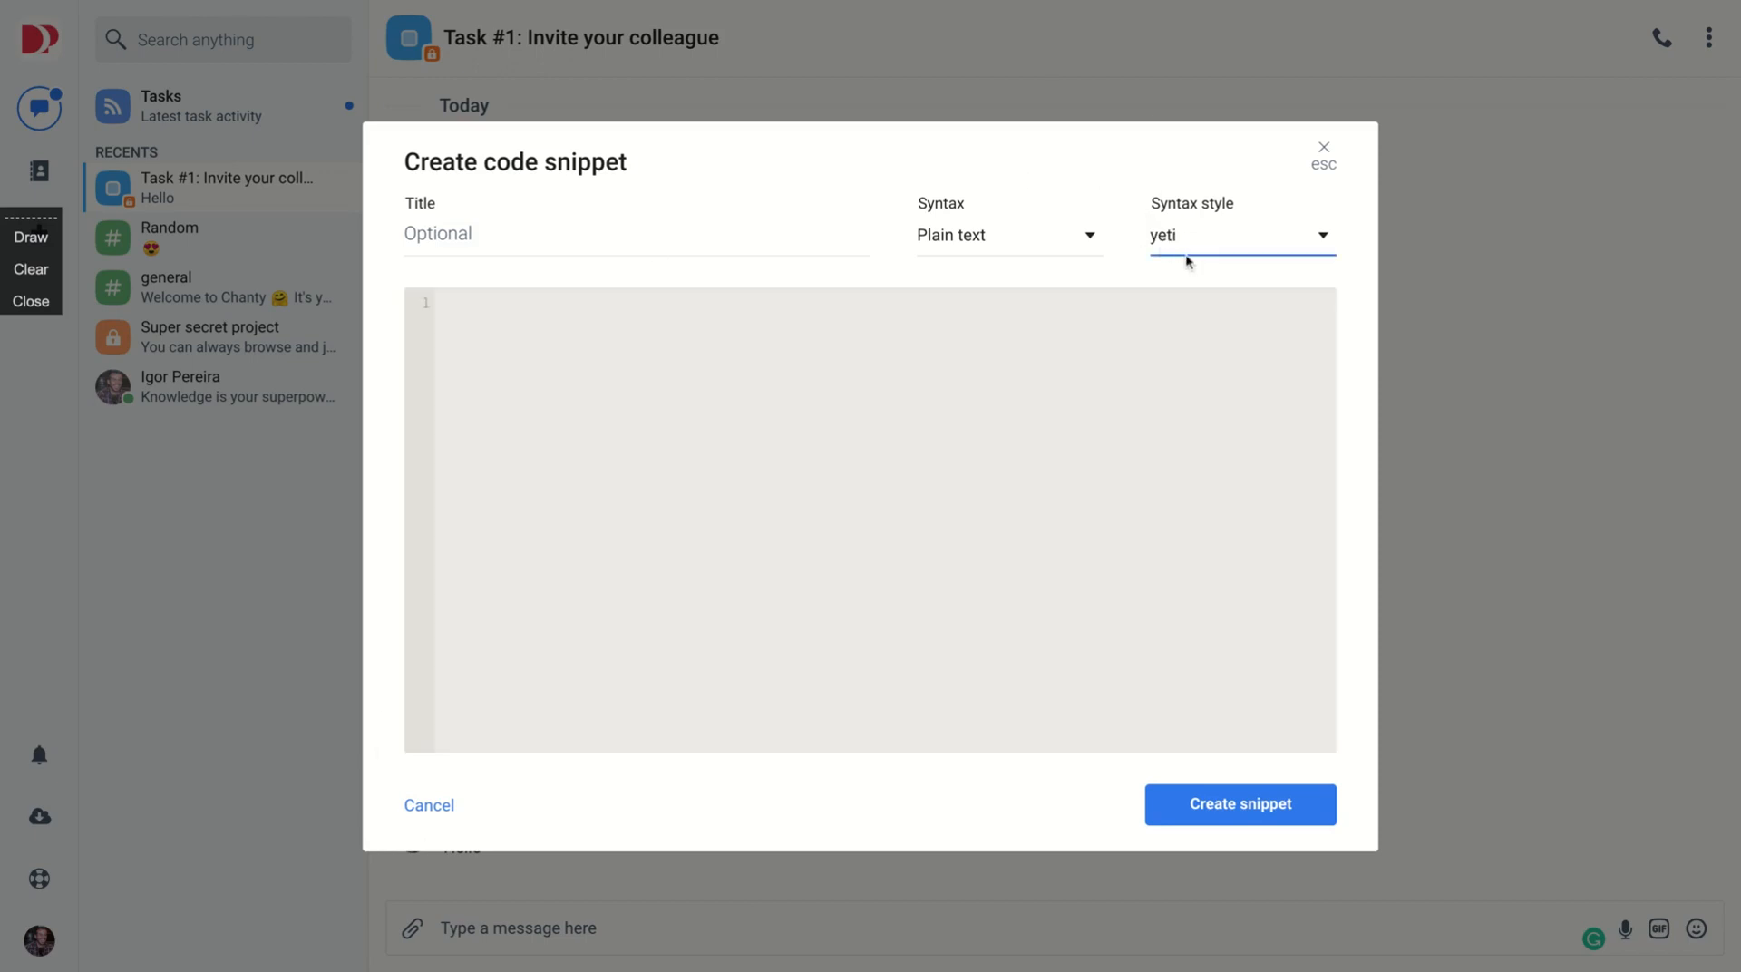
{"action": "left_click", "coordinate": [1241, 235]}
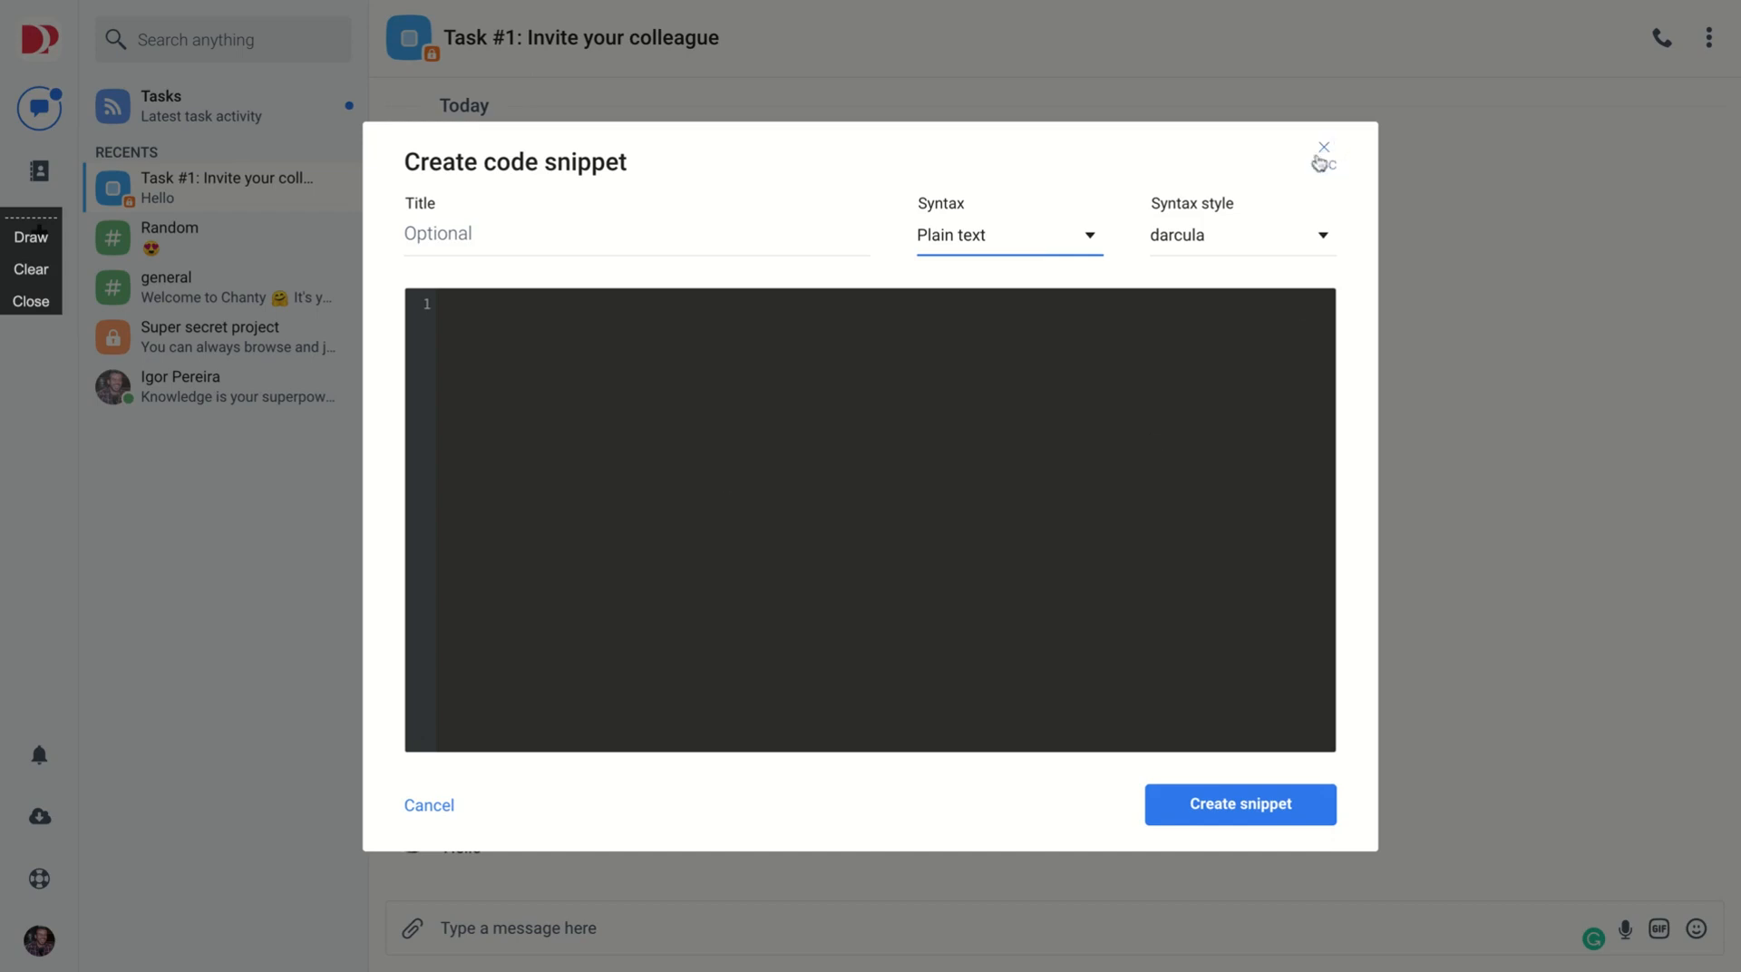
{"action": "left_click", "coordinate": [1322, 148]}
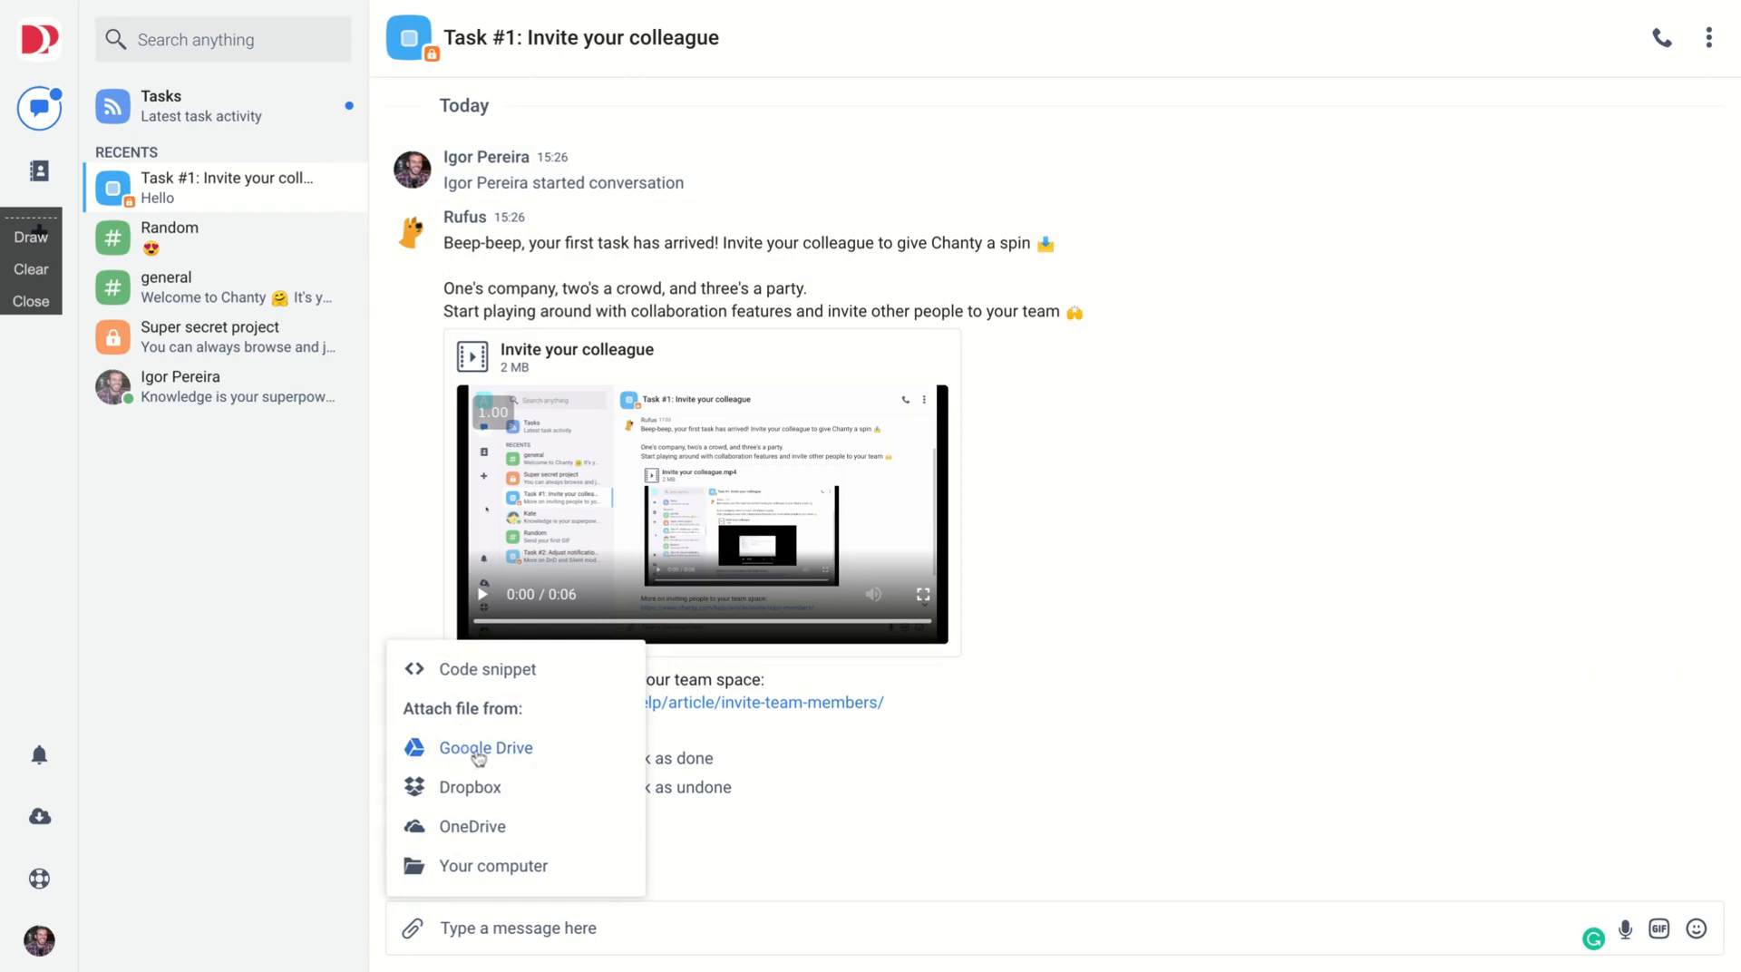
{"action": "mouse_move", "coordinate": [478, 866]}
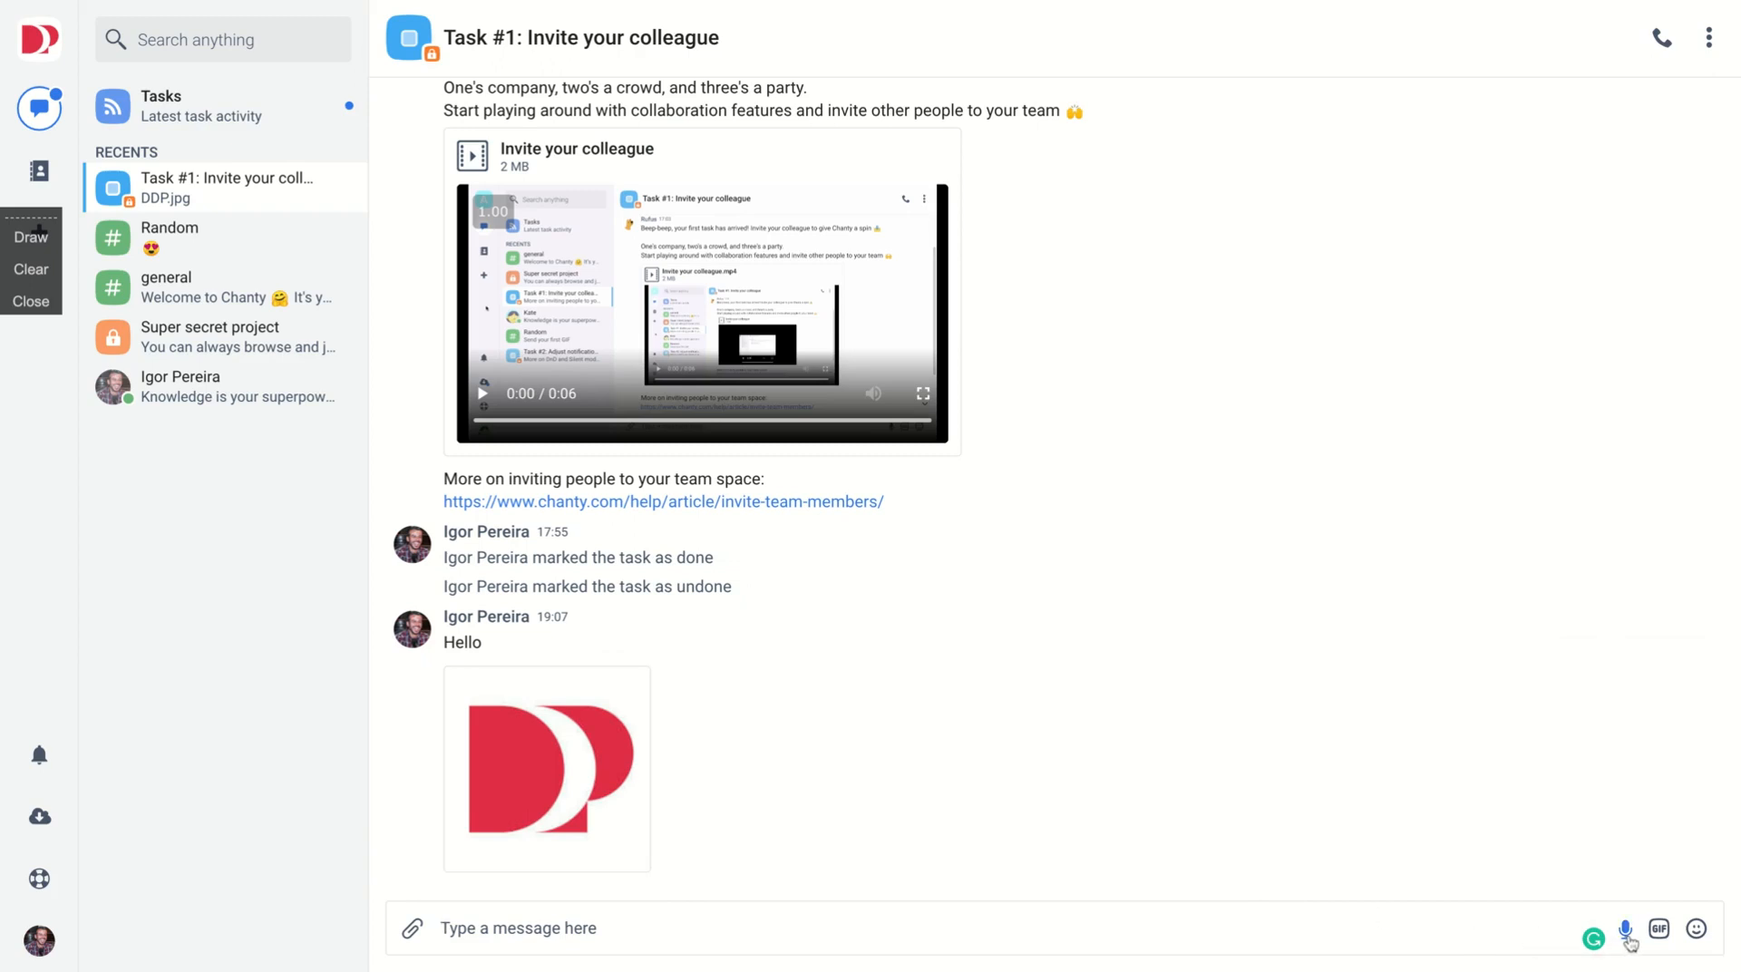
- Record and send a 3-second voice message, then bring up the Giphy picker
{"action": "left_click", "coordinate": [1626, 929]}
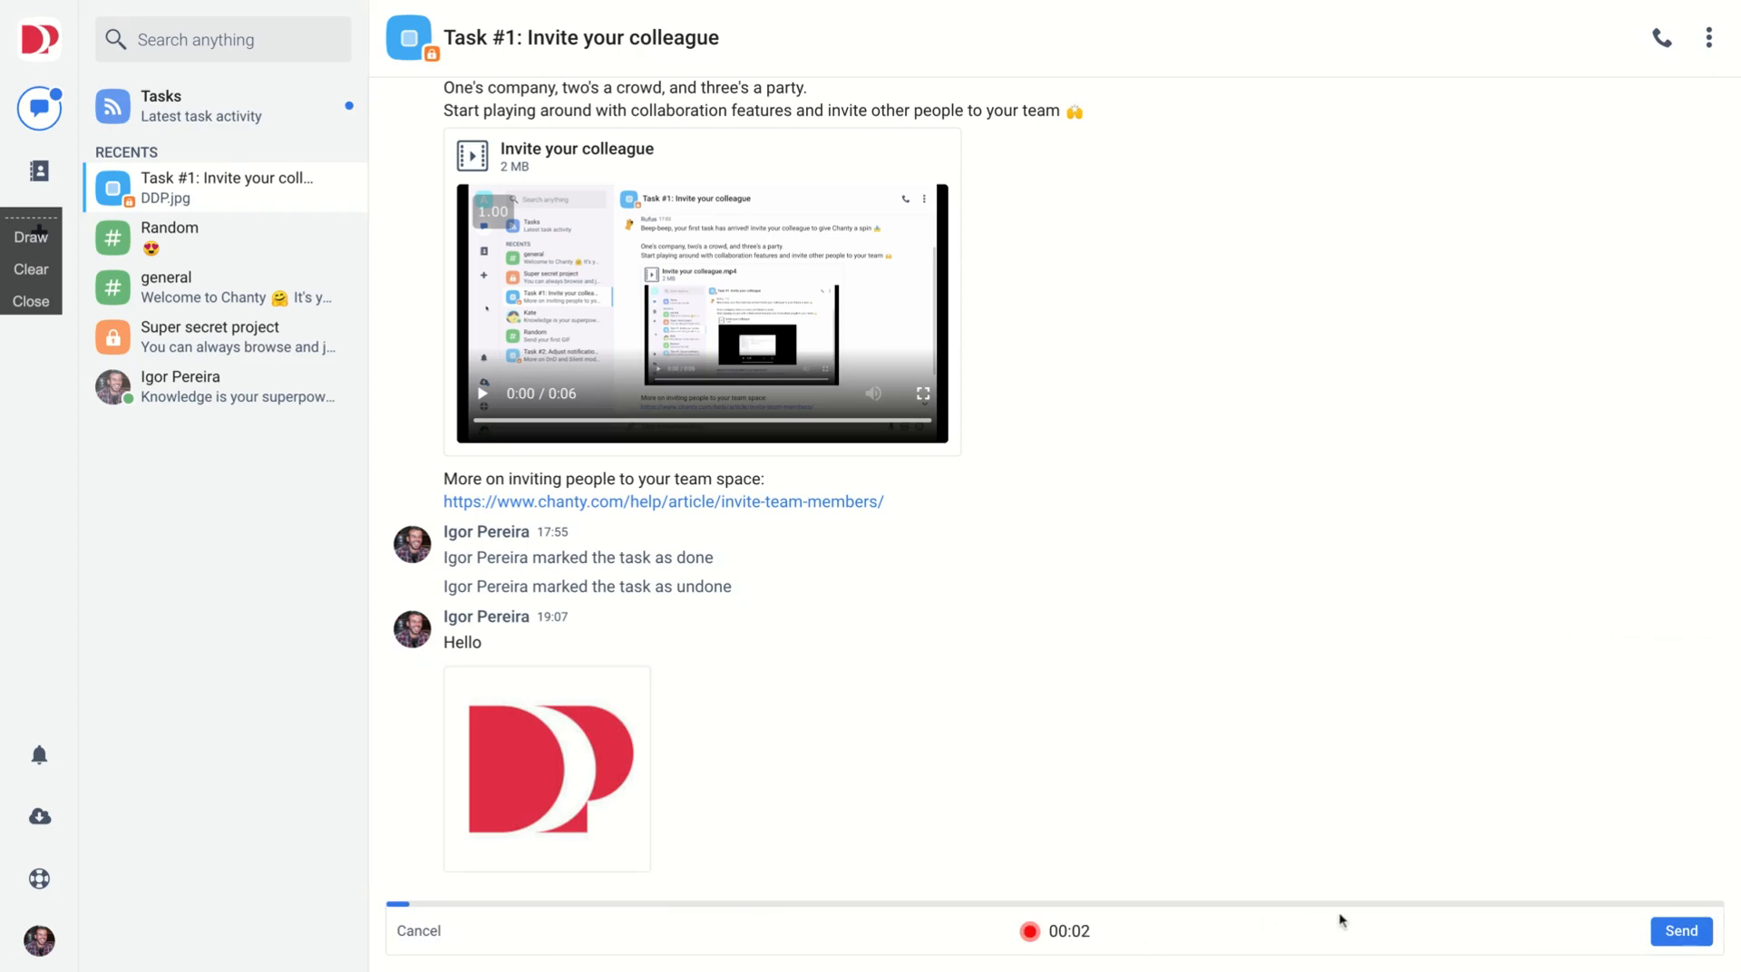
{"action": "left_click", "coordinate": [419, 931]}
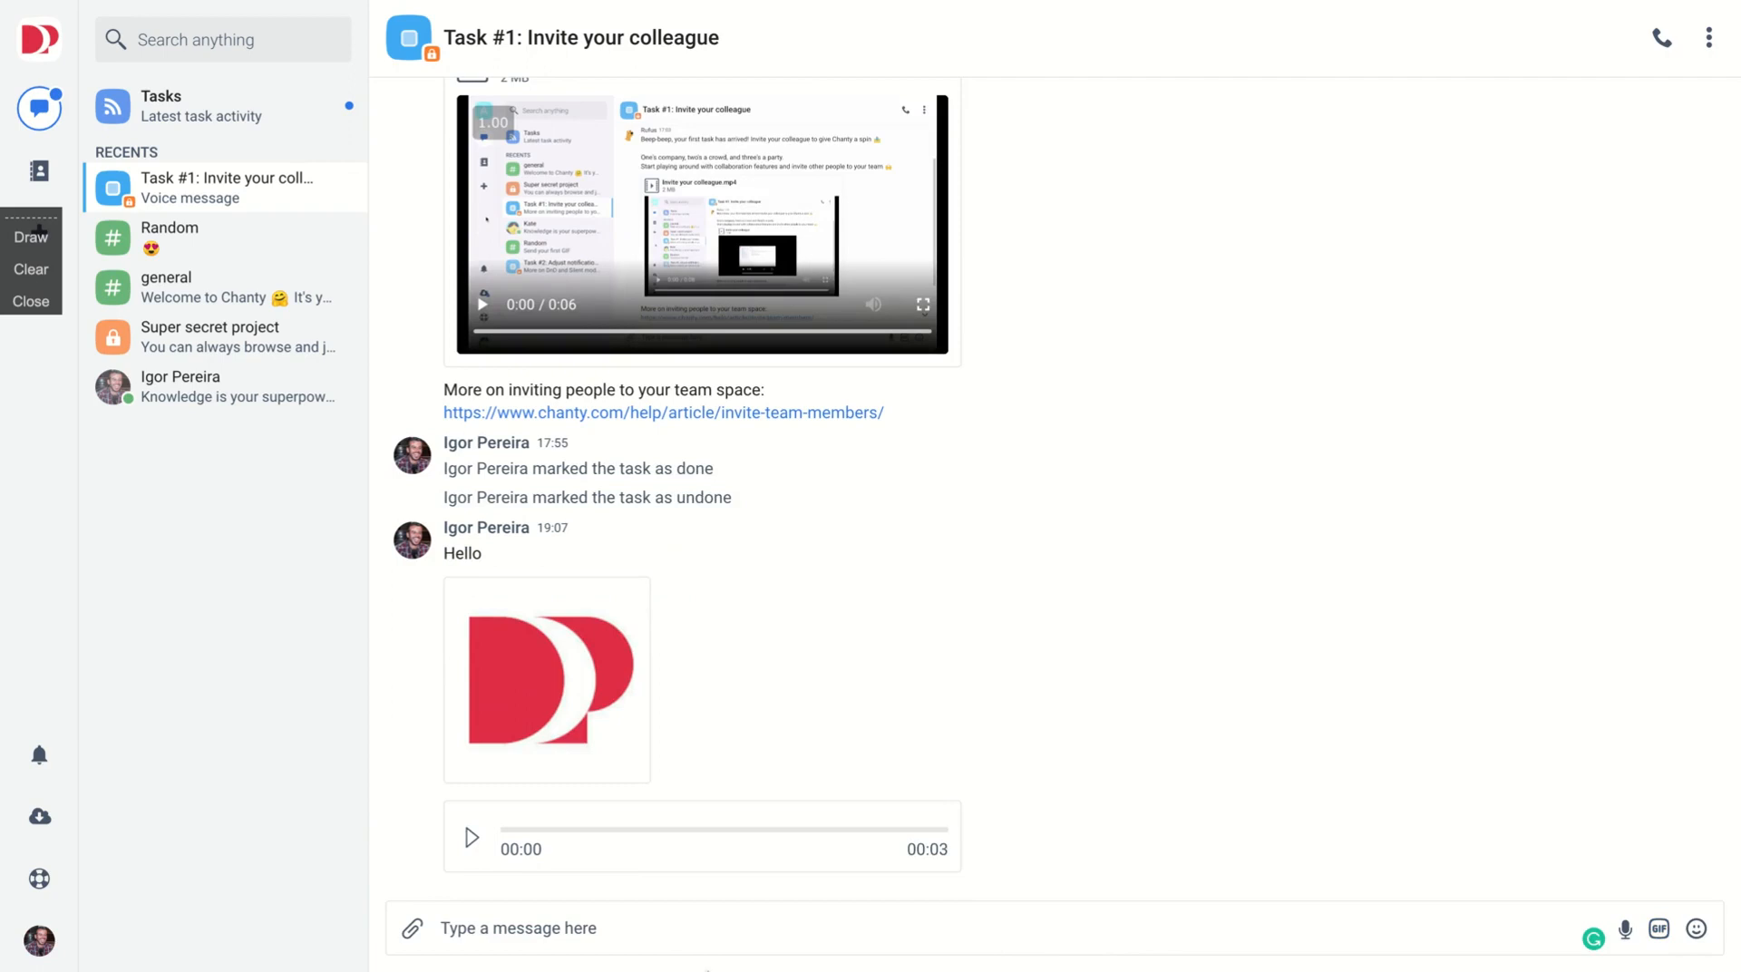
{"action": "left_click", "coordinate": [1658, 929]}
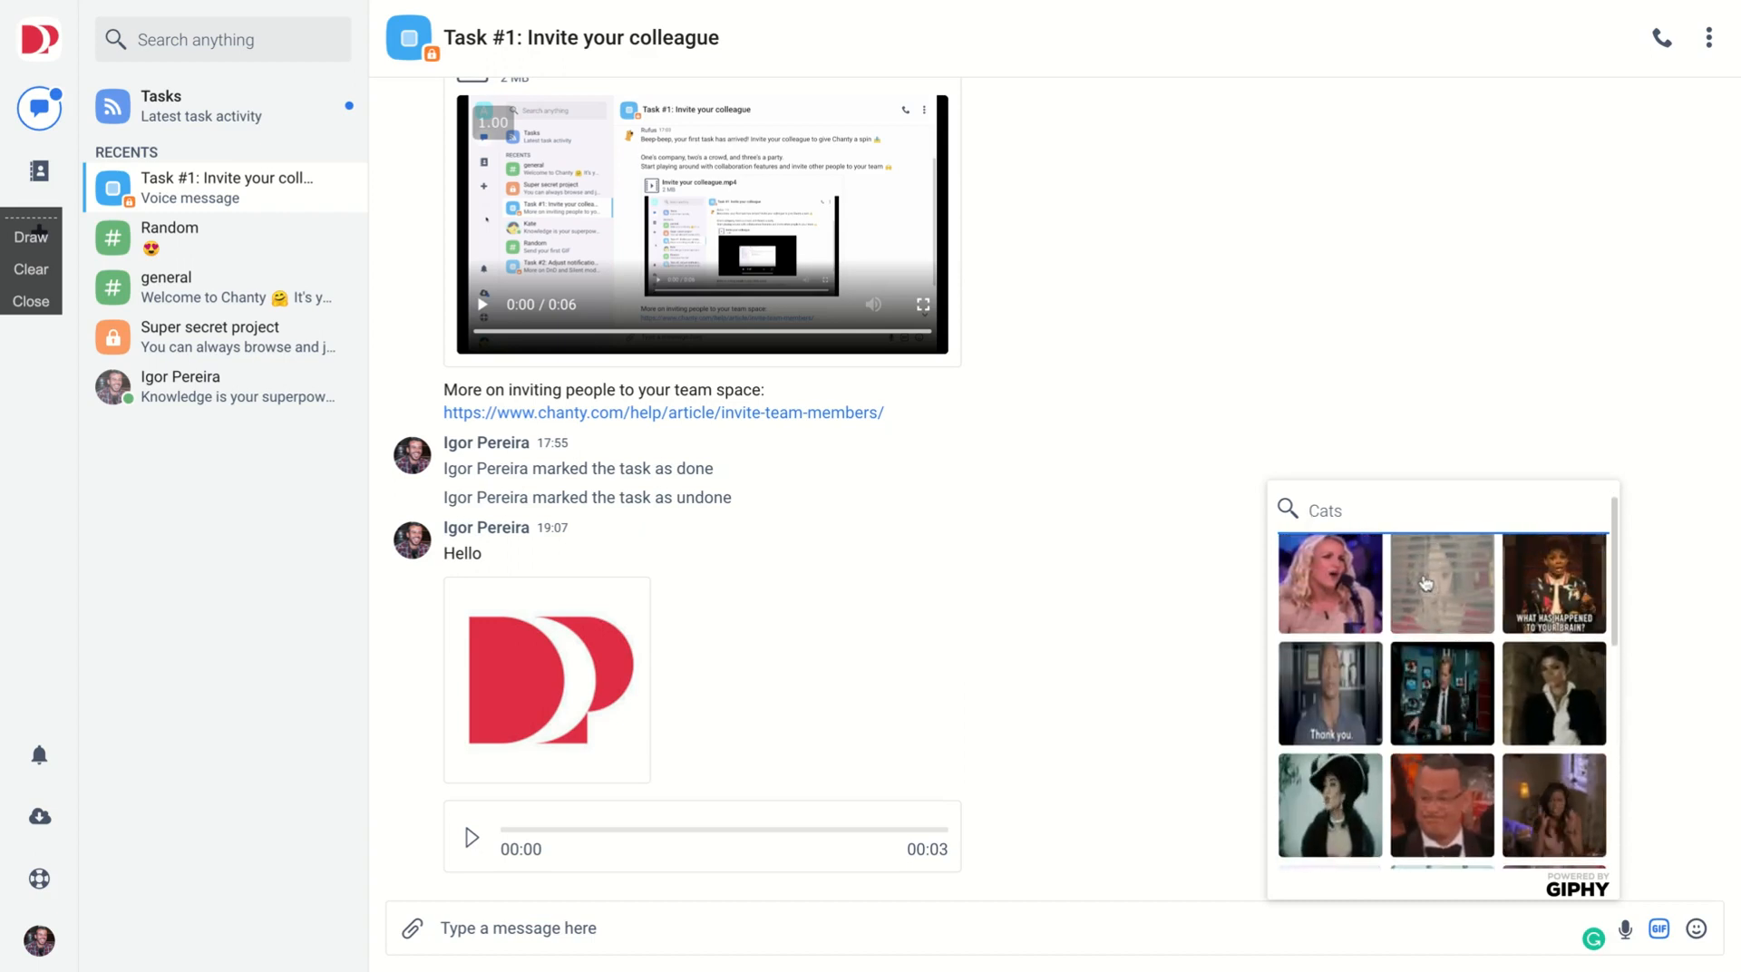
- Send a 'Billie Eilish' GIF from Giphy and add a heart-eyes emoji message
{"action": "type", "text": "Billie Eili"}
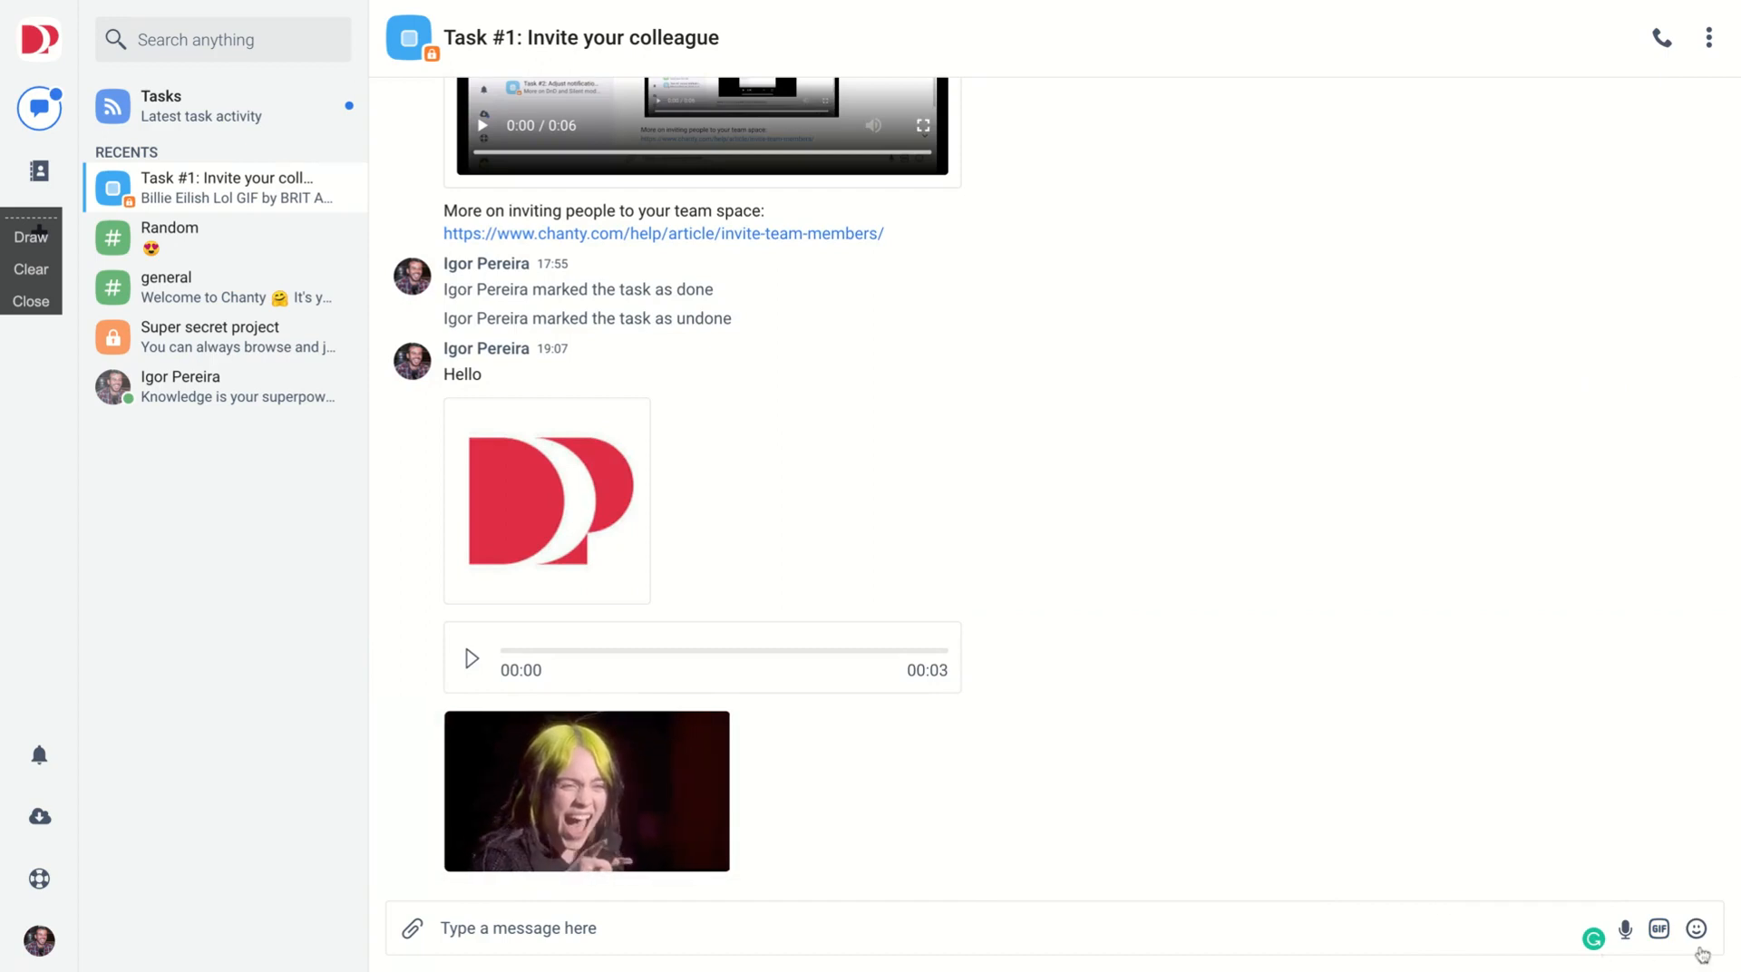
{"action": "left_click", "coordinate": [1702, 928]}
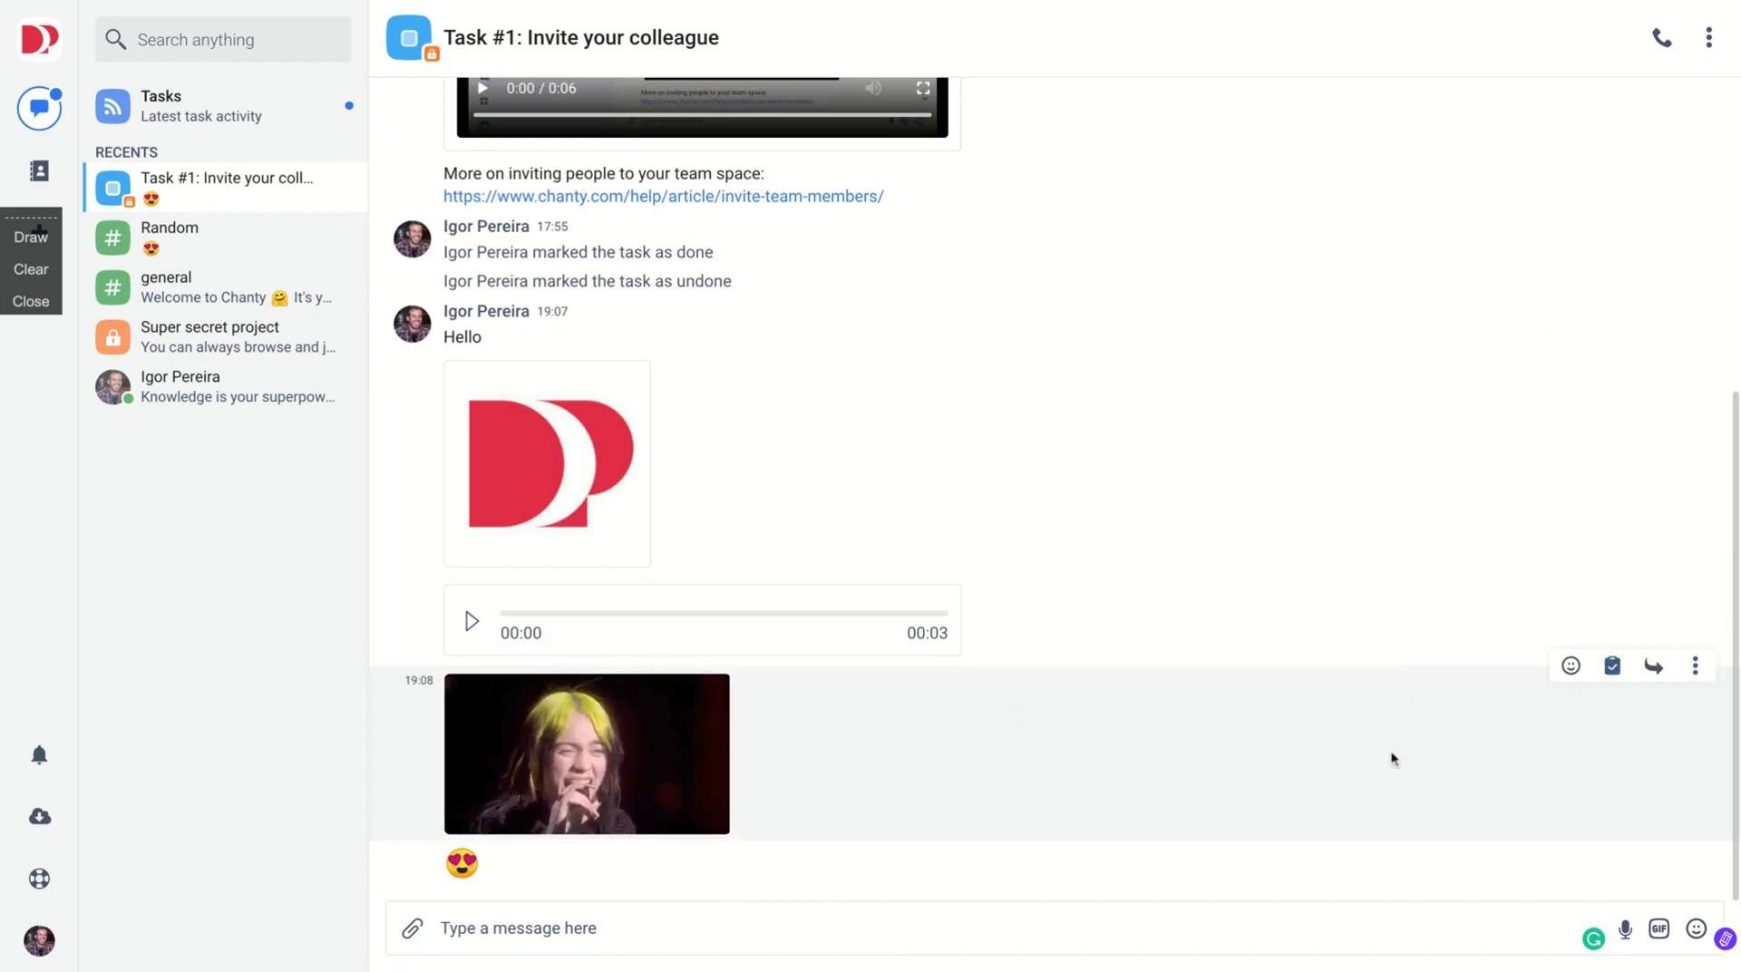
{"action": "mouse_move", "coordinate": [1611, 665]}
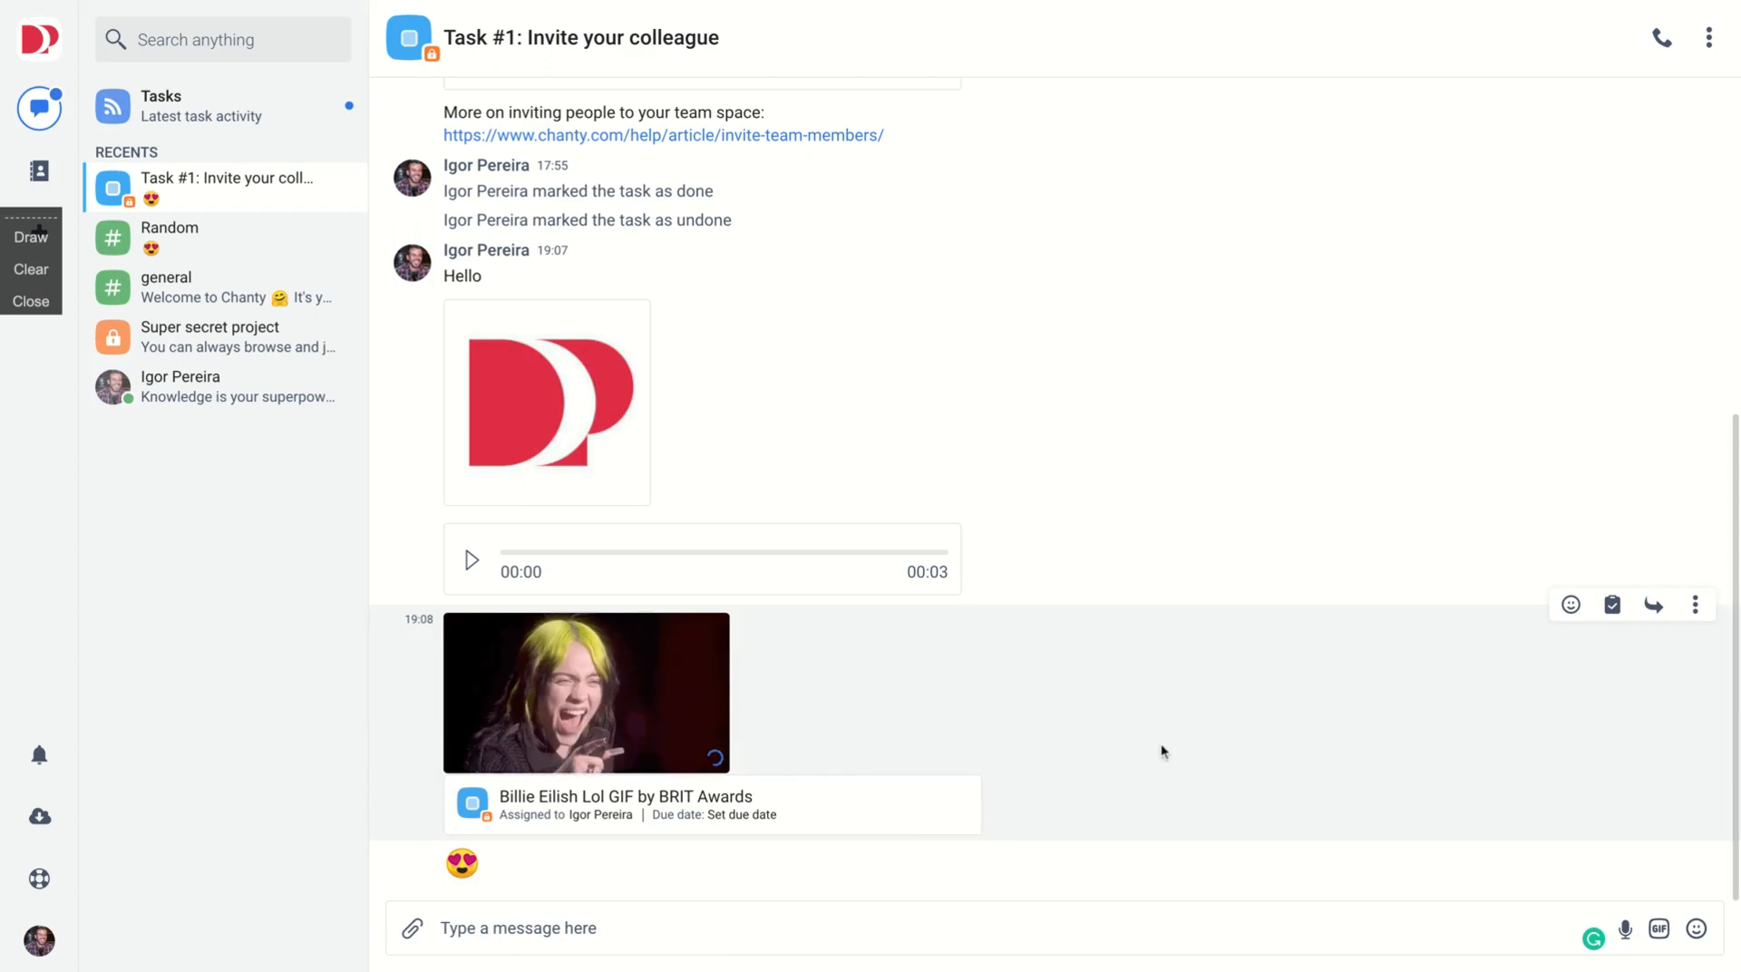
{"action": "mouse_move", "coordinate": [1695, 604]}
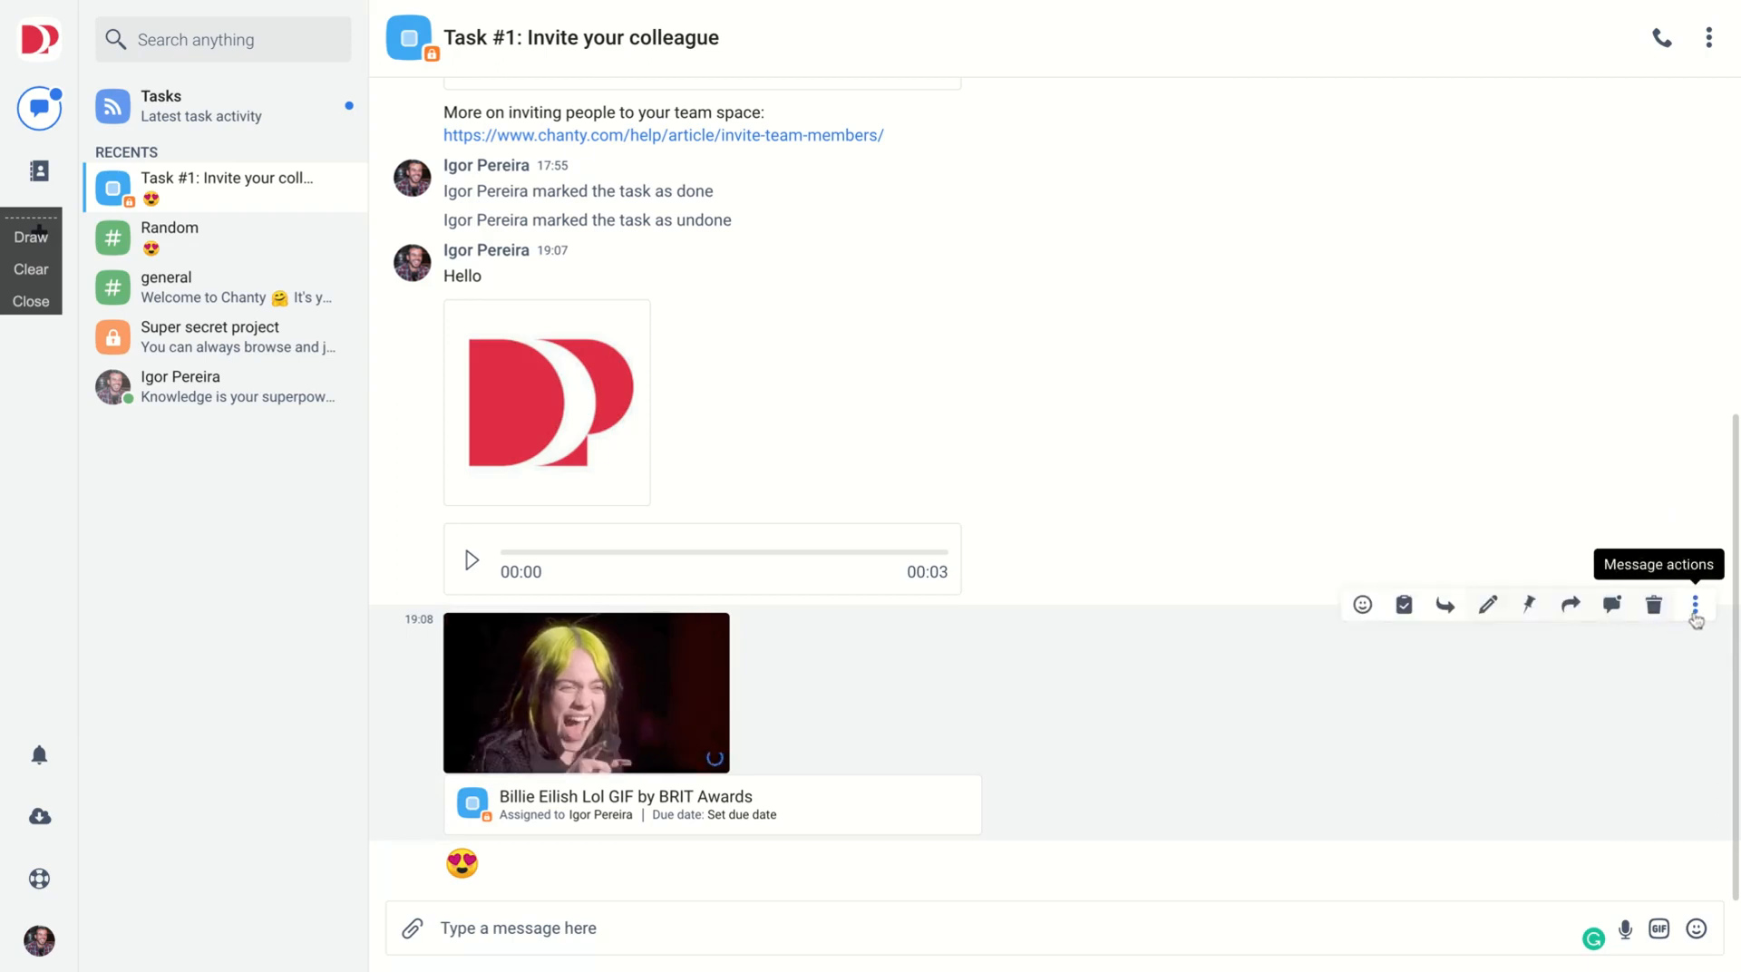
{"action": "mouse_move", "coordinate": [1528, 604]}
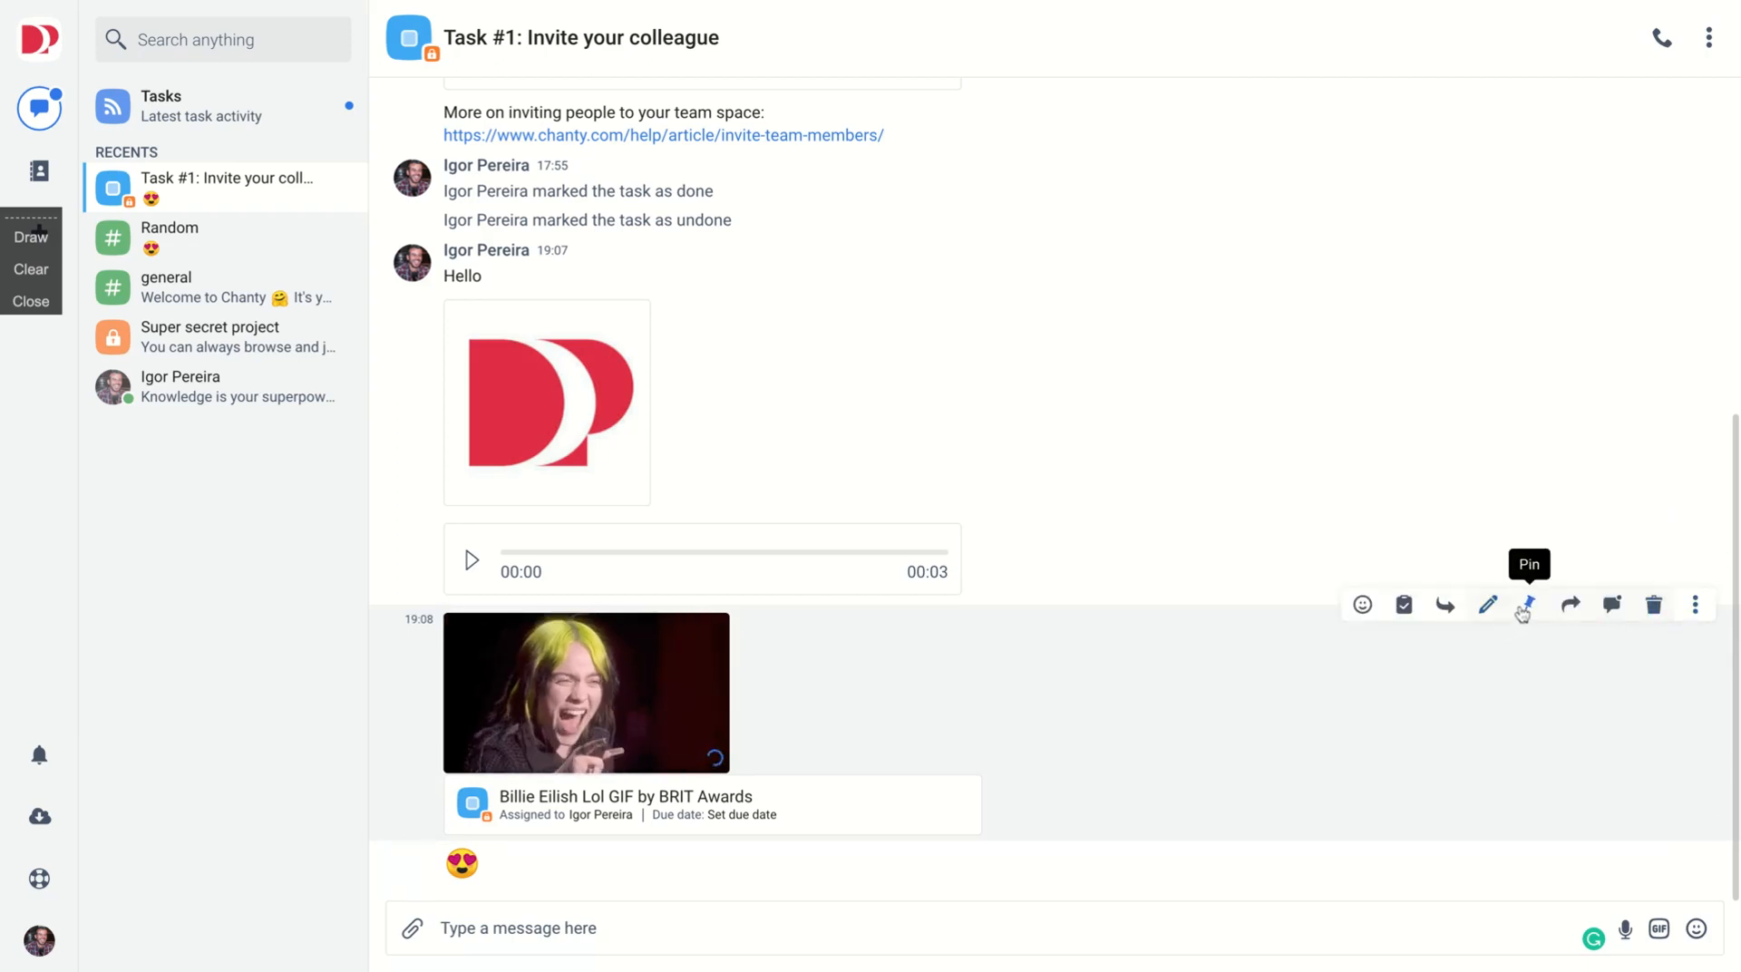
- Pin the Billie Eilish GIF task message using its Message actions
{"action": "left_click", "coordinate": [1528, 604]}
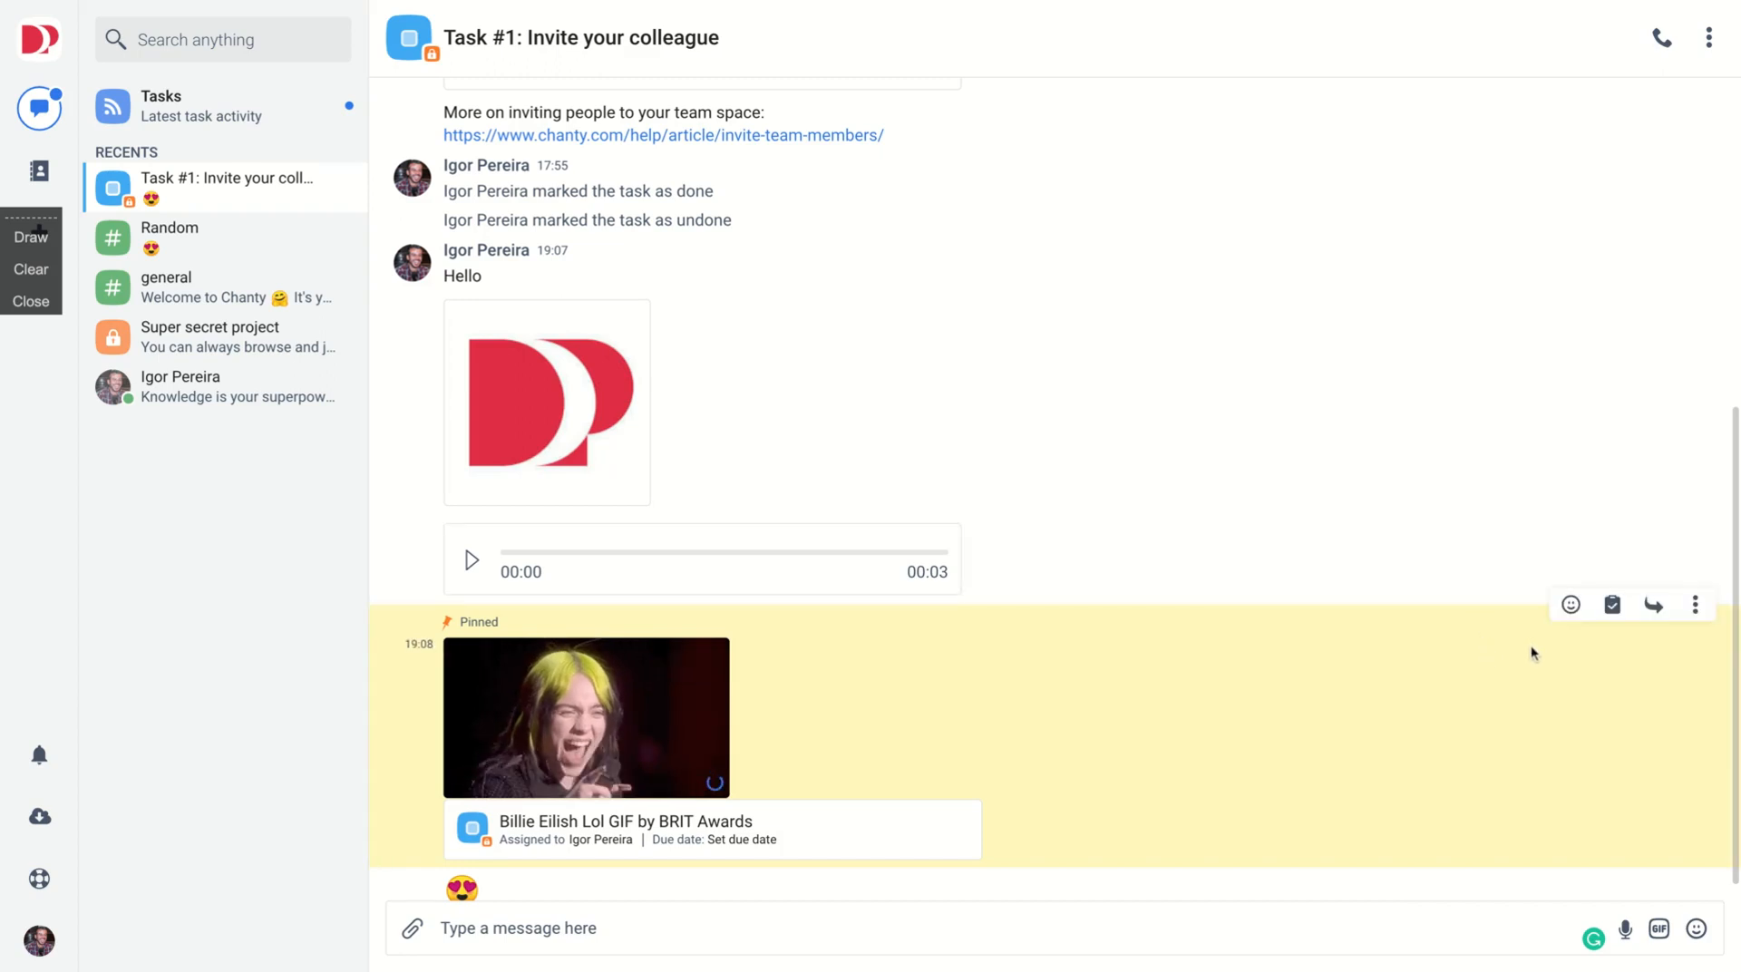
{"action": "mouse_move", "coordinate": [1693, 605]}
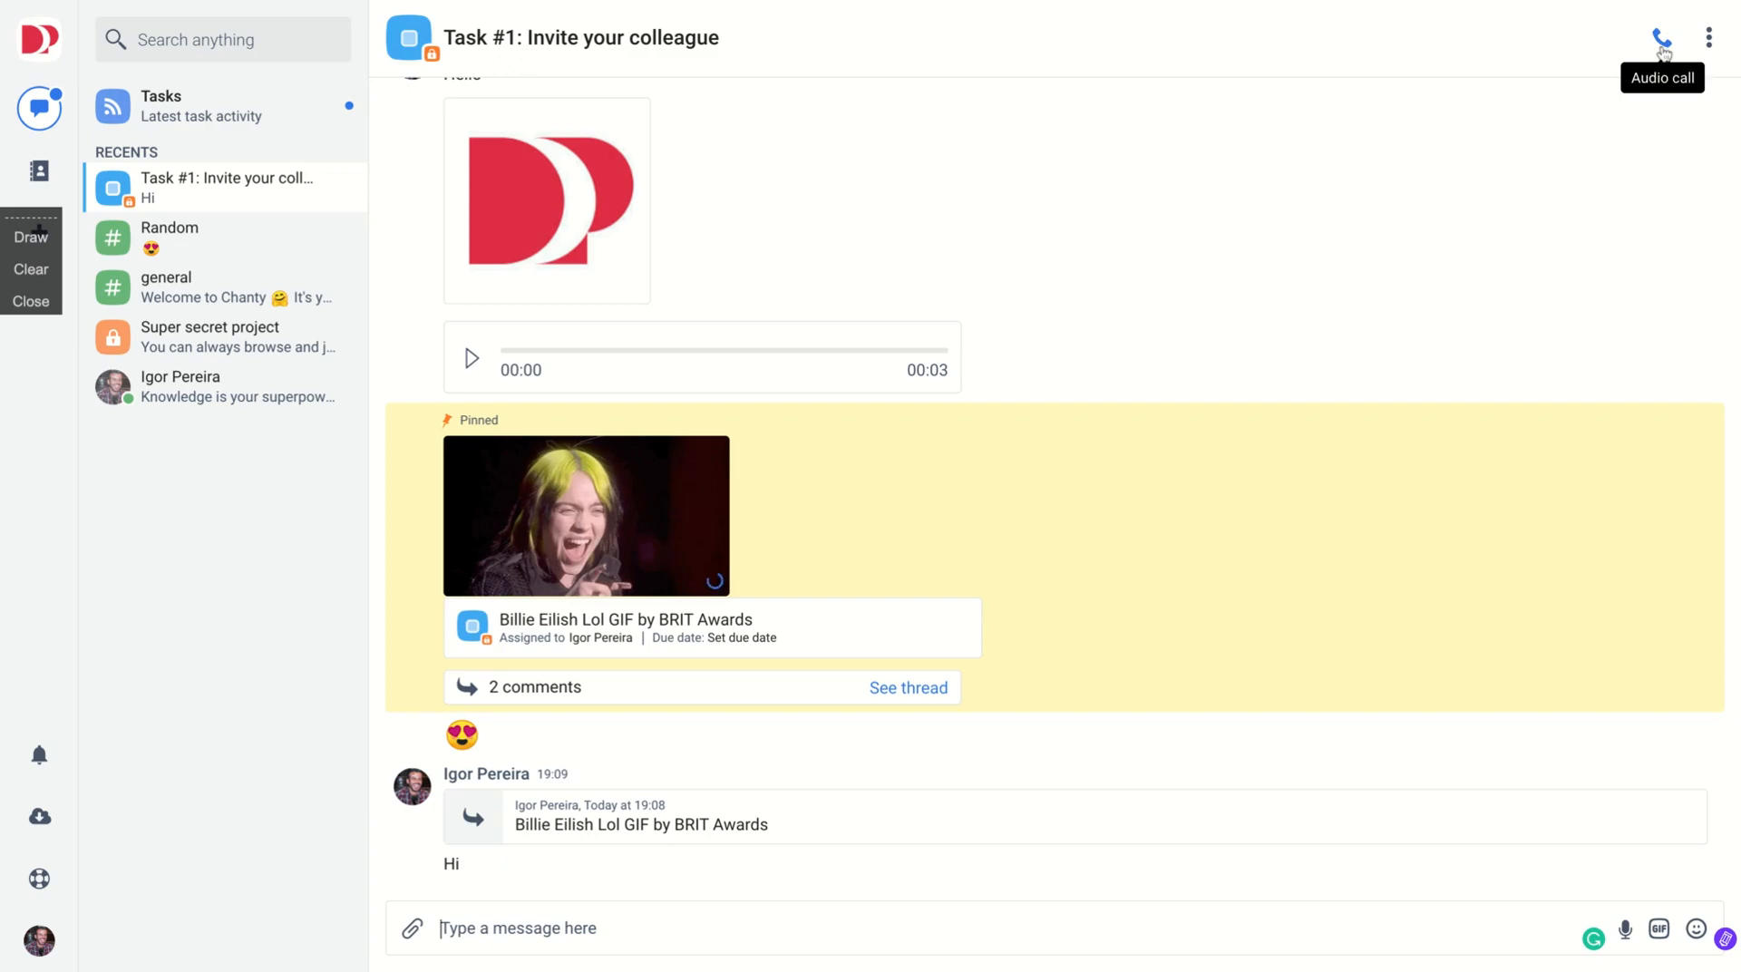
- Reply 'Hi' to the pinned Billie Eilish GIF task, quoting it
{"action": "left_click", "coordinate": [1709, 37]}
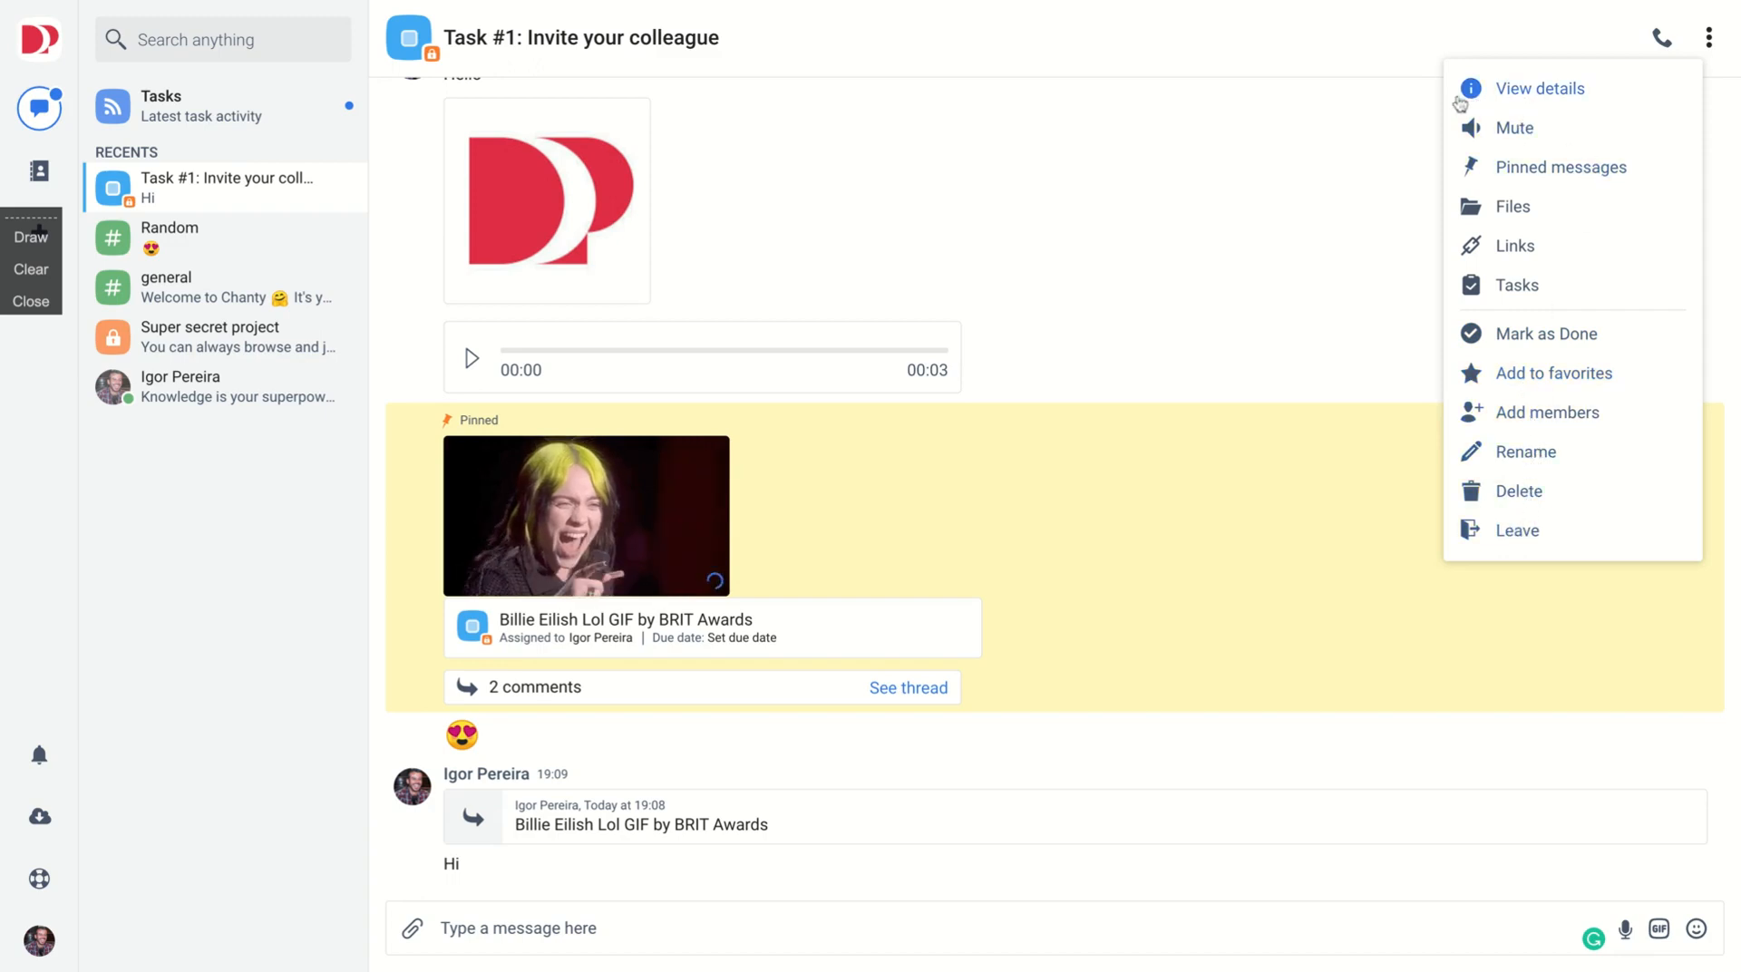
{"action": "left_click", "coordinate": [724, 942]}
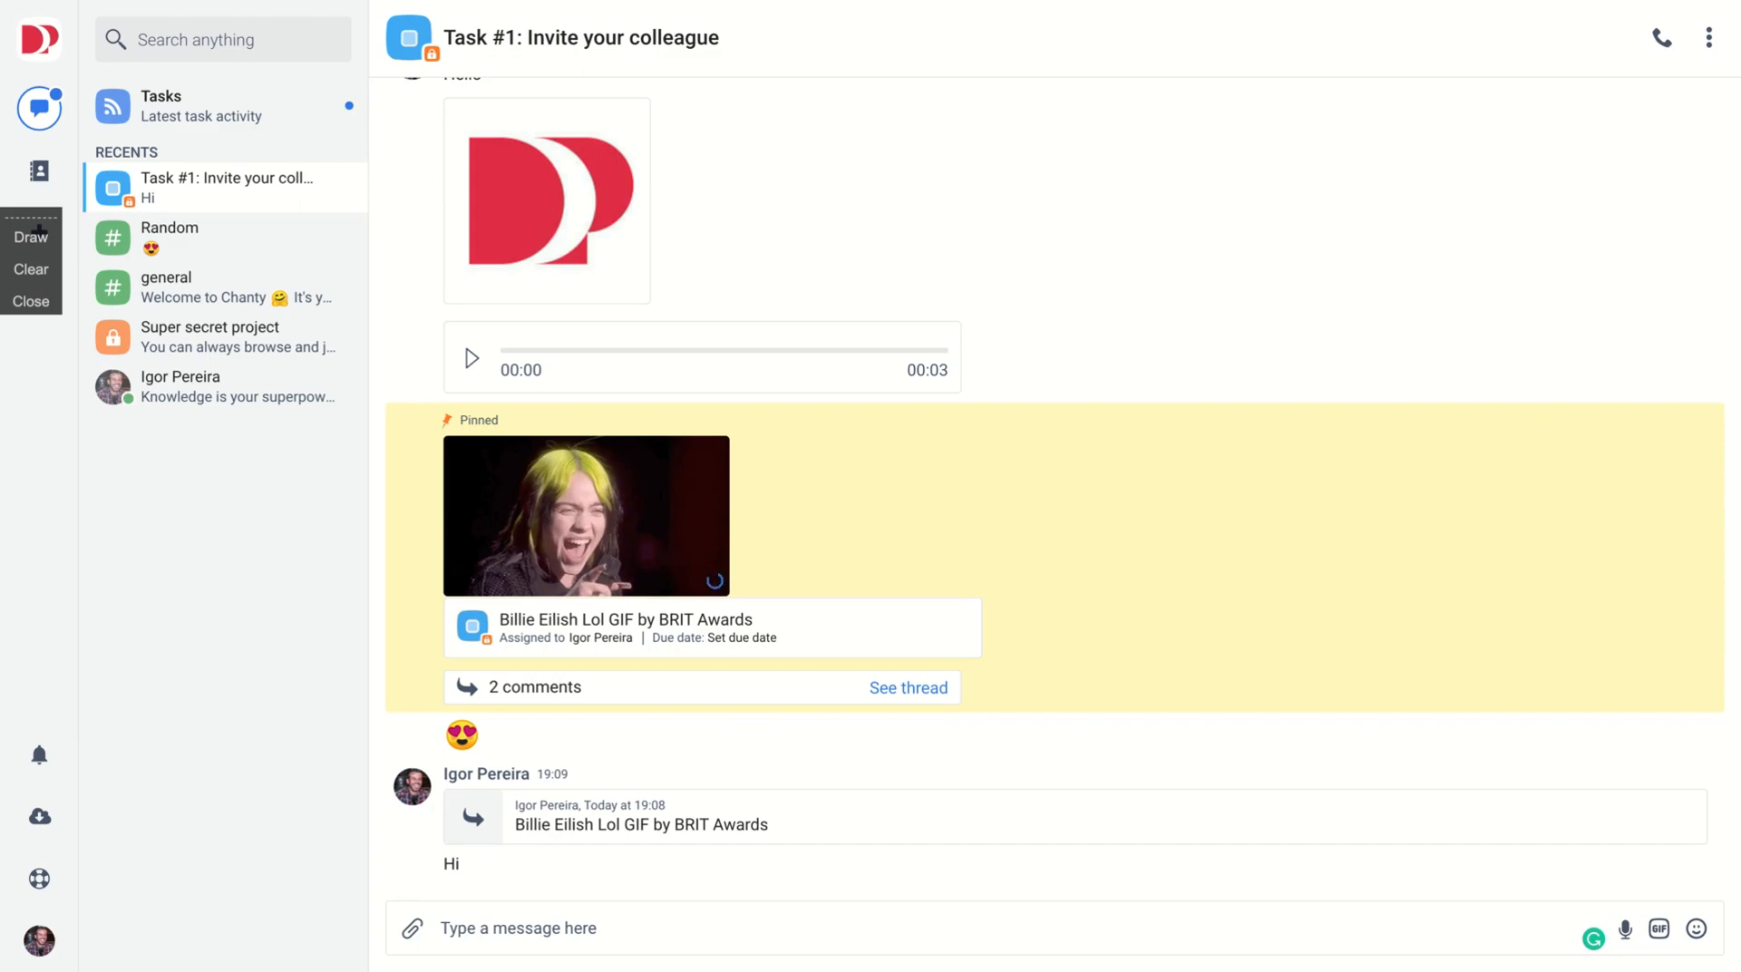
{"action": "mouse_move", "coordinate": [642, 369]}
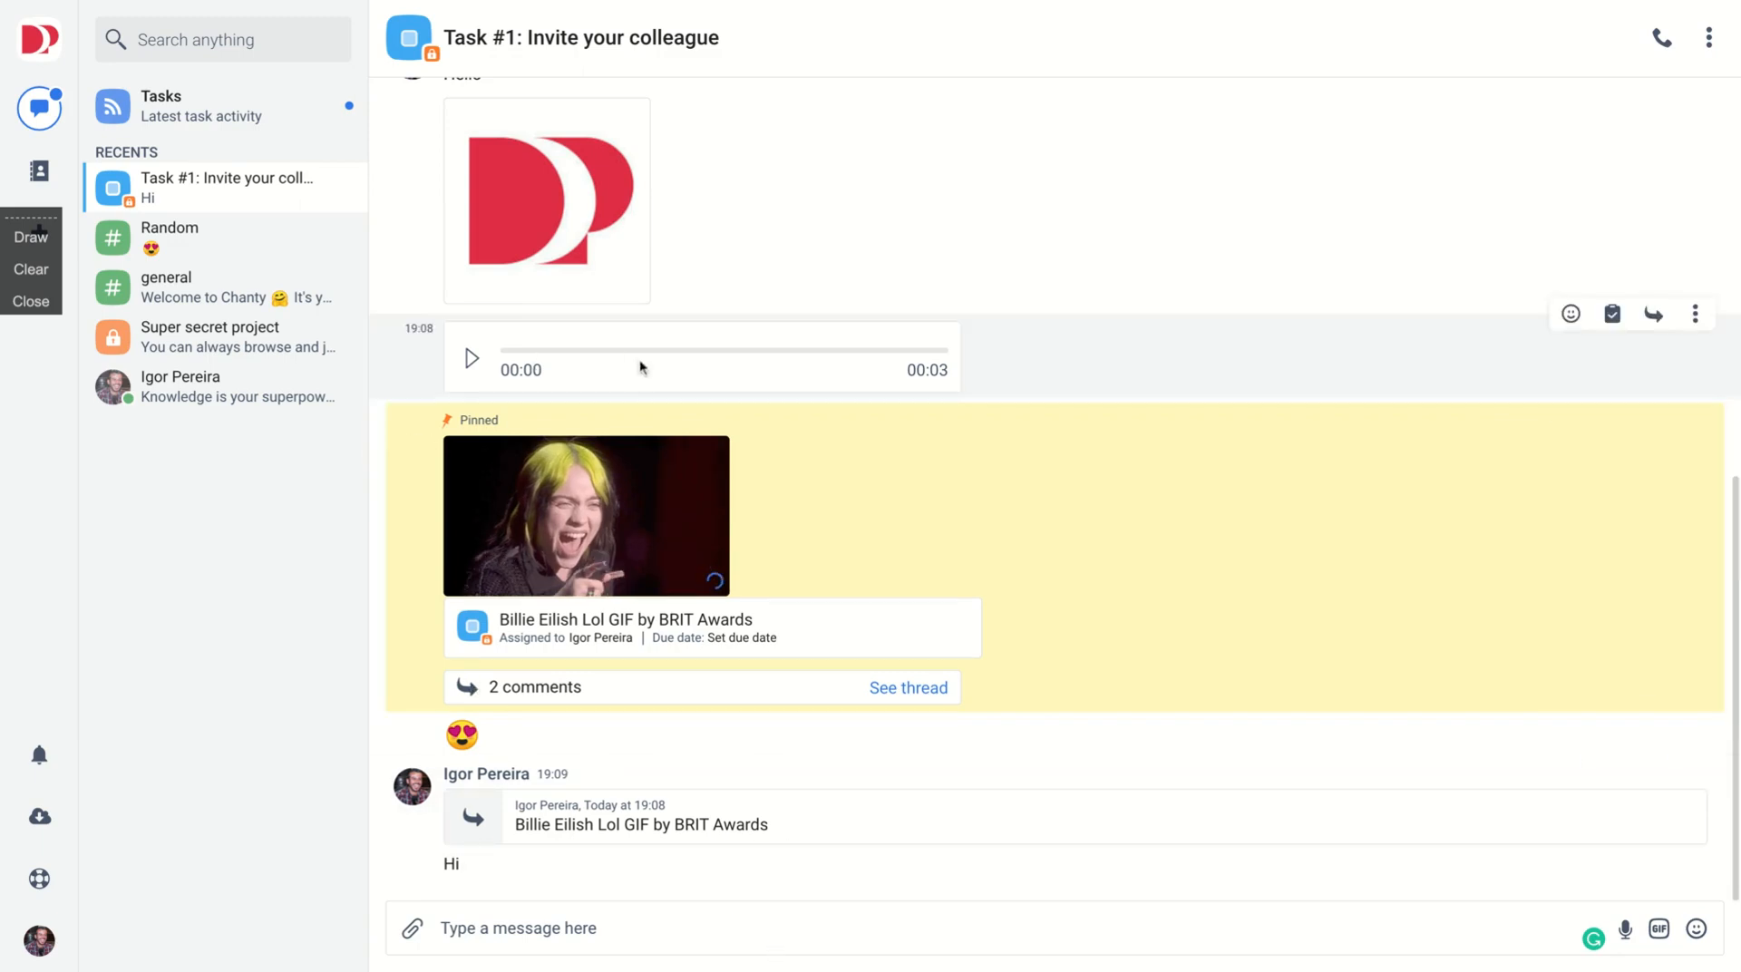